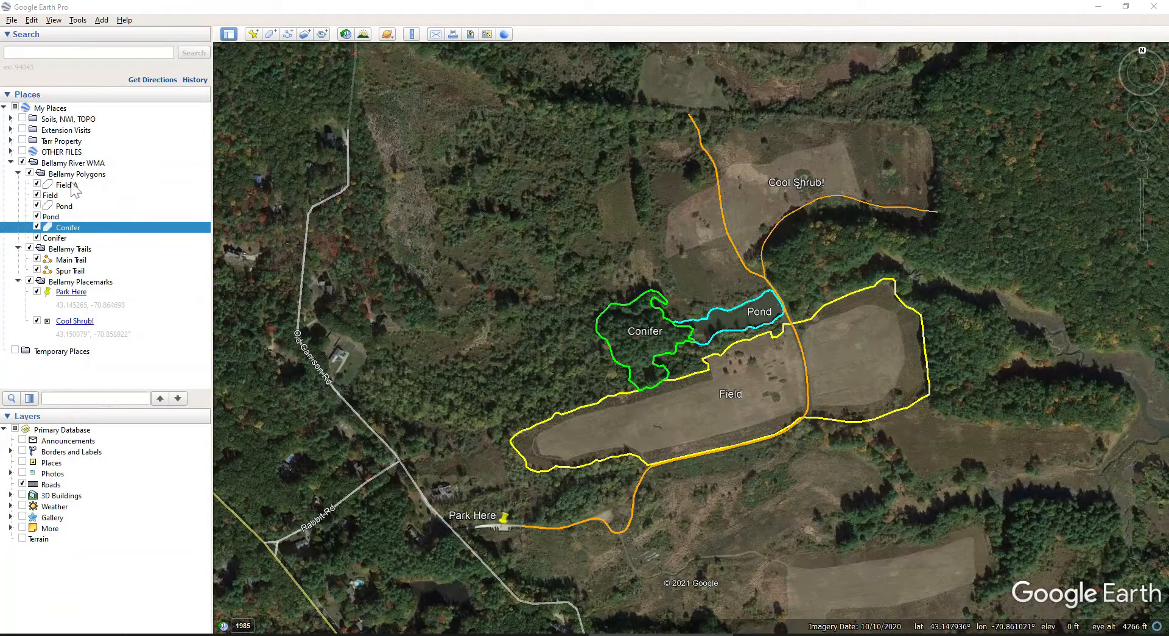
Step: Read Field A's area and note '21.8 acre' in its description, then save the Conifer note
right_click(65, 184)
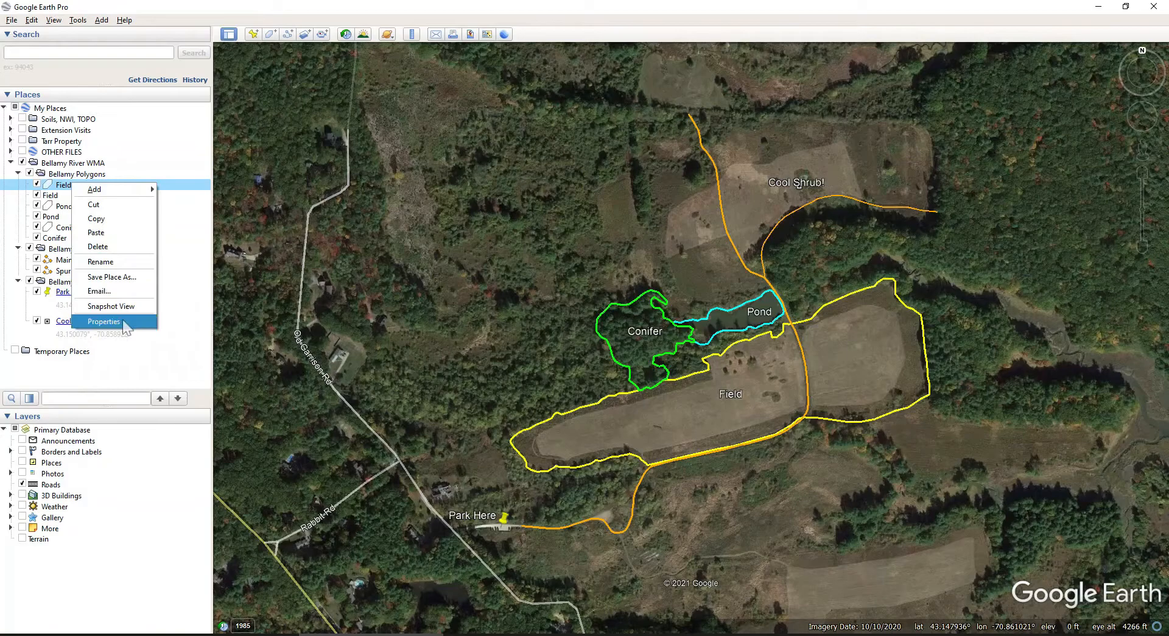
left_click(103, 321)
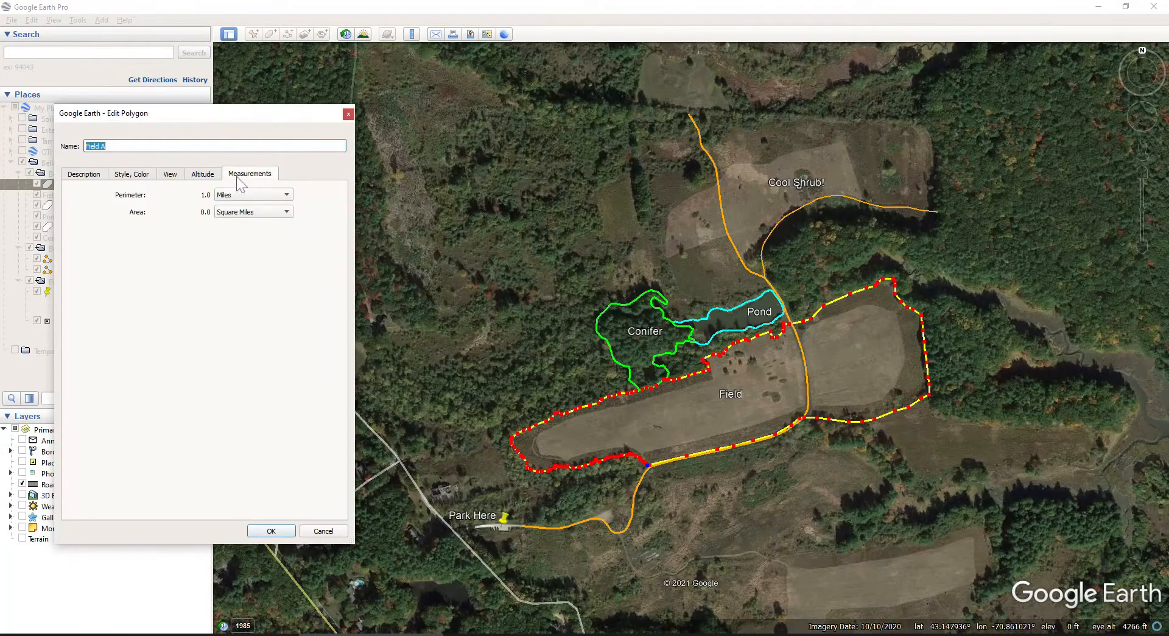
left_click(253, 212)
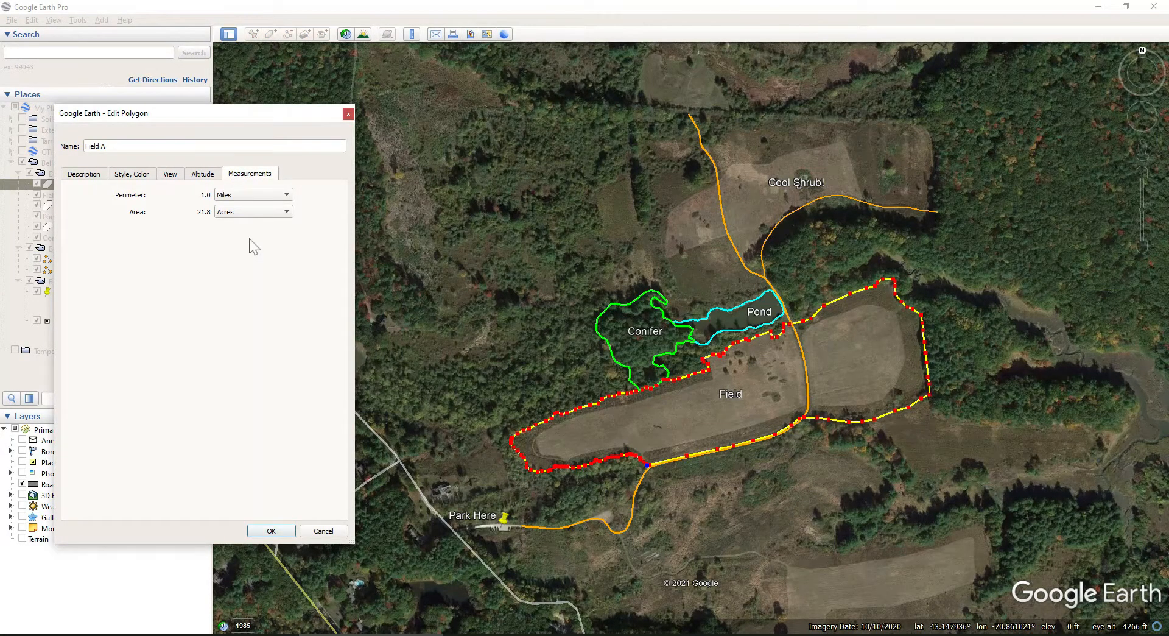
left_click(83, 174)
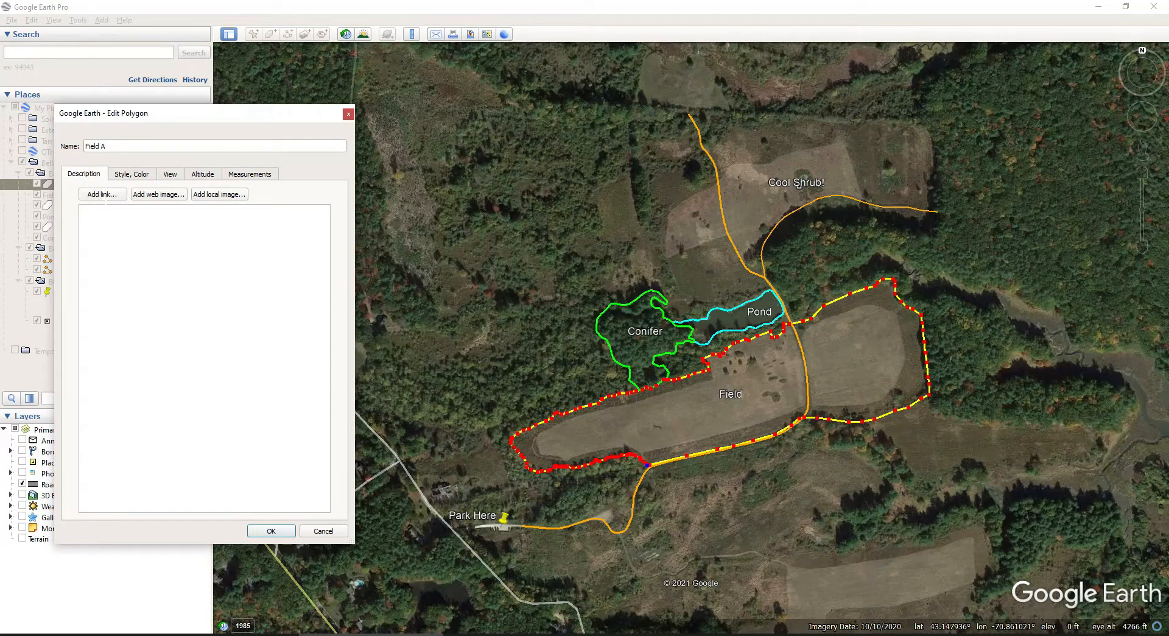
type("21")
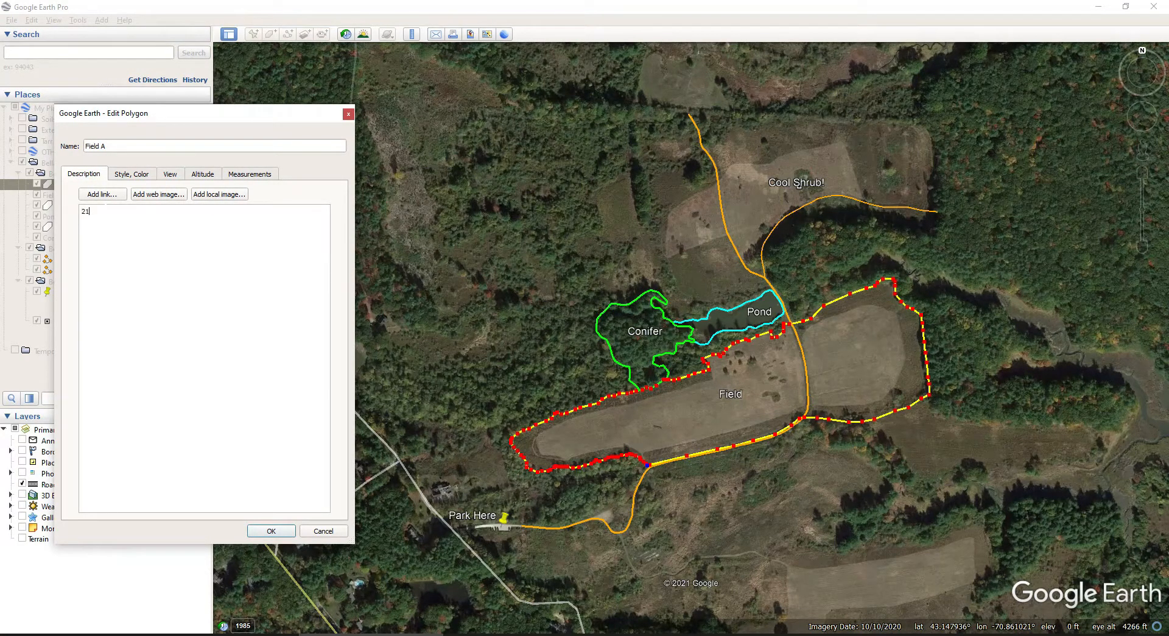
type(".8 acre")
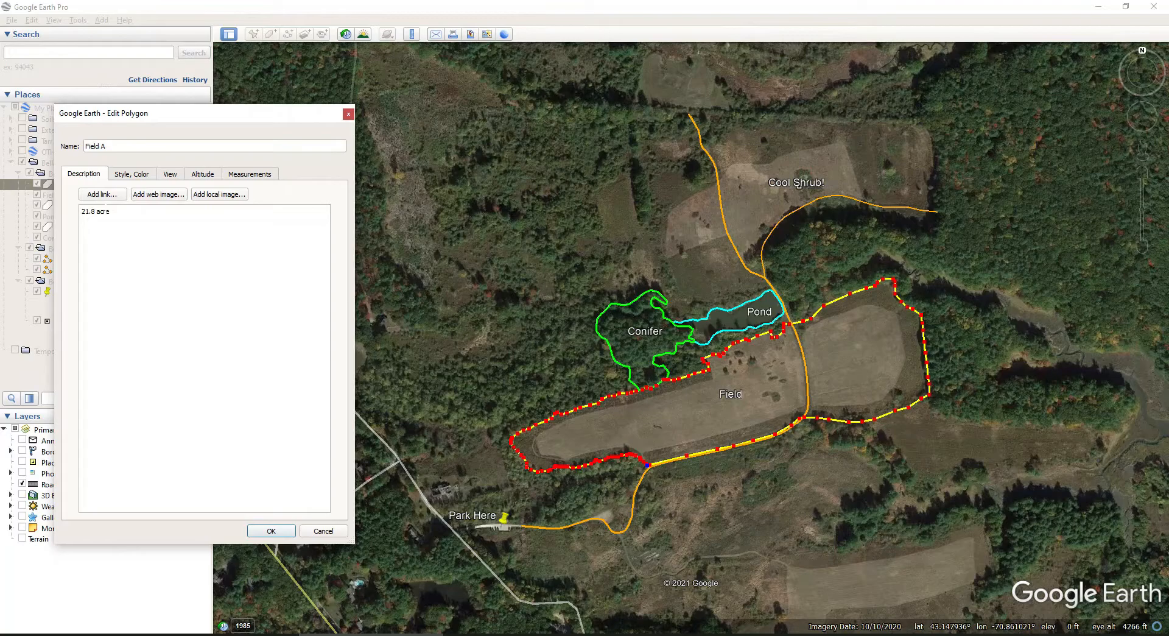
left_click(270, 531)
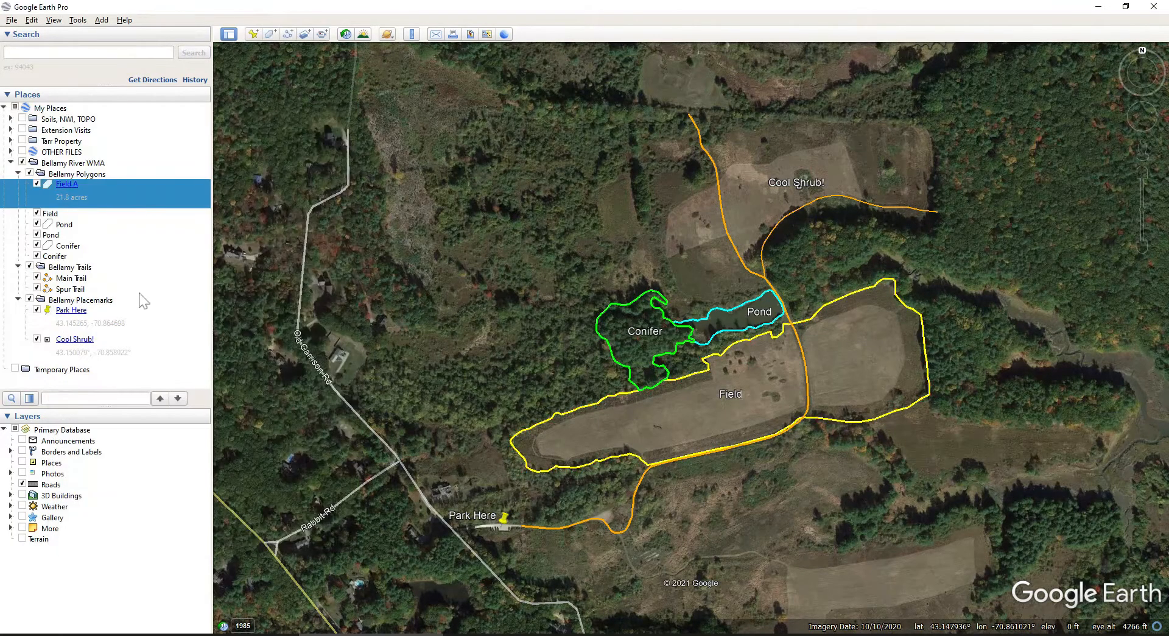
mouse_move(58, 231)
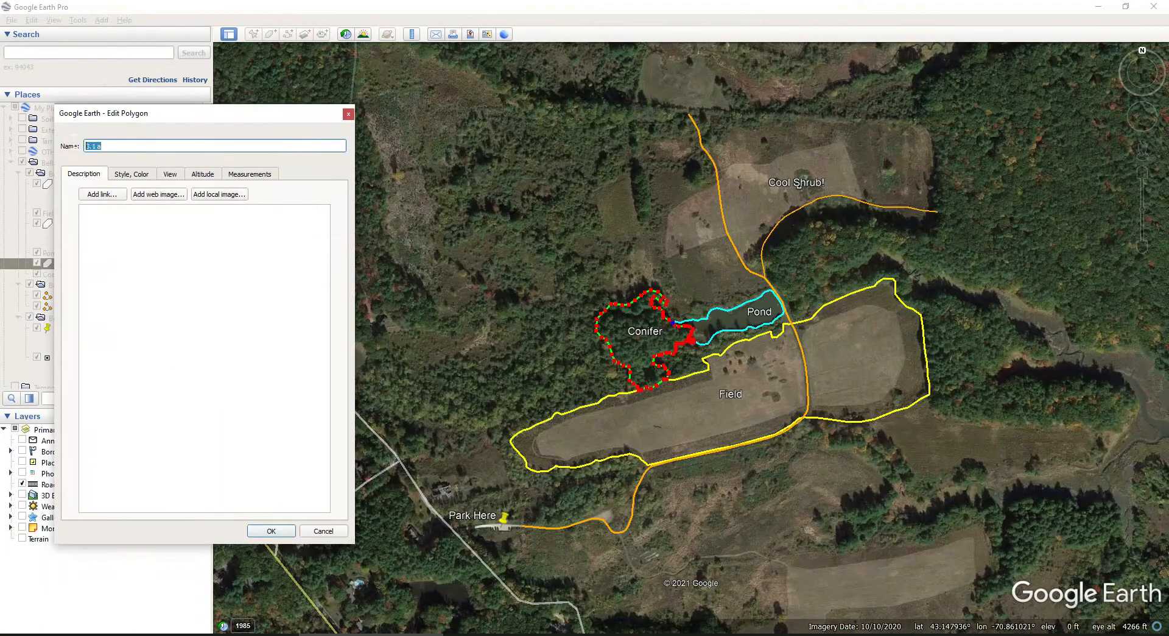
left_click(270, 530)
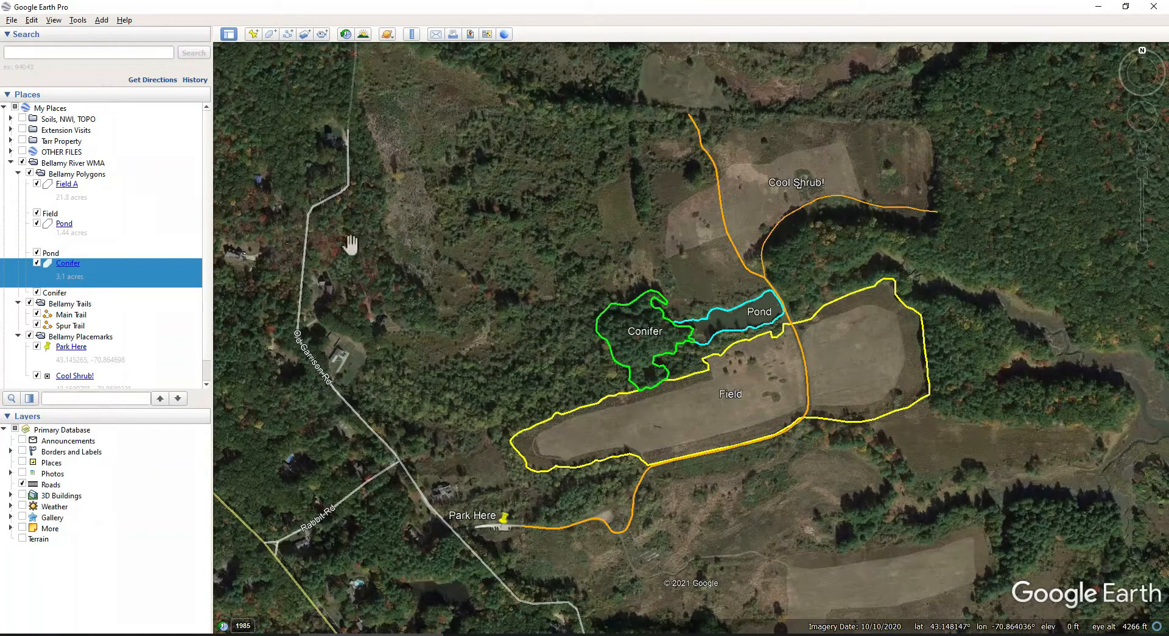
Step: Check Field A's outline and area colours in its properties, then close them
right_click(66, 183)
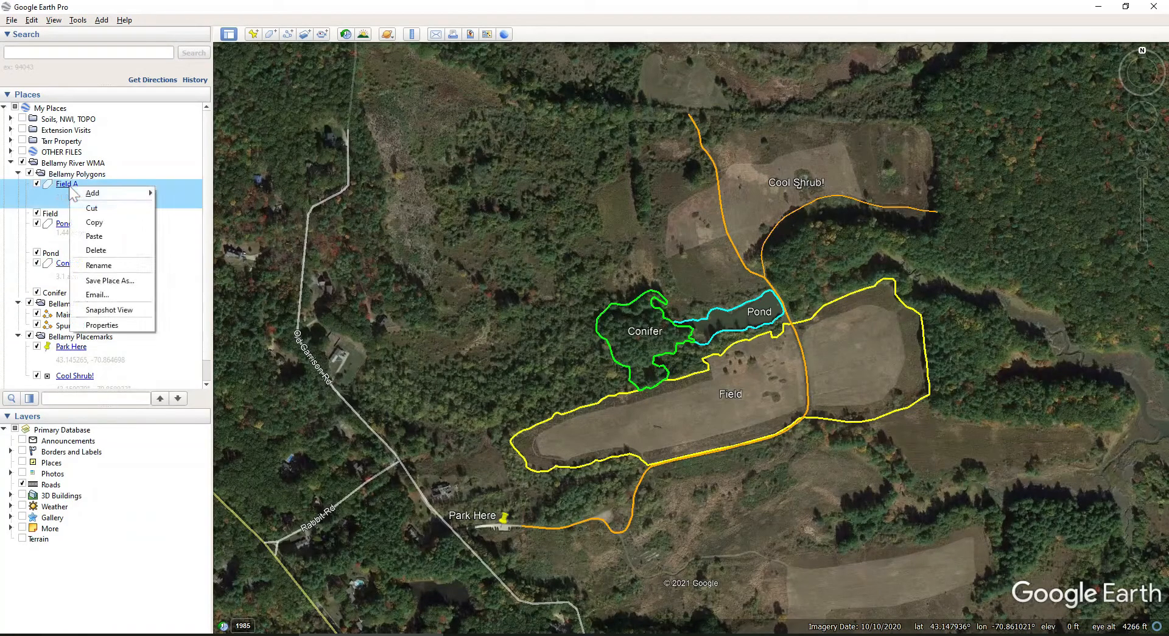
left_click(103, 325)
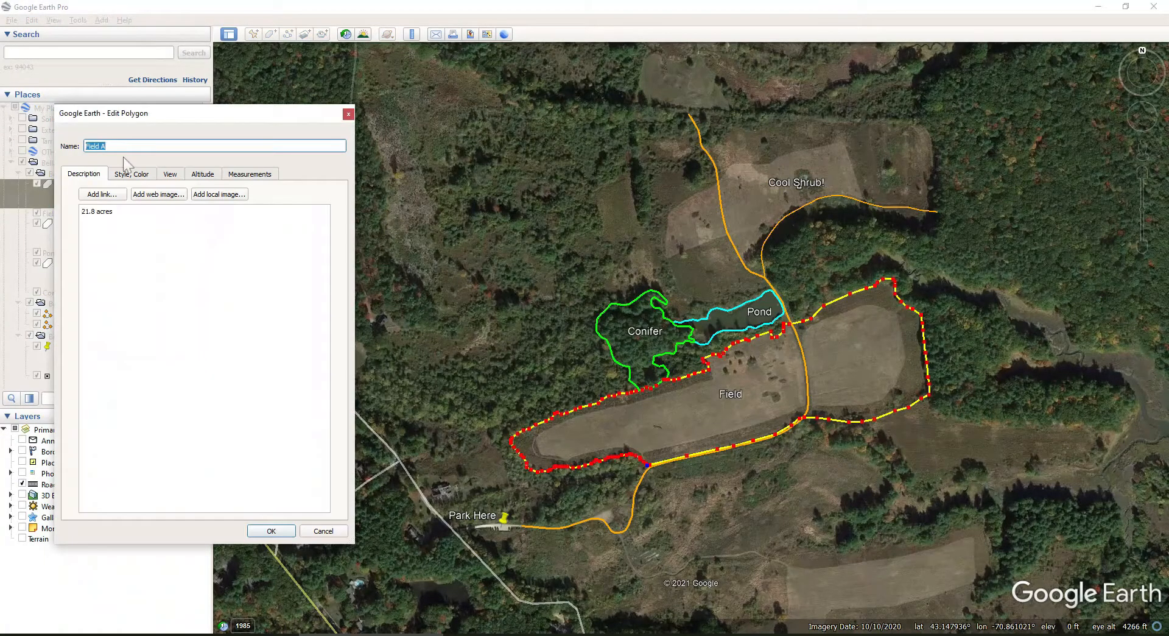
left_click(131, 174)
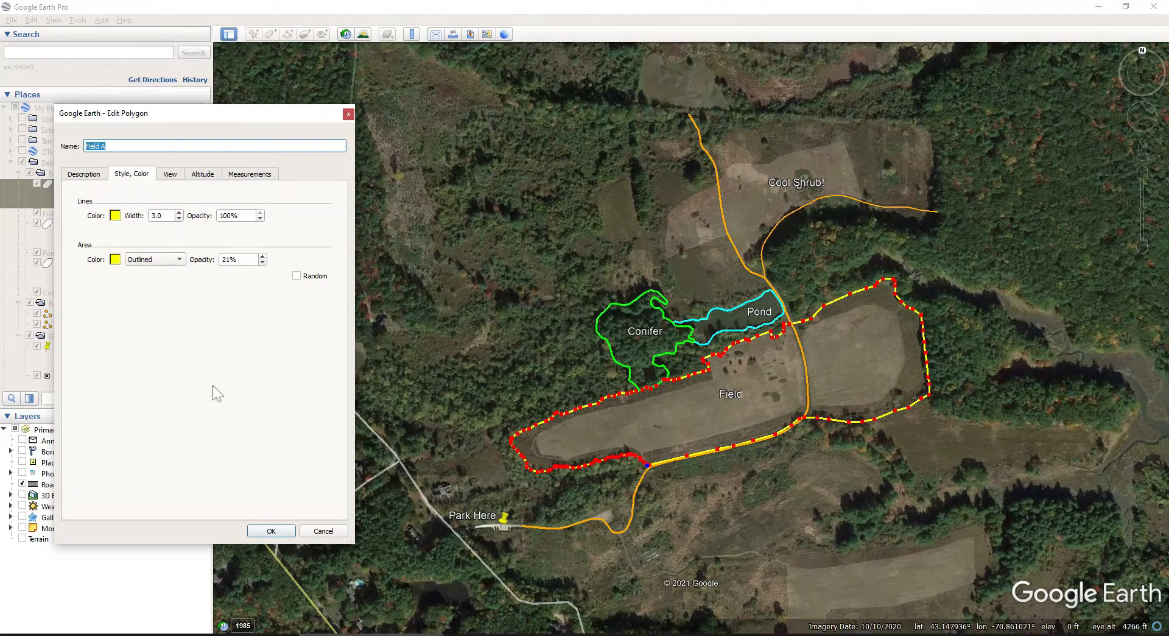
left_click(271, 530)
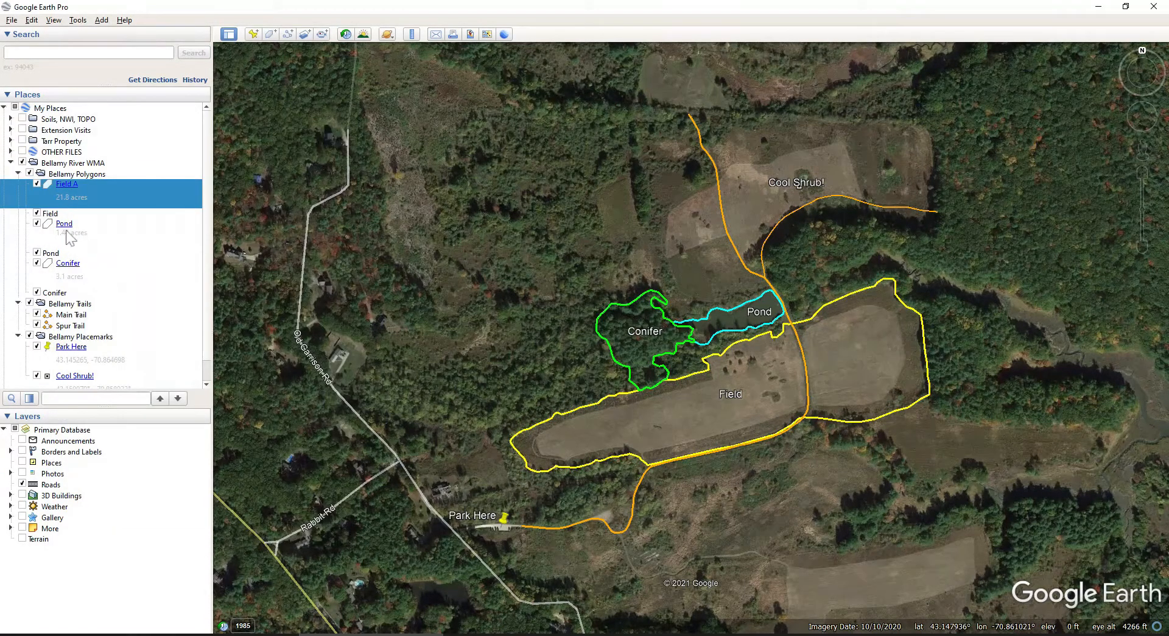
Step: Change the Pond polygon's outline colour from cyan to yellow
right_click(64, 224)
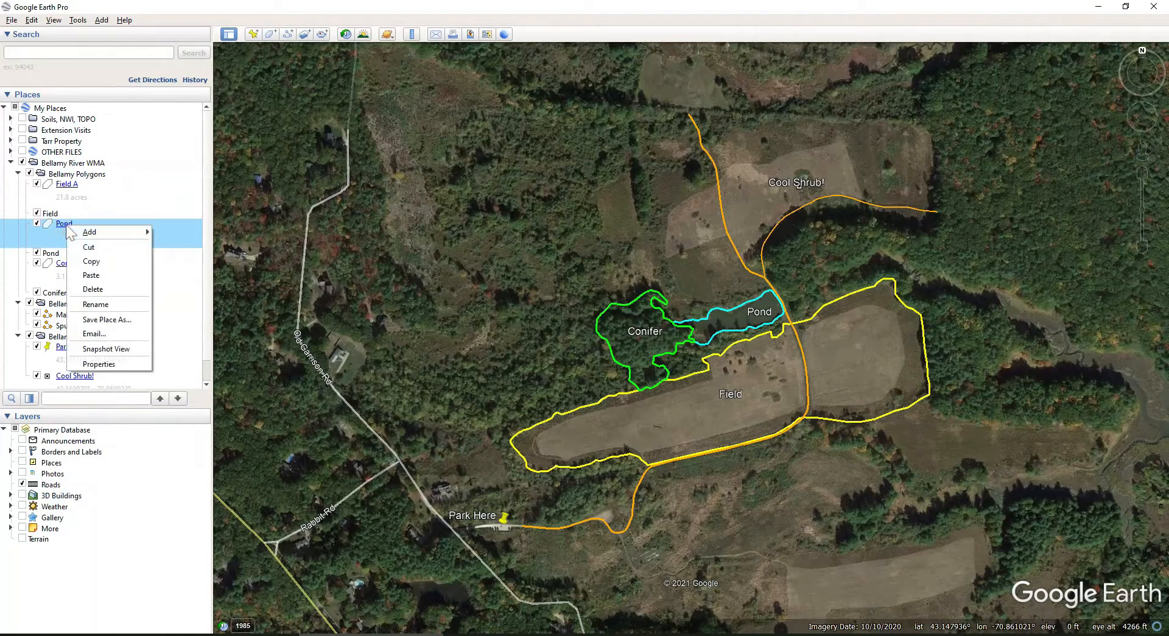
left_click(99, 363)
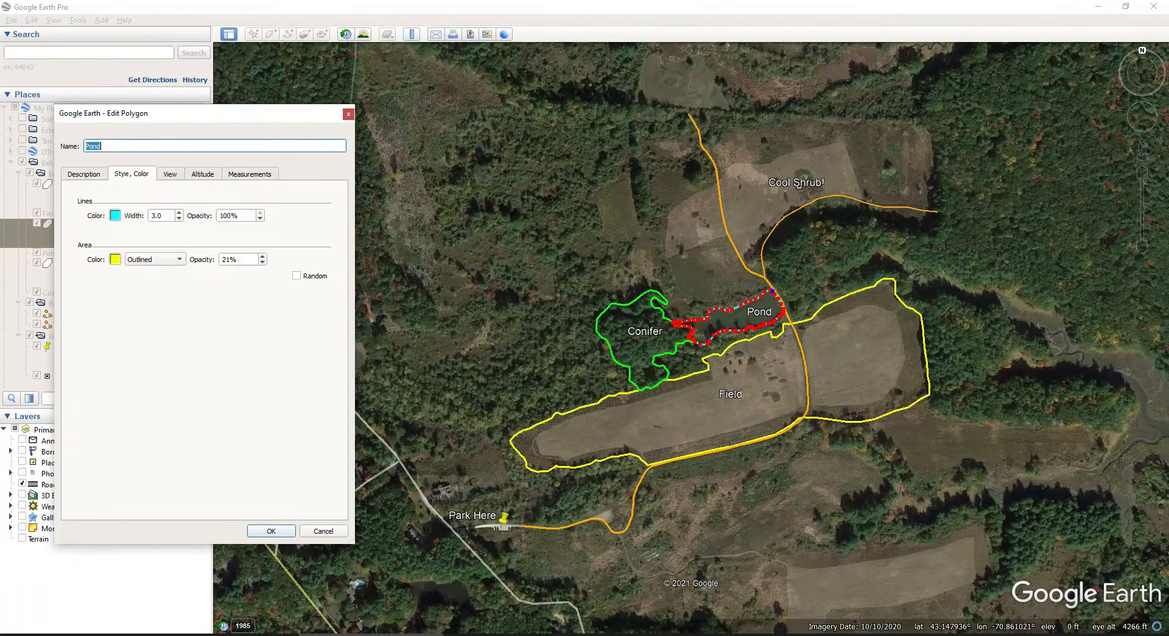
left_click(116, 215)
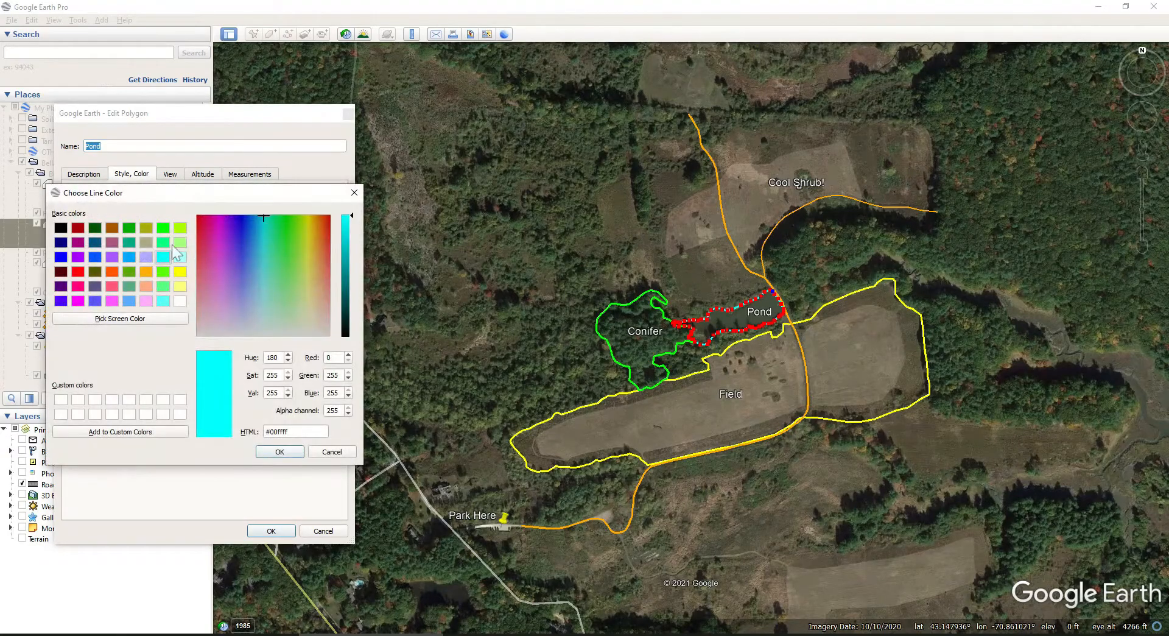
left_click(279, 451)
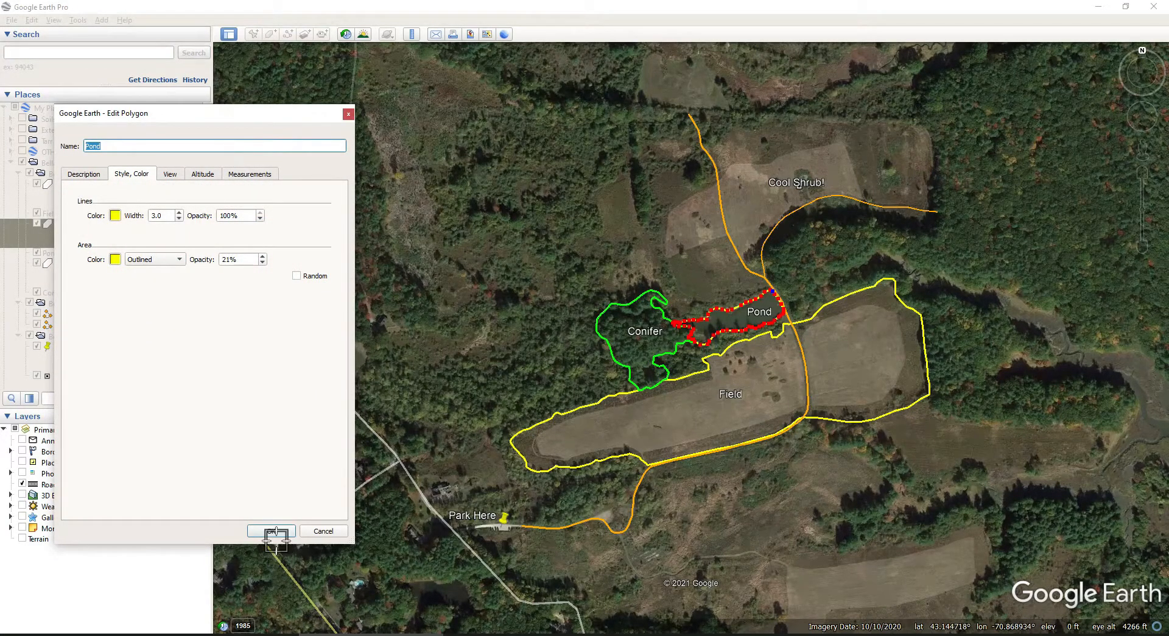
left_click(83, 173)
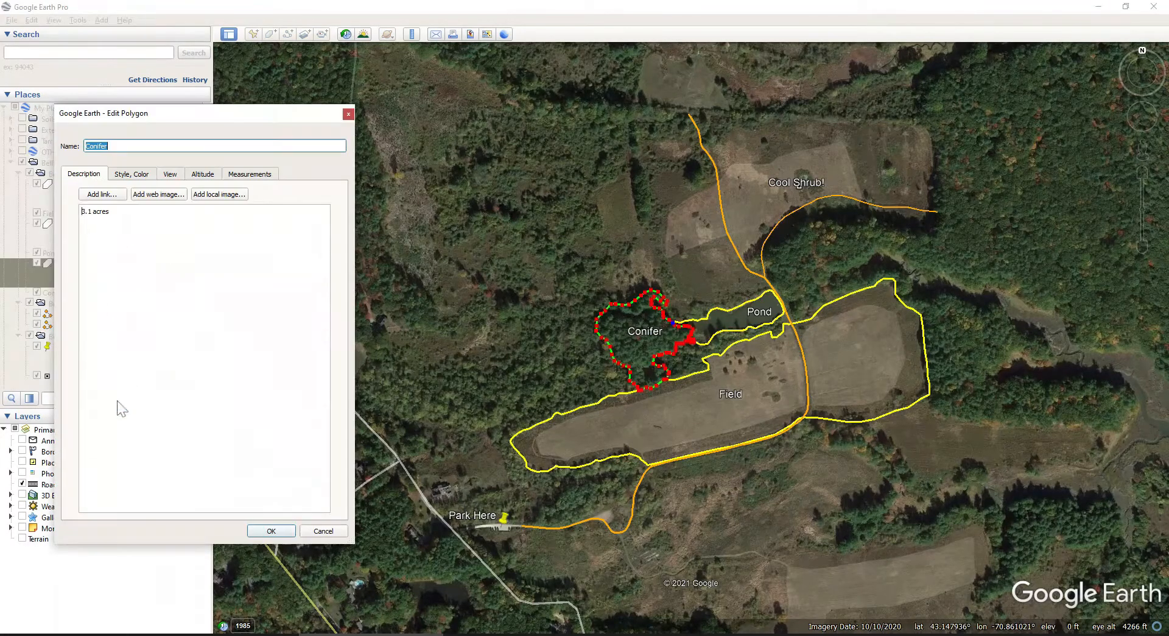
left_click(270, 530)
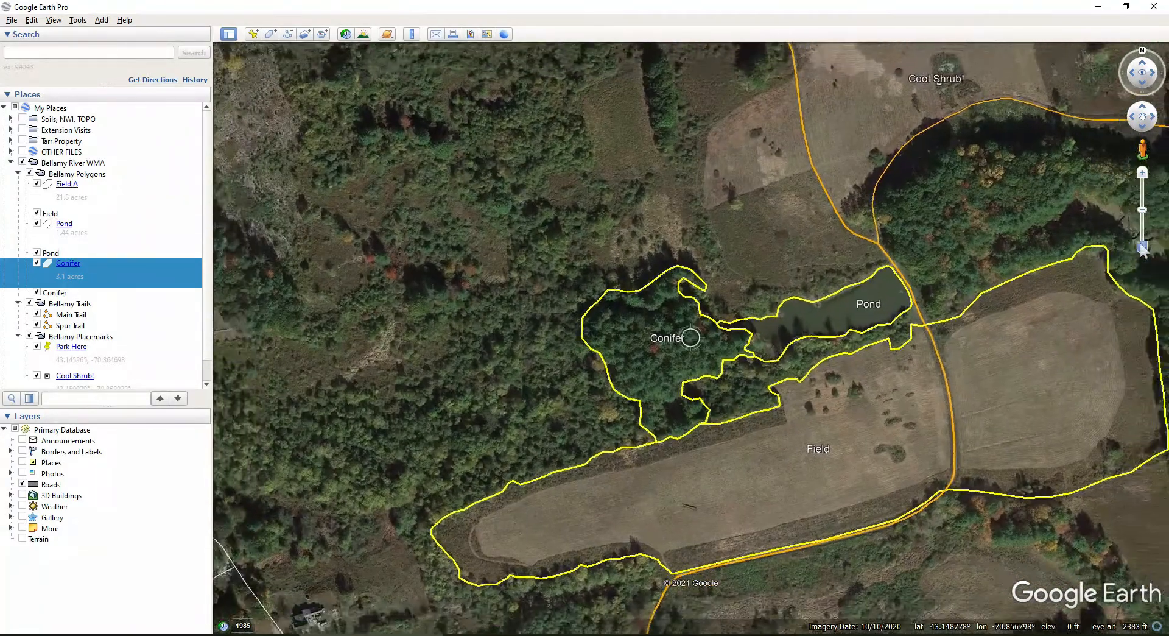
Step: Zoom out to show all three yellow habitat outlines with trails, Cool Shrub and Park Here
scroll("down", 3)
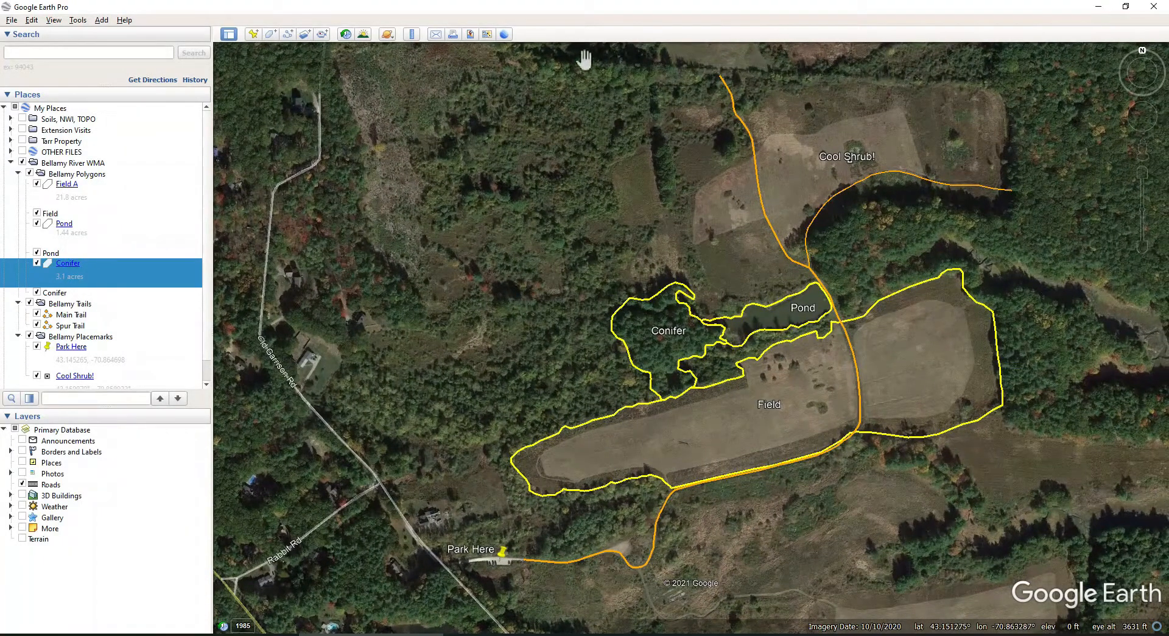
mouse_move(478, 36)
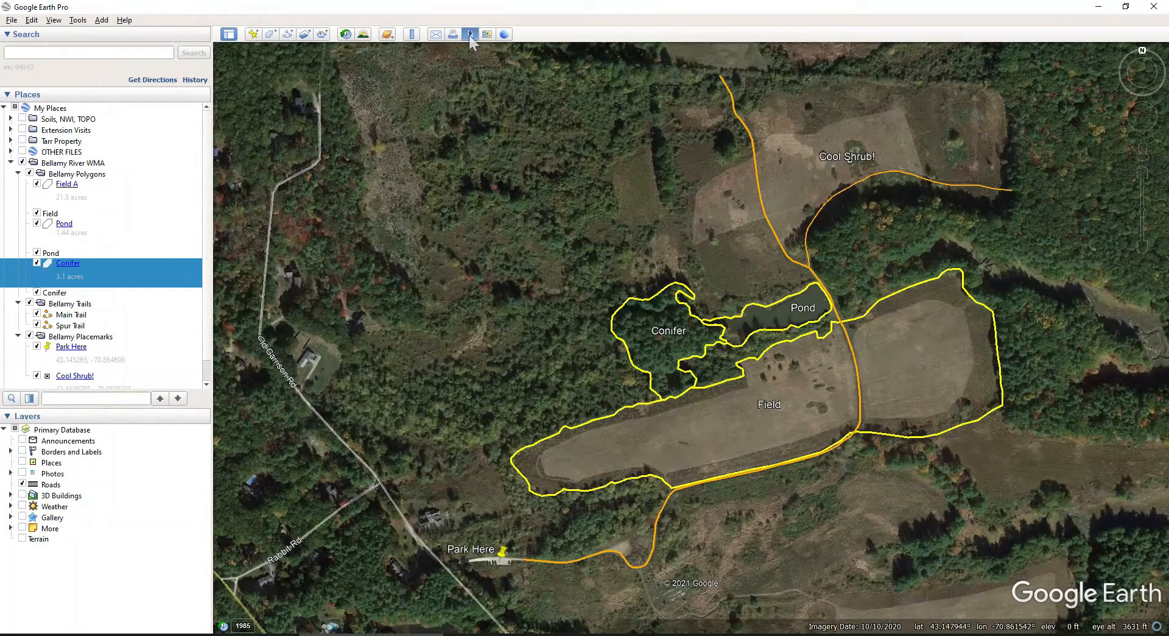
left_click(470, 34)
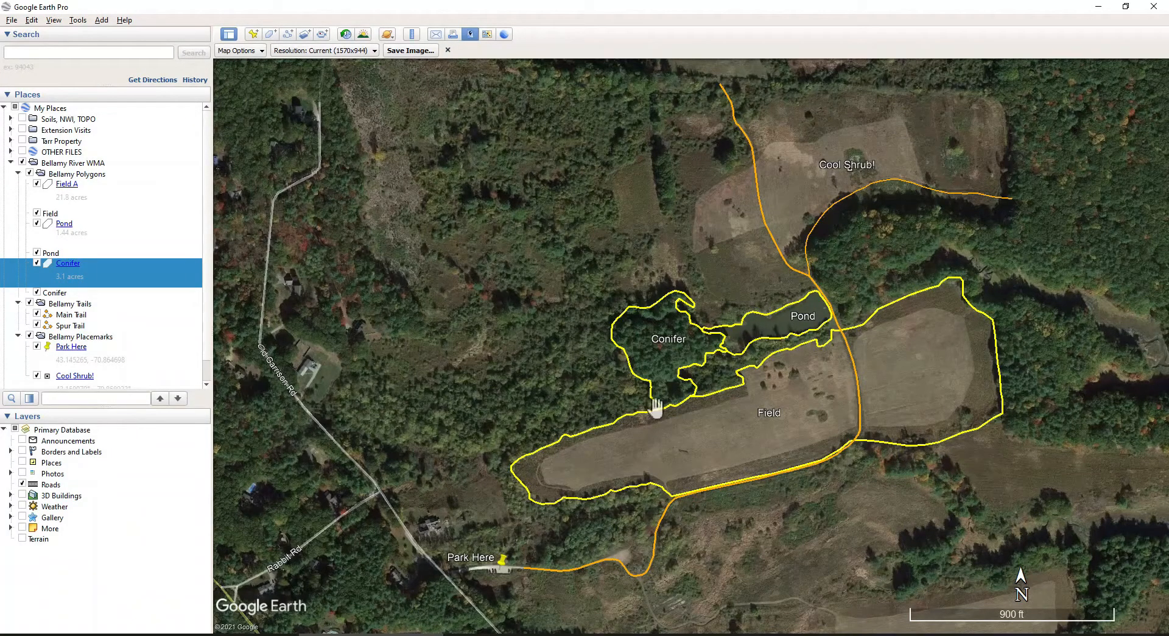
mouse_move(693, 405)
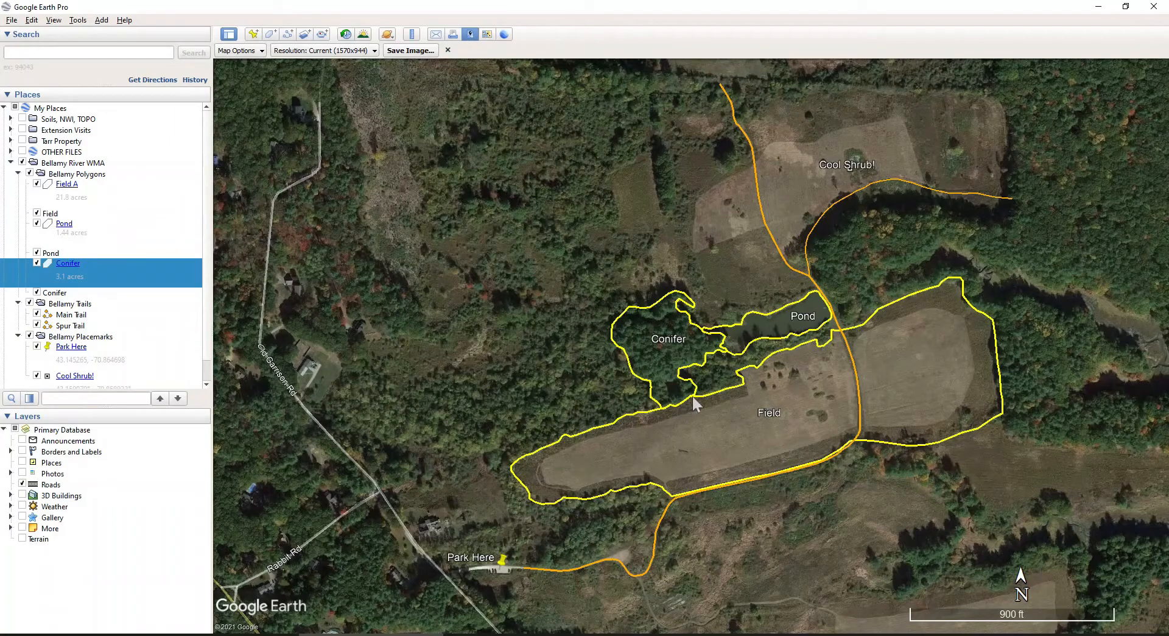
mouse_move(724, 346)
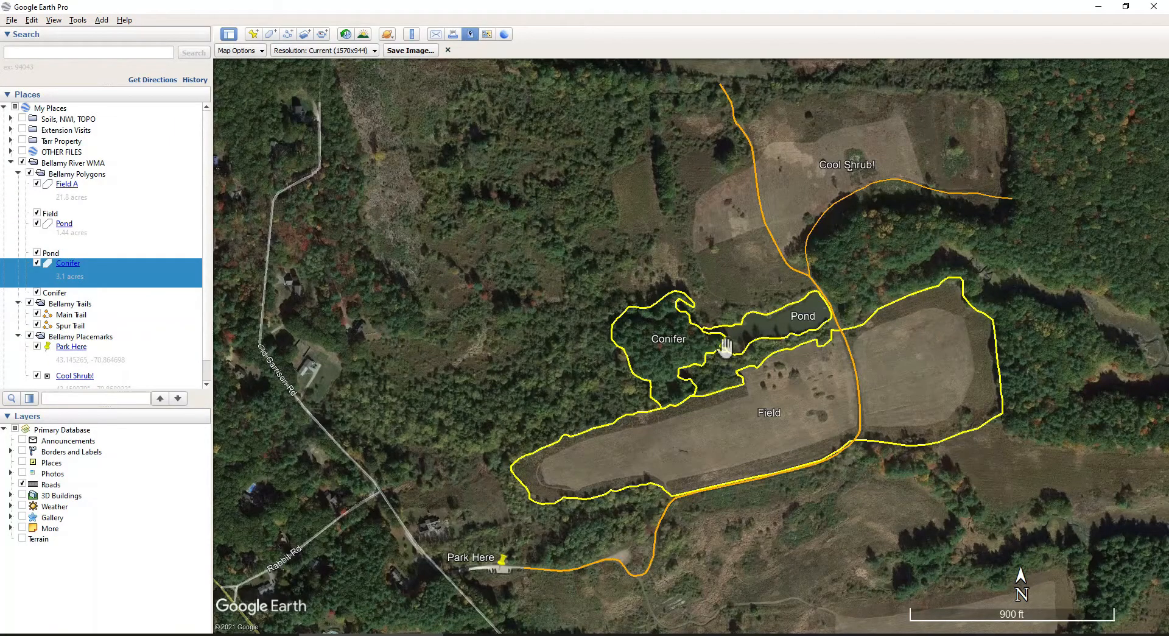
mouse_move(727, 356)
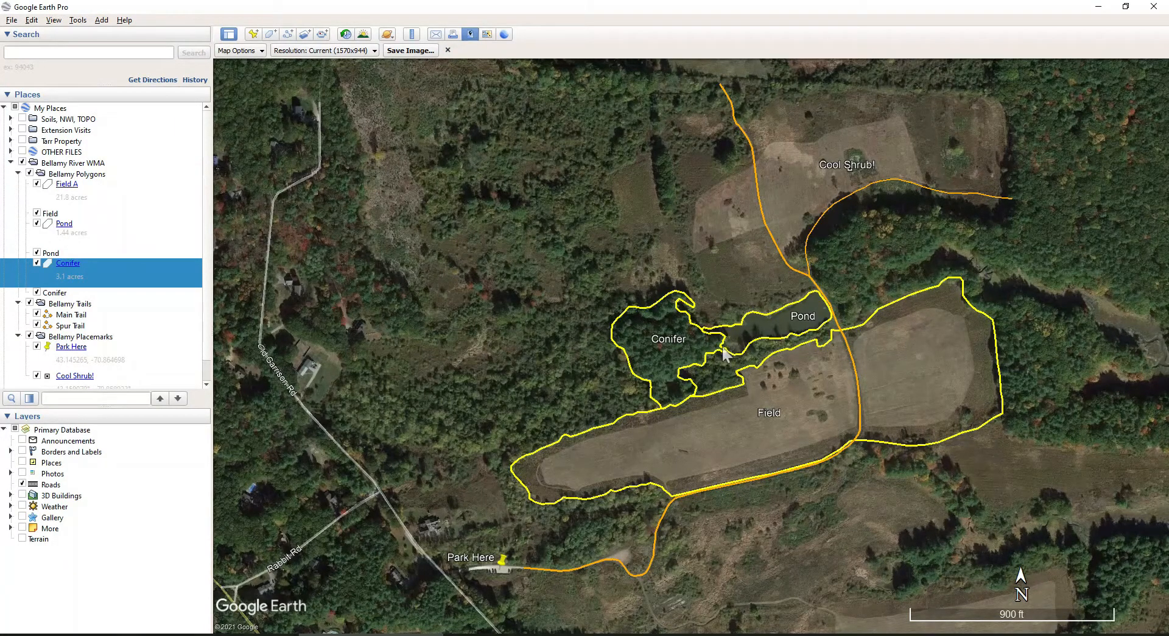
mouse_move(790, 332)
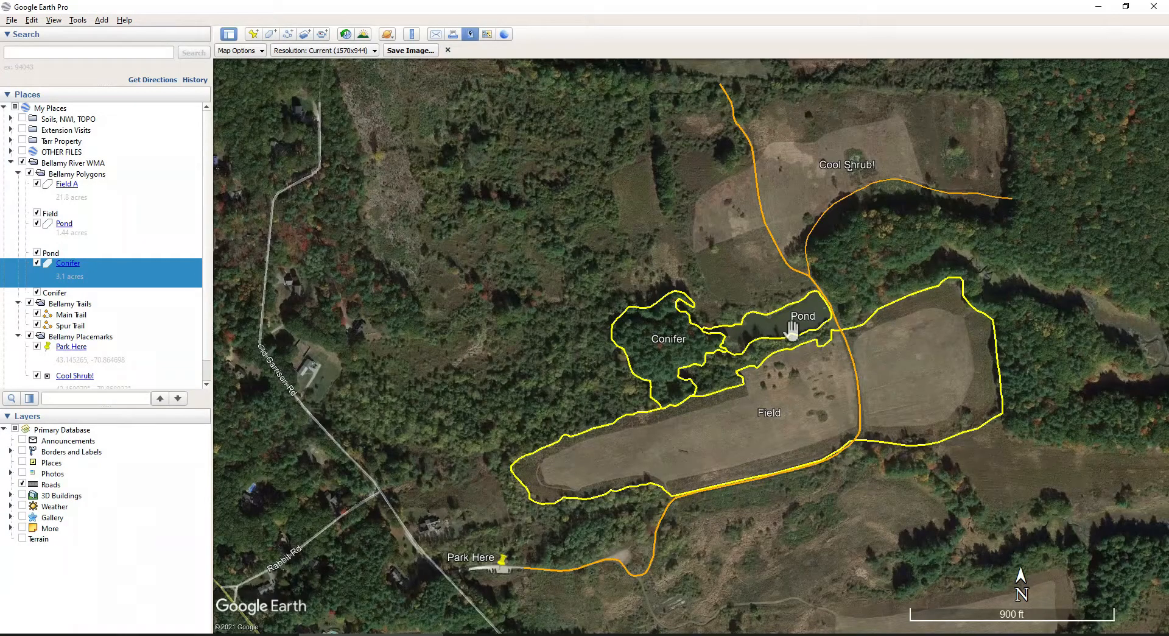
mouse_move(828, 302)
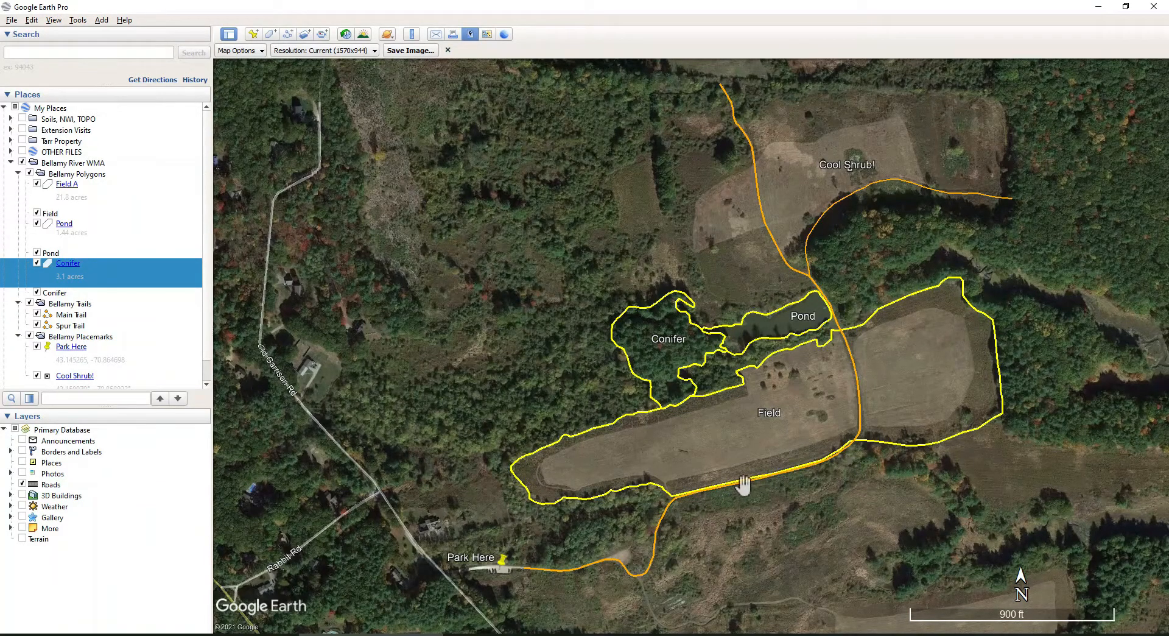
mouse_move(1057, 287)
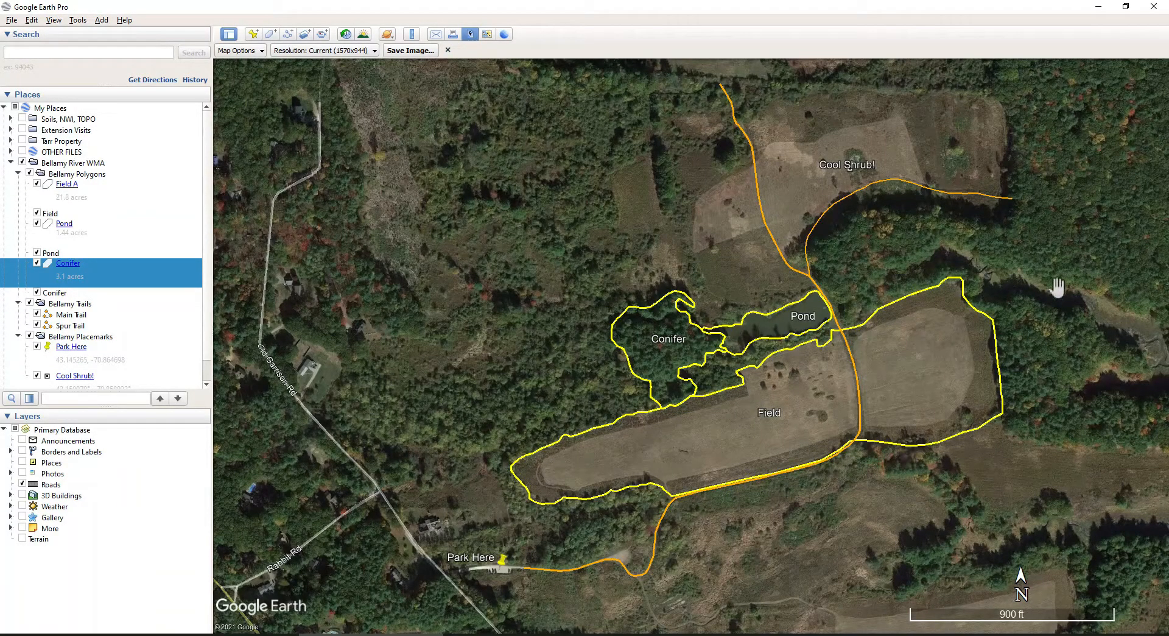
mouse_move(448, 46)
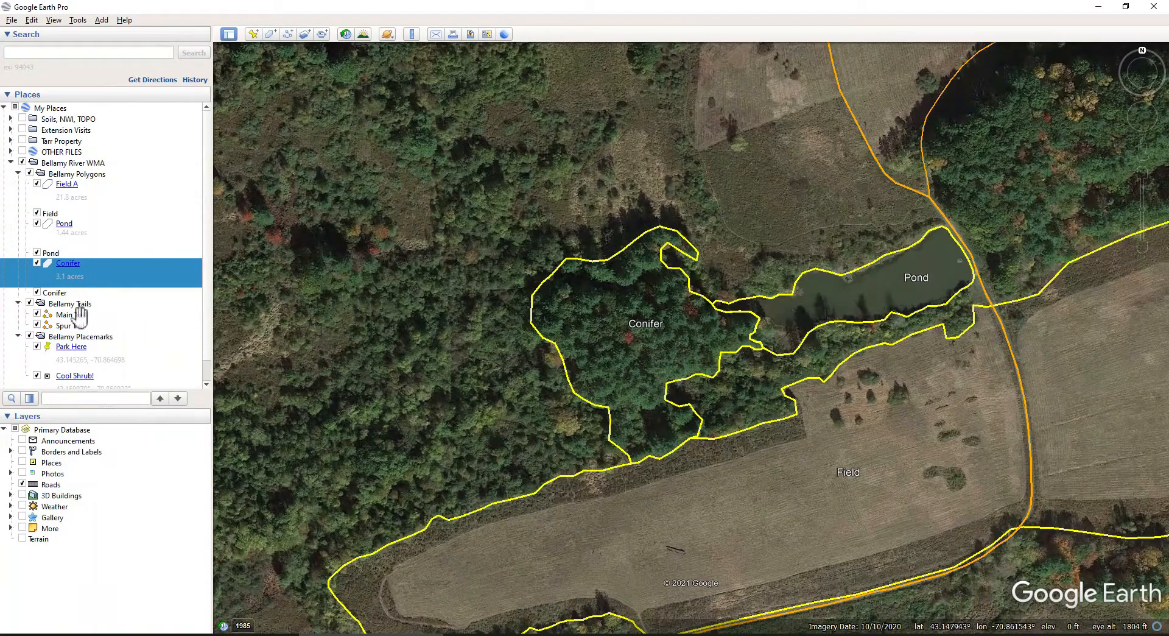
Step: Move a vertex of the Main Trail path along the field edge and save
right_click(65, 314)
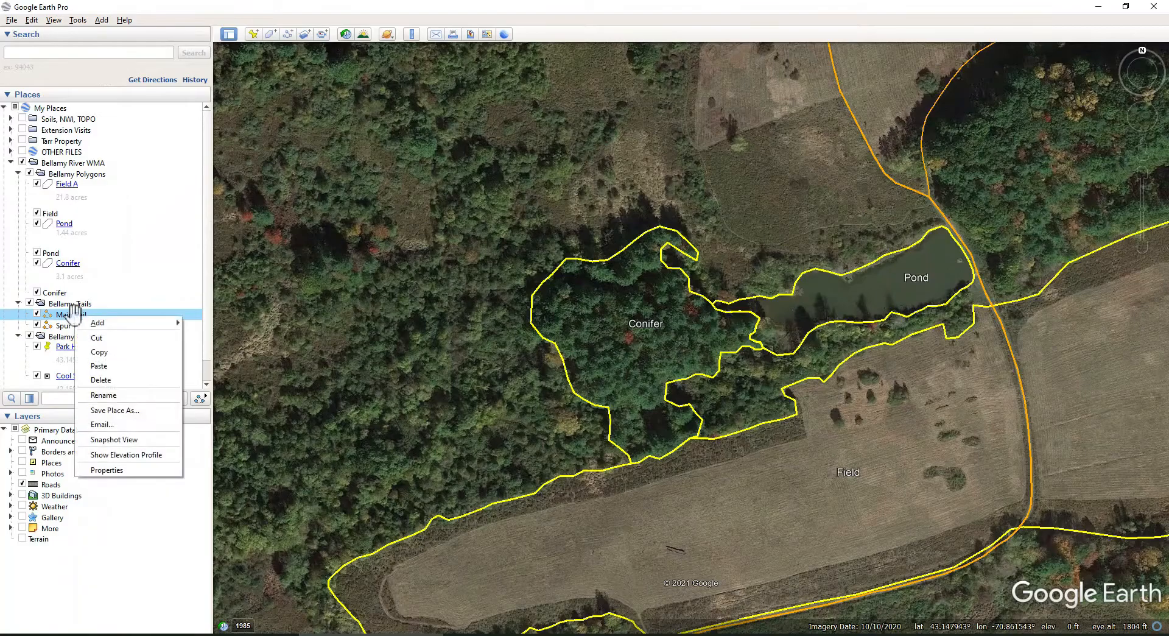
left_click(107, 470)
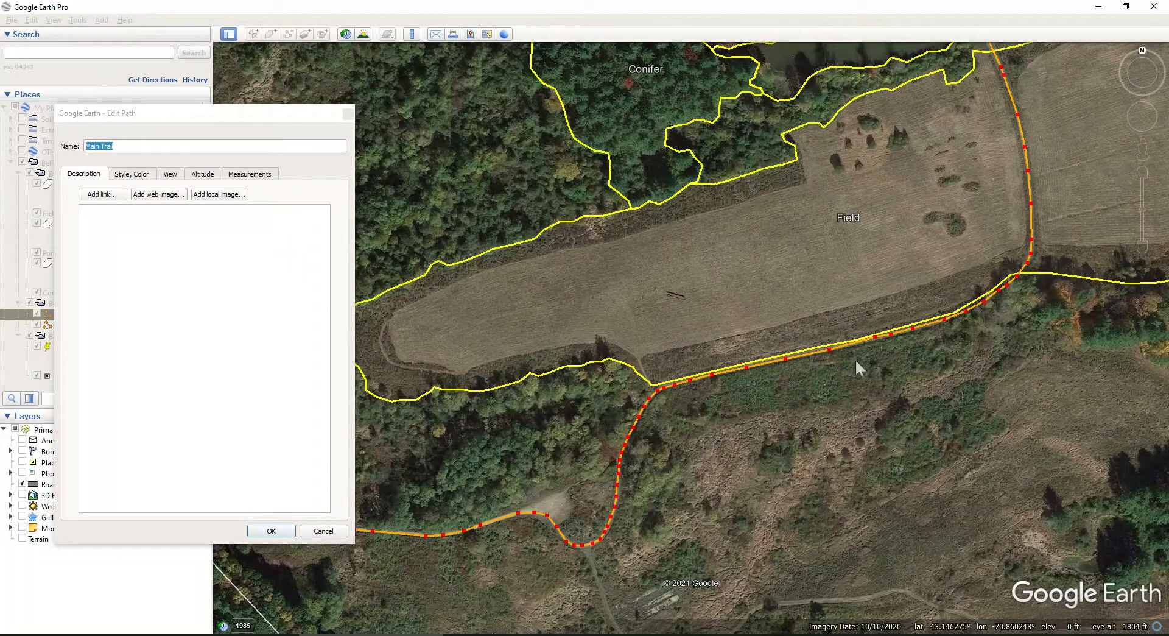
mouse_move(876, 345)
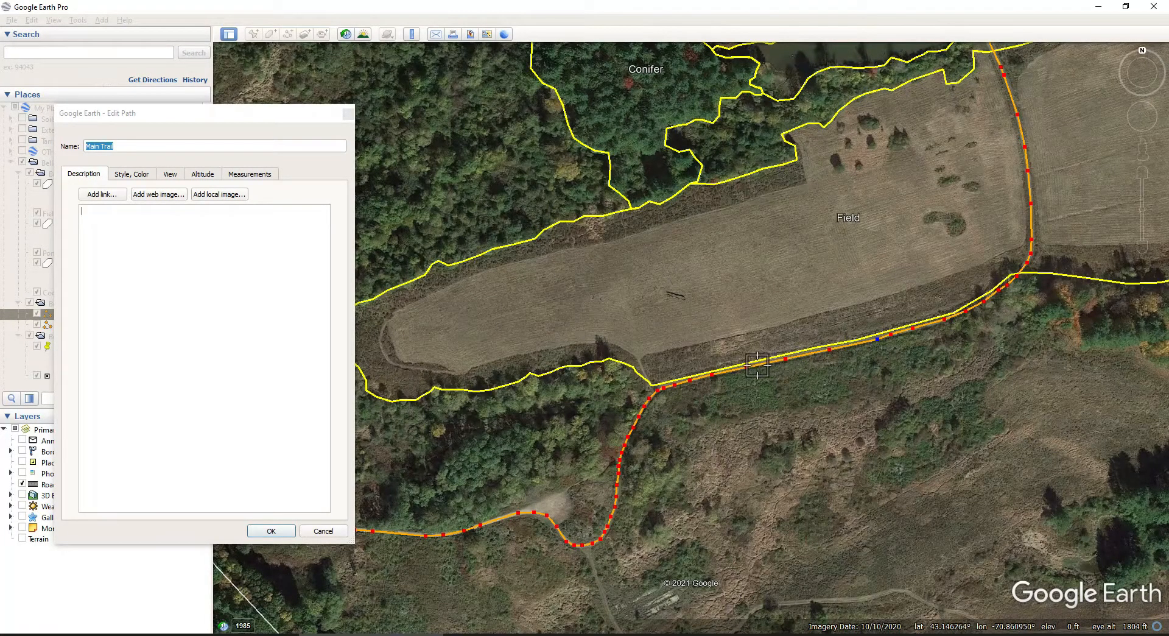
mouse_move(712, 384)
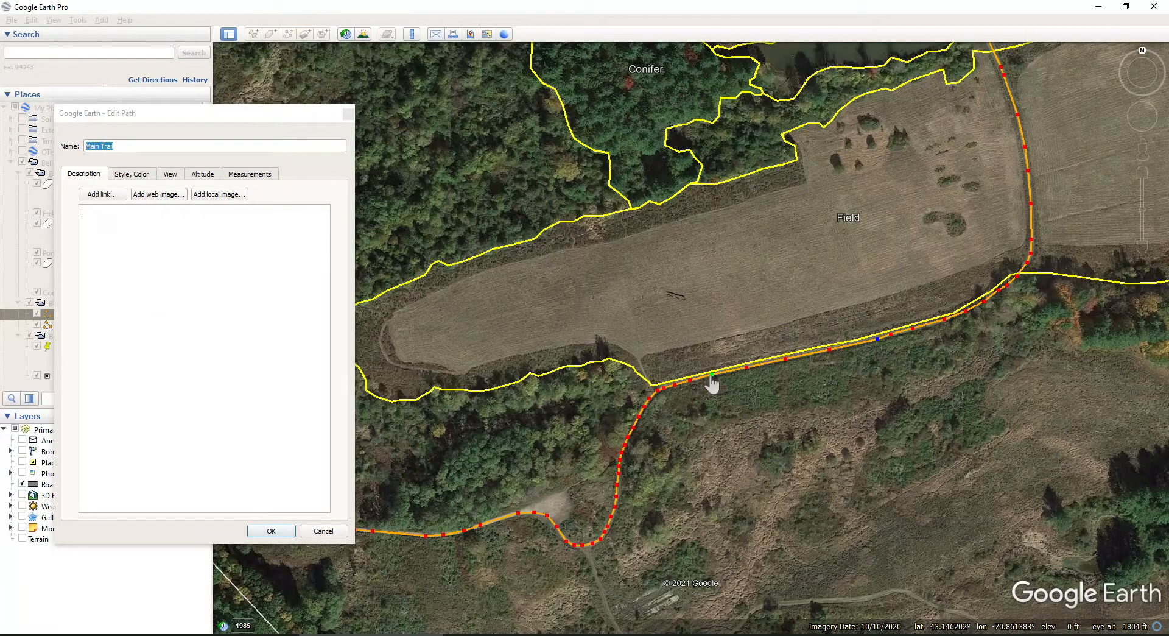
mouse_move(953, 324)
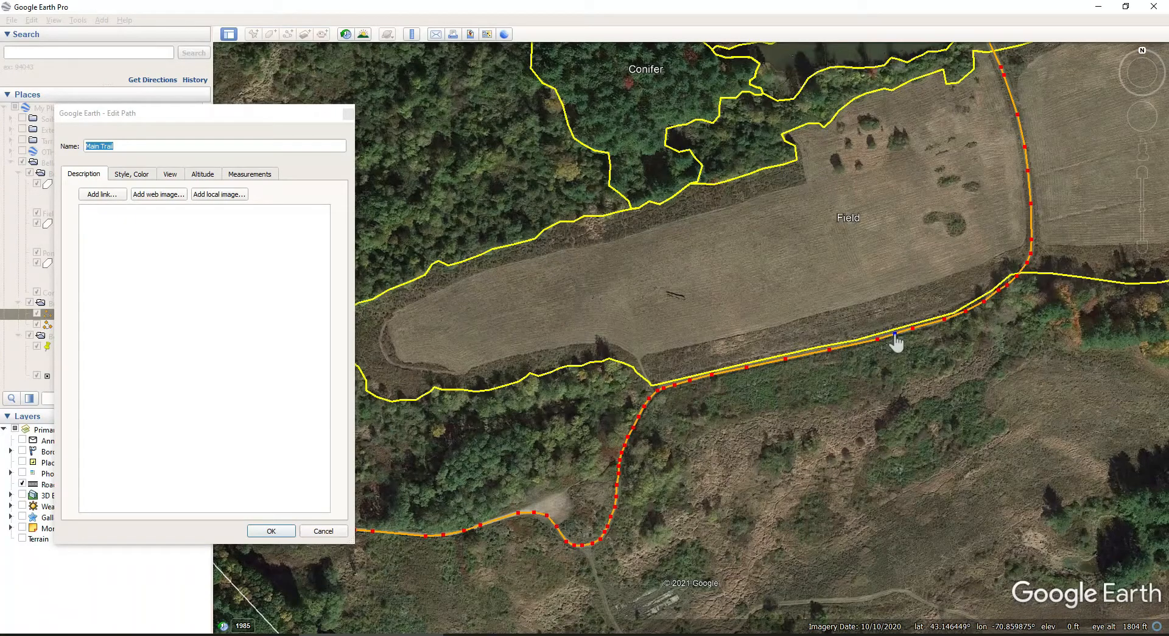
left_click(899, 336)
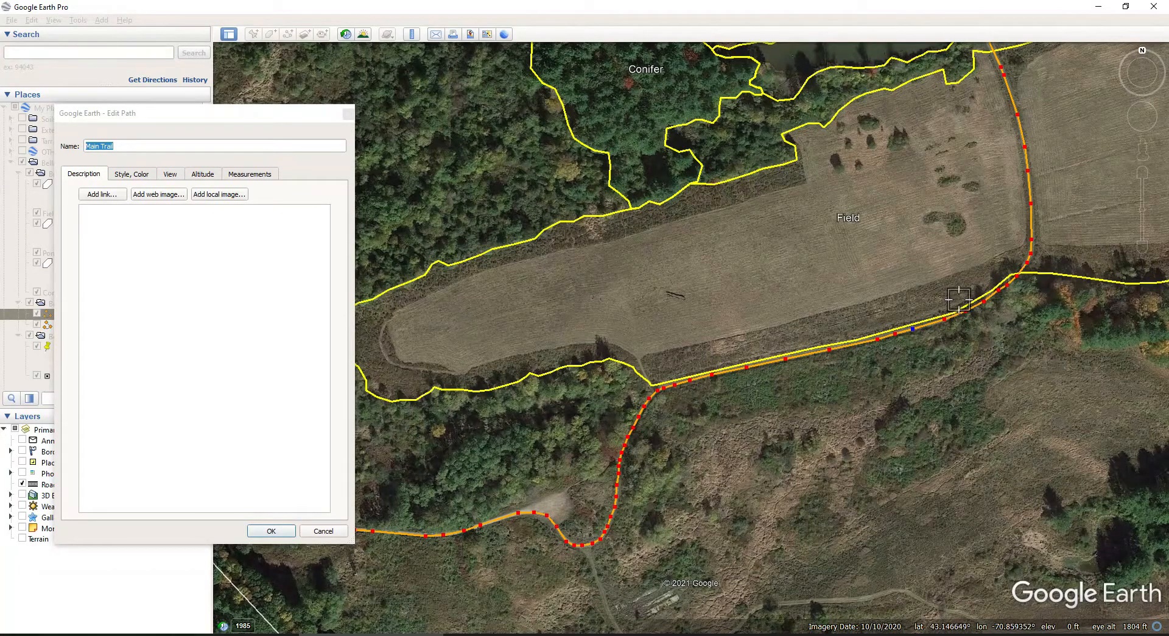
mouse_move(1015, 296)
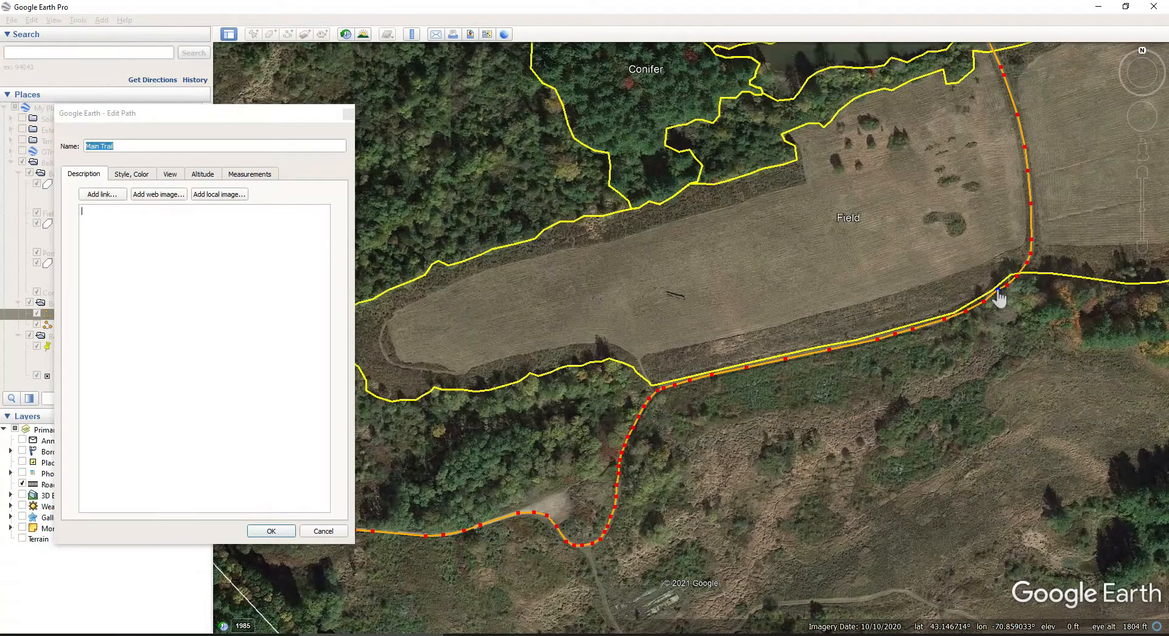
mouse_move(1005, 291)
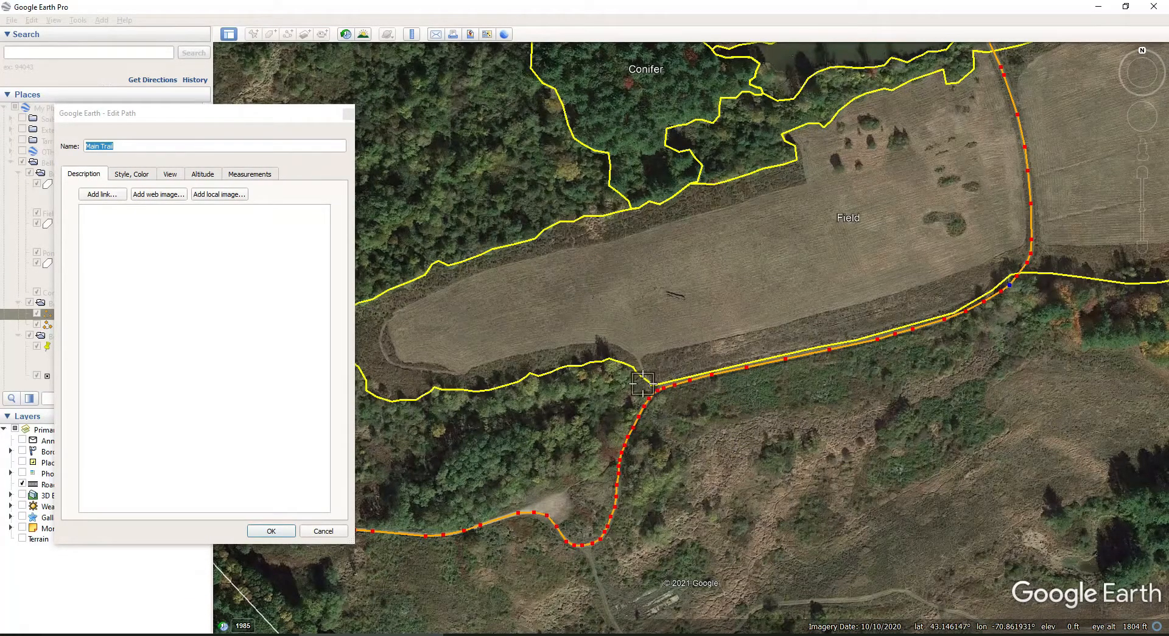
mouse_move(977, 302)
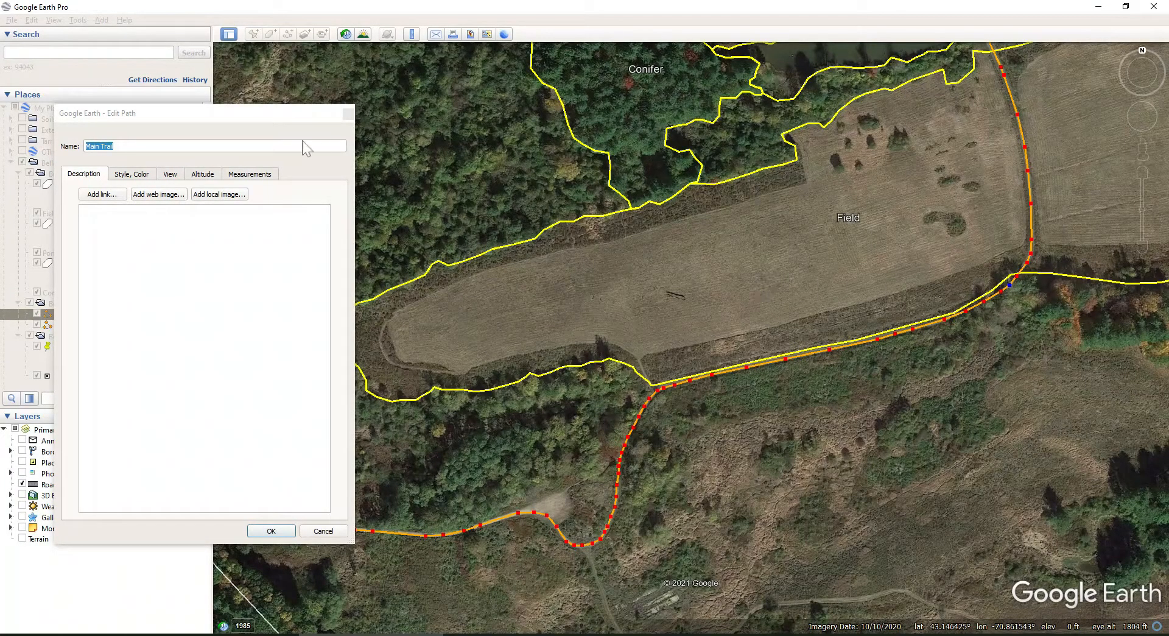
left_click(271, 530)
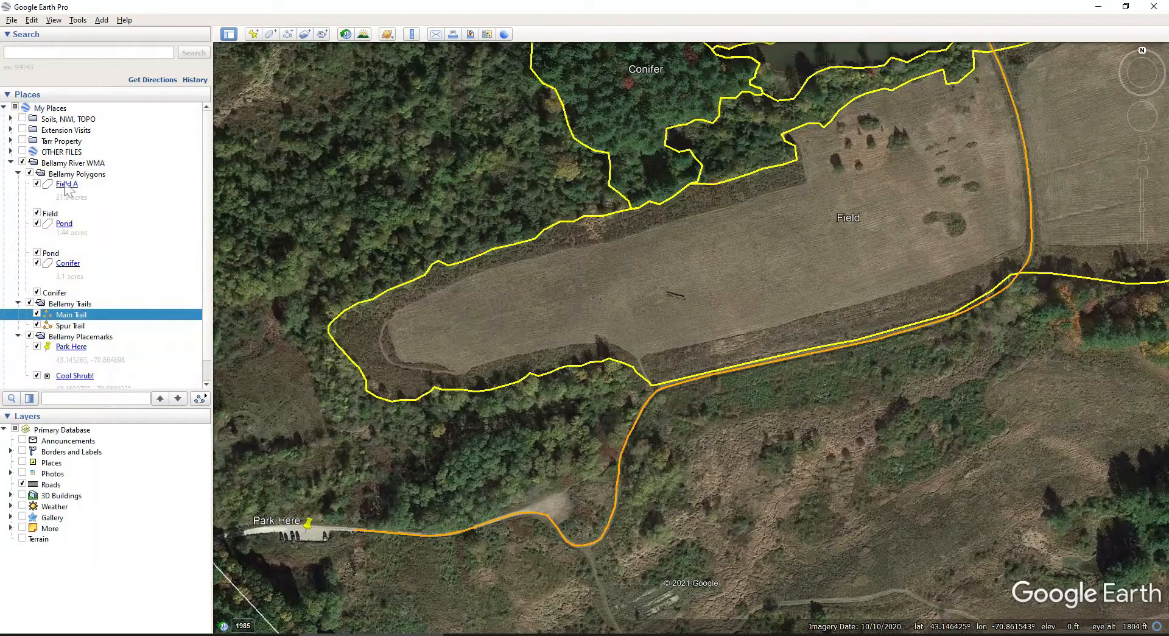
Step: Reshape Field A's boundary beside the trail, keeping its 21.8 acres description
right_click(66, 183)
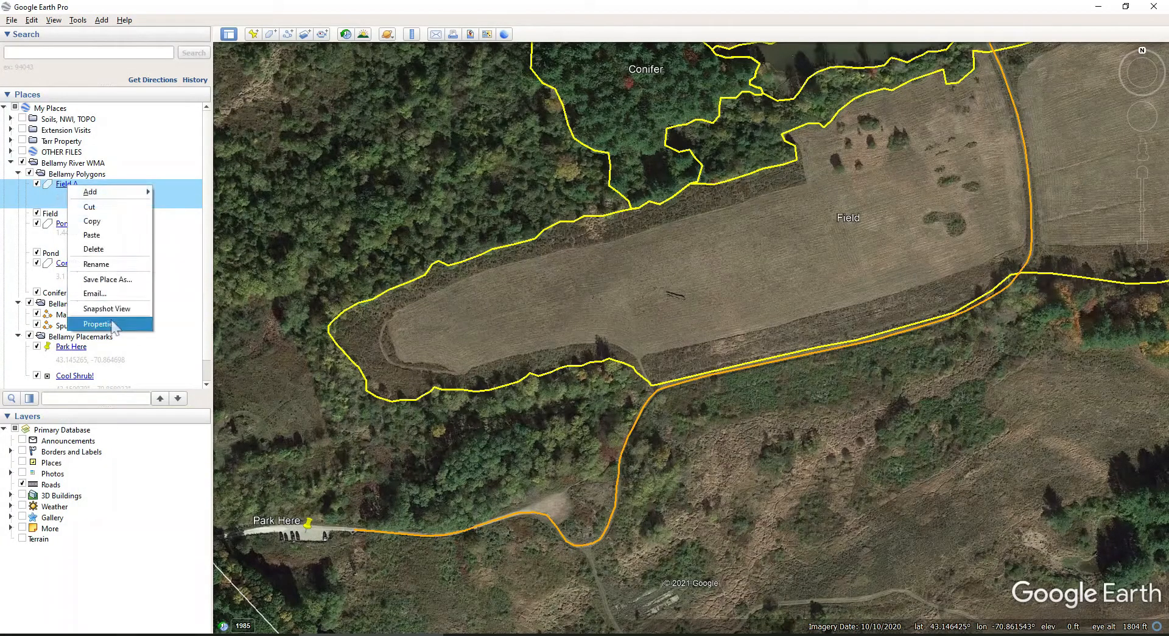
left_click(98, 323)
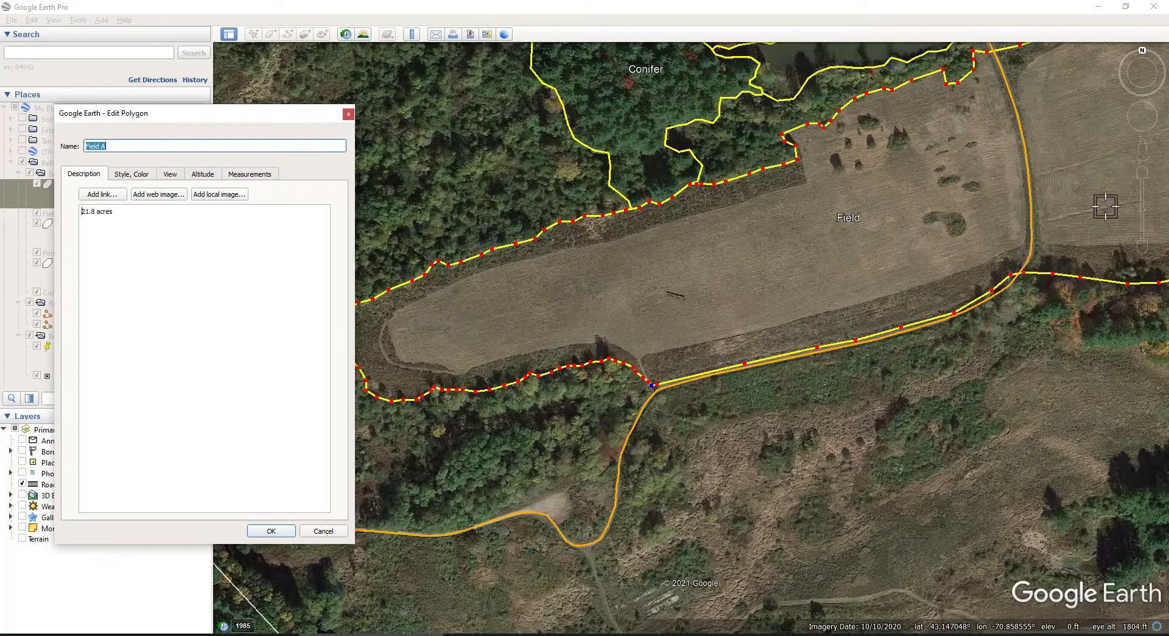
scroll("up", 3)
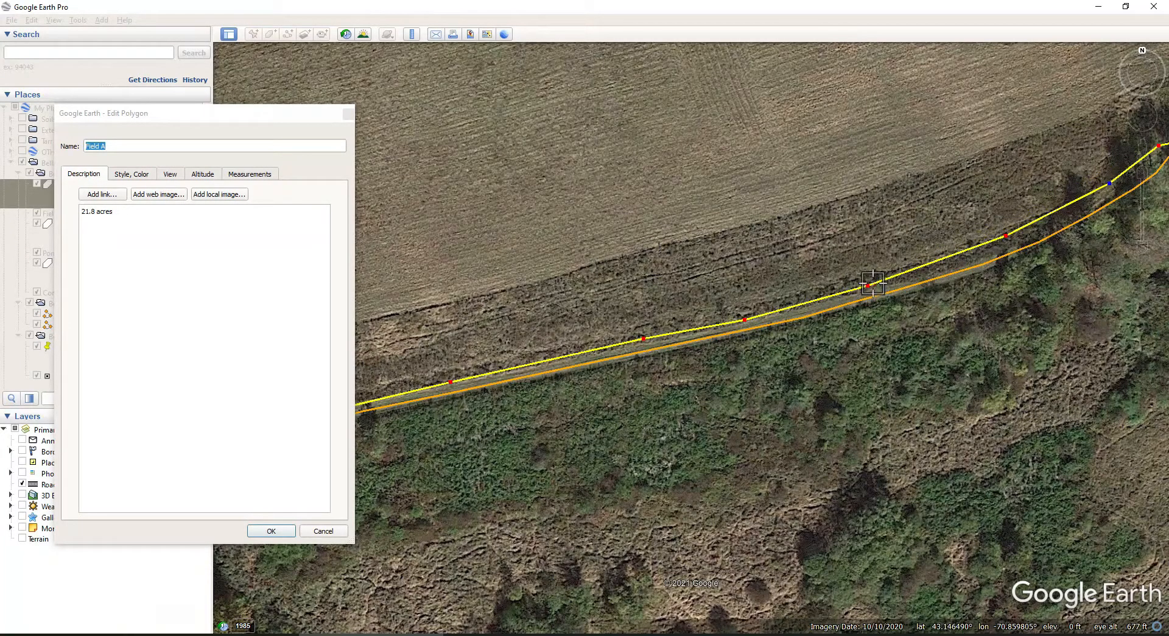
left_click(271, 530)
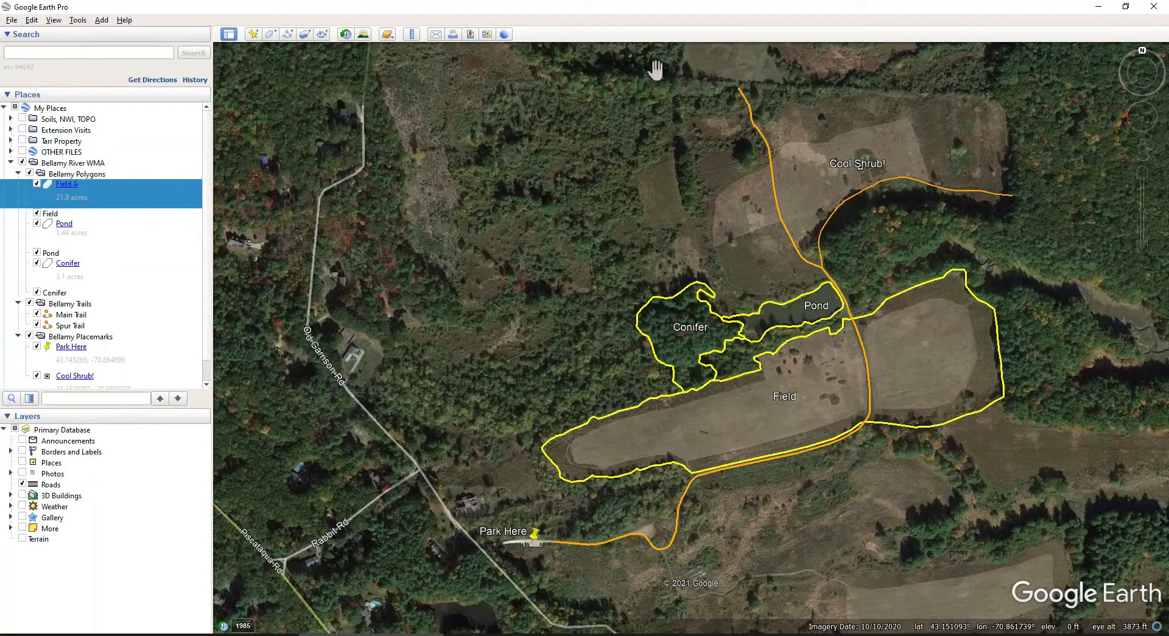
Step: Preview and exit the image layout, then hide the Cool Shrub! placemark
left_click(470, 33)
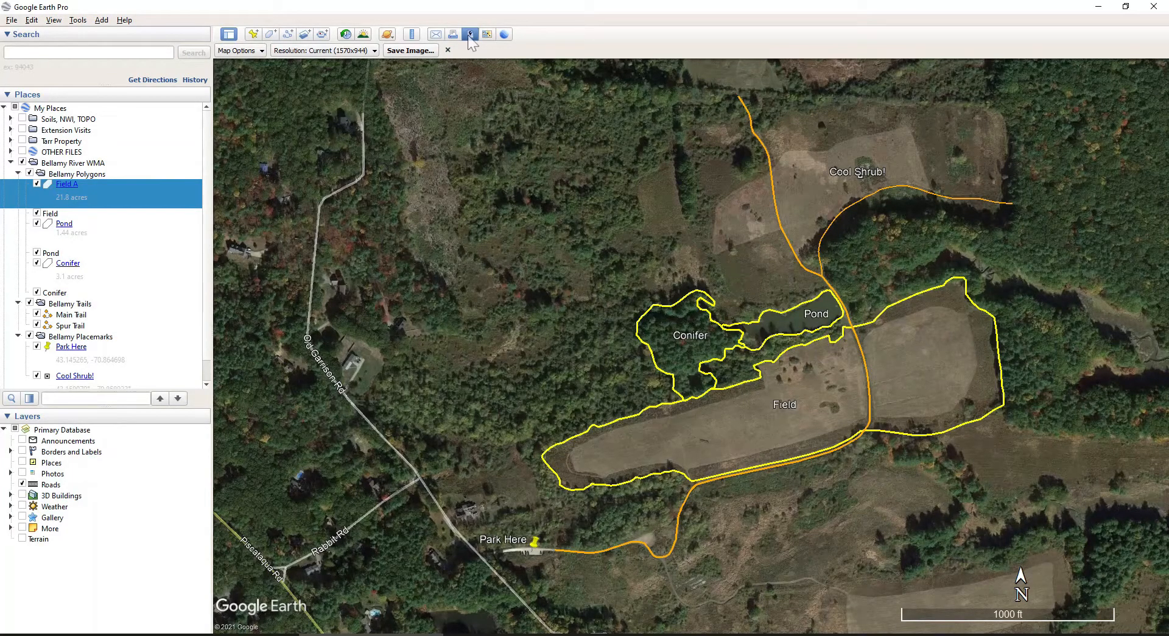
left_click(448, 49)
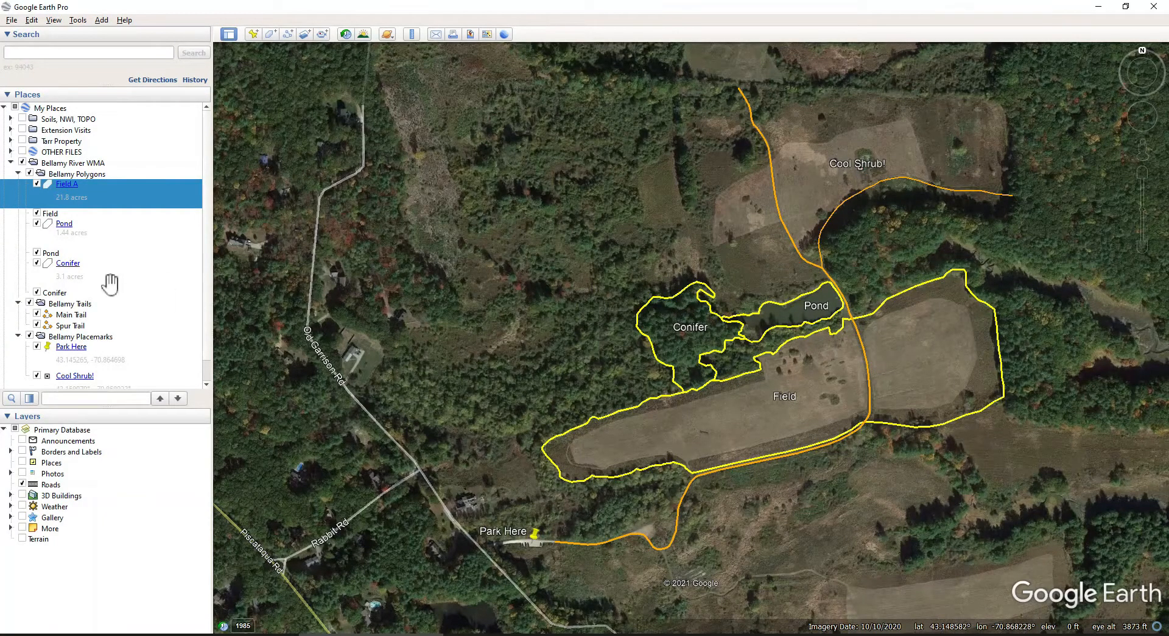
right_click(75, 364)
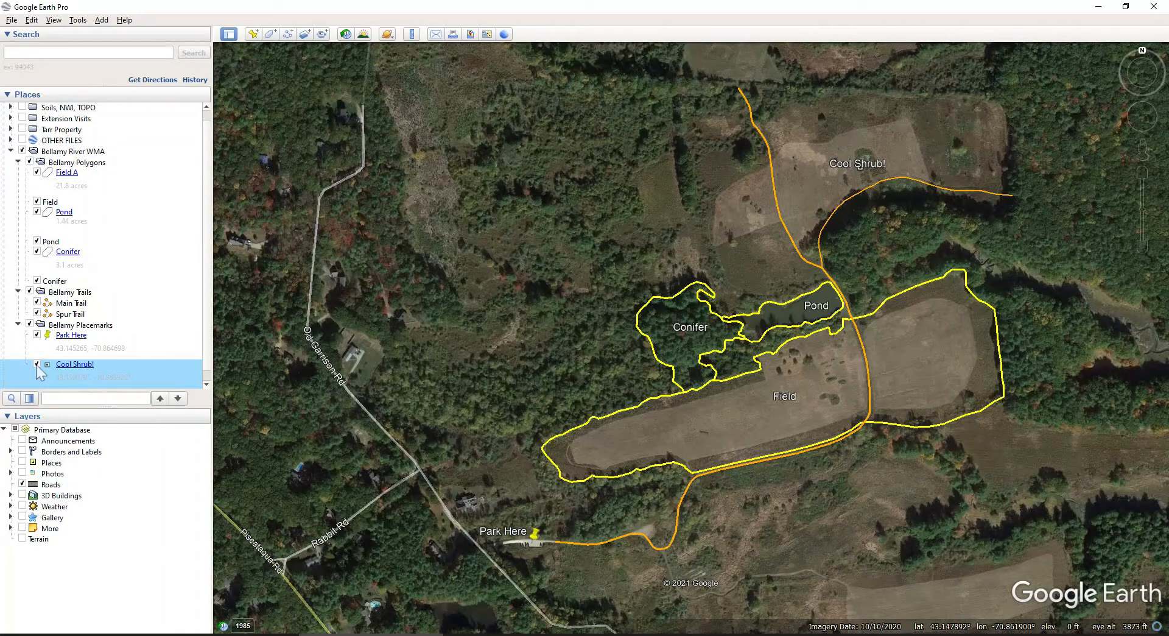
left_click(47, 364)
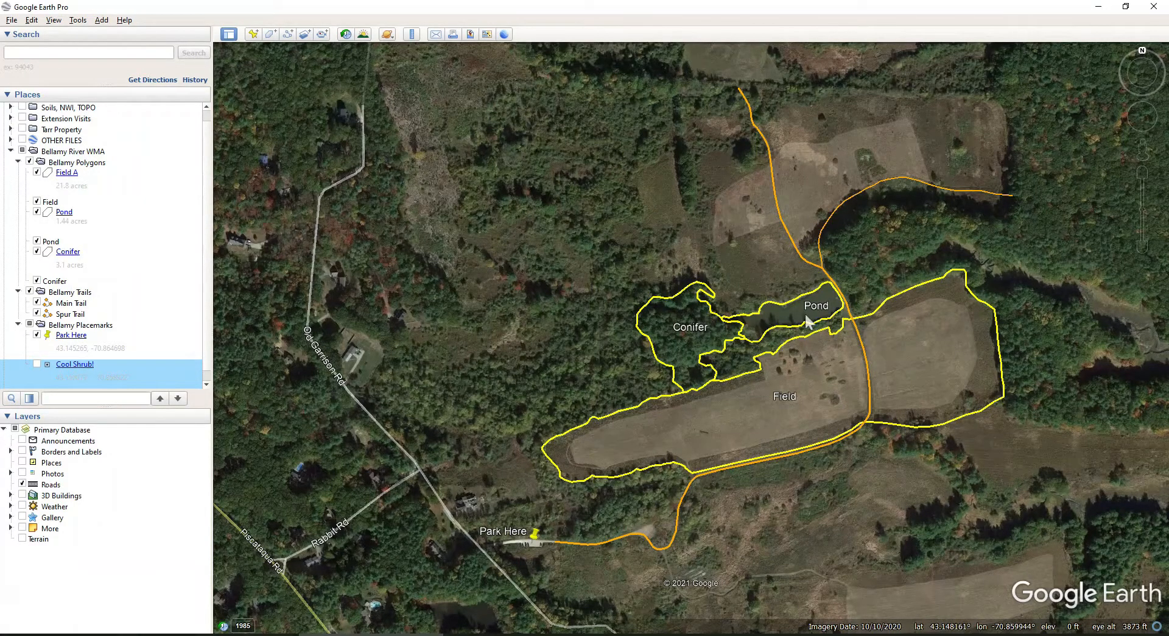
mouse_move(704, 335)
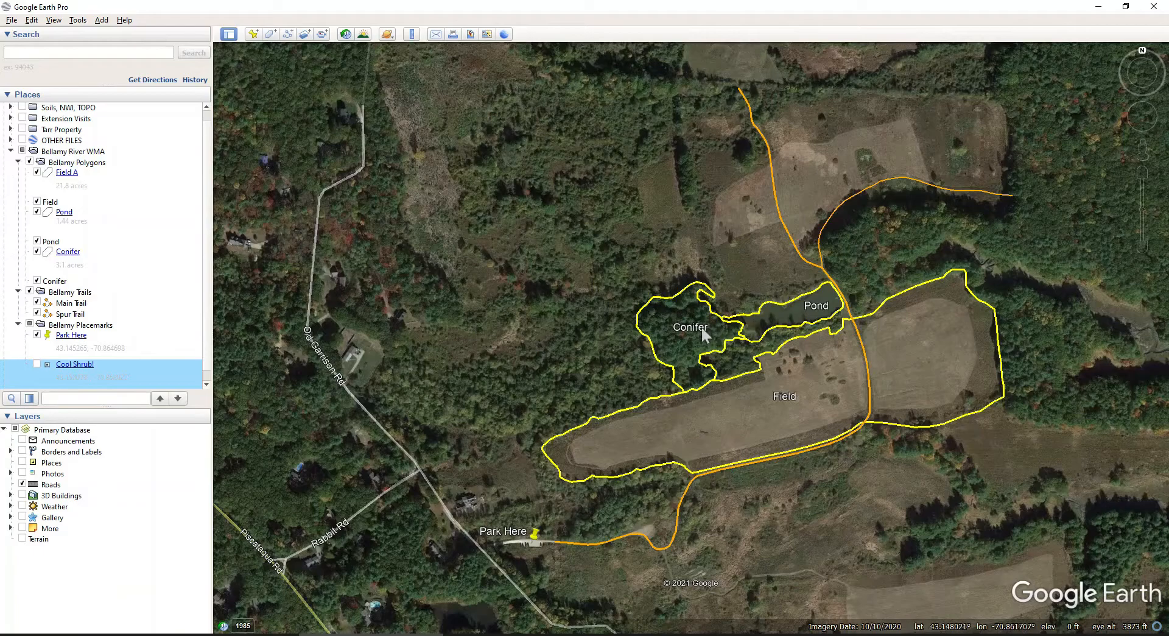
mouse_move(682, 327)
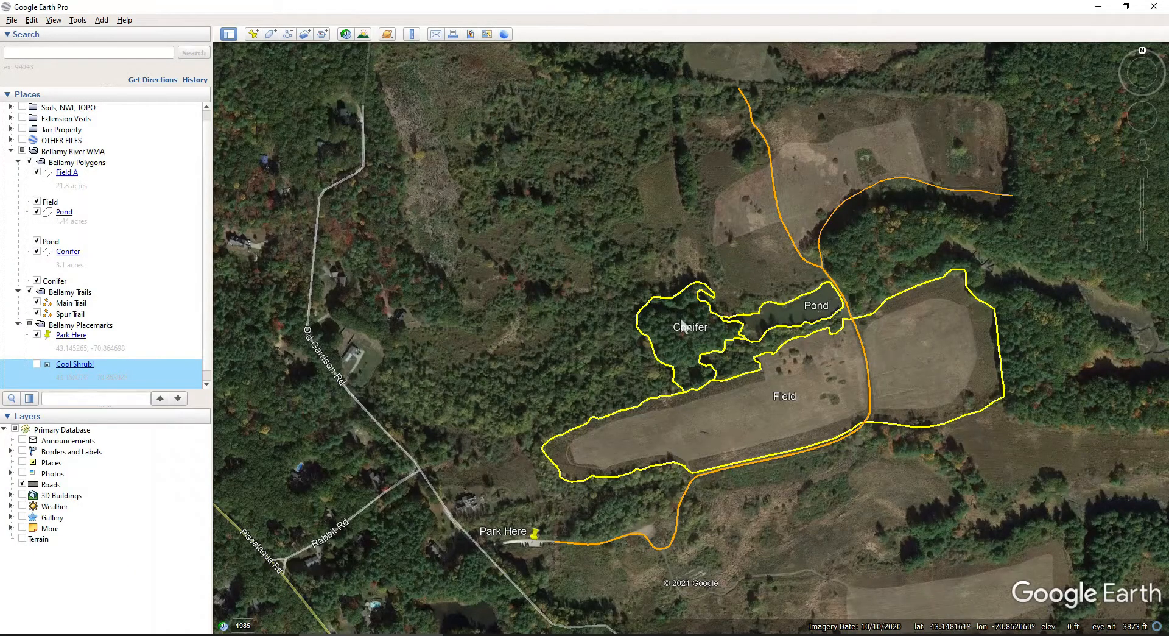
mouse_move(711, 334)
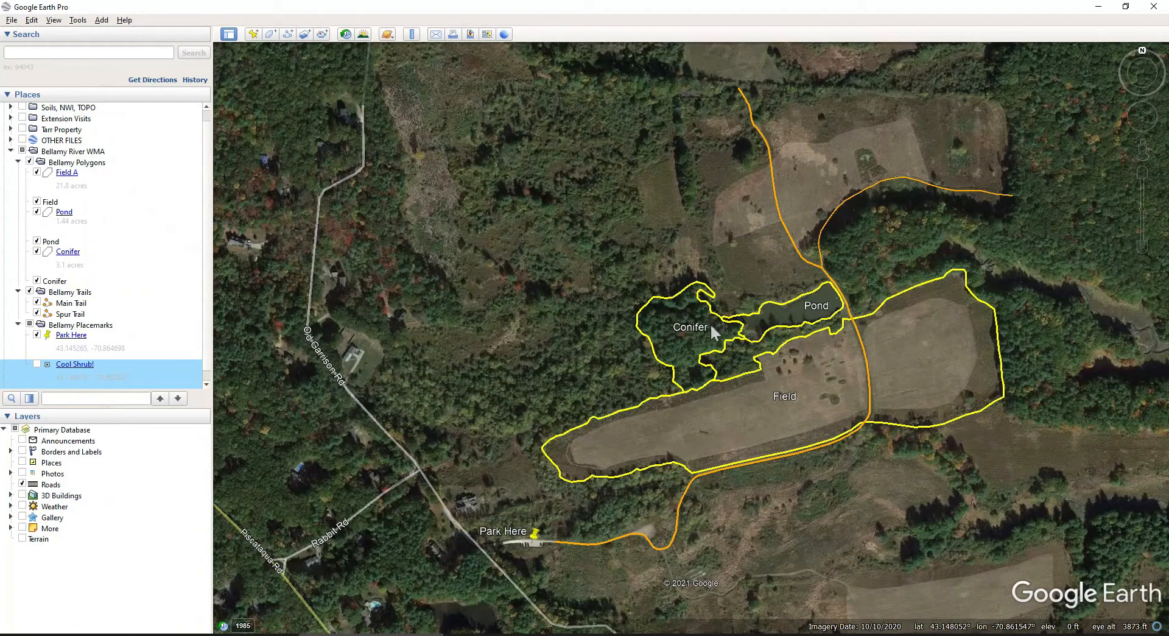
mouse_move(130, 361)
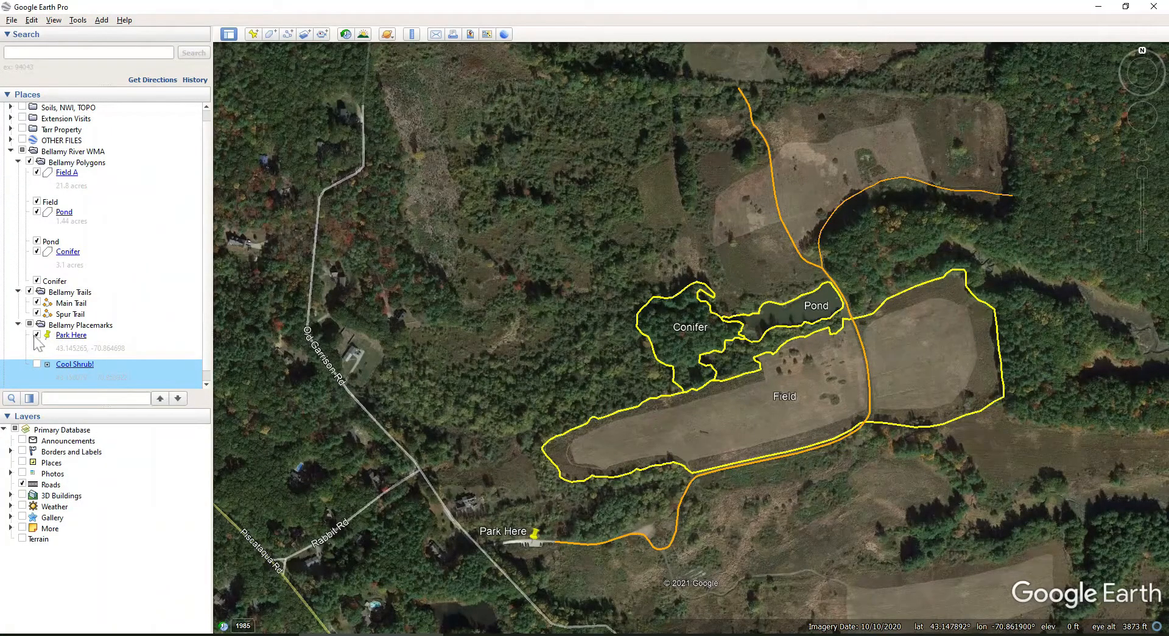
Step: Hide the Park Here, Pond, Field and Conifer labels in the Places panel
left_click(72, 335)
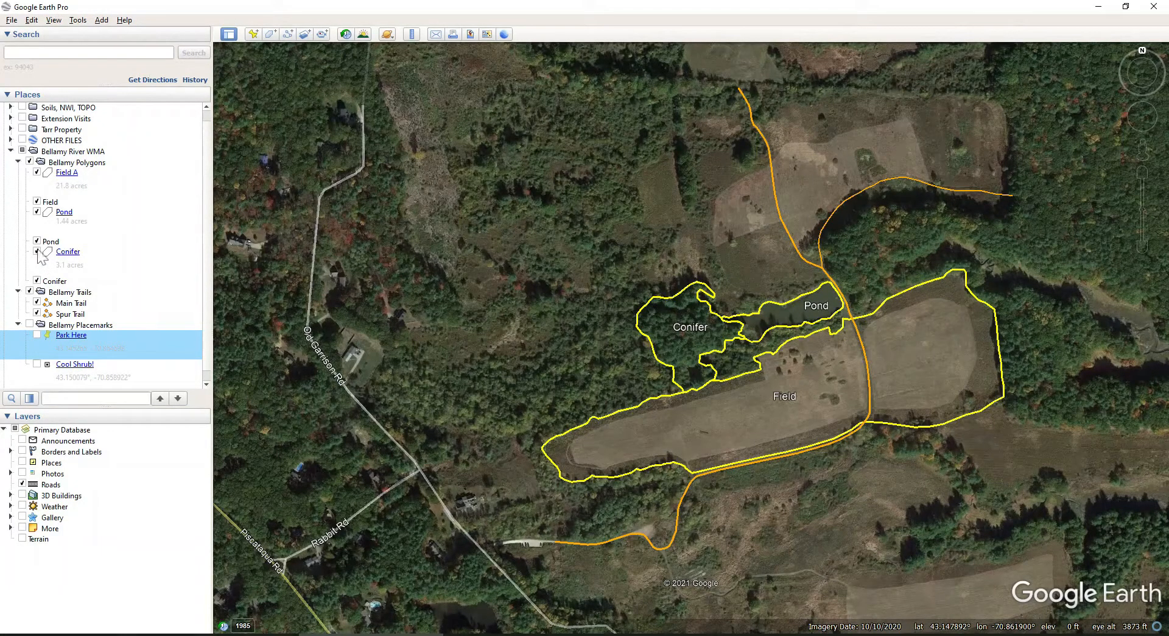
left_click(36, 240)
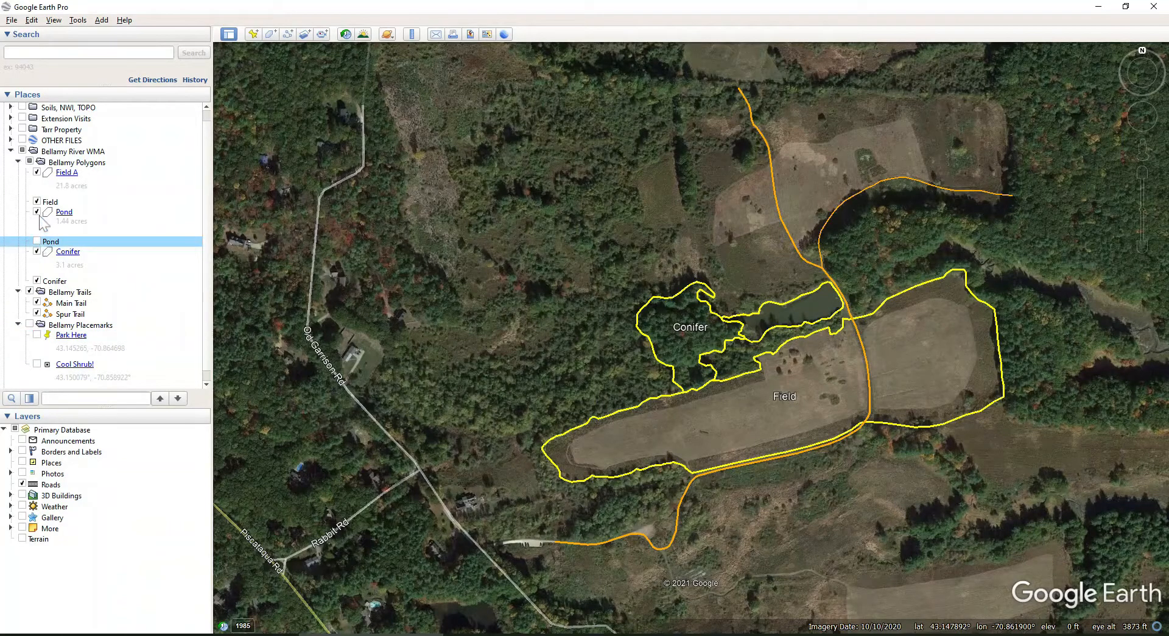
left_click(49, 202)
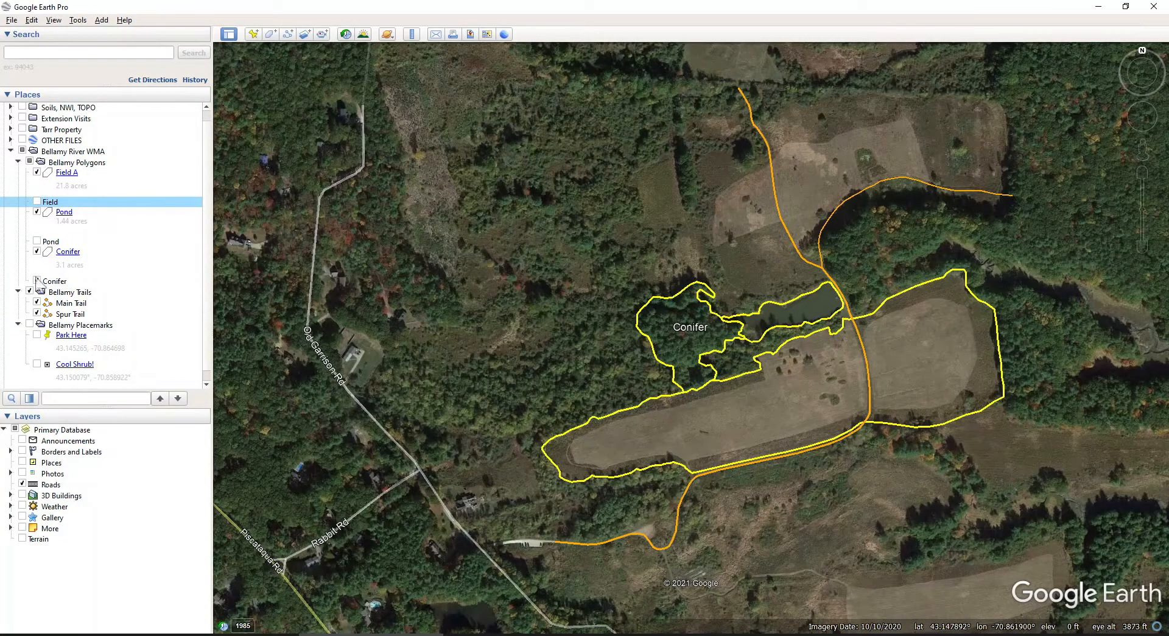
left_click(35, 281)
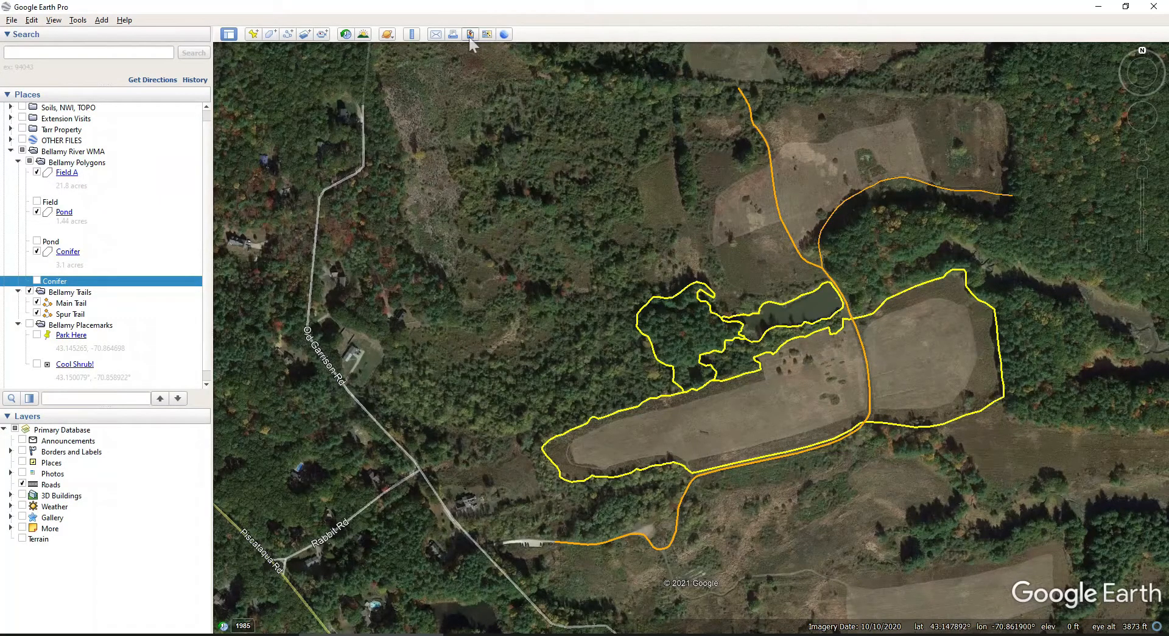
Step: Turn off the Title and Description box and the Legend in the image layout
left_click(470, 34)
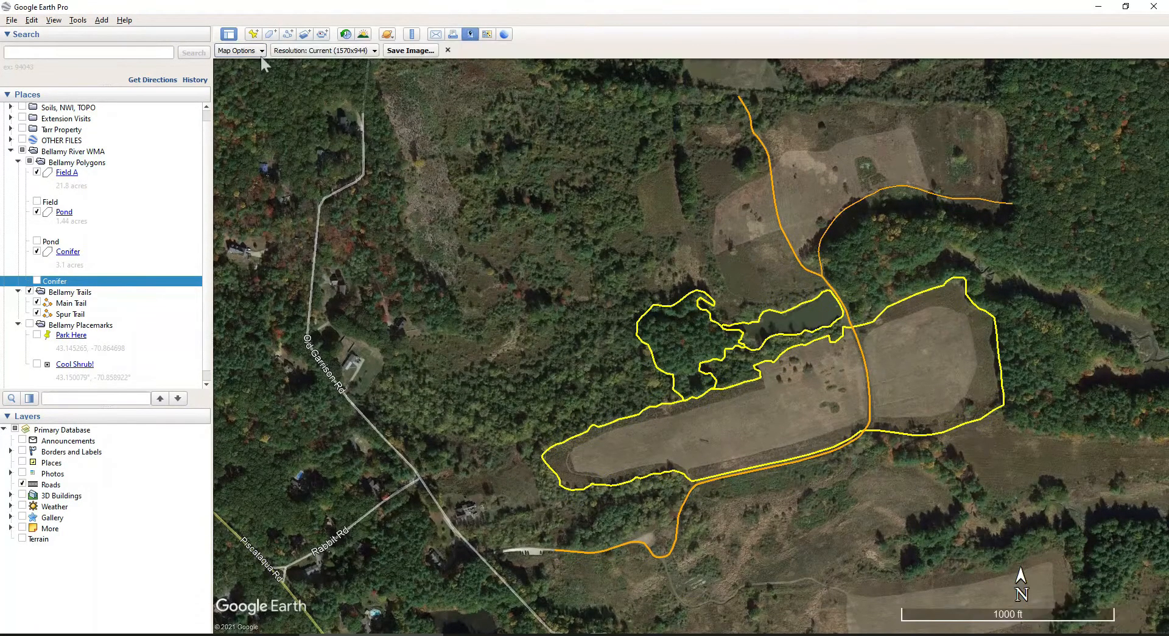
left_click(237, 50)
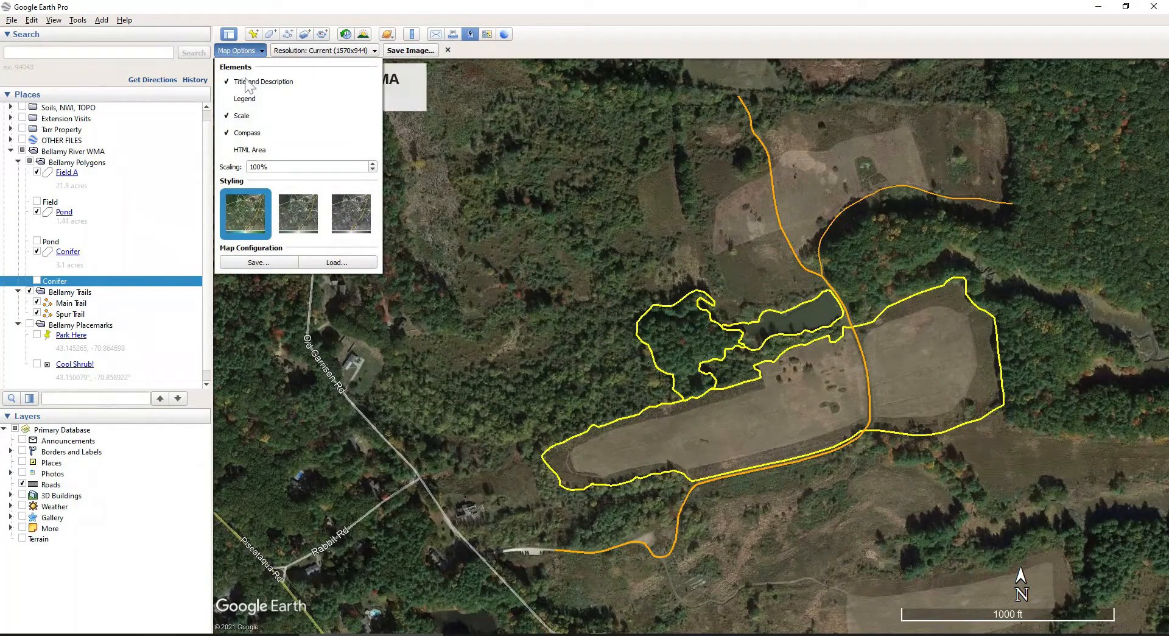
left_click(226, 82)
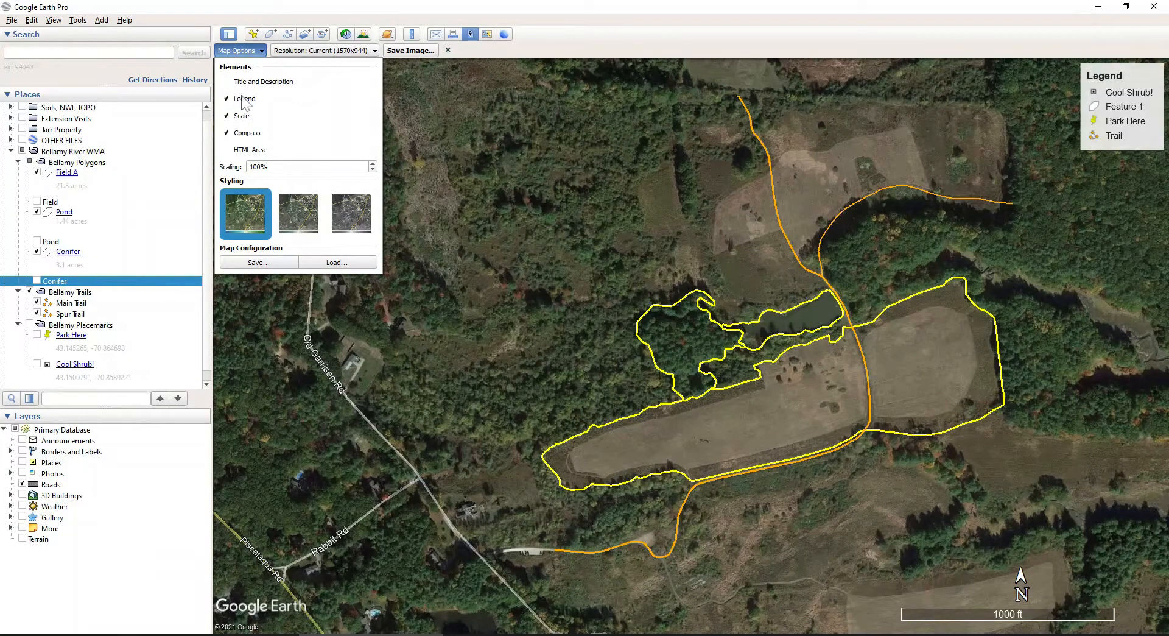
left_click(226, 99)
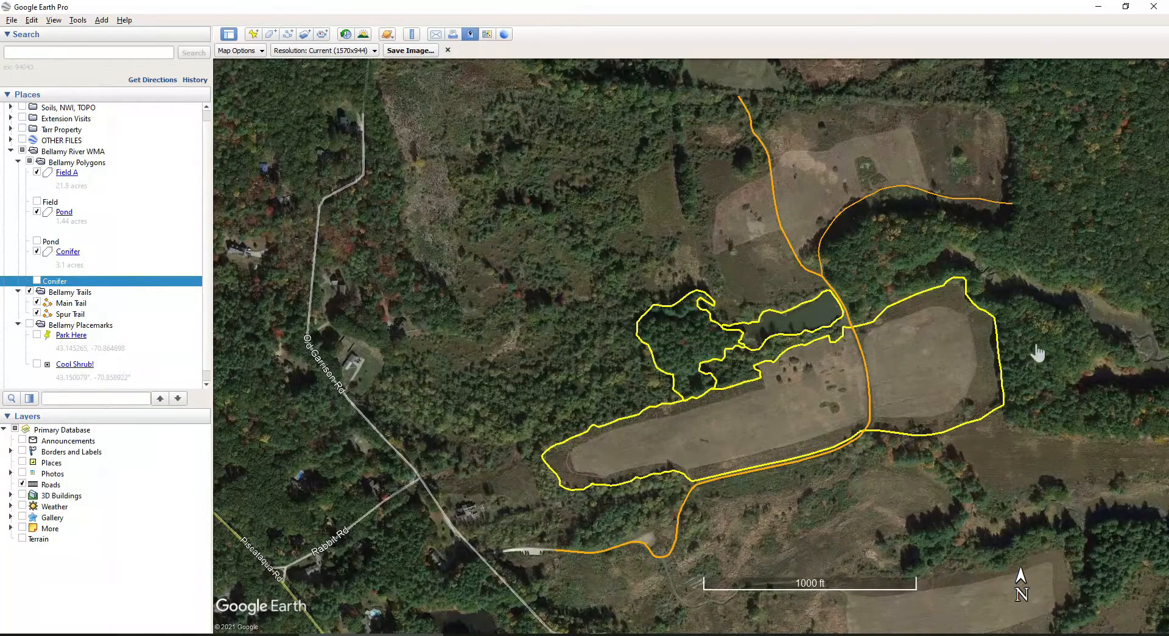
mouse_move(283, 469)
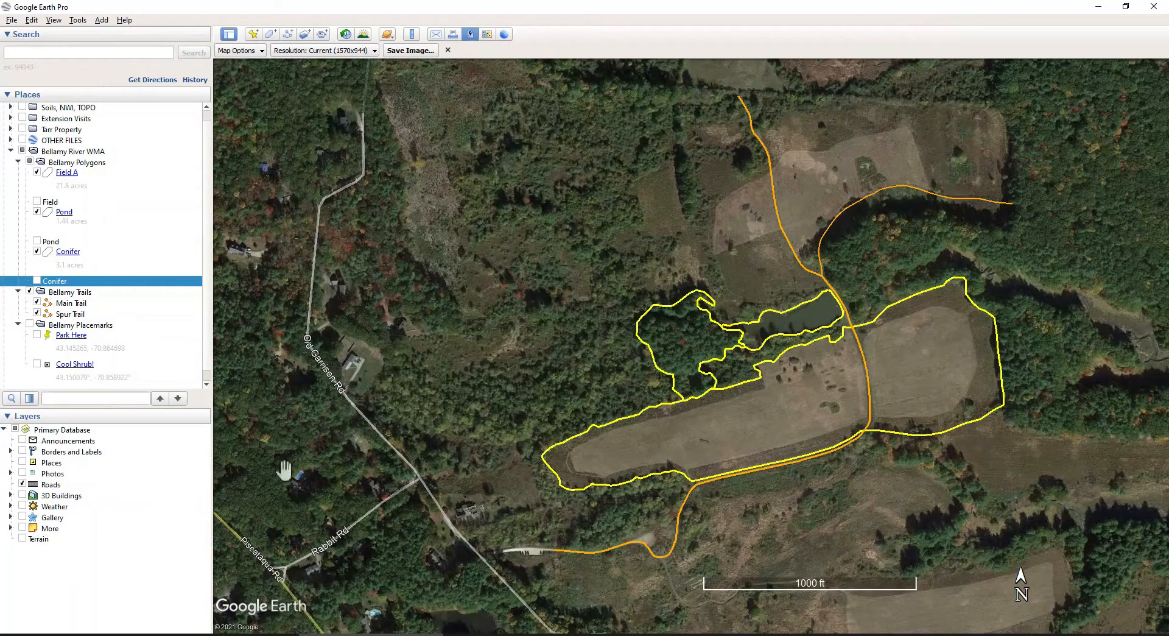
mouse_move(1096, 579)
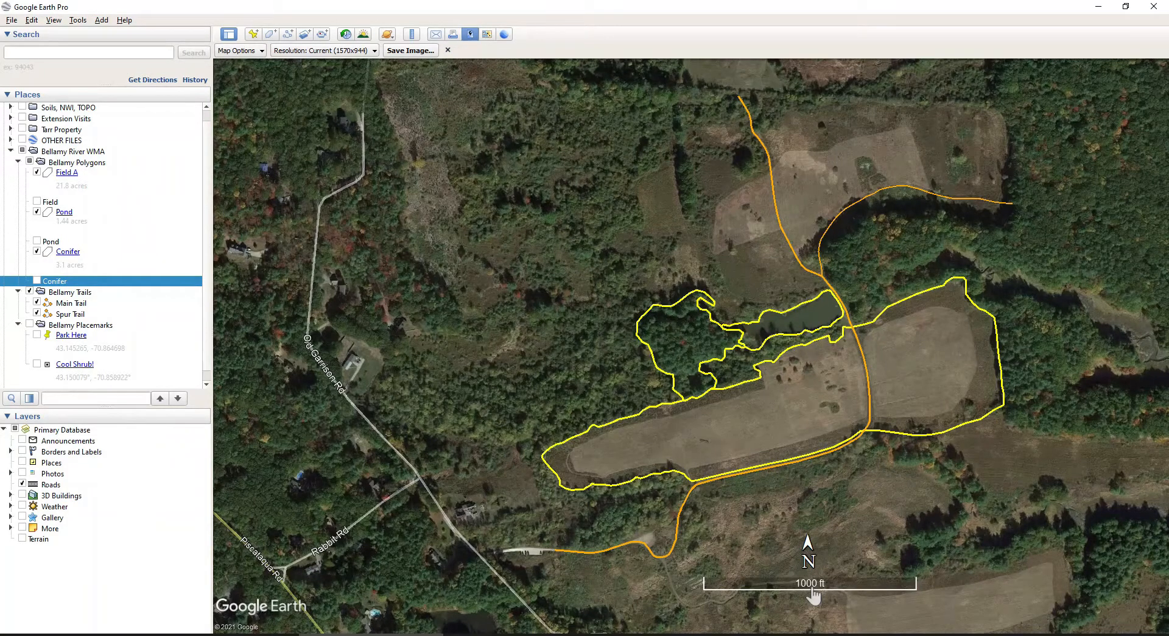
Step: Keep Feet, Miles units on the Options 3D View tab and exit image-saving layout
left_click(77, 20)
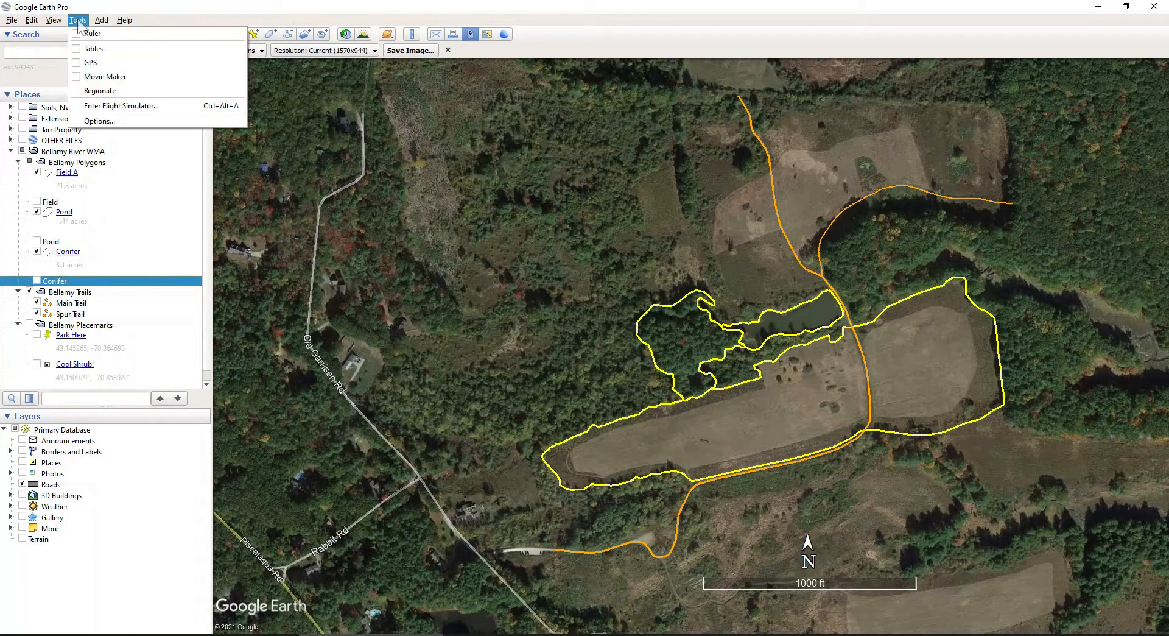
mouse_move(99, 120)
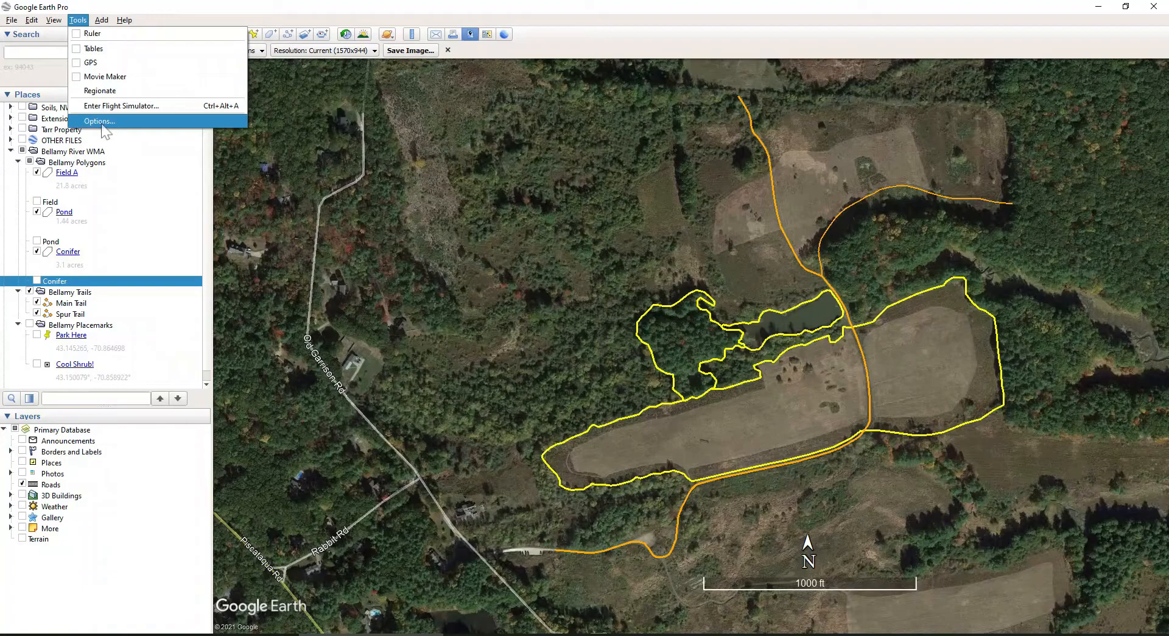
left_click(99, 121)
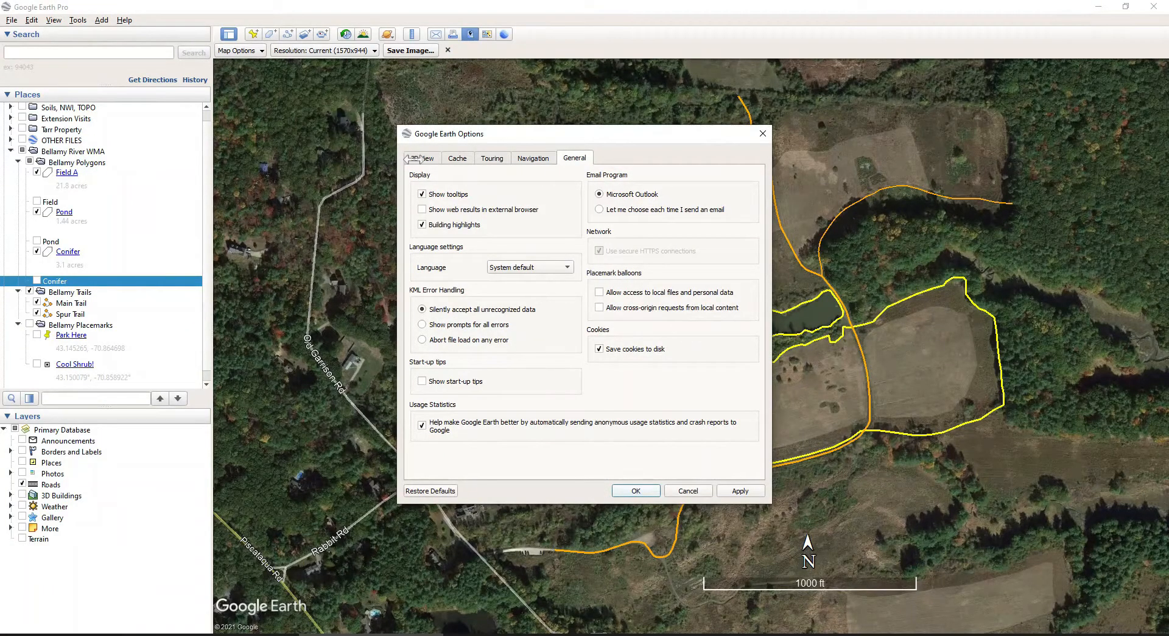
left_click(422, 157)
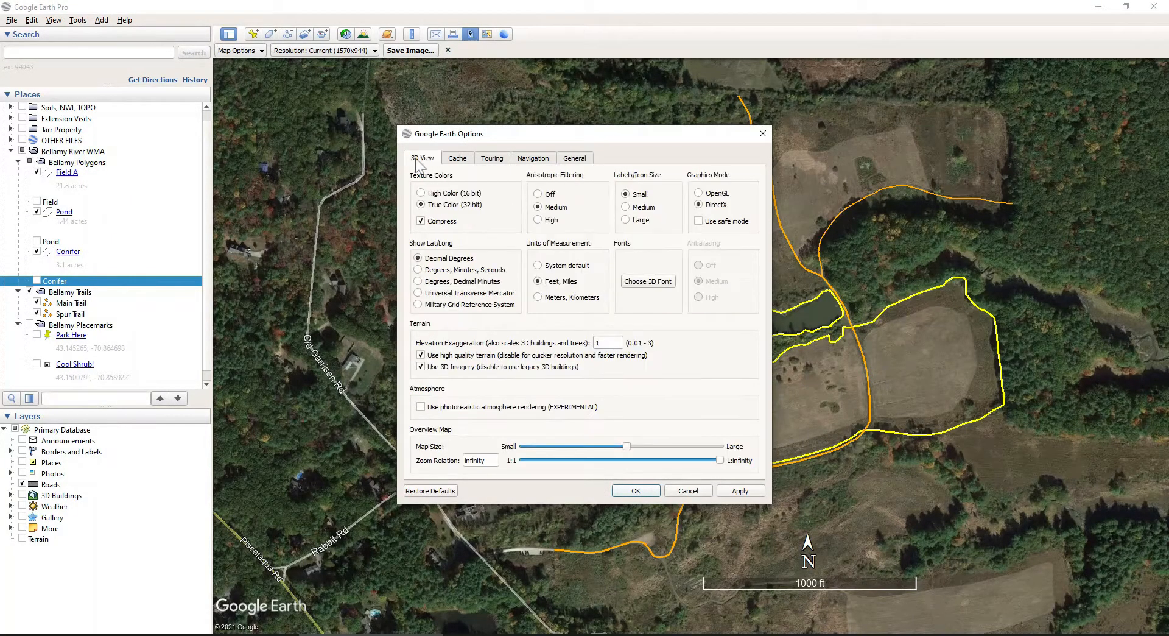
mouse_move(558, 253)
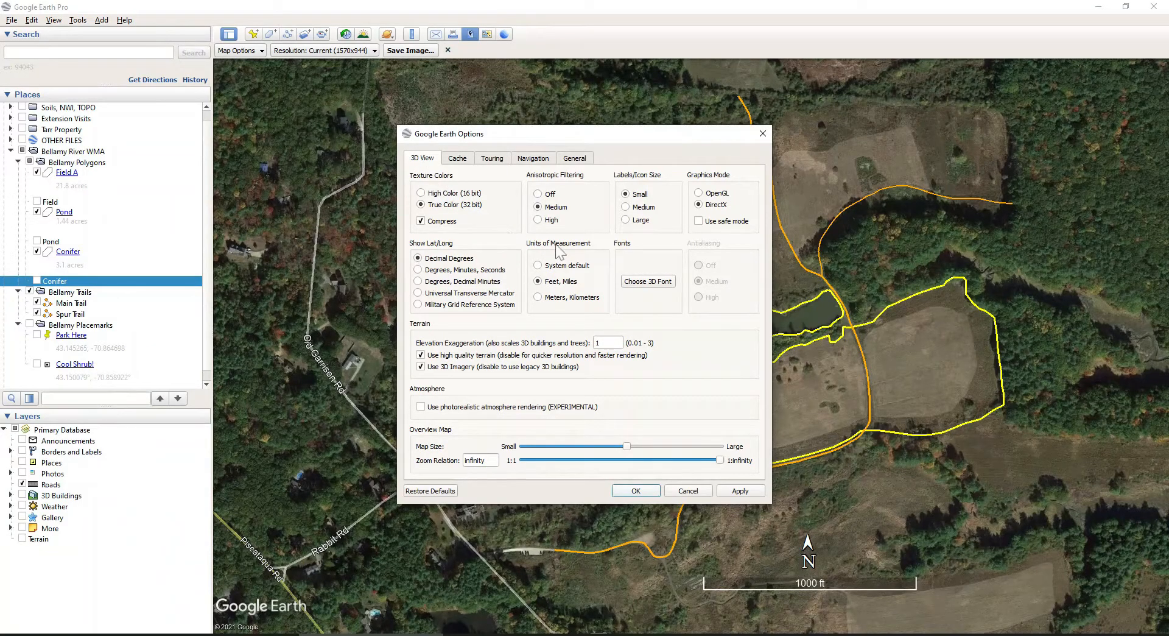
mouse_move(543, 303)
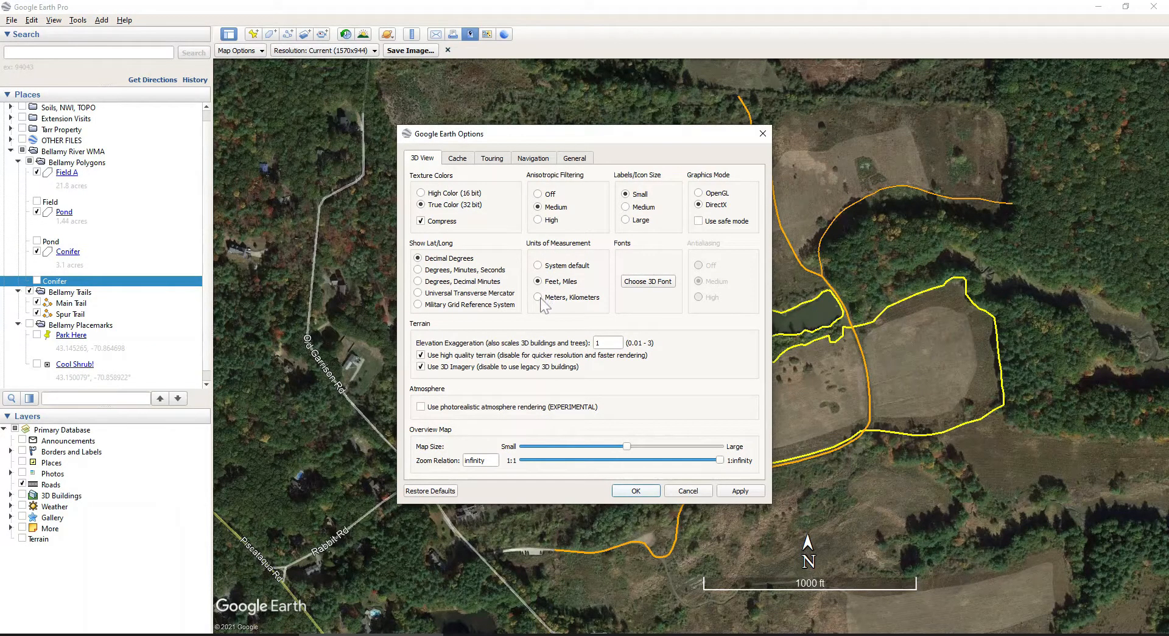
left_click(538, 280)
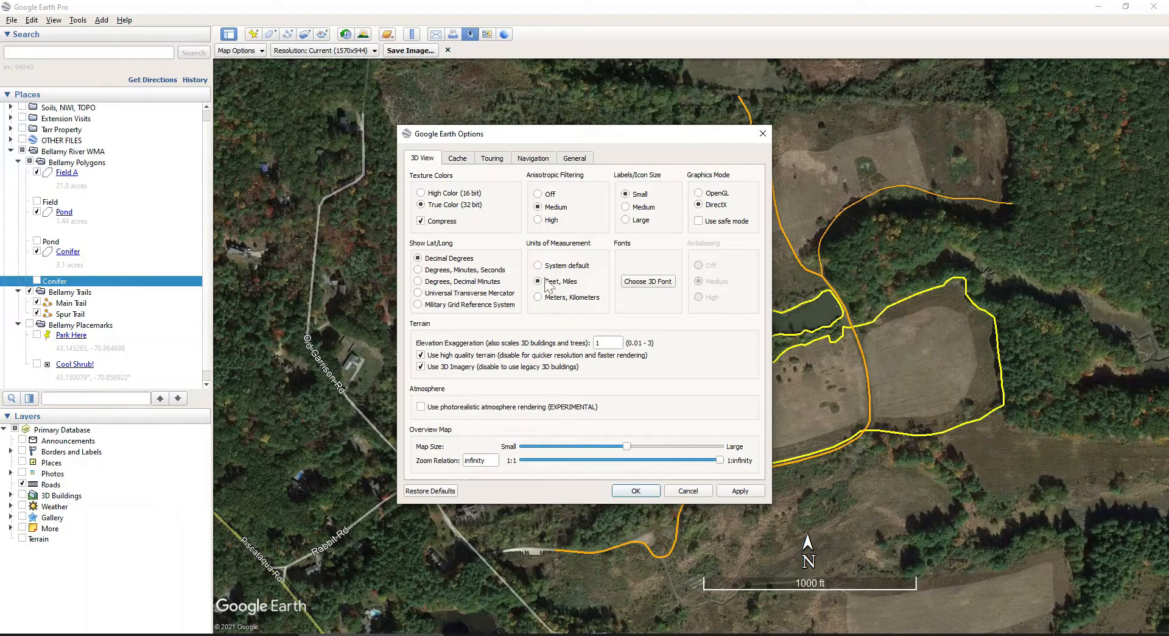
left_click(634, 490)
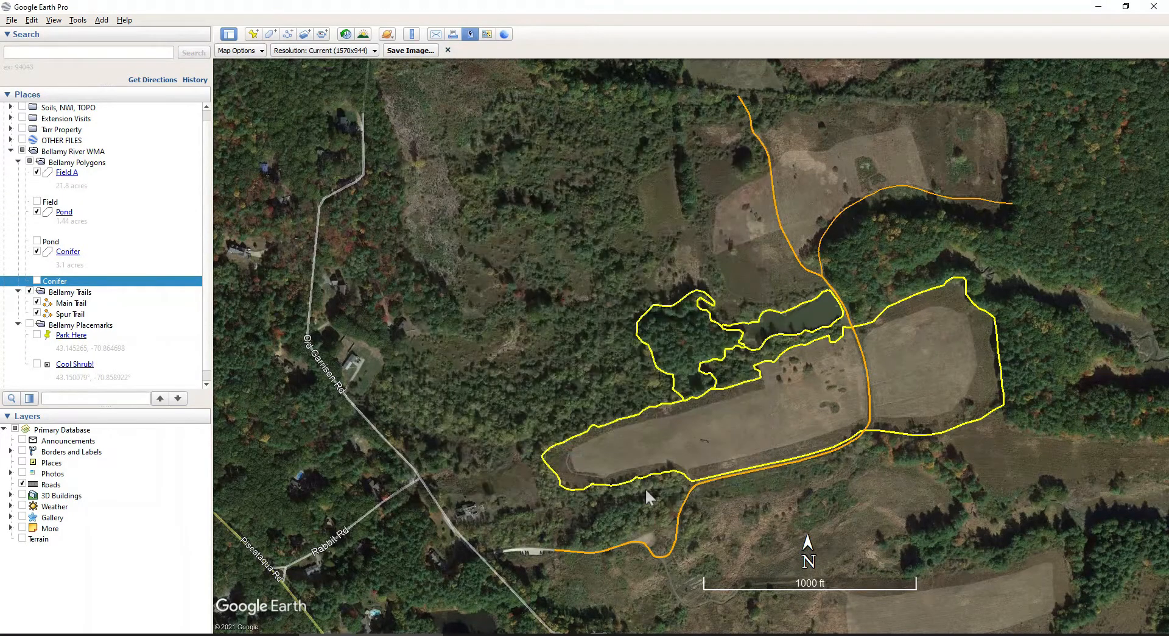
mouse_move(620, 218)
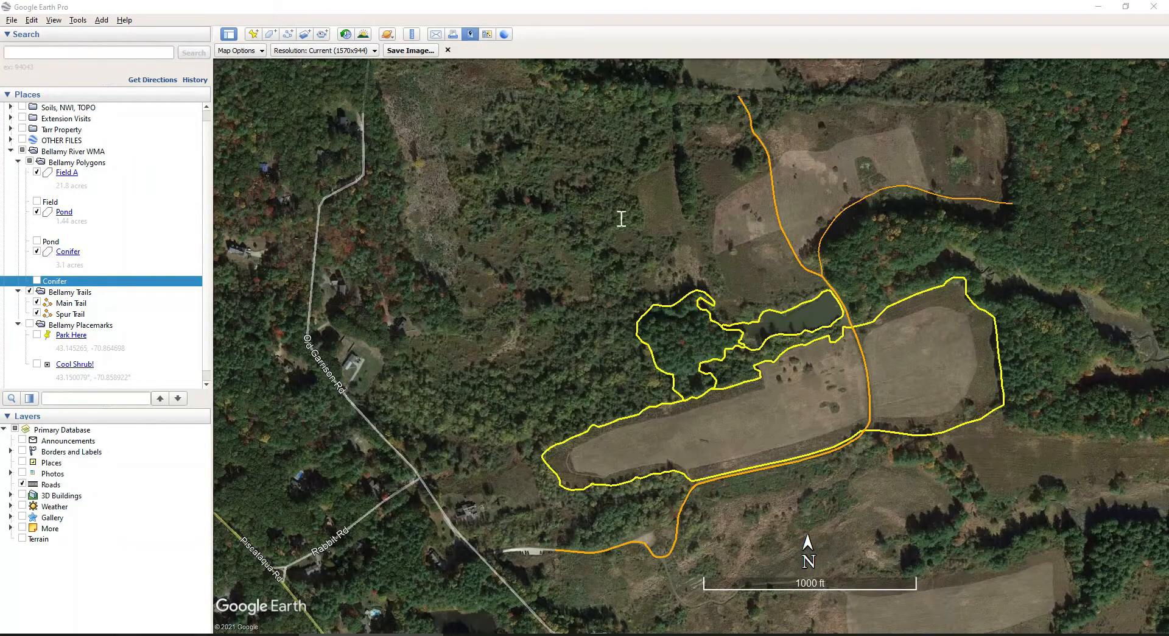
mouse_move(454, 58)
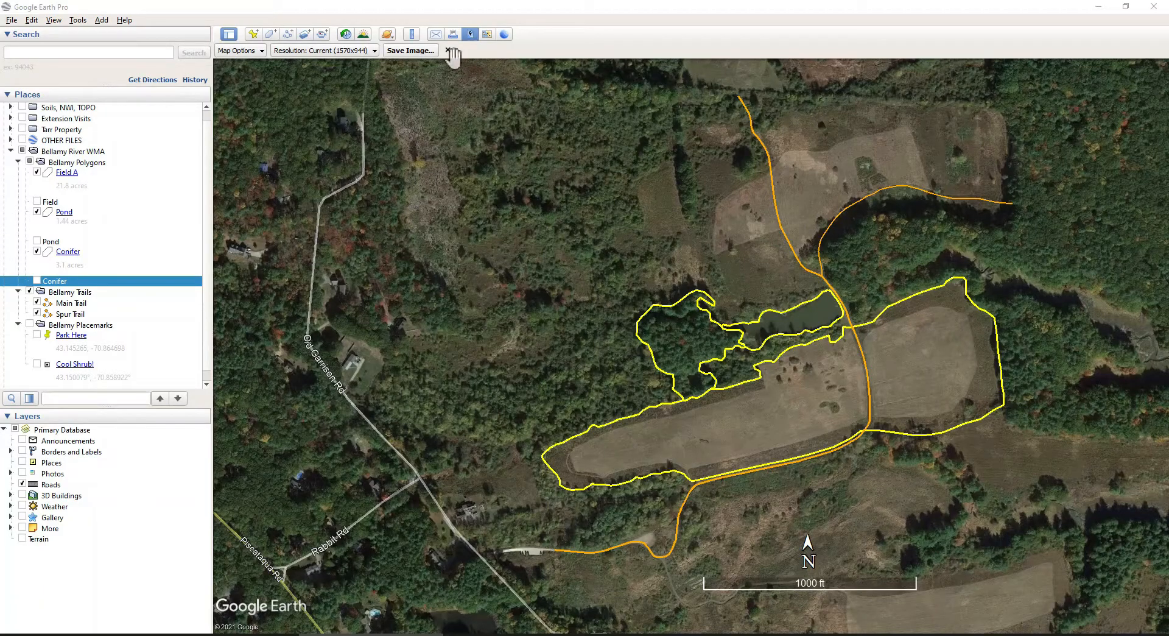
left_click(453, 54)
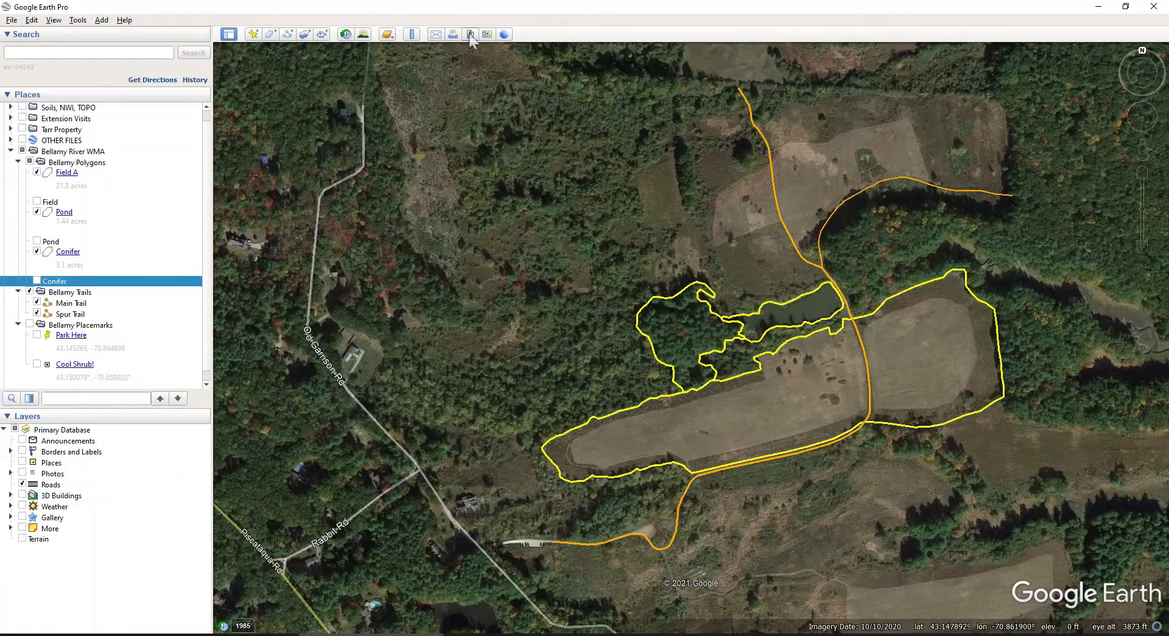
Step: Export the map view as the image 'Bellamy Leaf On 10-10-2020'
left_click(470, 34)
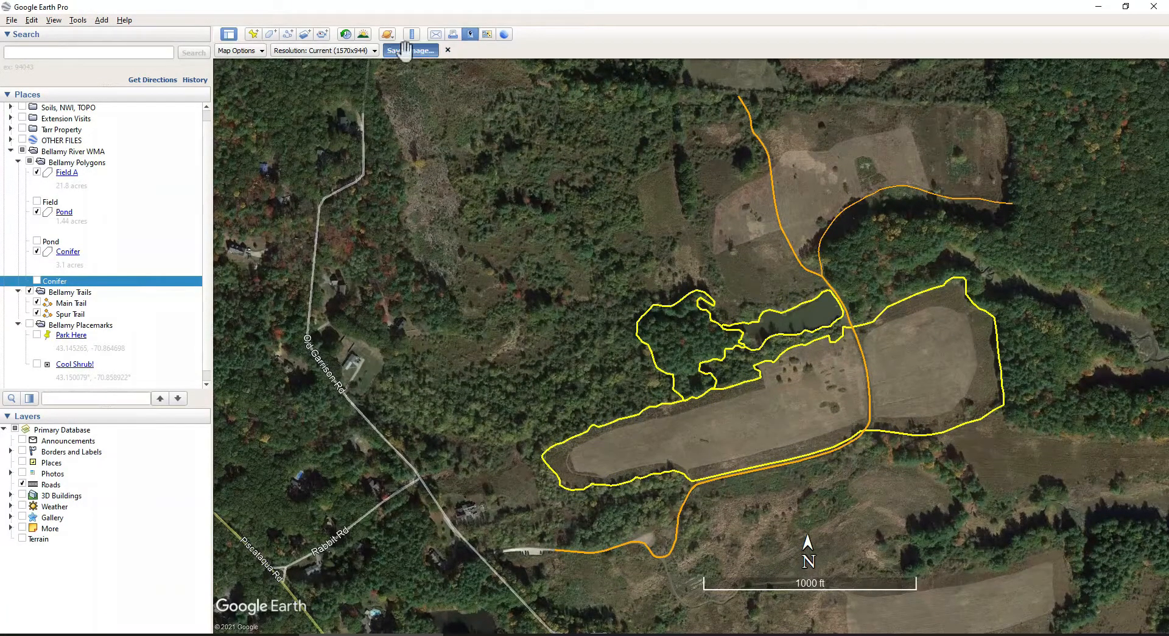
left_click(409, 50)
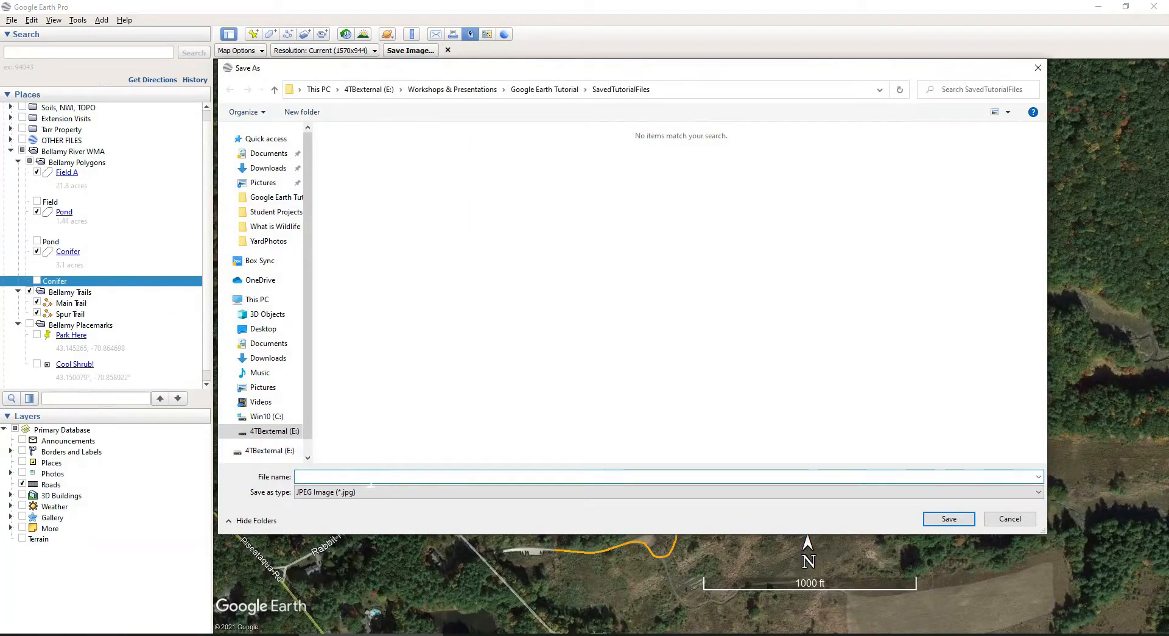
type("Bellamy Leaf")
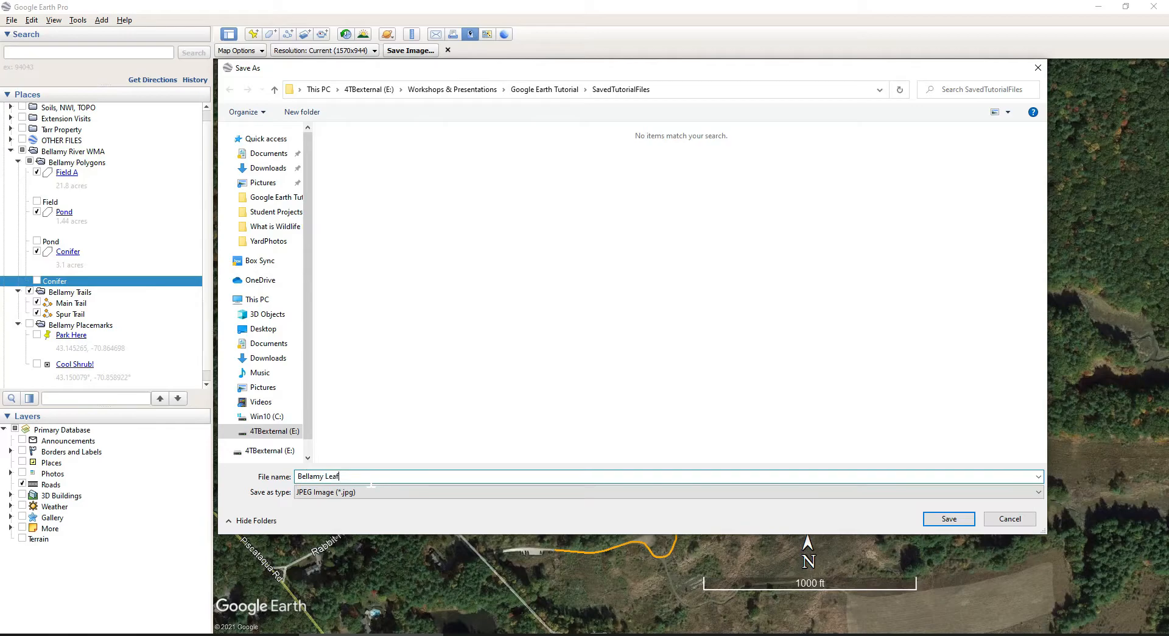
type("O")
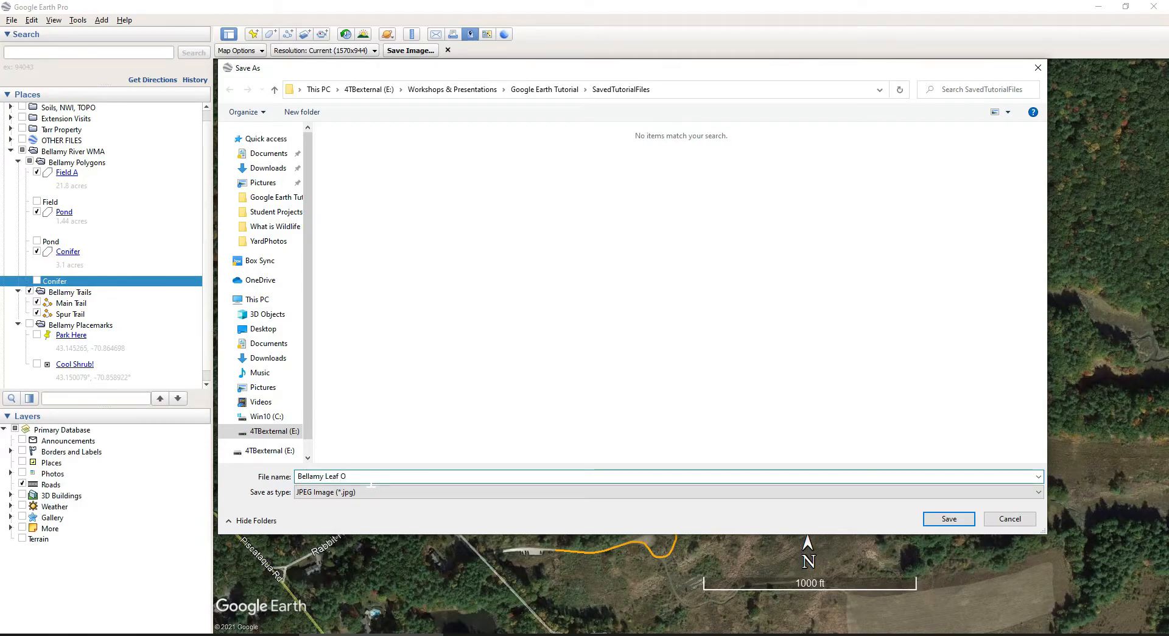
type("n 10-10-2020")
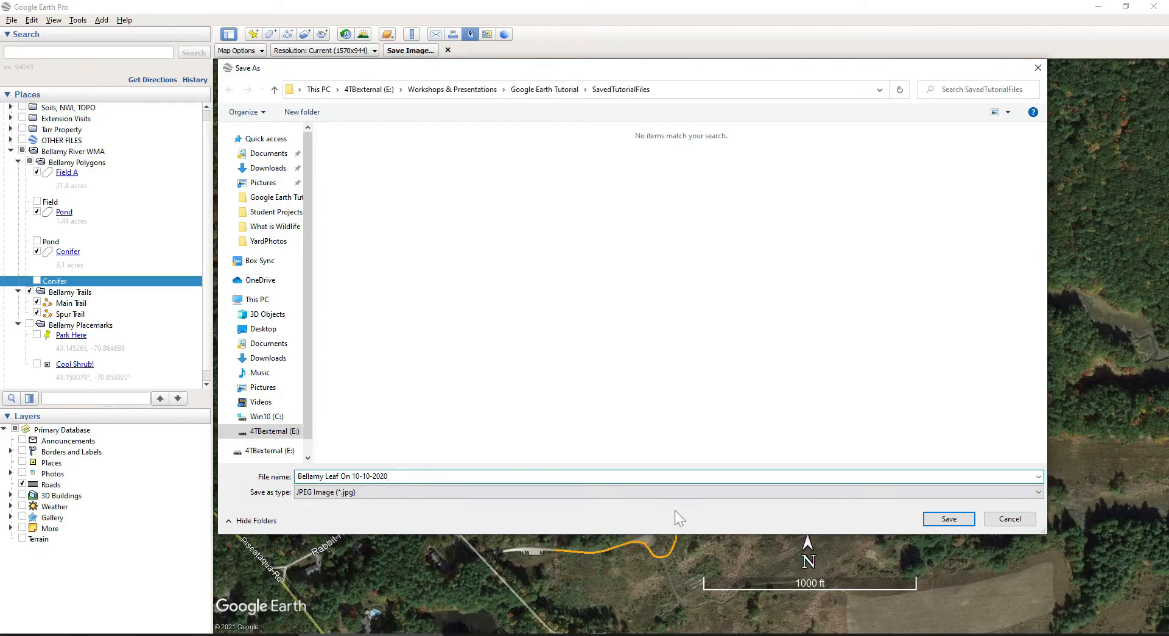
left_click(947, 518)
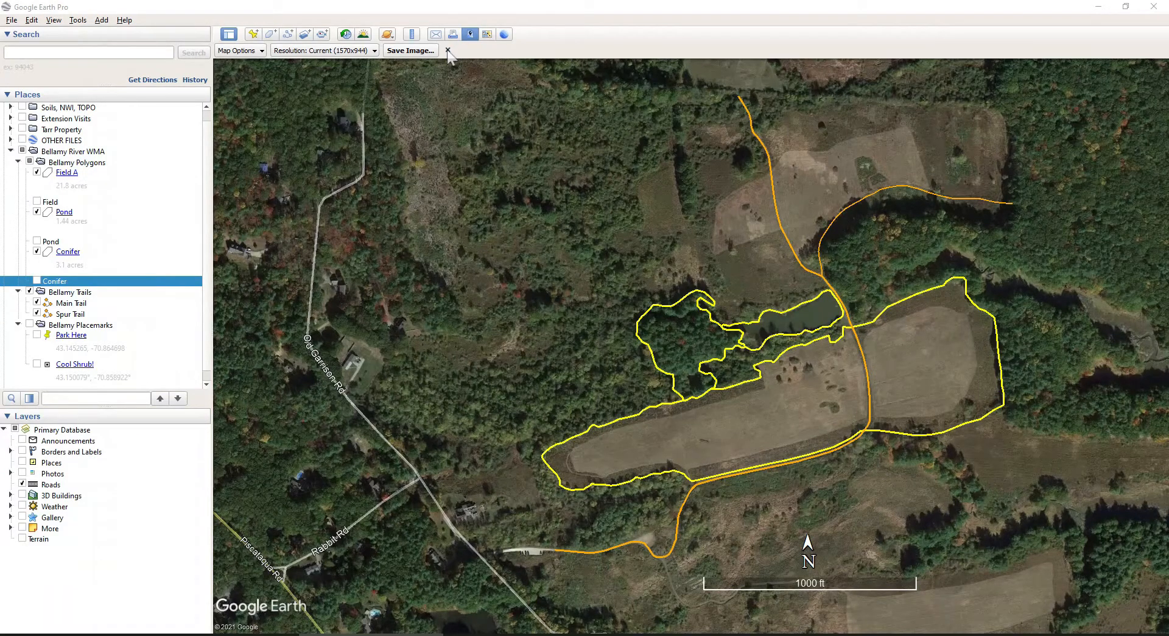
Step: Switch the historical imagery timeline to April 2016
left_click(447, 51)
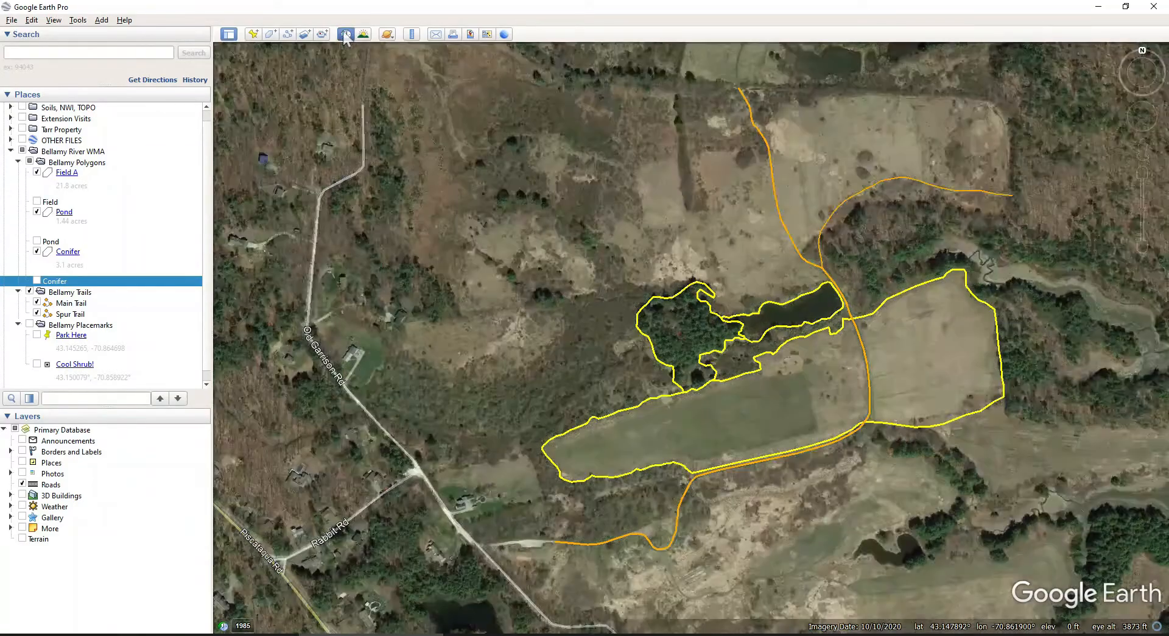
left_click(345, 33)
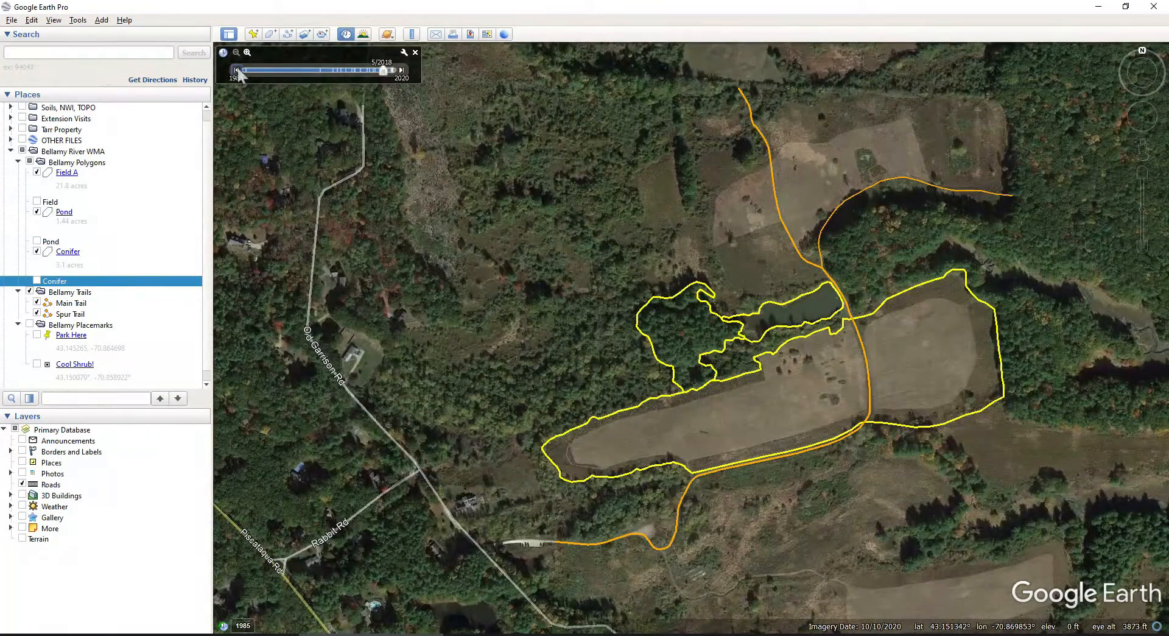
left_click_drag(385, 70, 351, 69)
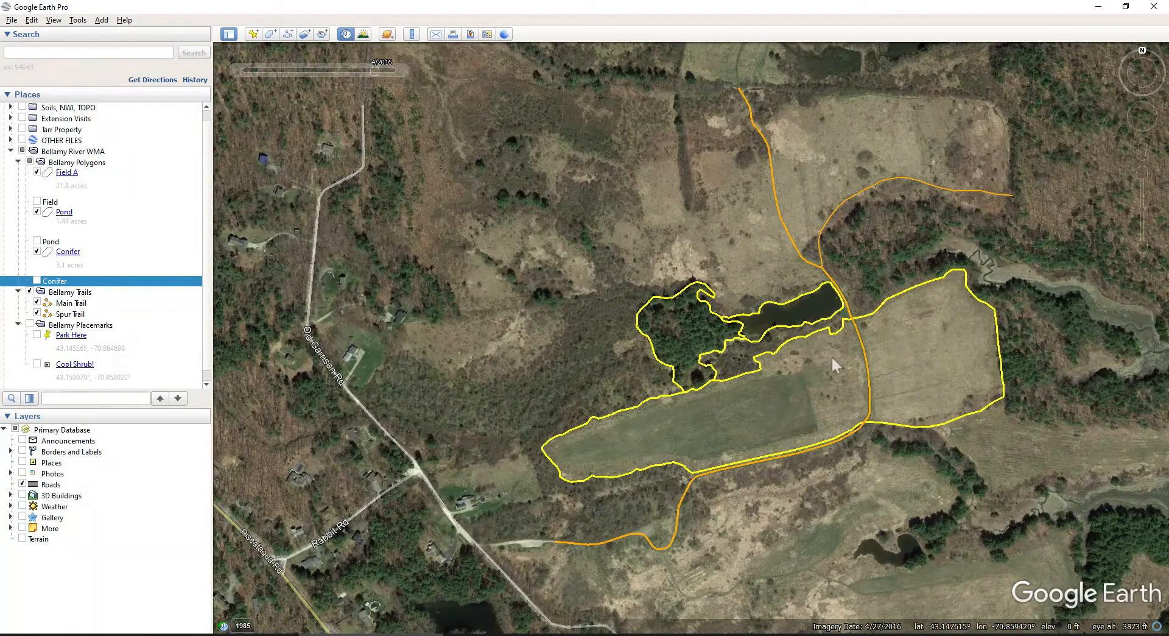
left_click(343, 34)
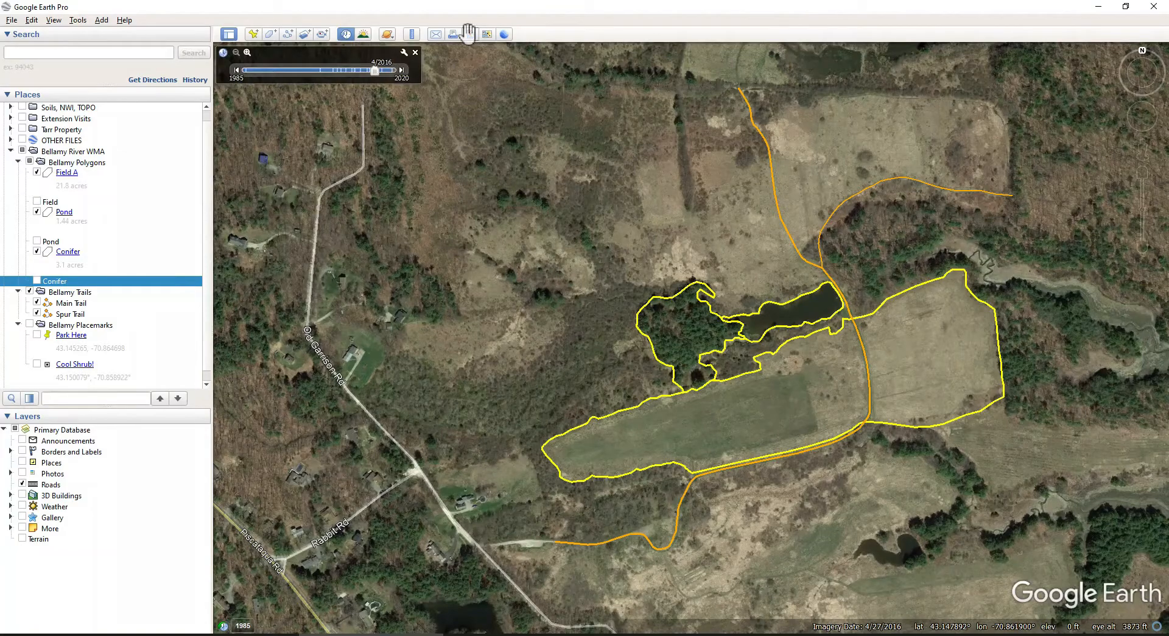
Step: Save the leaf-off view as the image 'Bellamy Leaf Off 4-27-16'
left_click(470, 34)
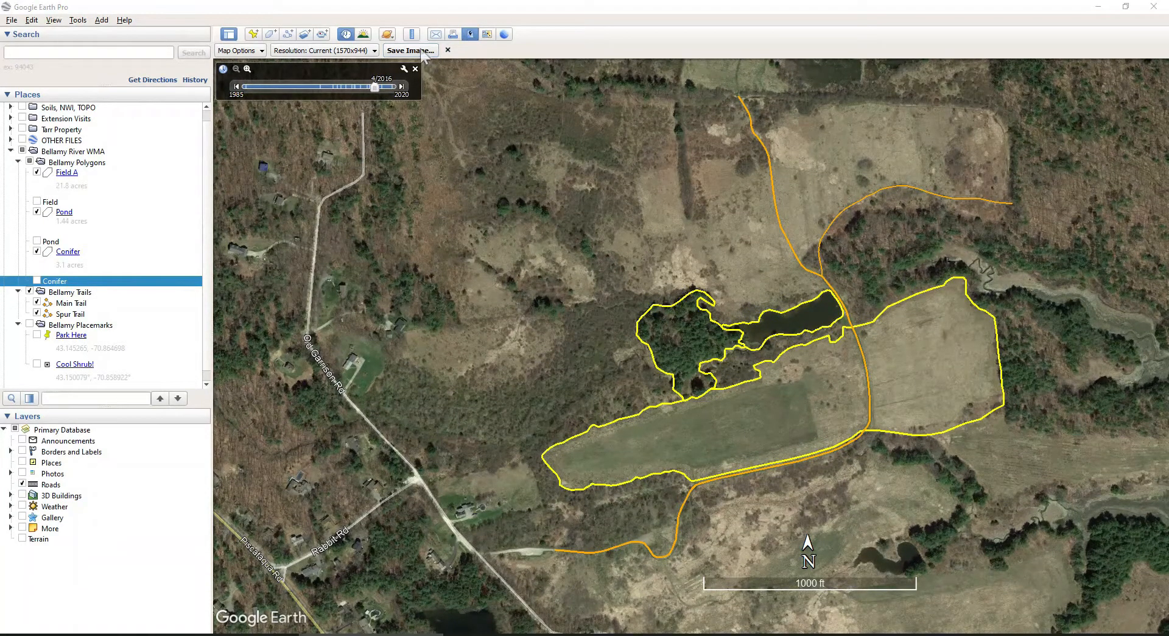
left_click(409, 50)
type("Bellamy Leaf Off 4-27-16.jpg")
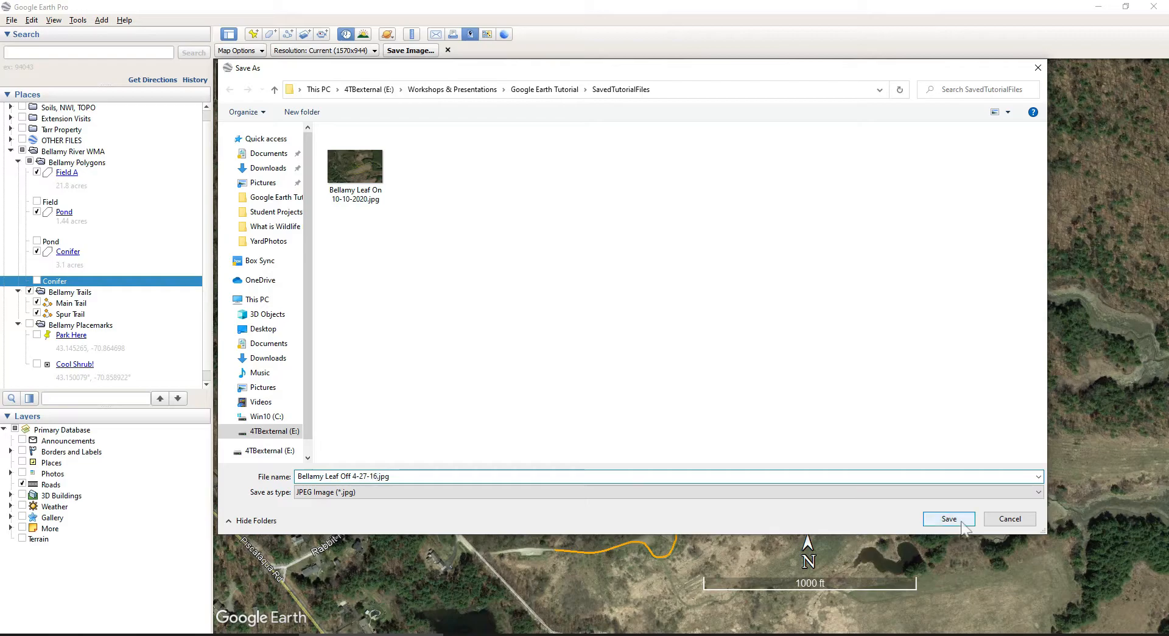
left_click(947, 519)
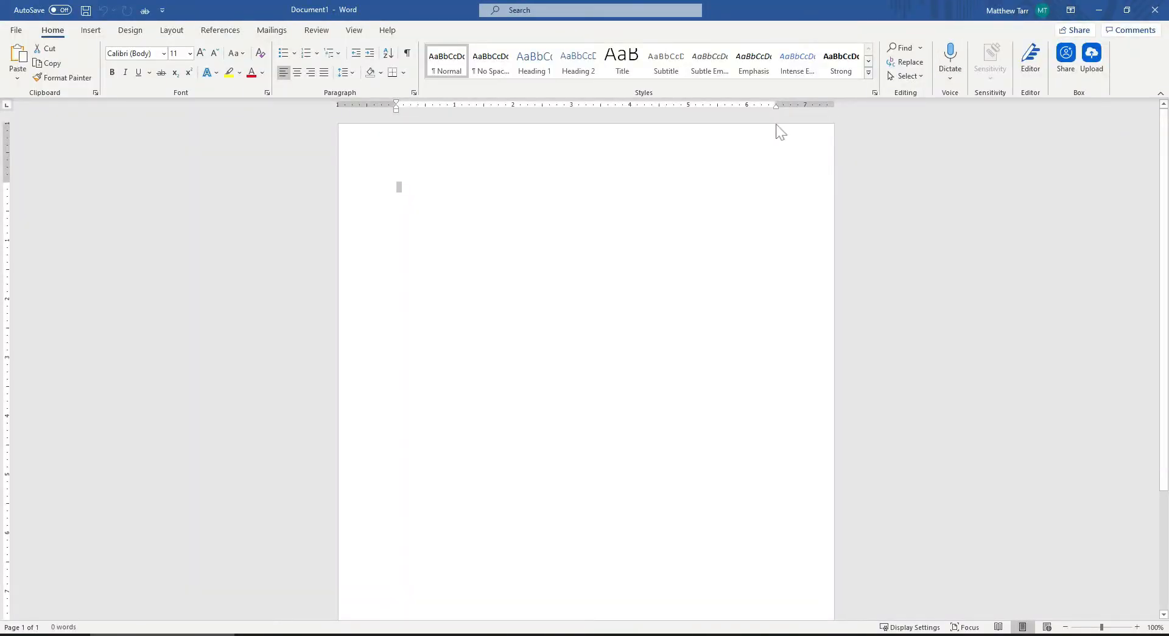
Step: Zoom out the page and apply the Narrow margins preset
left_click(1065, 627)
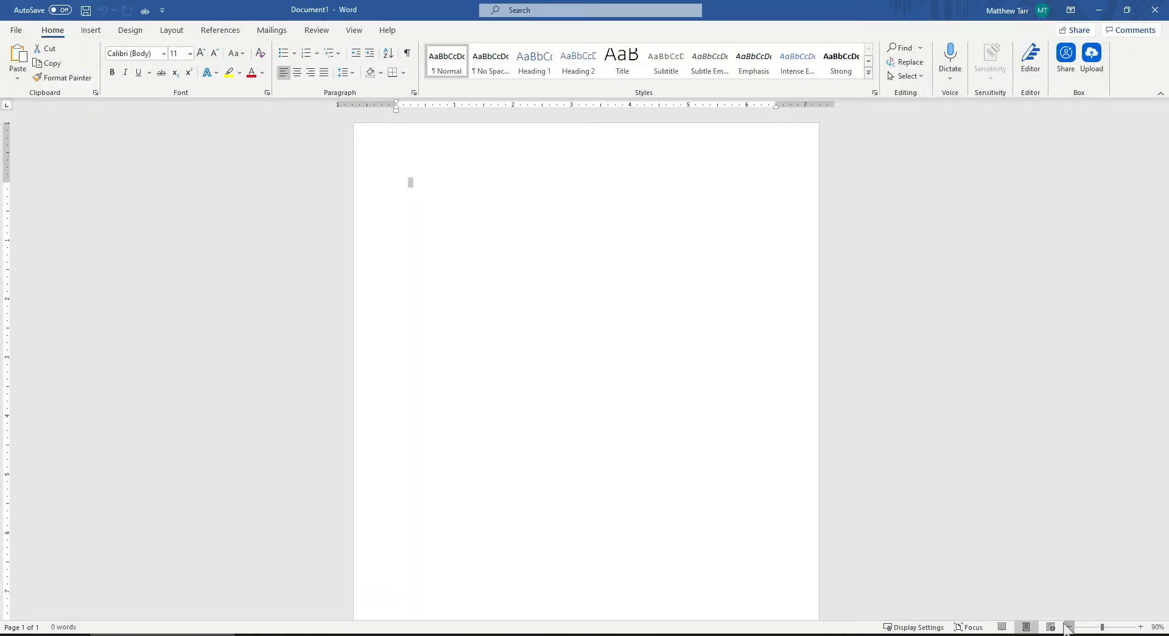
left_click(1070, 627)
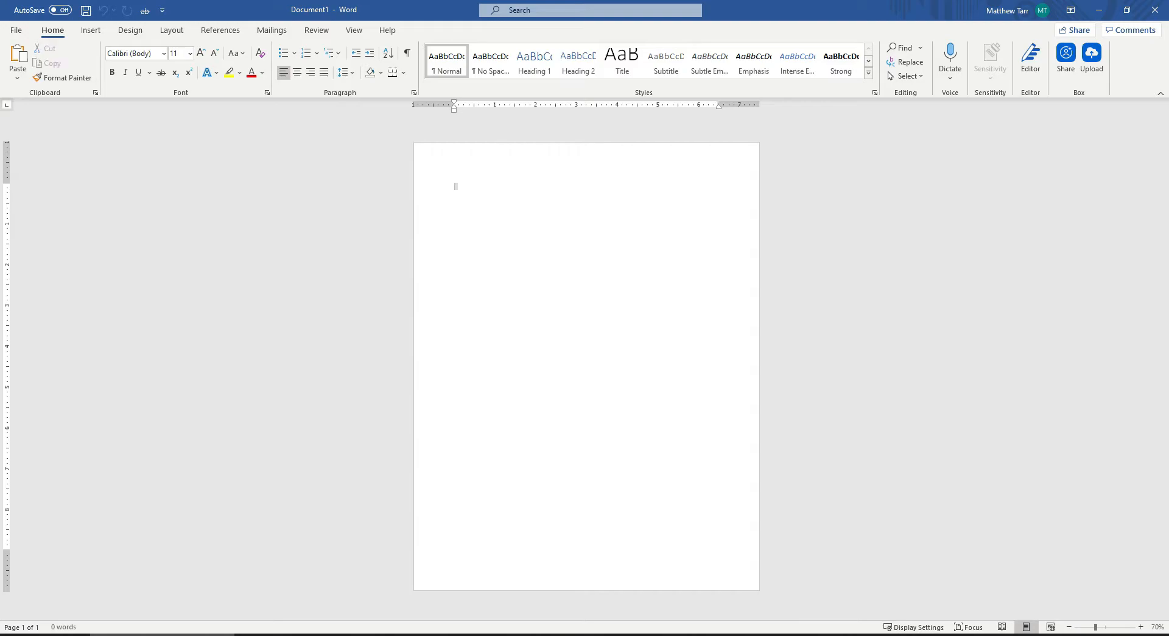
left_click(455, 319)
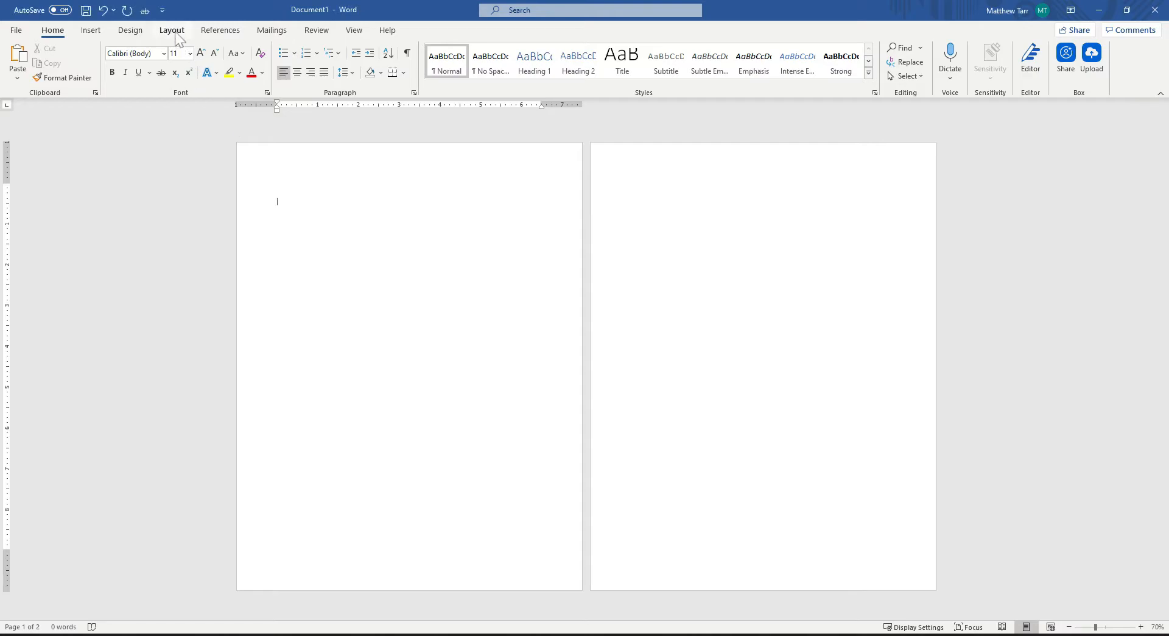
left_click(170, 30)
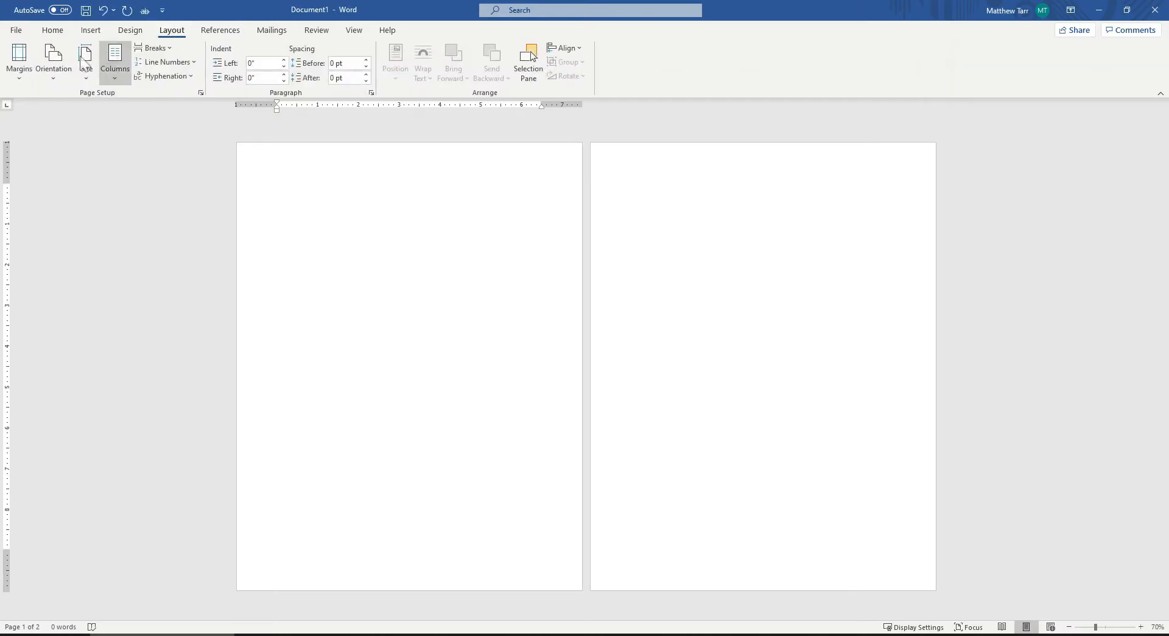
left_click(19, 60)
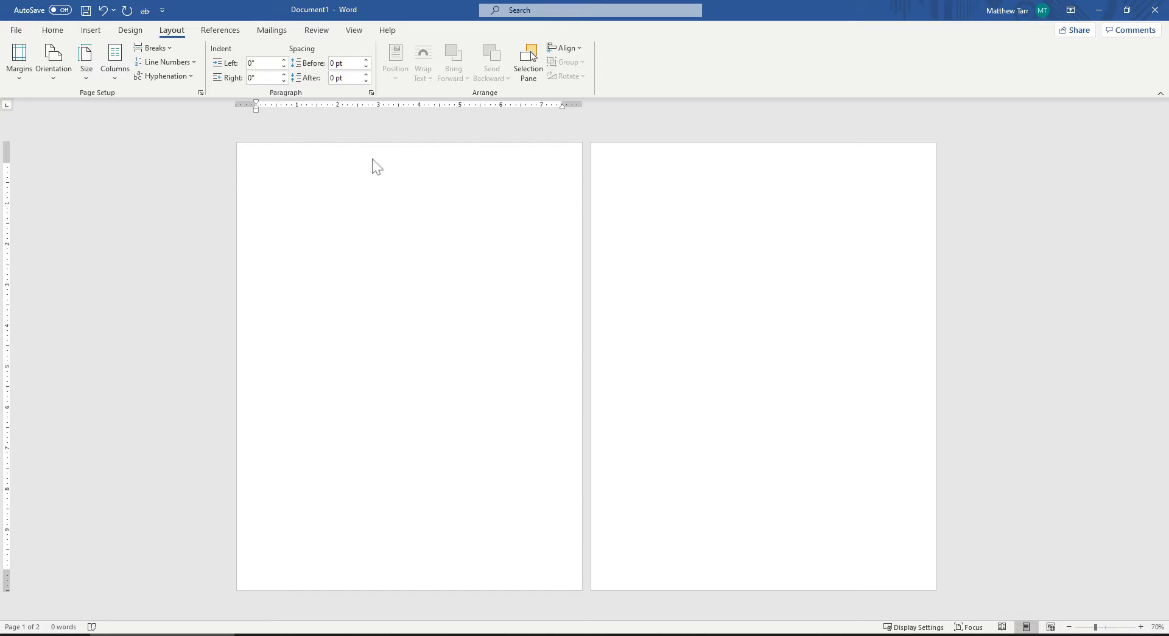
Step: Place the insertion point on the page and start inserting a picture
left_click(257, 181)
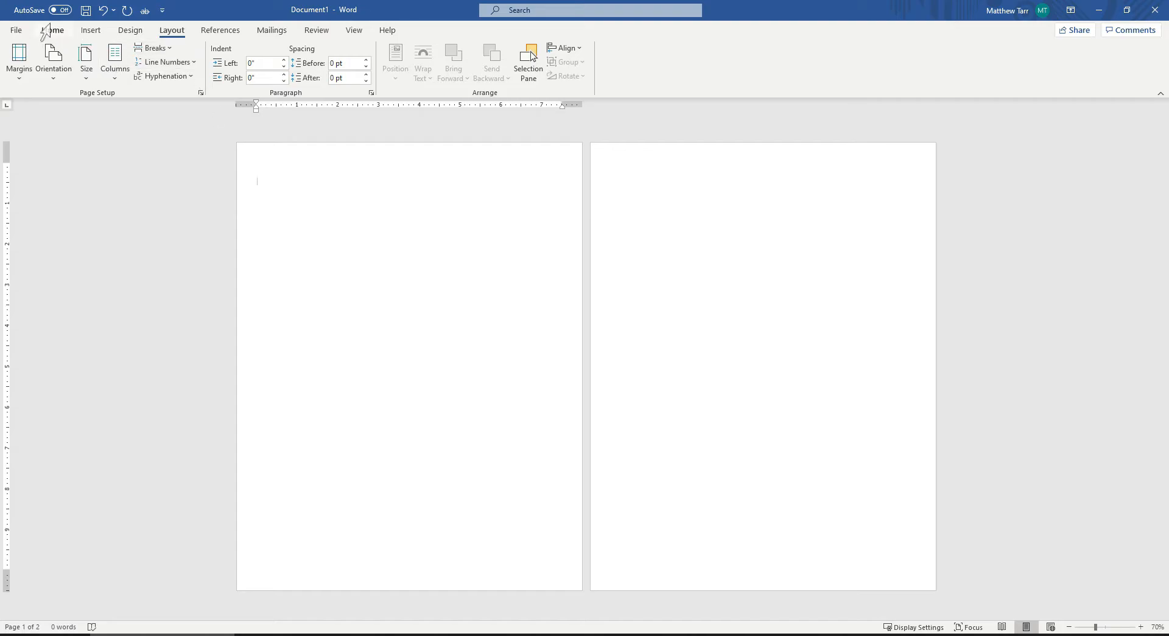
left_click(90, 30)
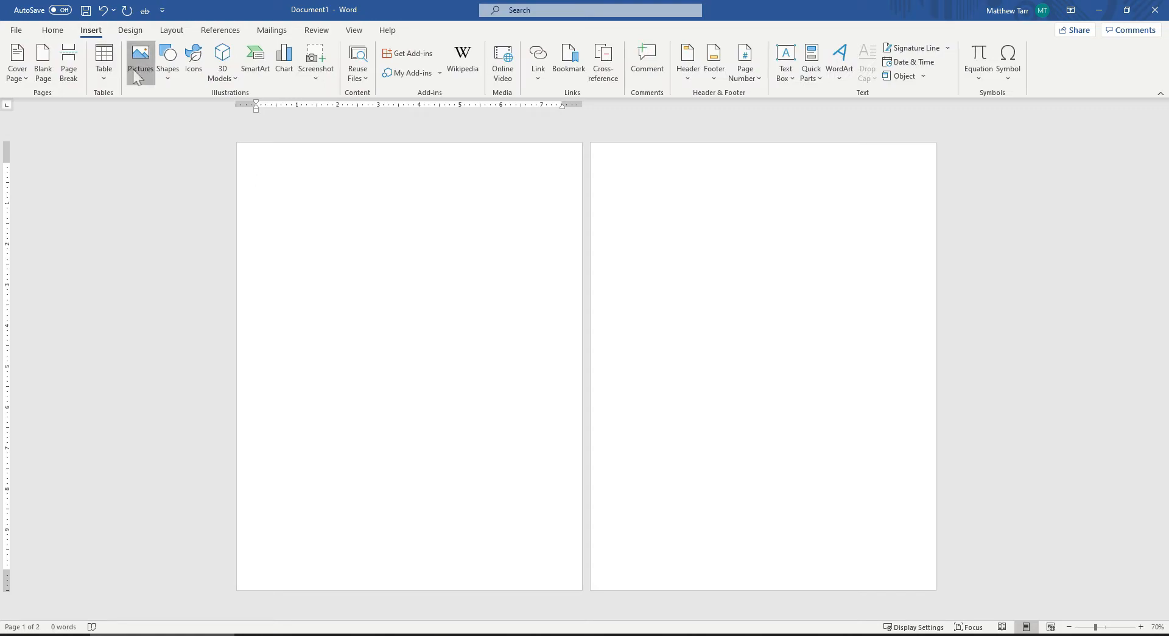
left_click(141, 60)
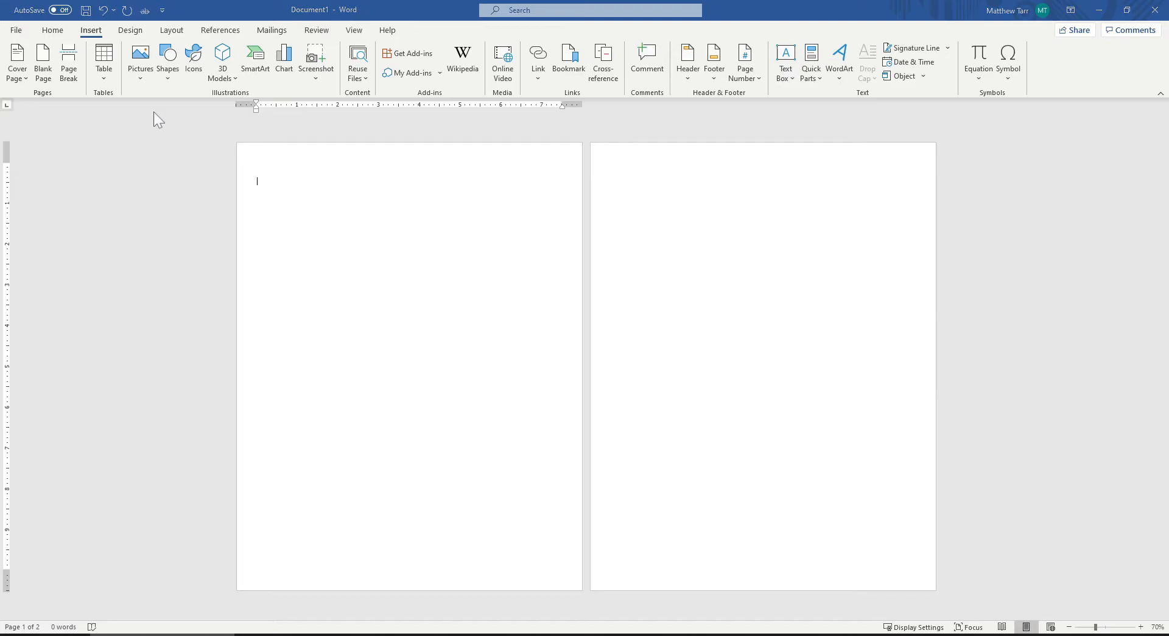
Step: Insert the leaf-on Google Earth map image from the saved map images folder
left_click(140, 62)
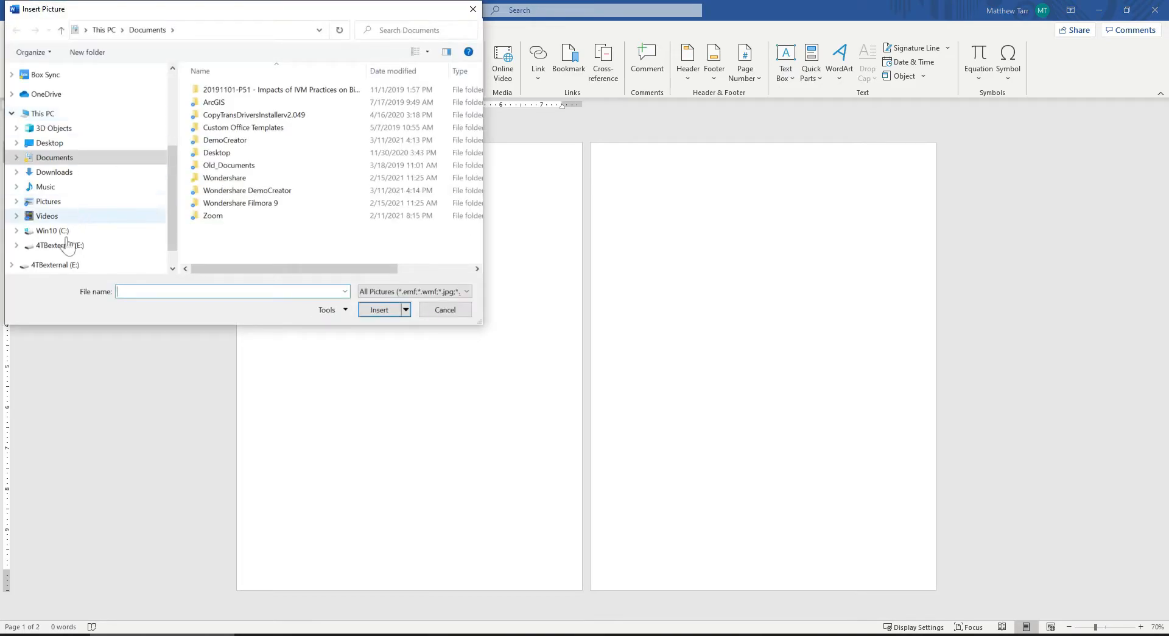
left_click(59, 245)
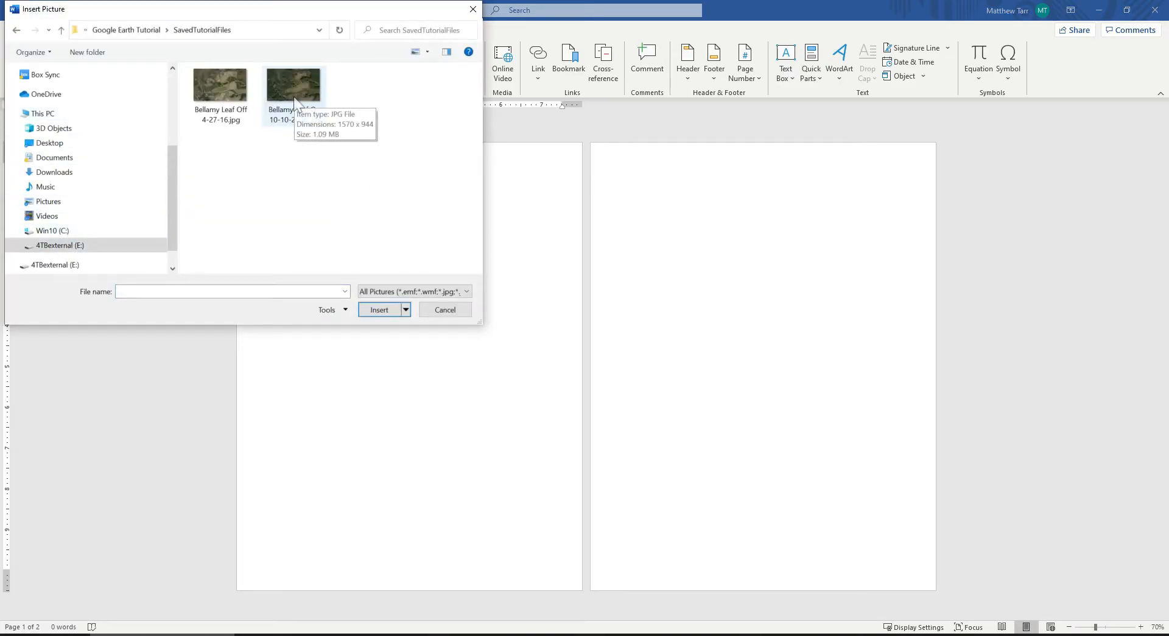
left_click(379, 309)
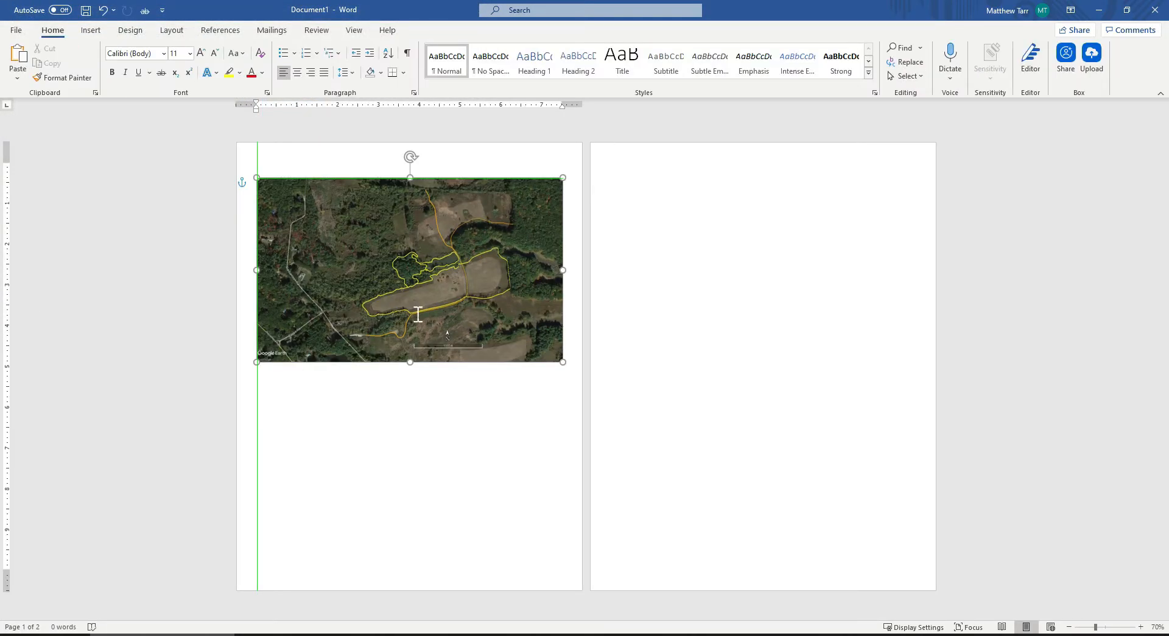
Step: Crop the sides of the leaf-on map image and center it on the page
left_click(410, 268)
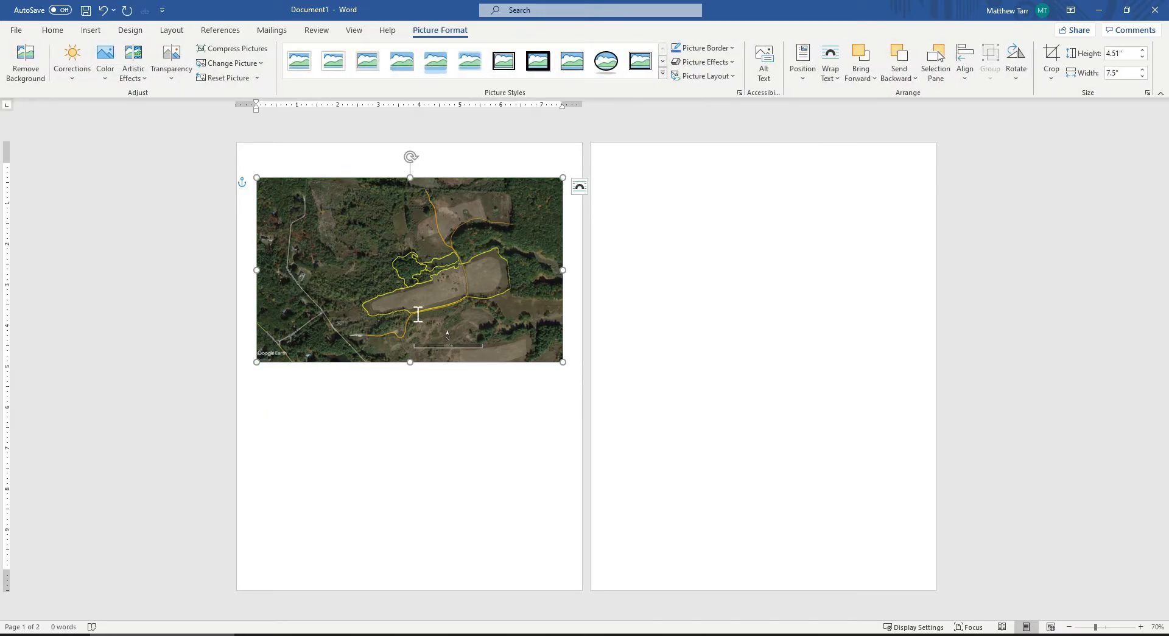
right_click(418, 313)
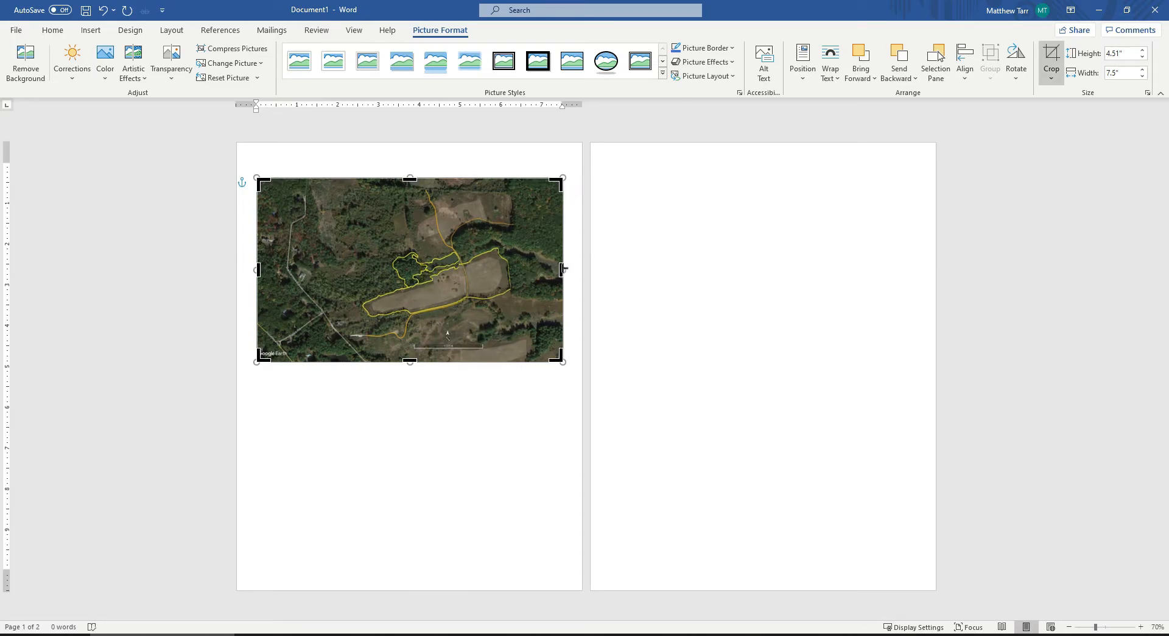
left_click_drag(562, 270, 529, 270)
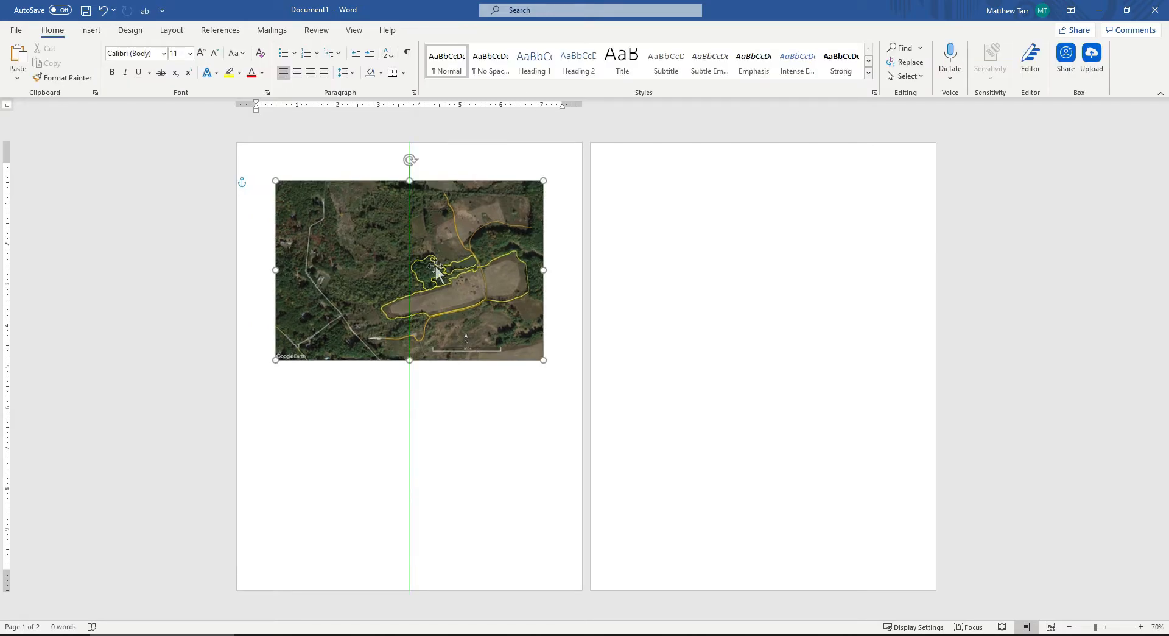
left_click(409, 270)
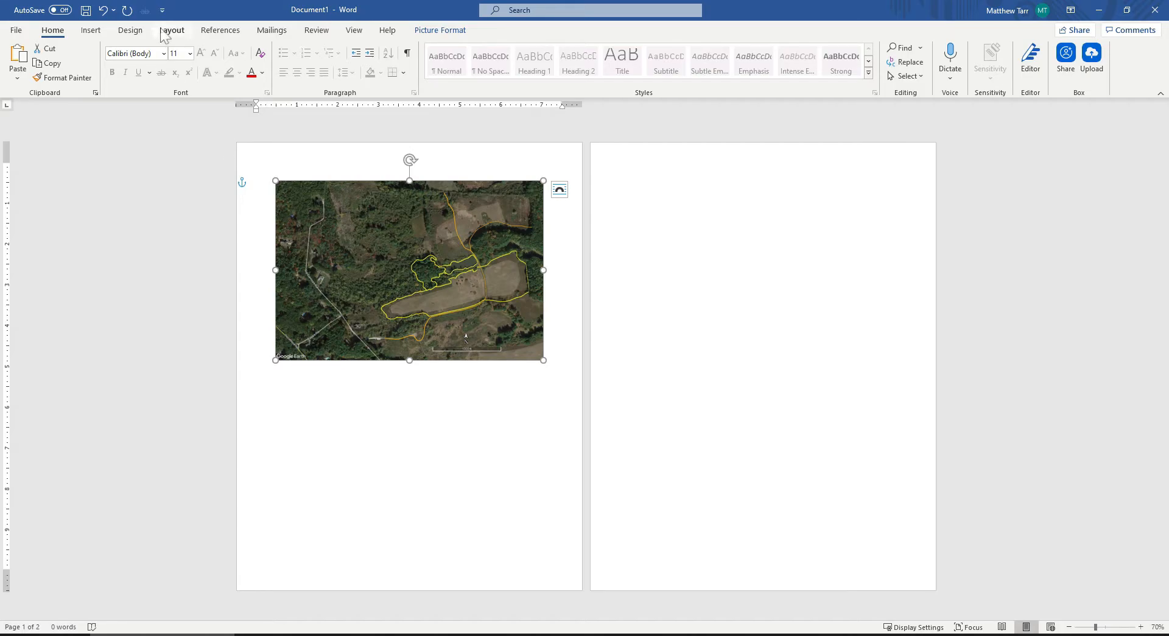
Step: Switch the page to landscape and enlarge the leaf-on map across the page width
left_click(47, 59)
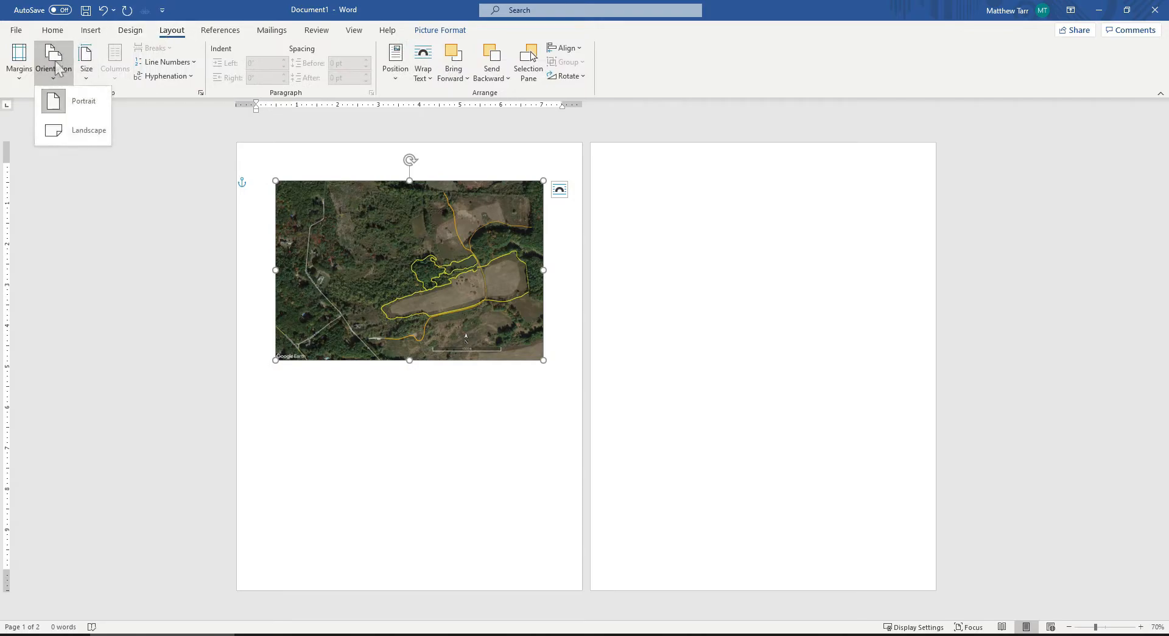
left_click(87, 130)
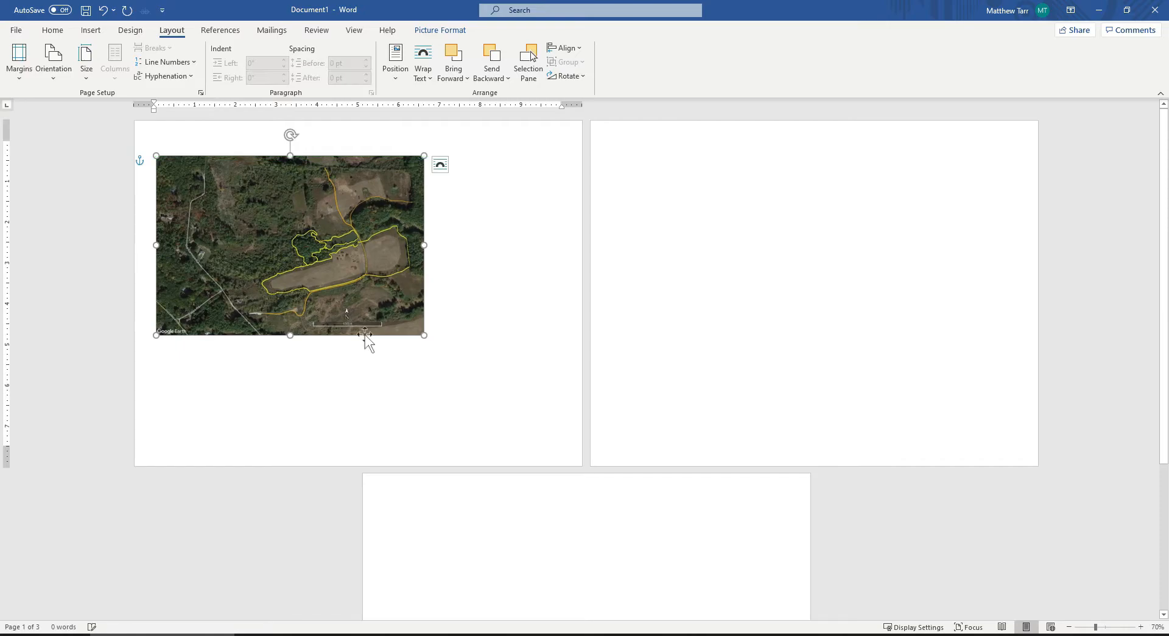
left_click_drag(425, 333, 475, 364)
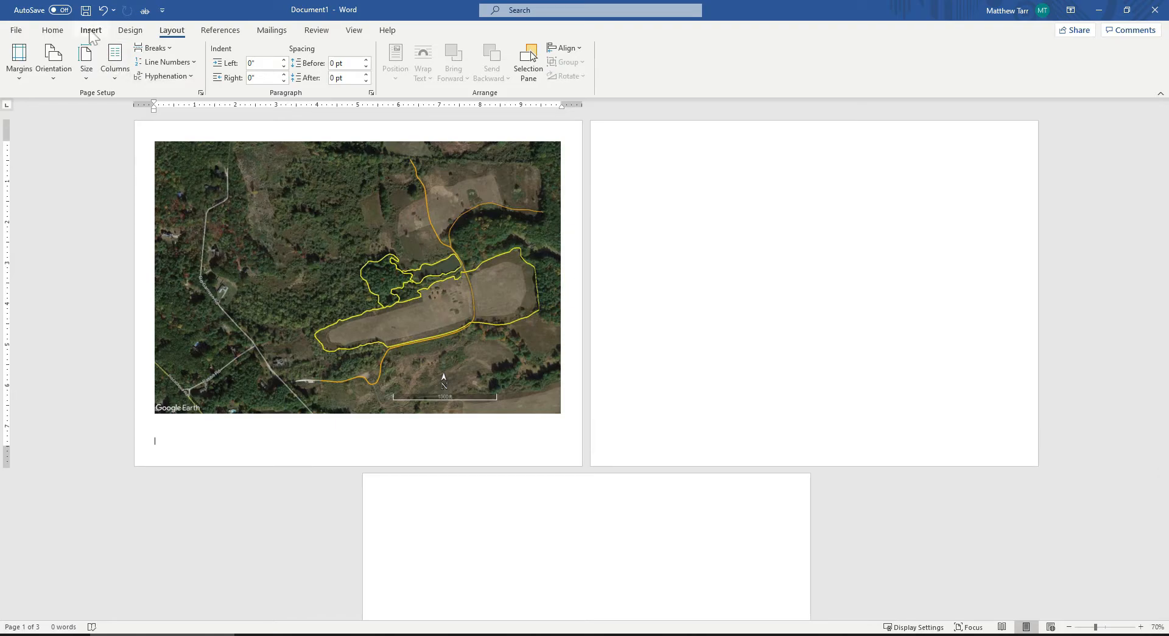
Step: Insert a simple text box over the map's top-left corner
left_click(53, 30)
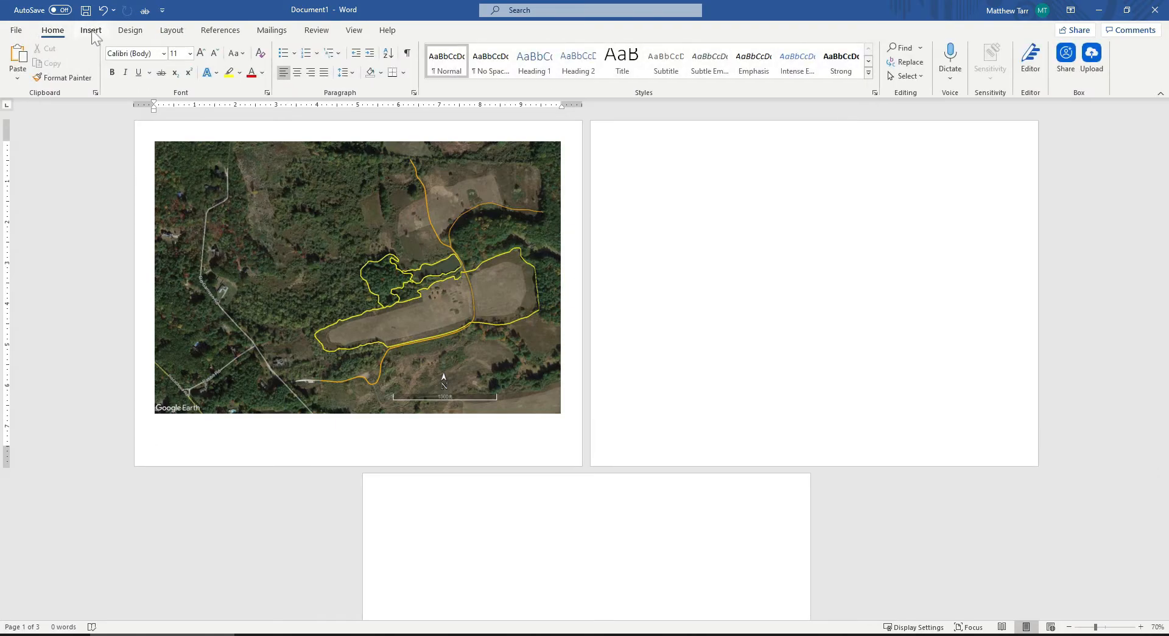
left_click(90, 30)
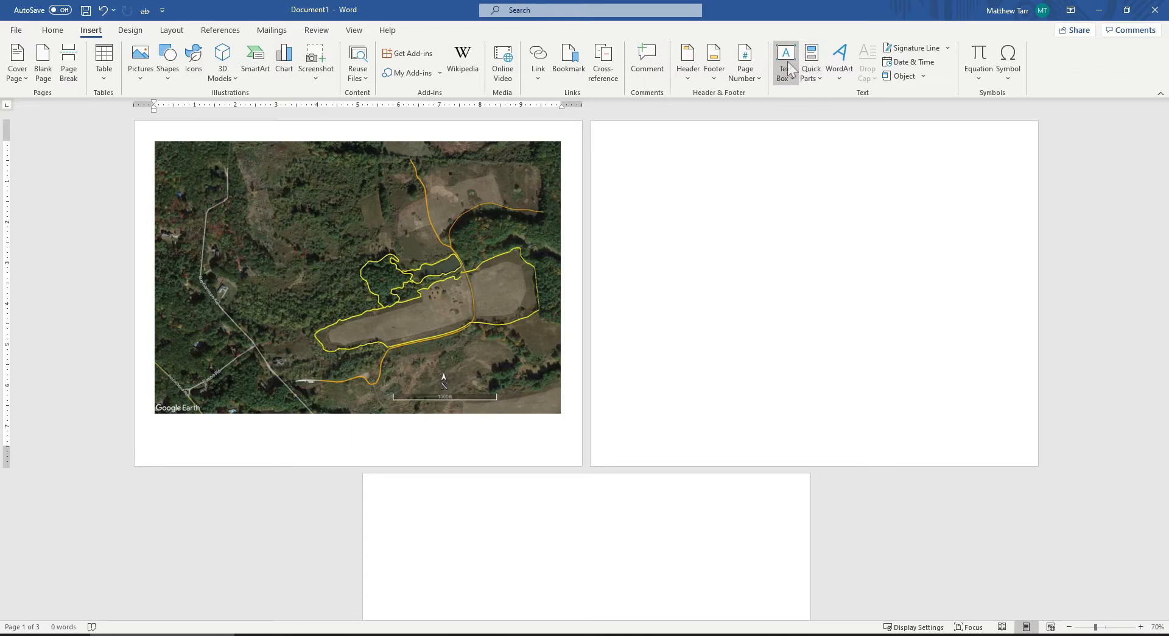
left_click(784, 61)
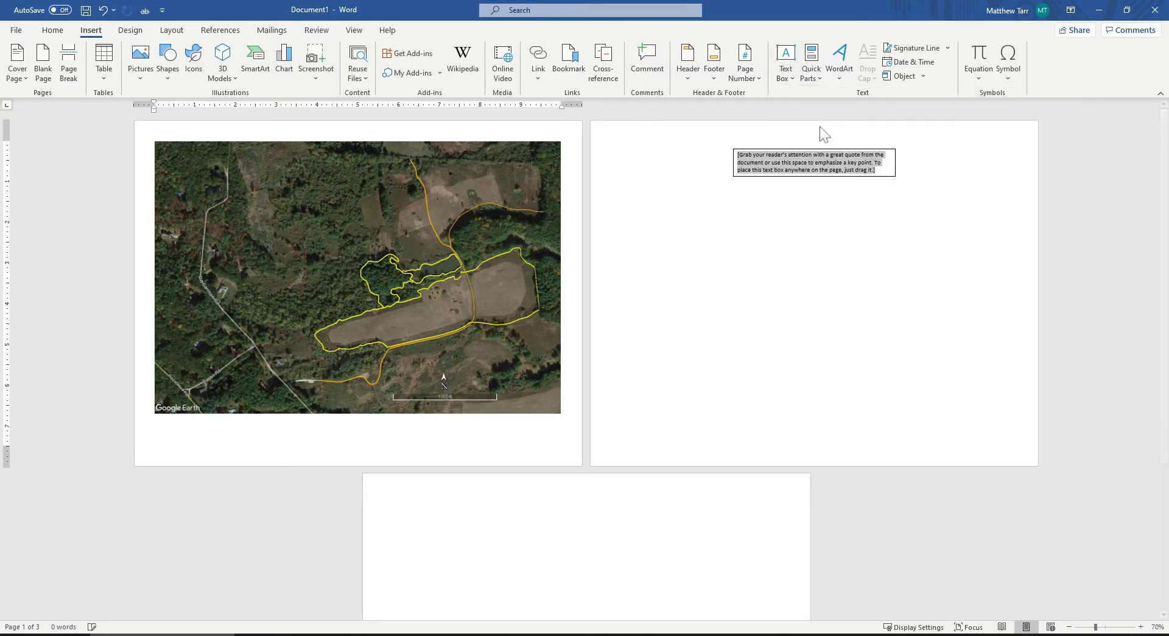
left_click(813, 162)
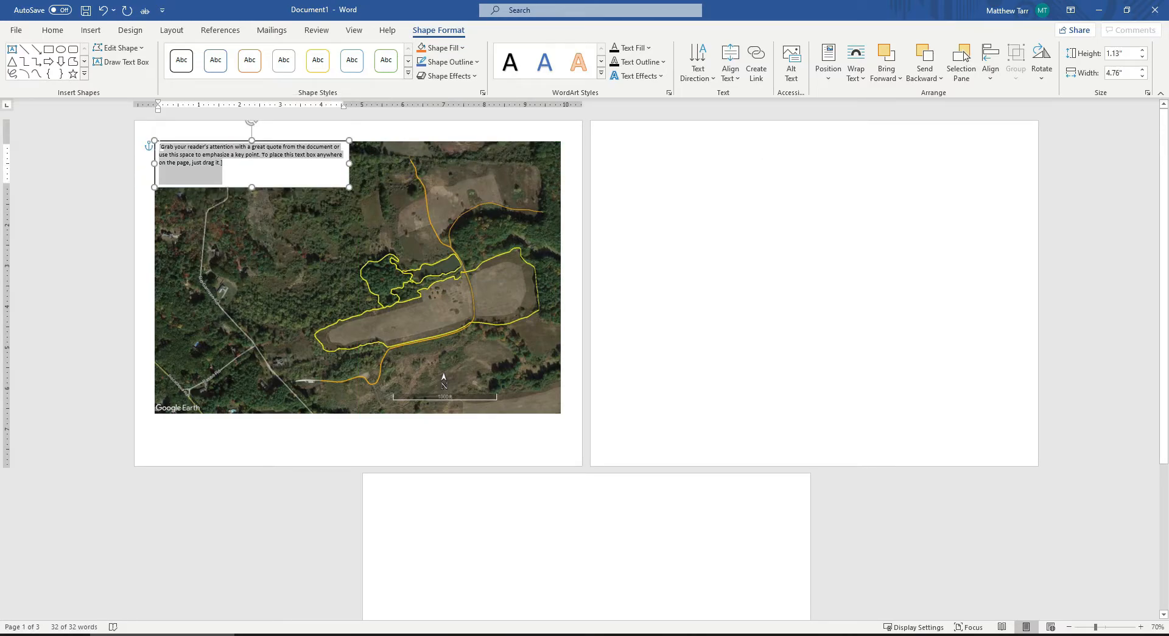
Step: Type the title 'Habitat Study Area & Trails for the Bellamy River WMA, Dover, NH'
type("Habitat")
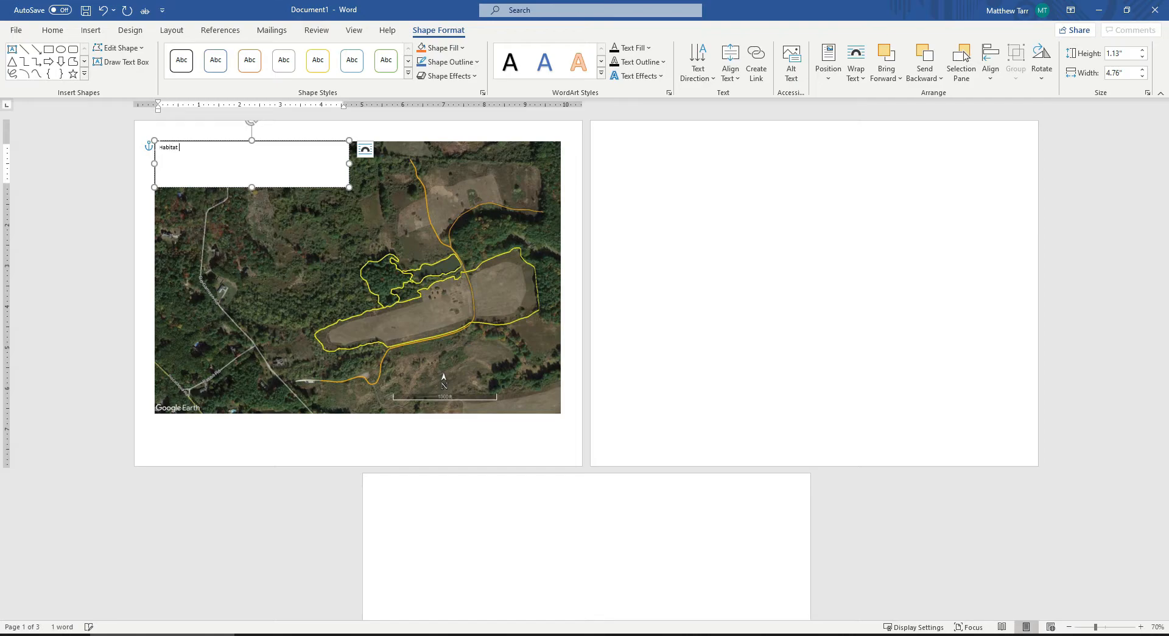
type("Study Area")
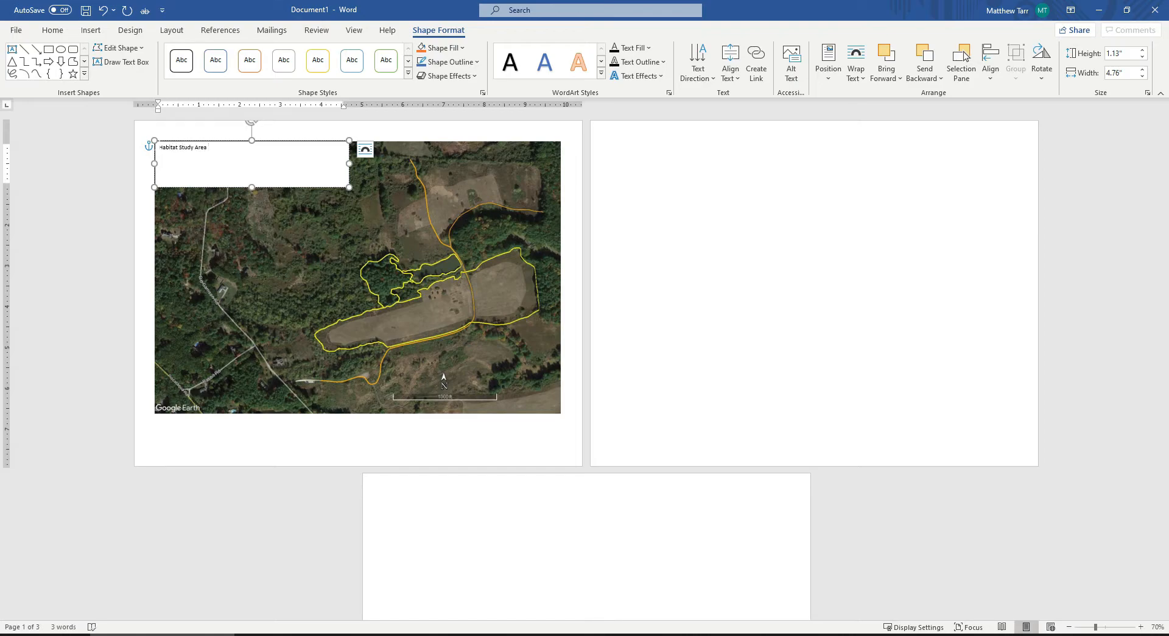
type("& Trail")
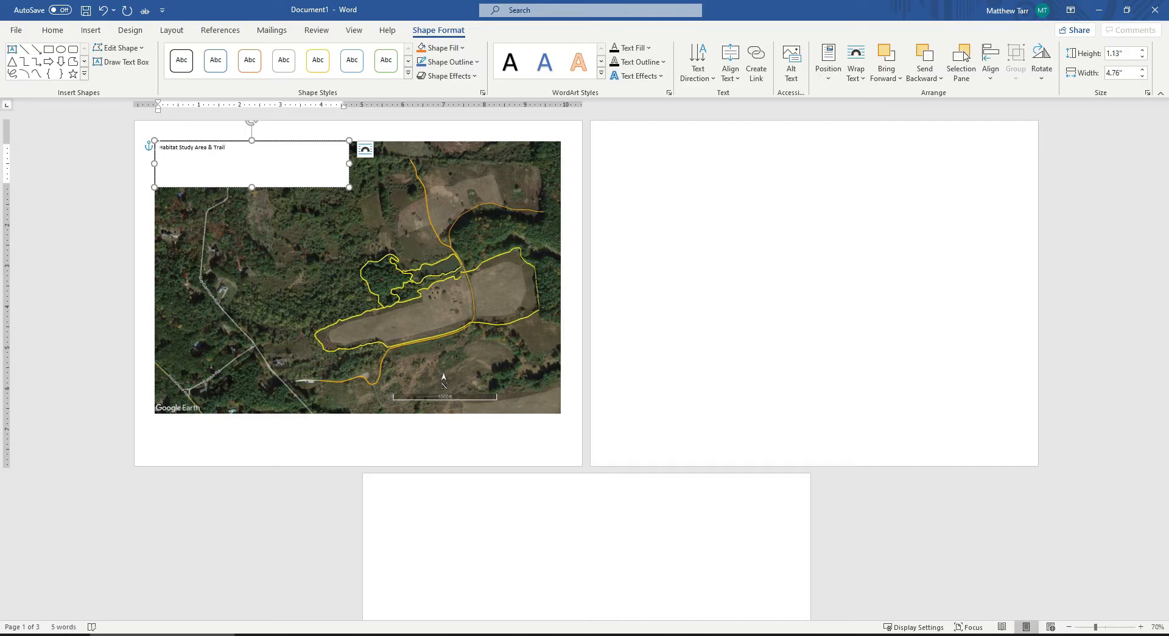
type("sf")
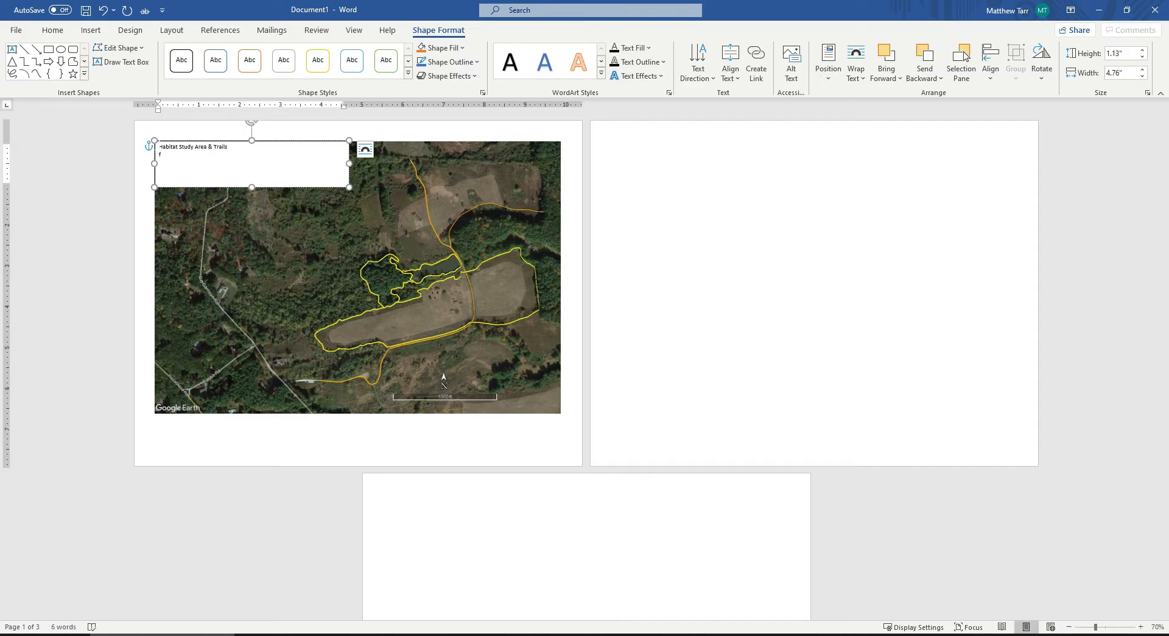
type("for the")
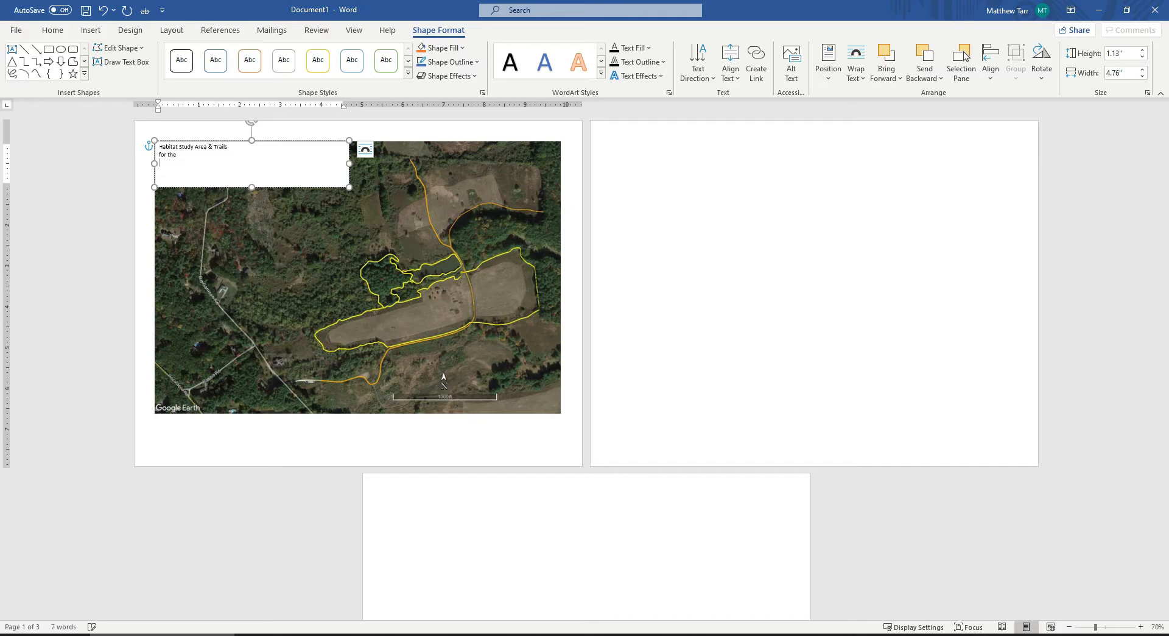
type("Bellamy")
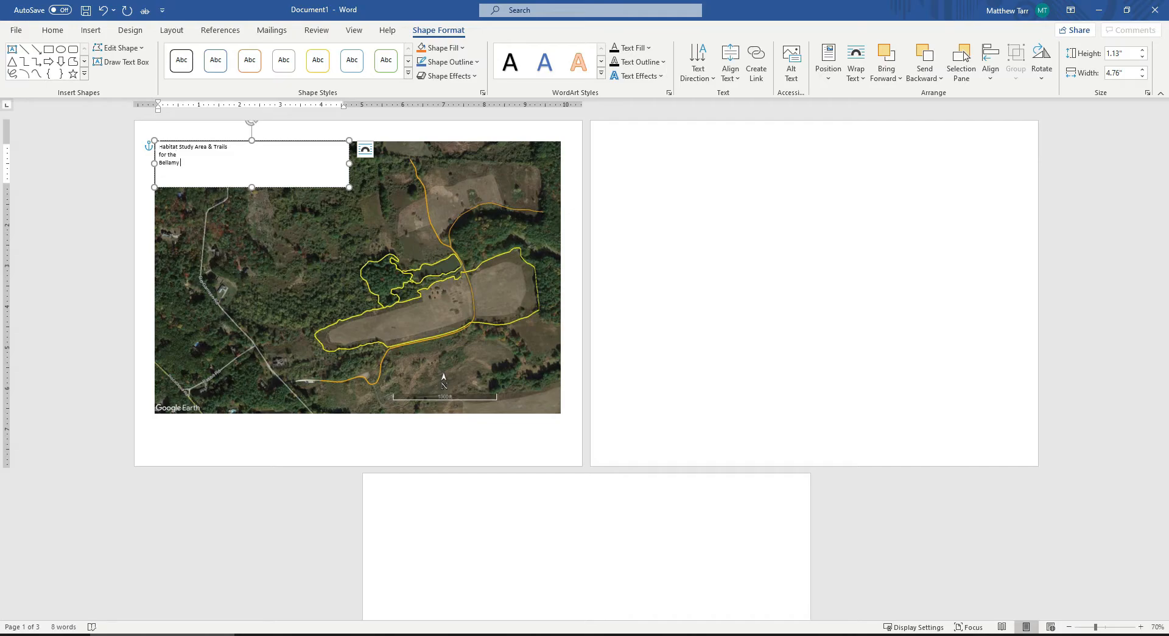
type("River")
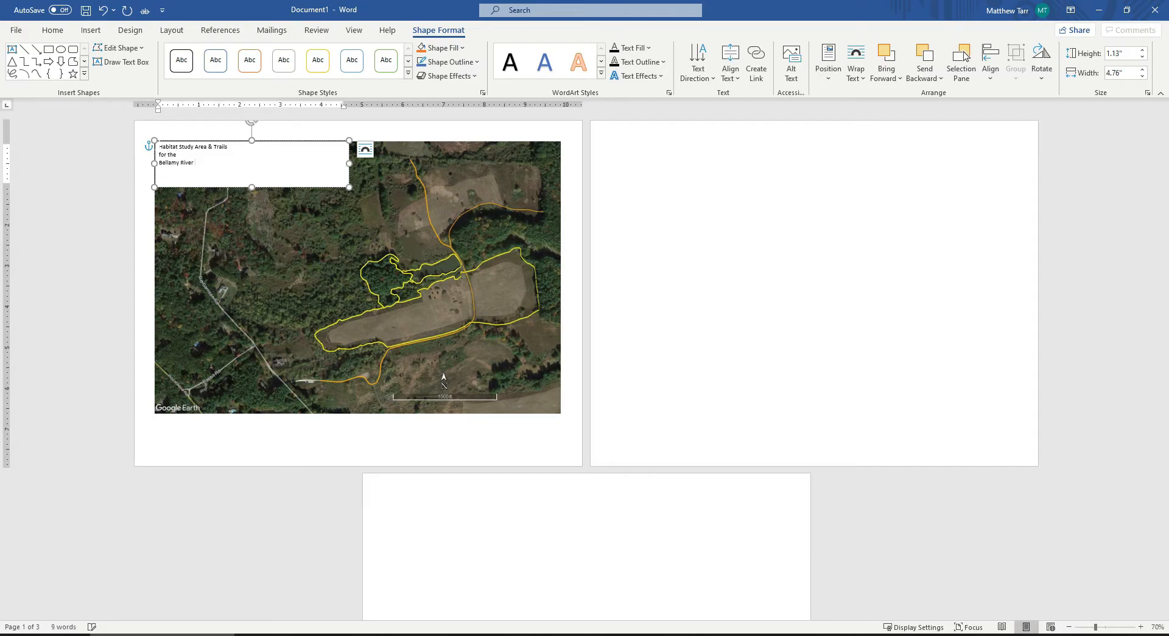
type("WMA")
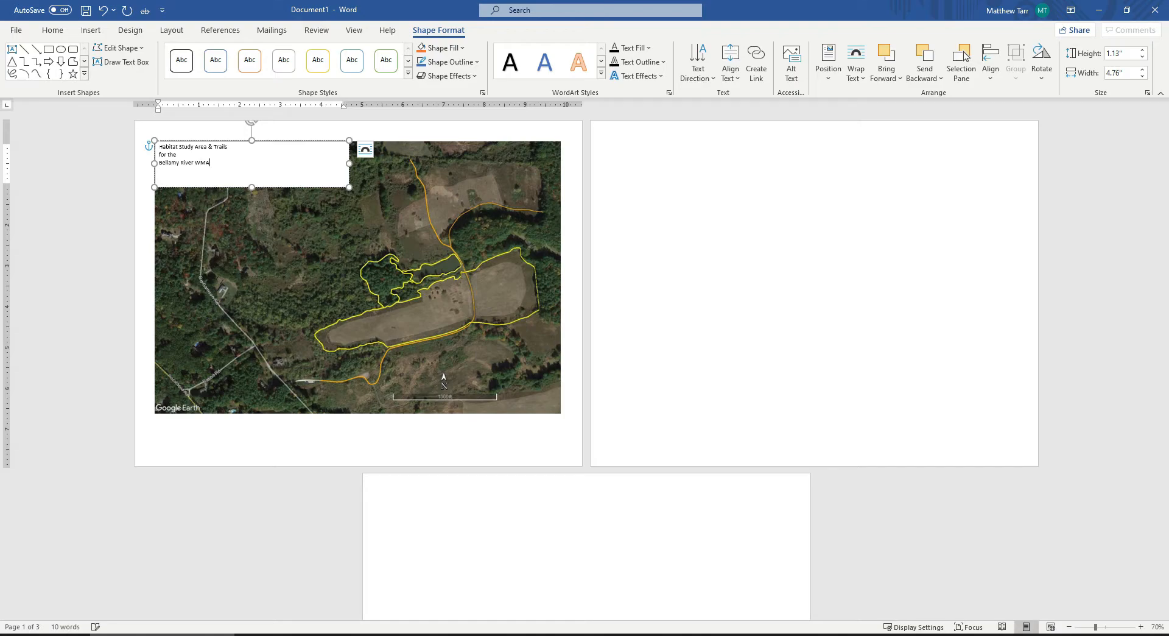
type("Dover, N")
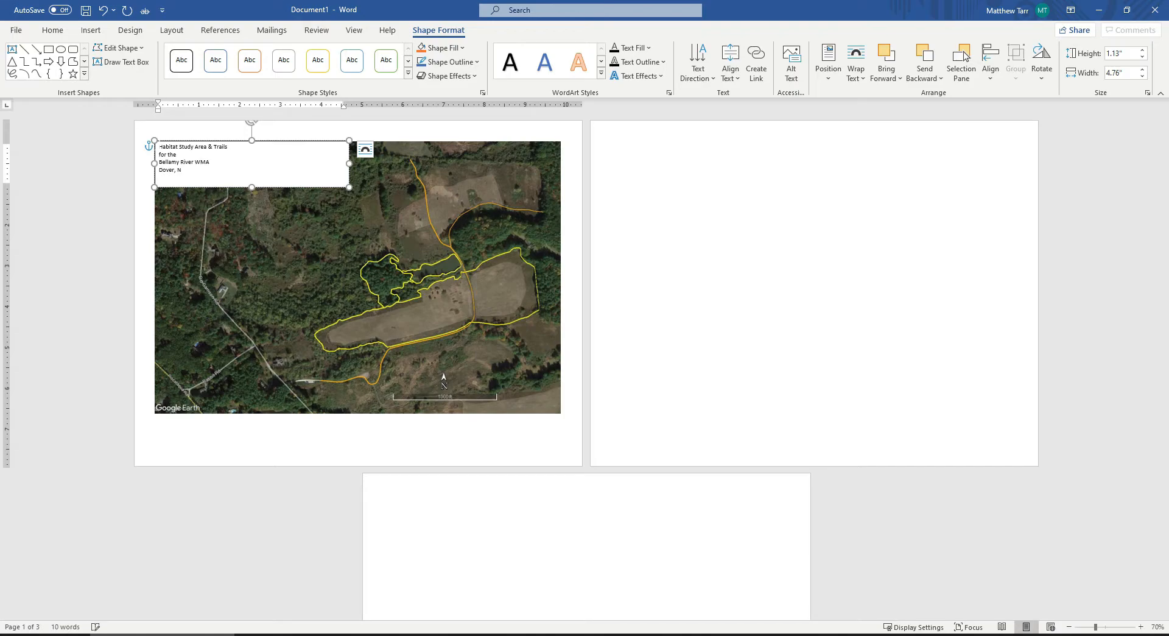
type("H")
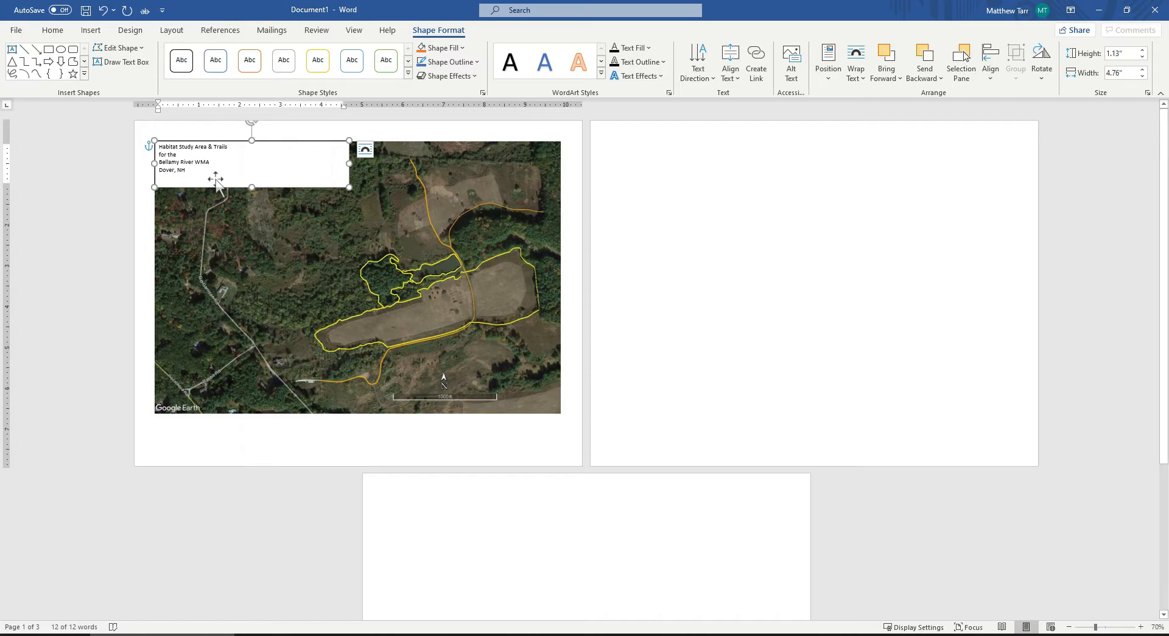
mouse_move(223, 193)
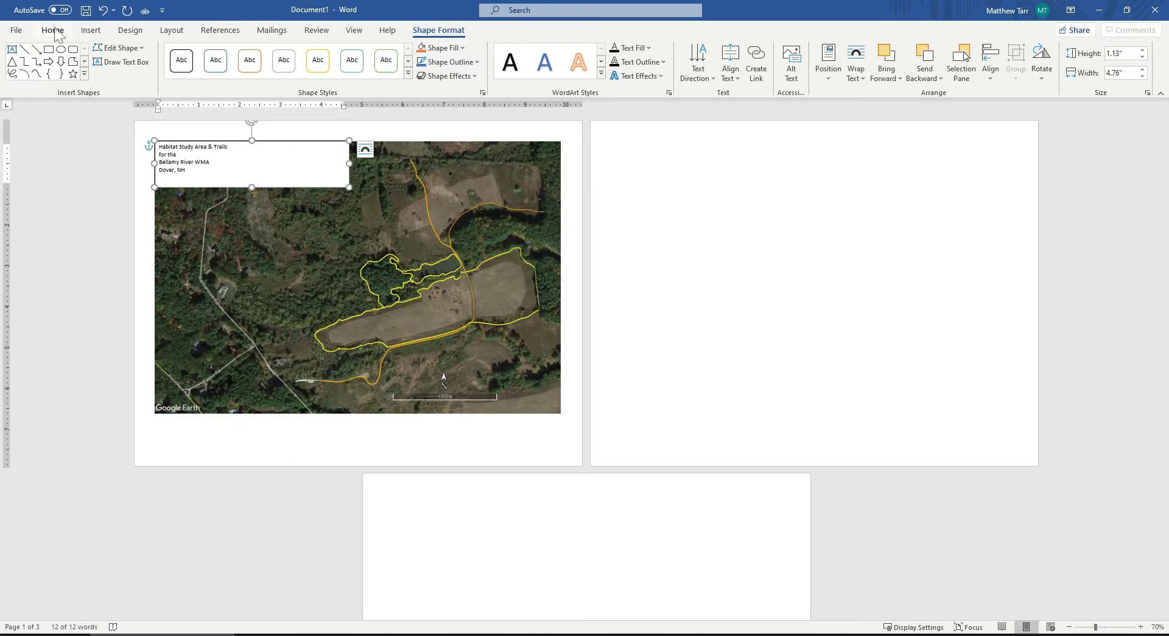
Step: Center the title lines, make the heading 20 pt, and retype 'Dover, NH'
left_click(52, 30)
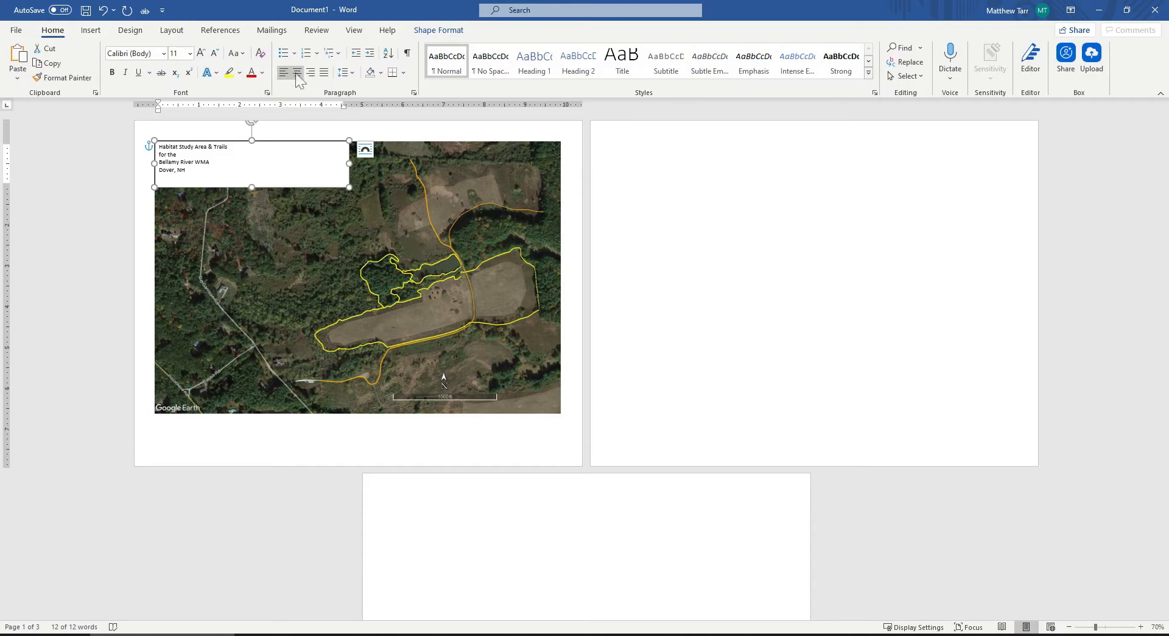
left_click(296, 73)
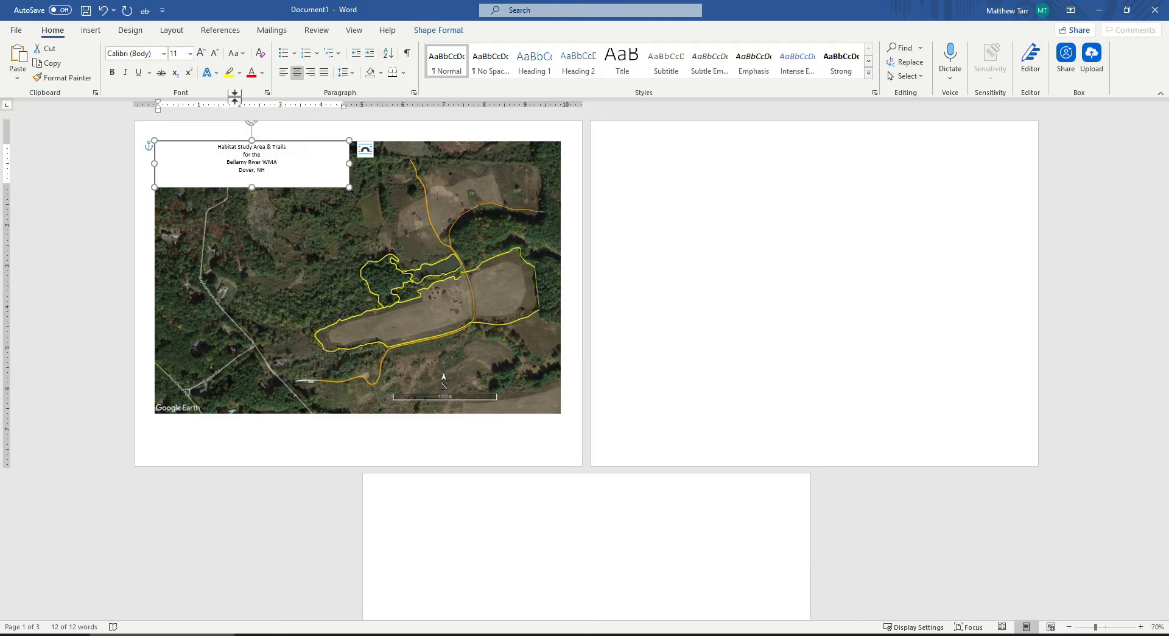
left_click(190, 53)
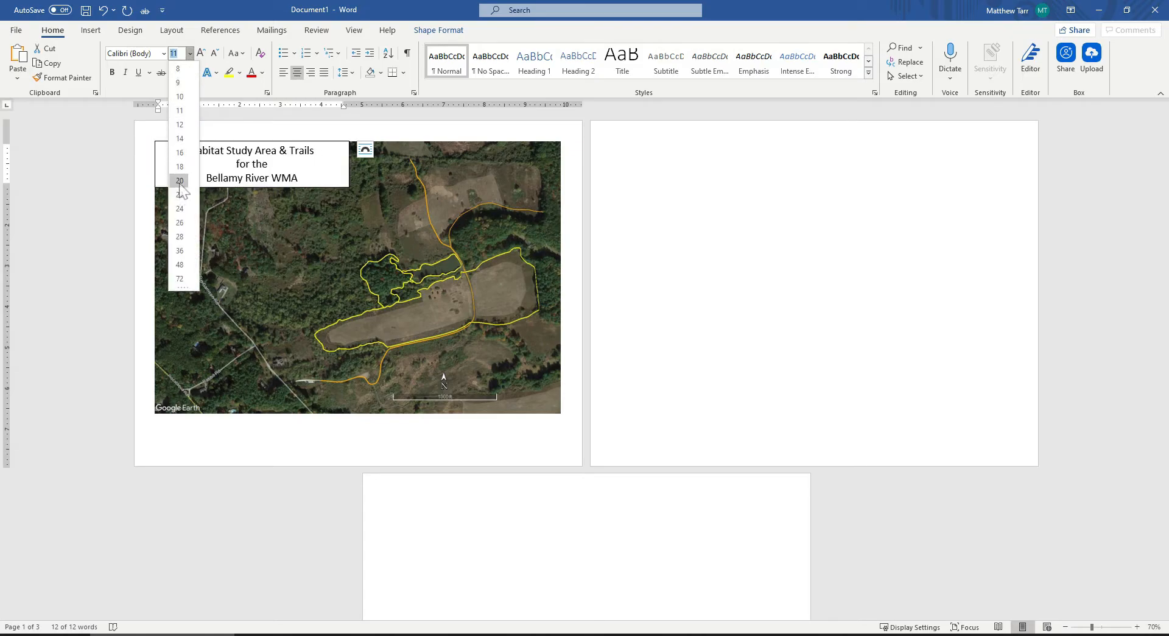
left_click(179, 180)
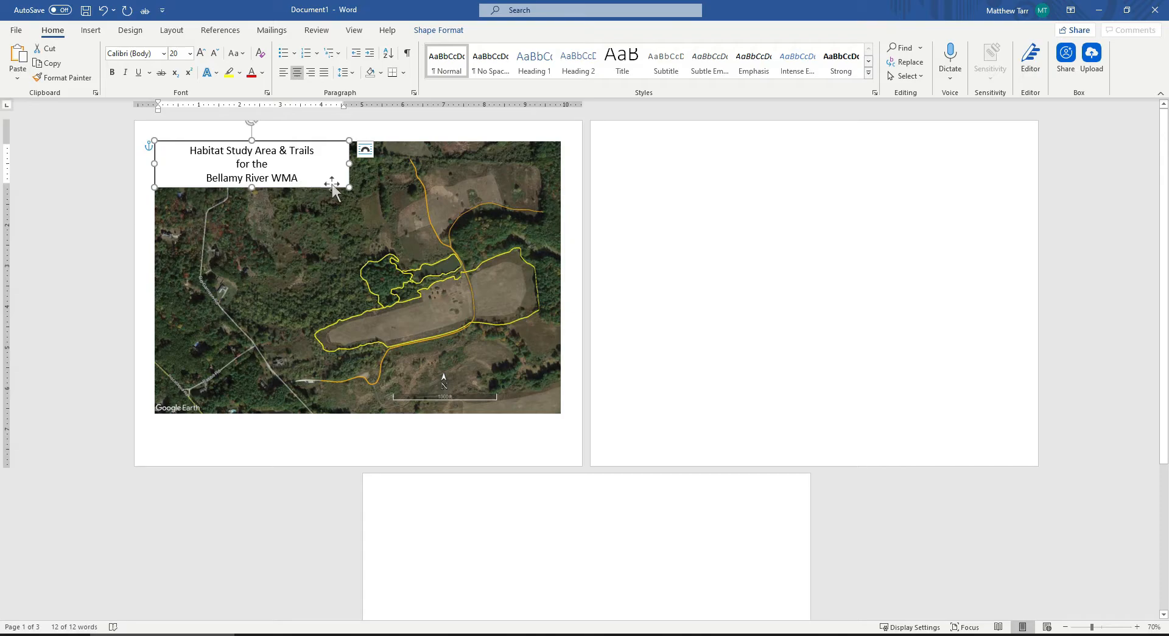
type("Dover, NH")
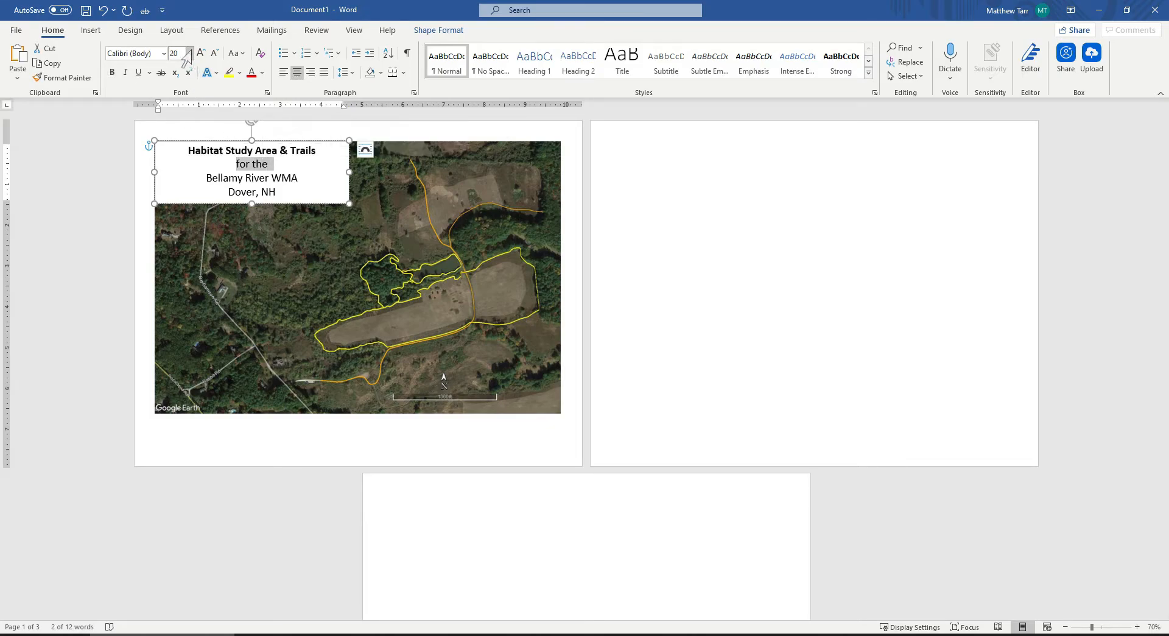
Step: Shrink the 'for the' line and set the last two lines to 16 pt
left_click(188, 53)
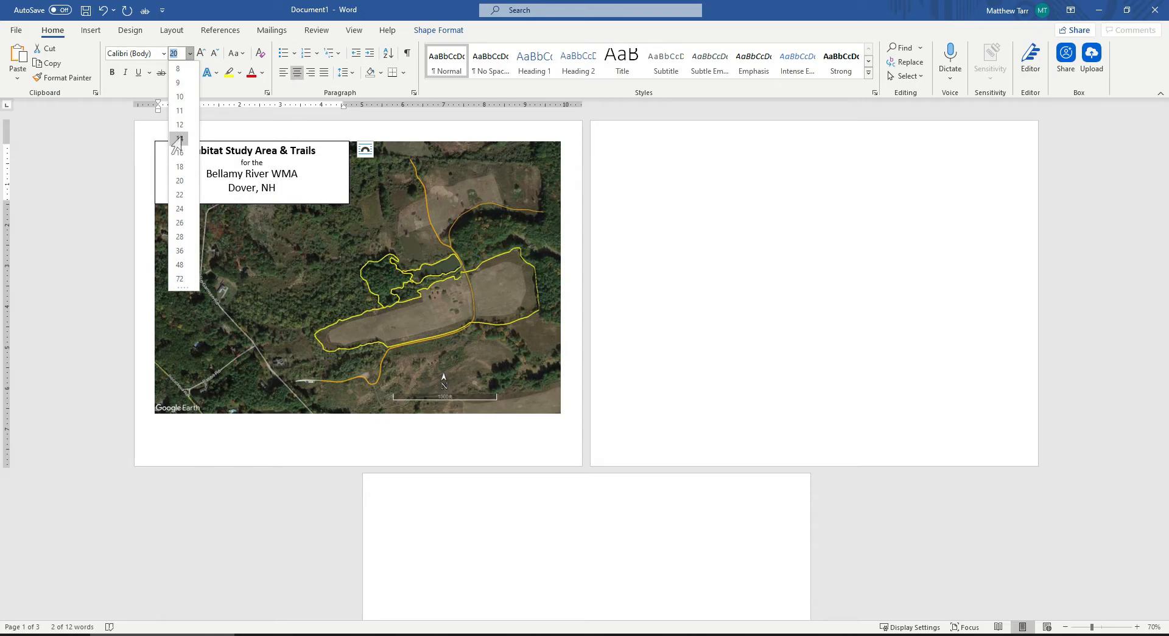
left_click(179, 137)
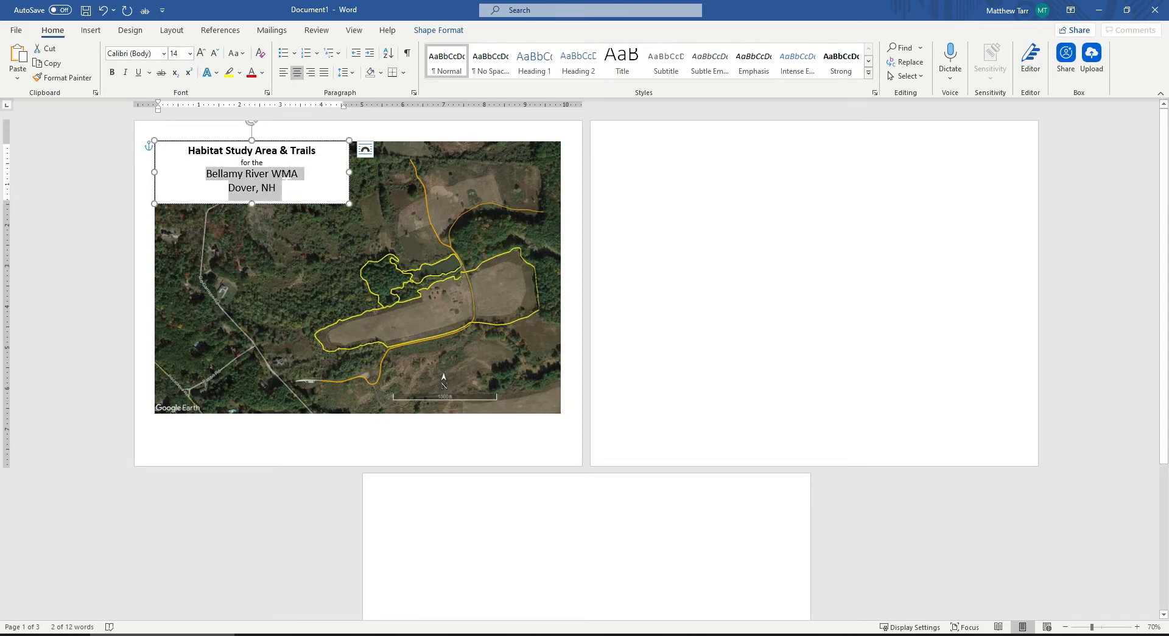
left_click(190, 53)
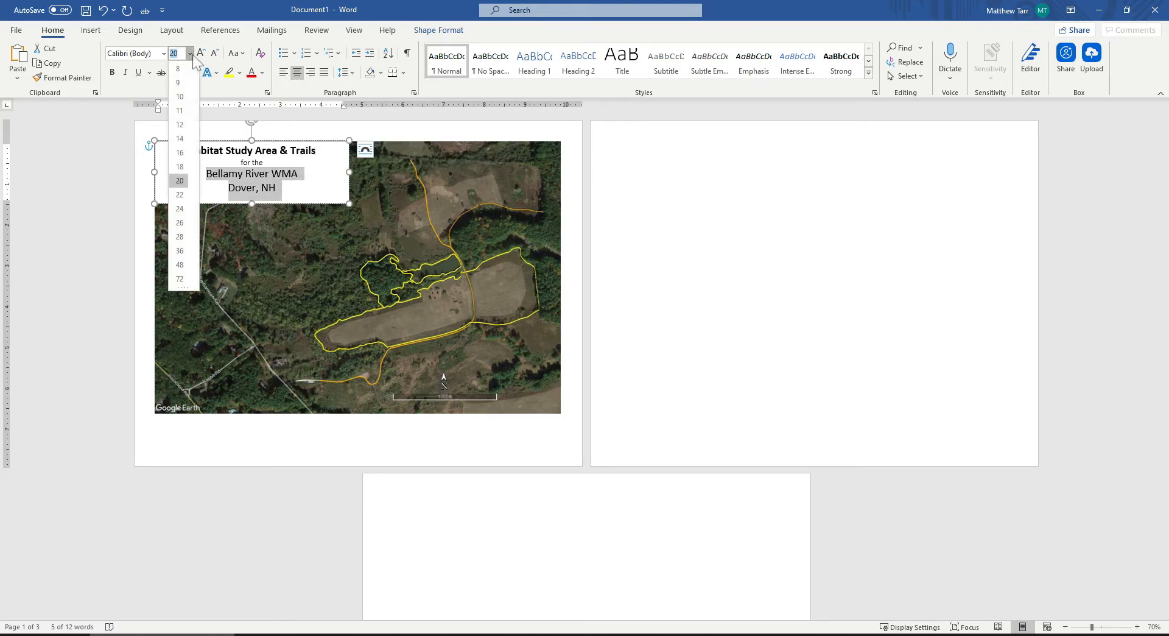
mouse_move(179, 166)
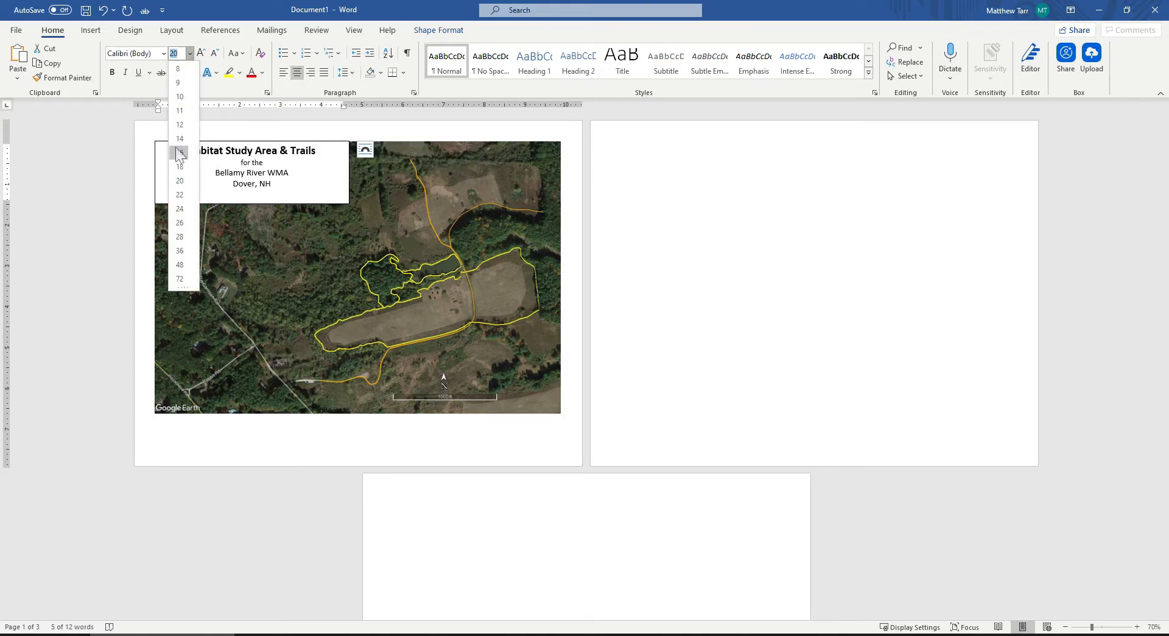
left_click(179, 152)
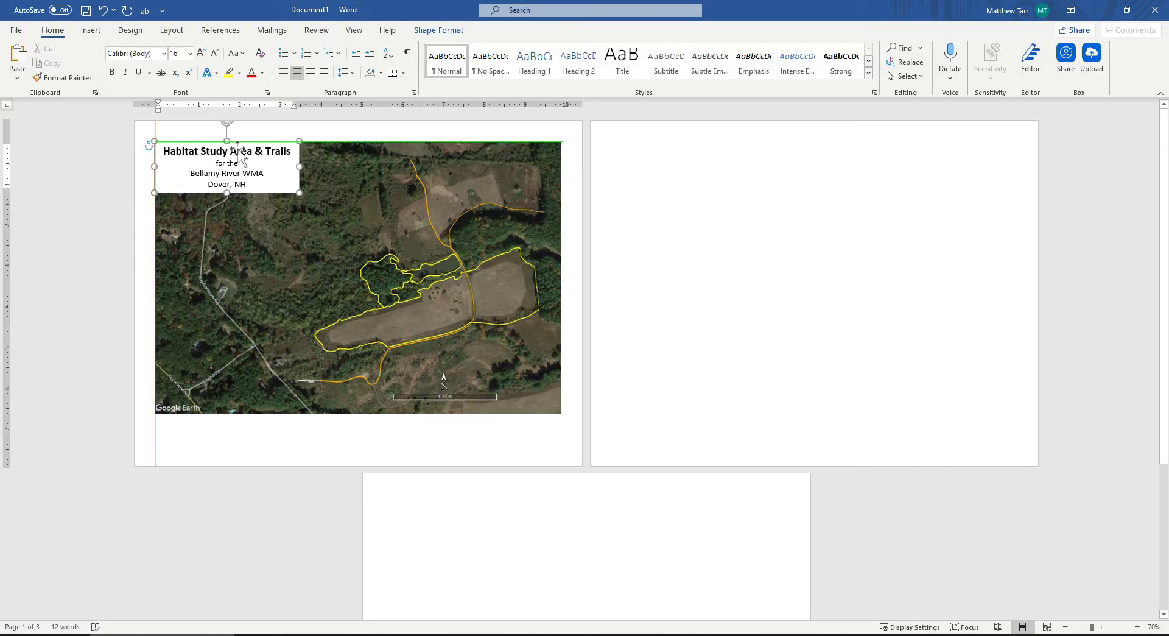
Step: Raise the title box's border width from 0.75 pt to about 2.5 pt
left_click(227, 151)
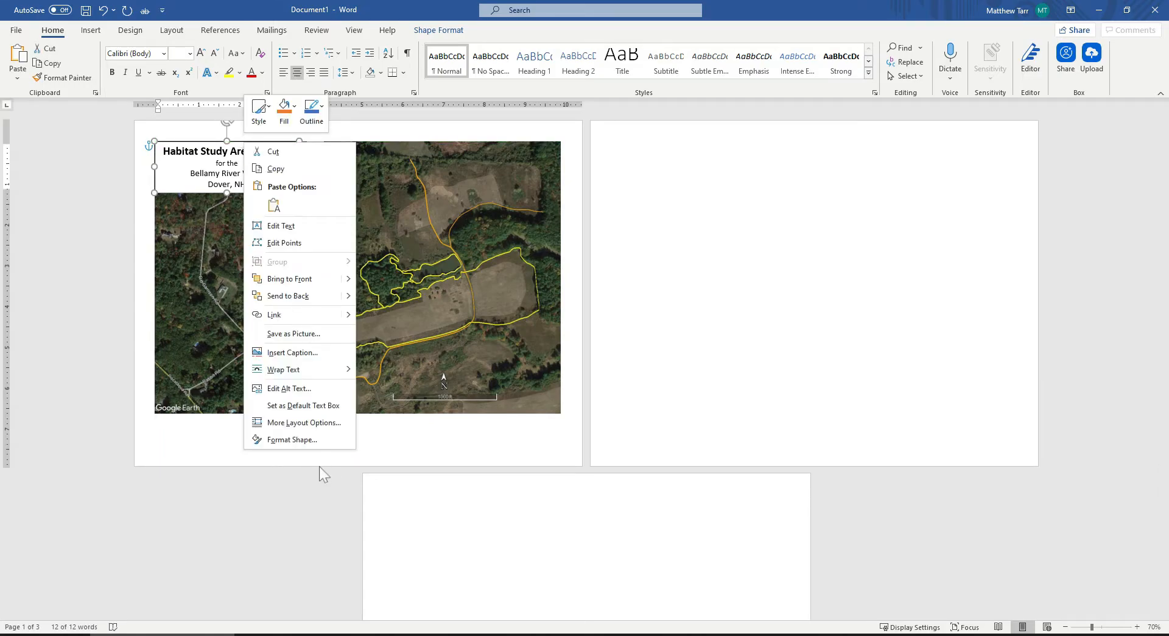
left_click(292, 439)
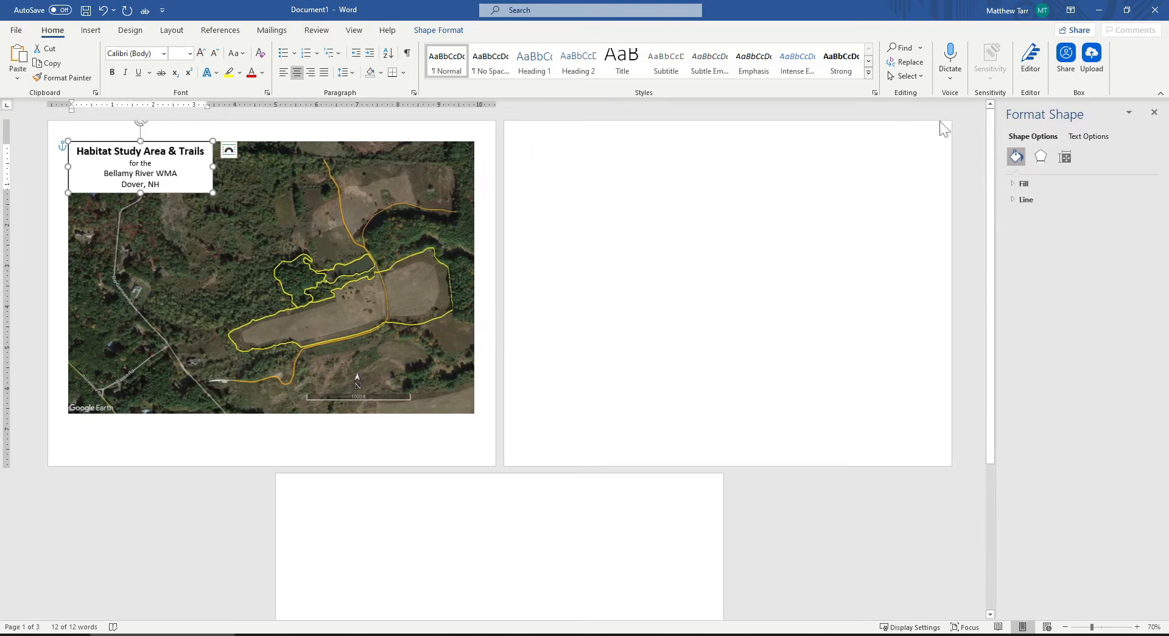
mouse_move(1025, 199)
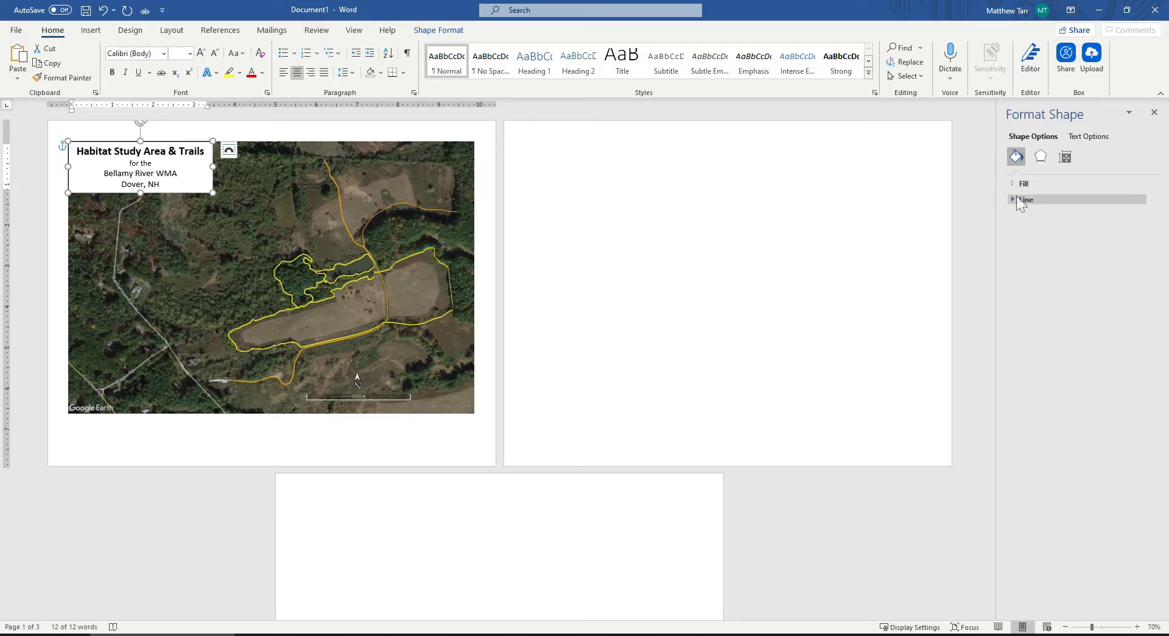
left_click(1027, 199)
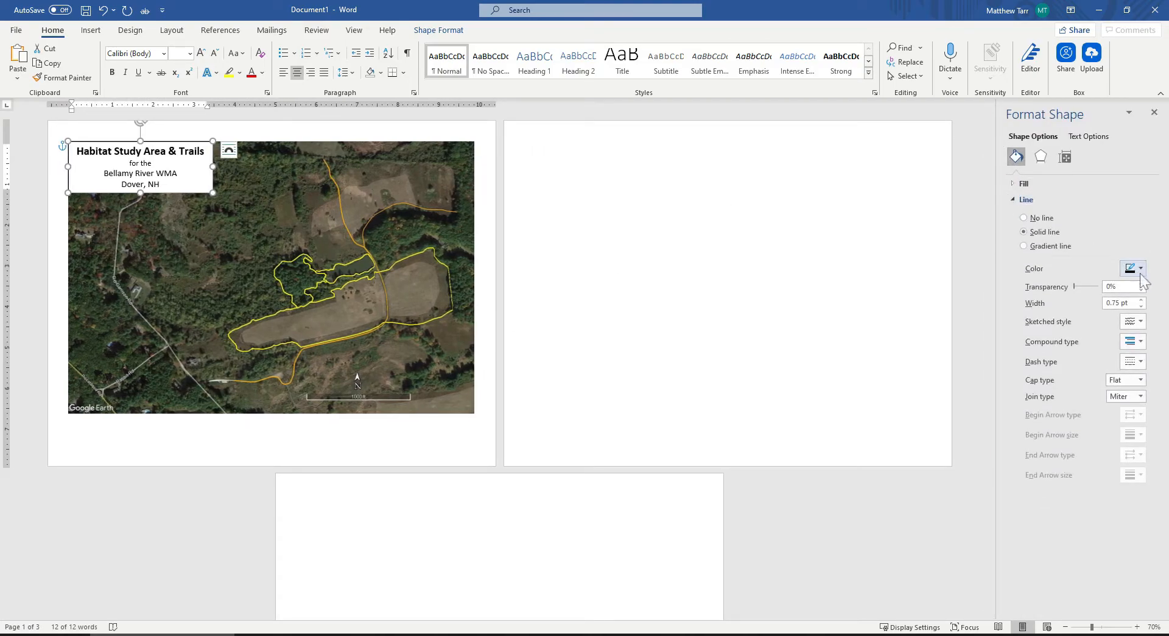
left_click(1140, 299)
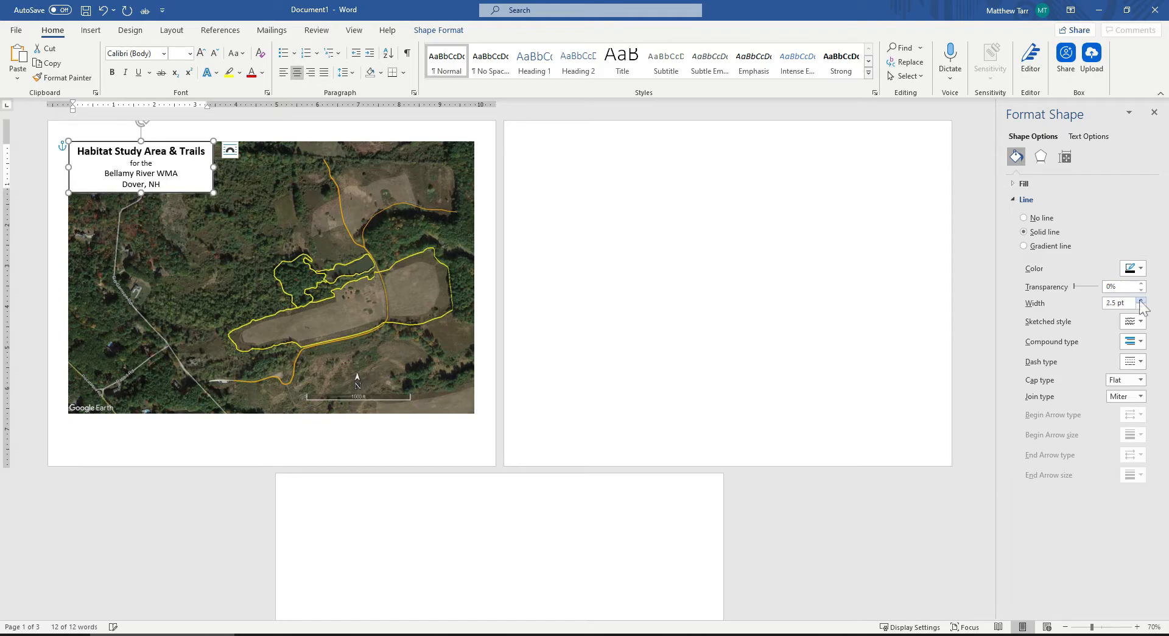
left_click(1140, 299)
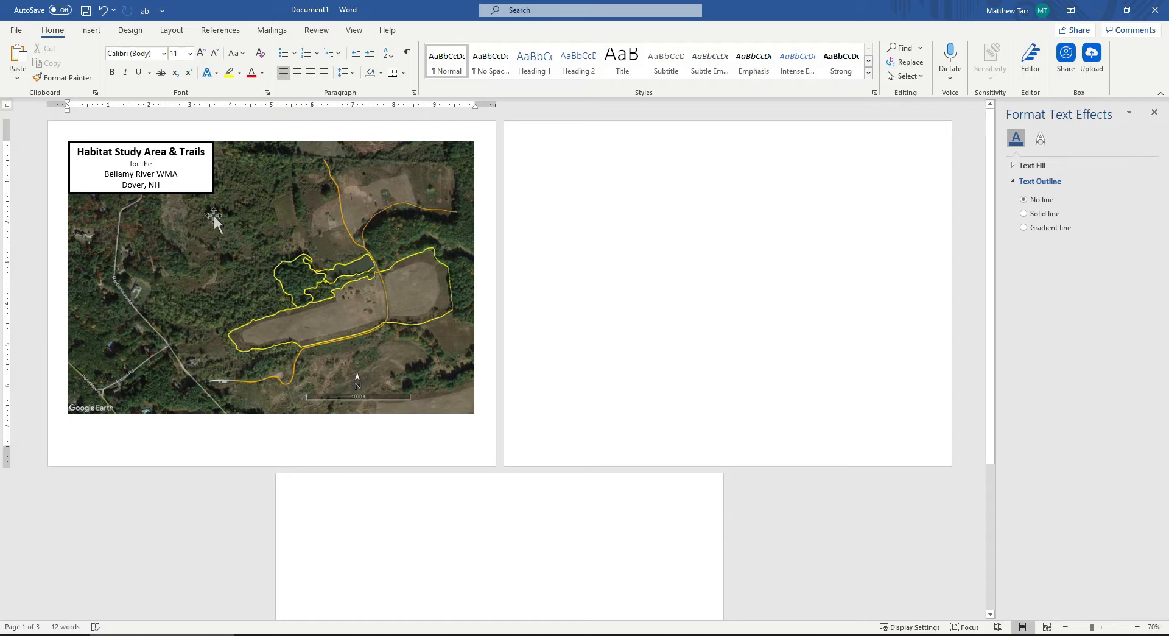
mouse_move(283, 254)
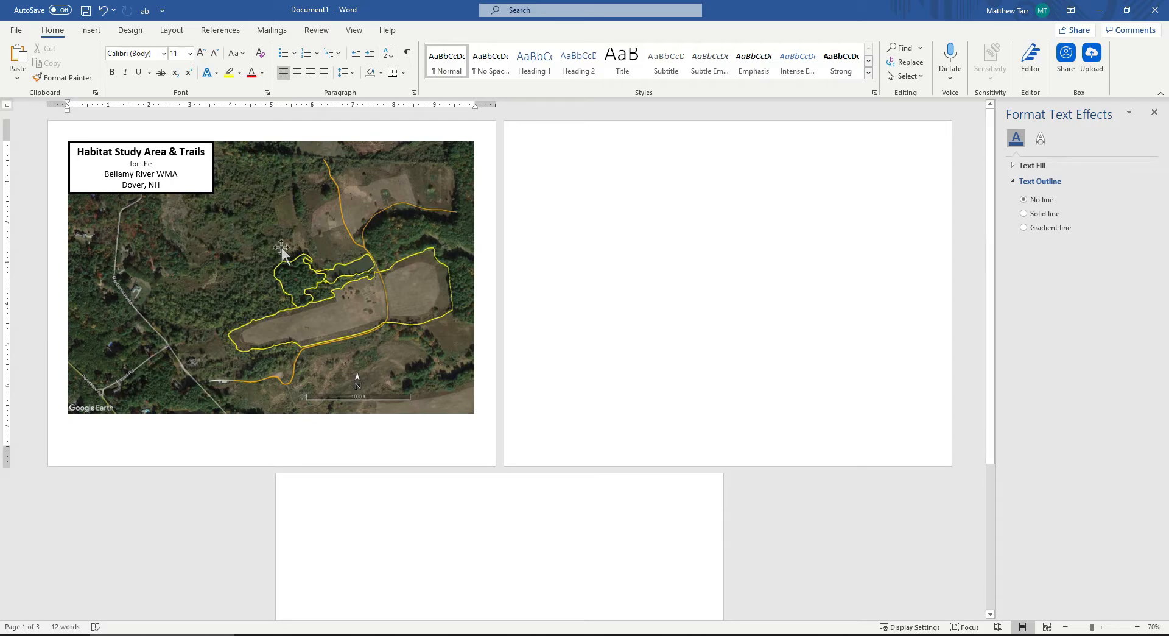
mouse_move(410, 299)
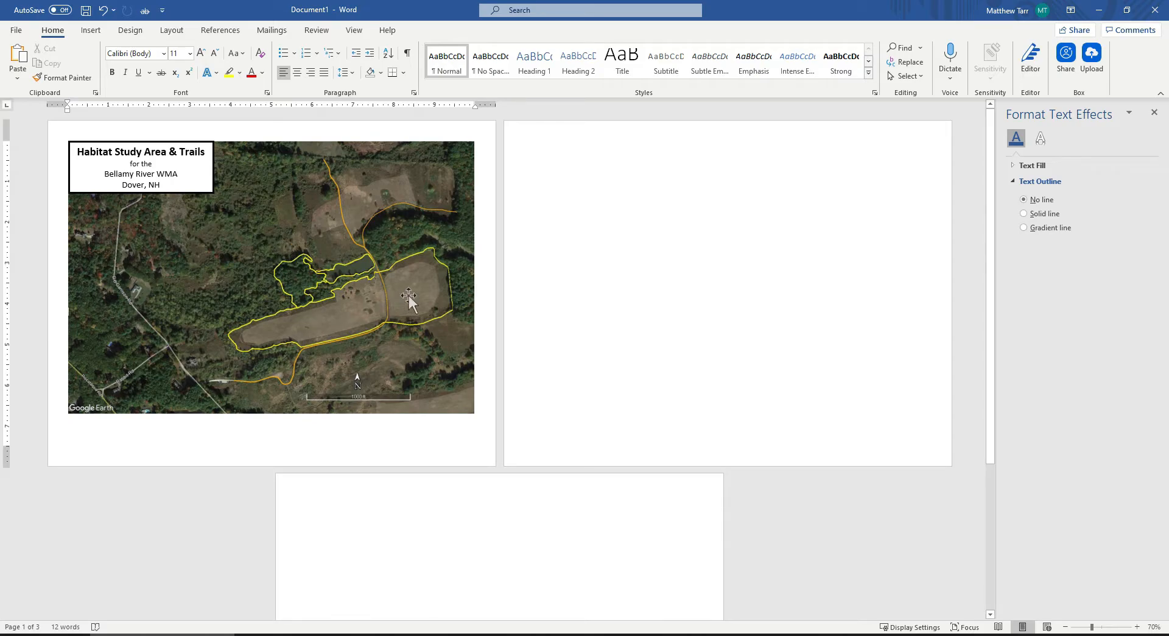
mouse_move(358, 291)
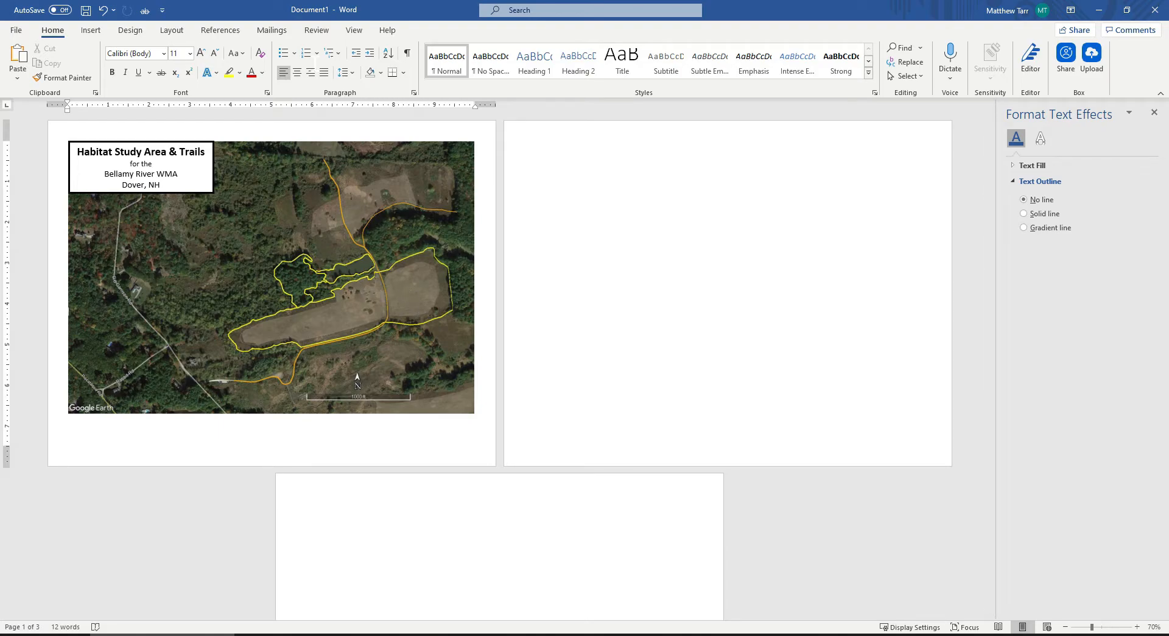
Step: Add a one-line 'Field' text box over the large open field and open its formatting
left_click(91, 30)
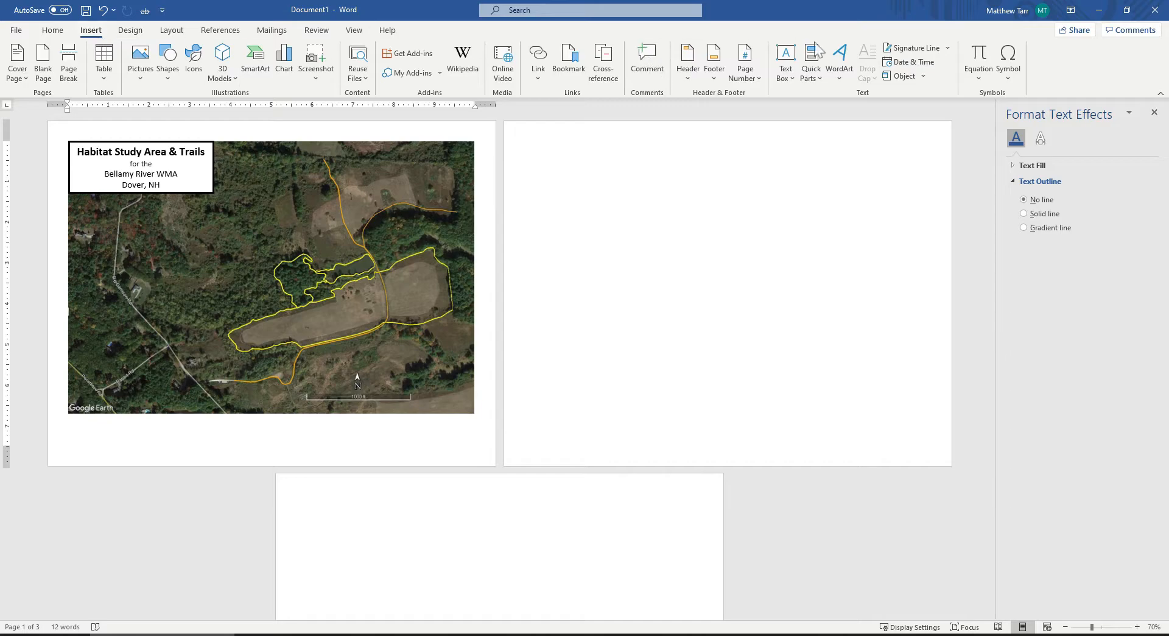
left_click(784, 61)
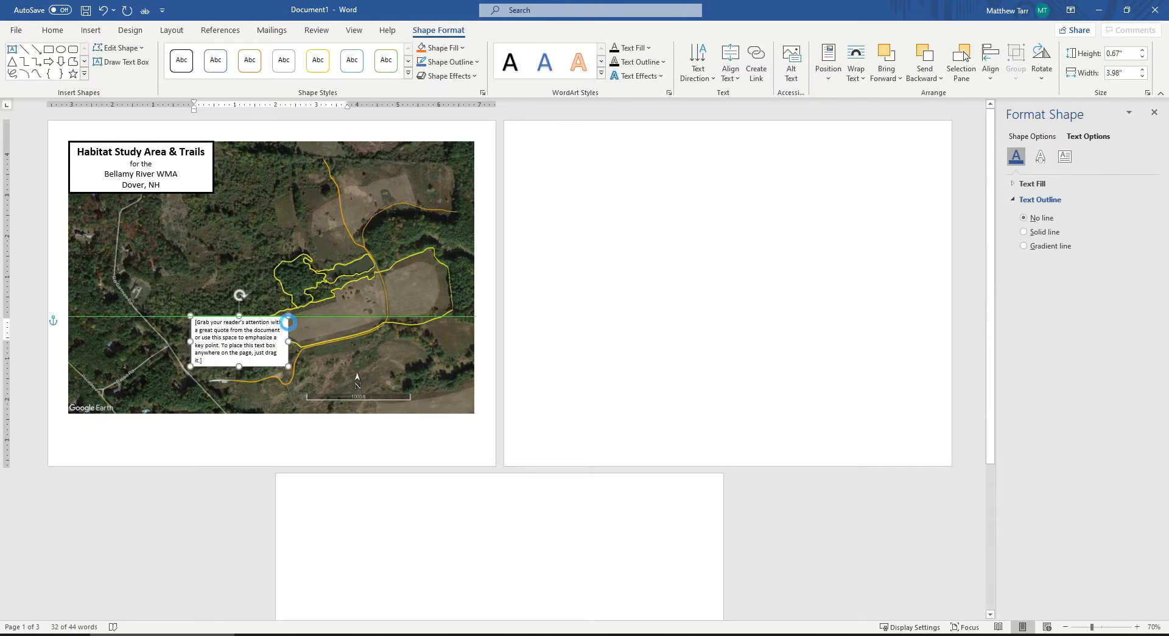
left_click_drag(288, 323, 192, 323)
type("Field")
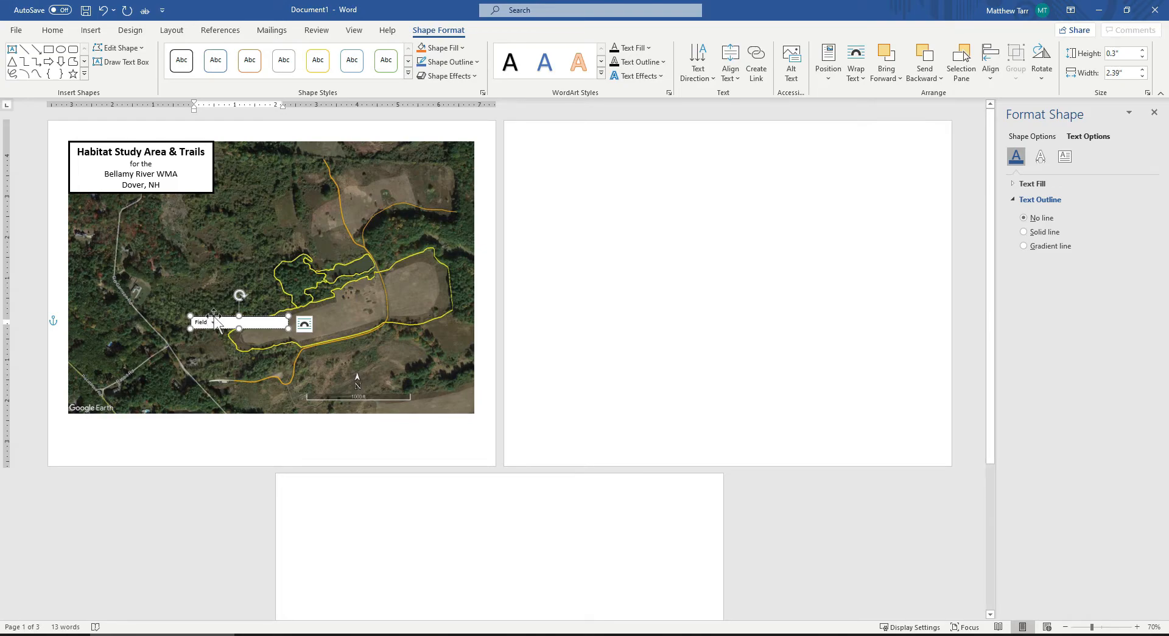
left_click_drag(239, 322, 363, 322)
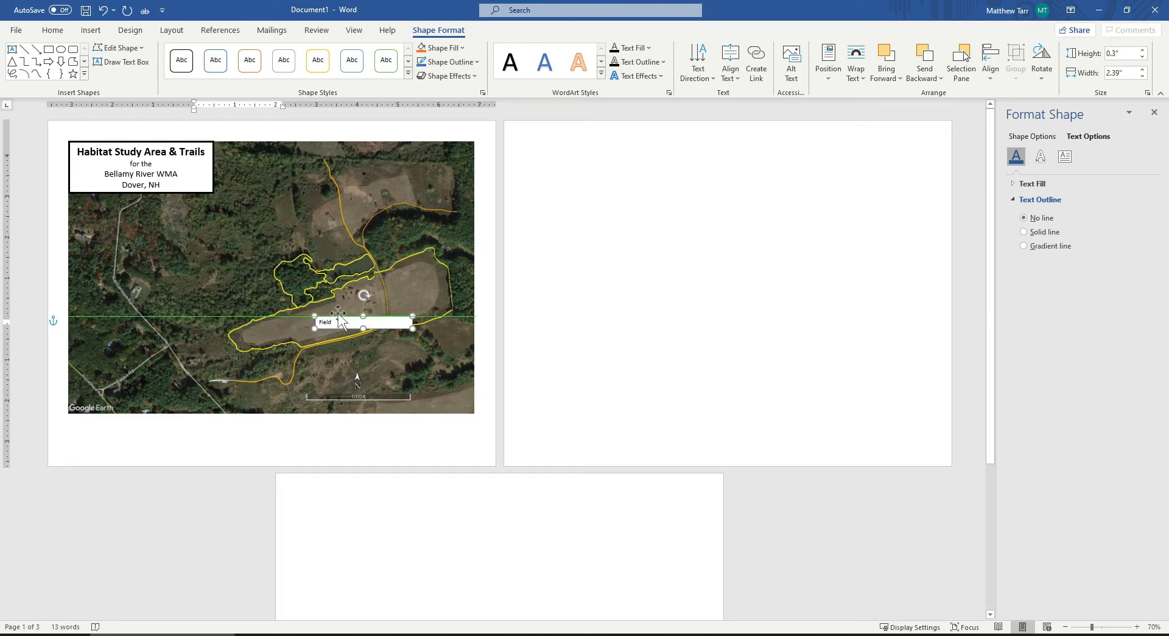
left_click(336, 322)
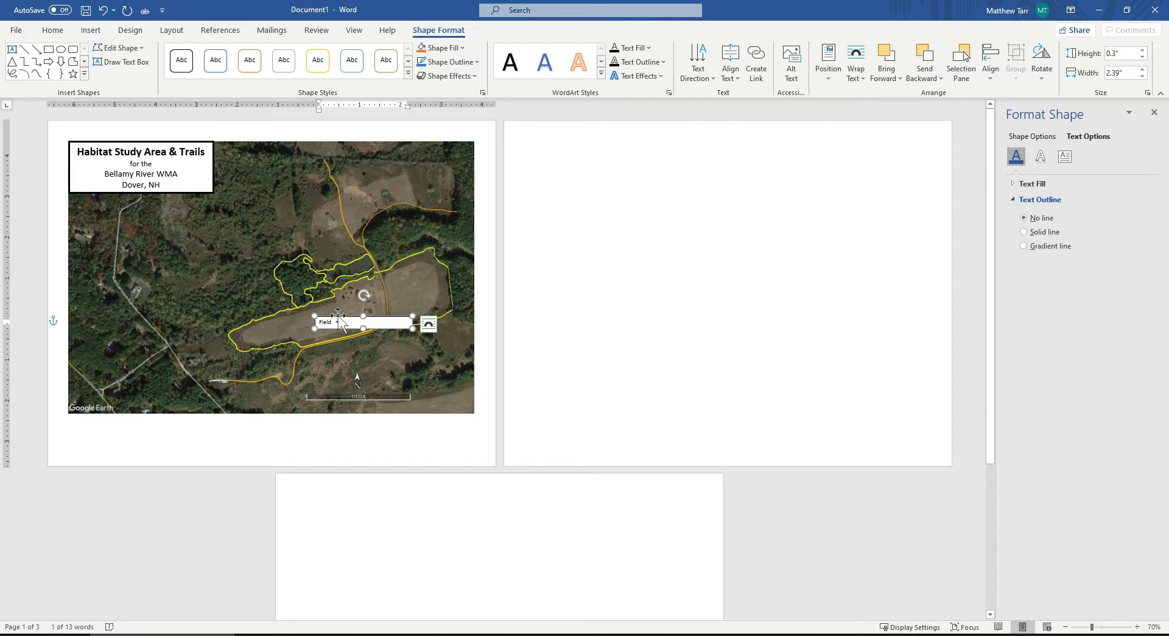
right_click(339, 322)
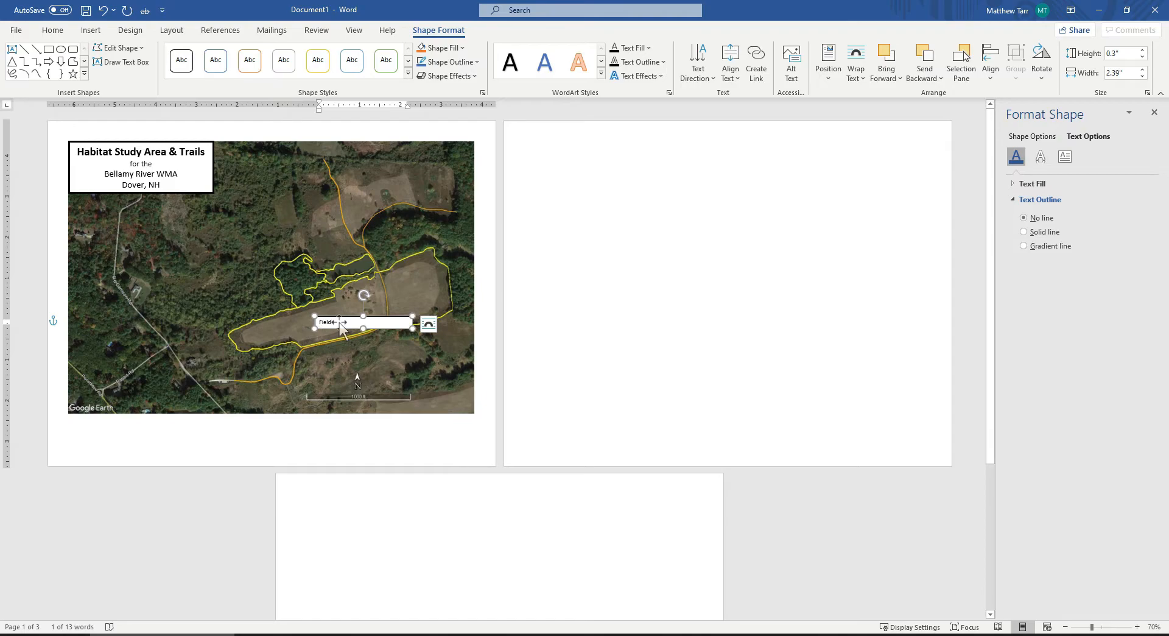
right_click(339, 324)
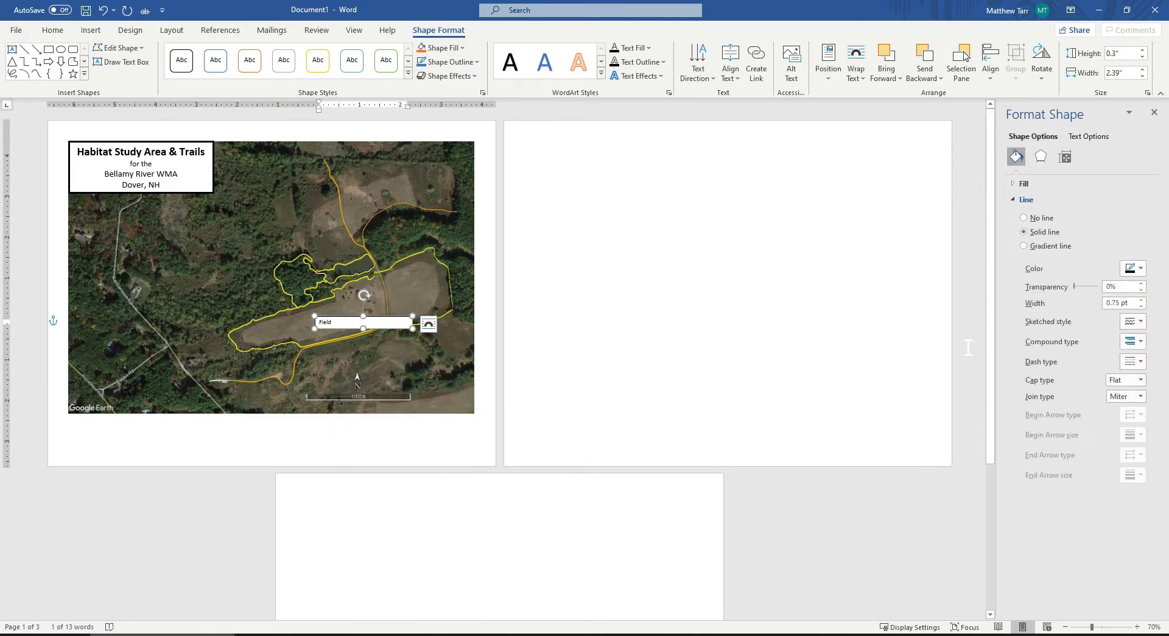
Step: Set the Field label box to No fill and No line
left_click(1024, 183)
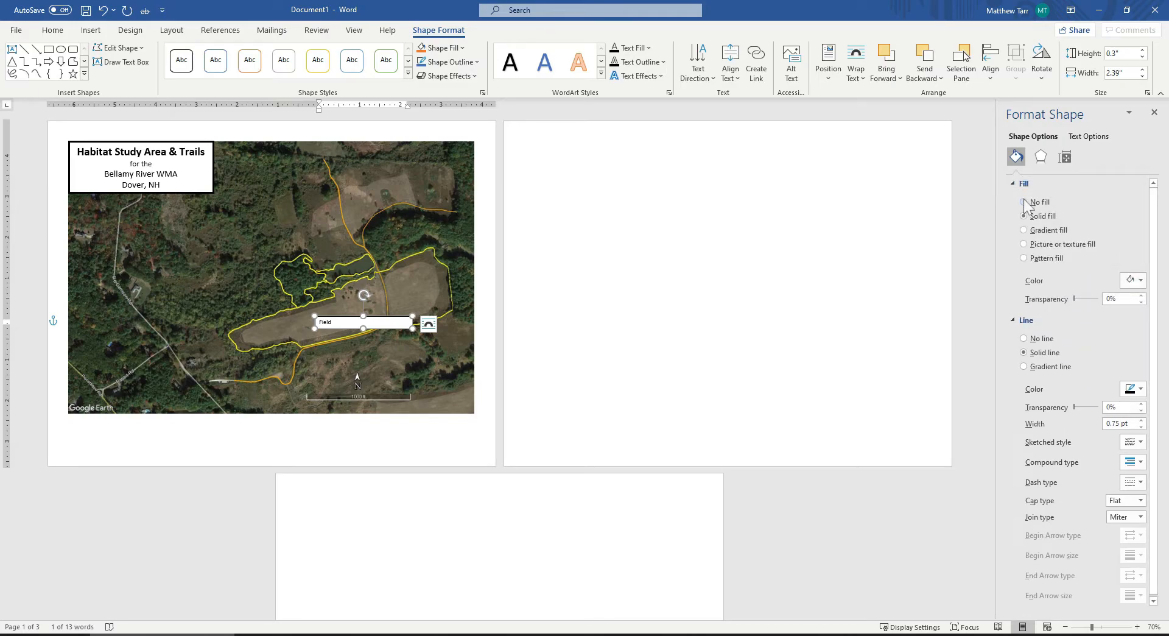
left_click(1024, 202)
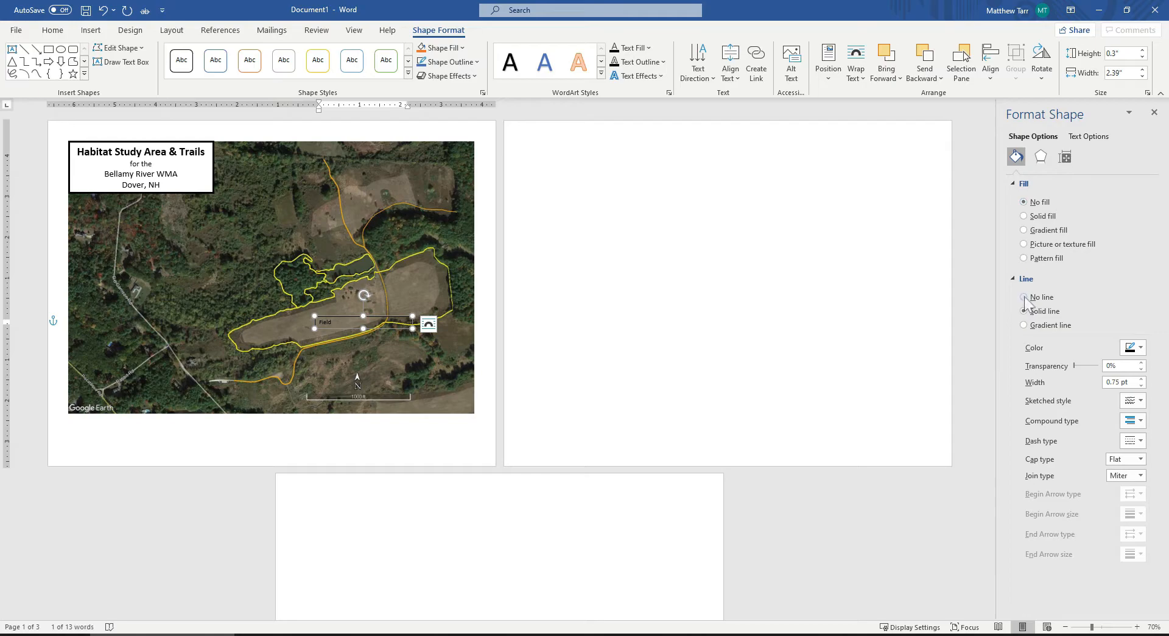
left_click(1023, 297)
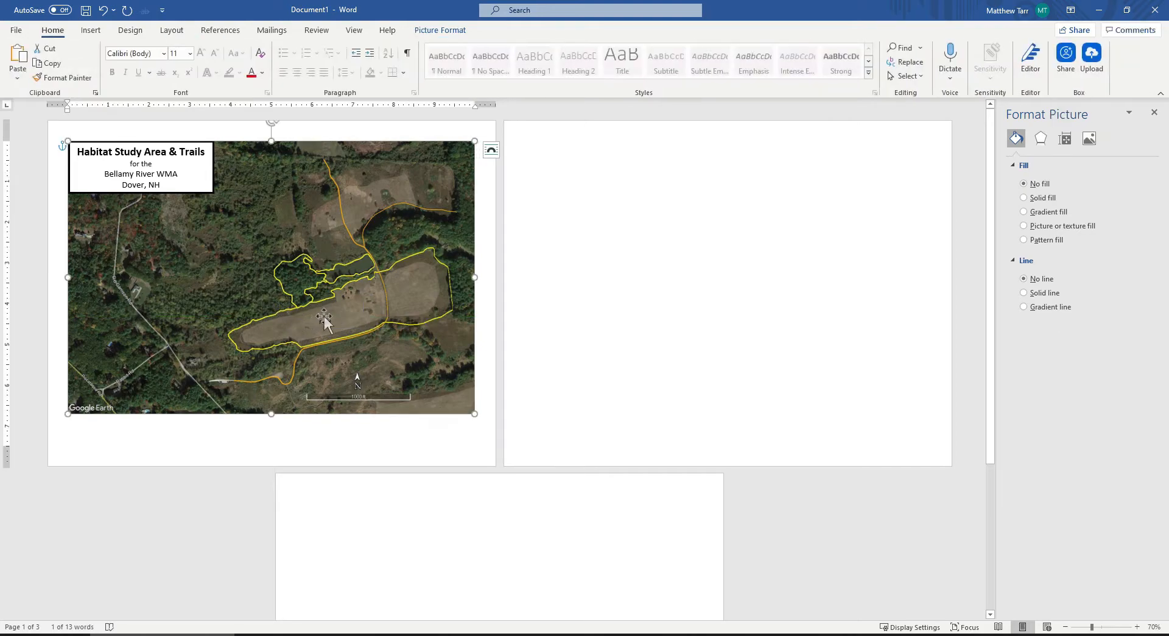
left_click(325, 322)
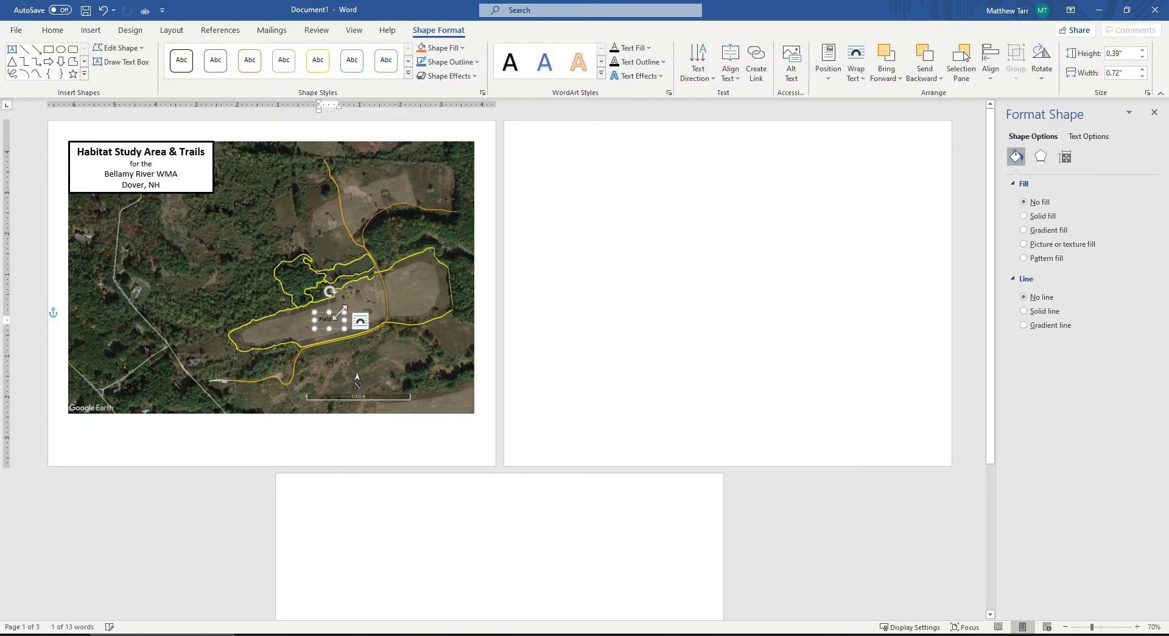
mouse_move(340, 320)
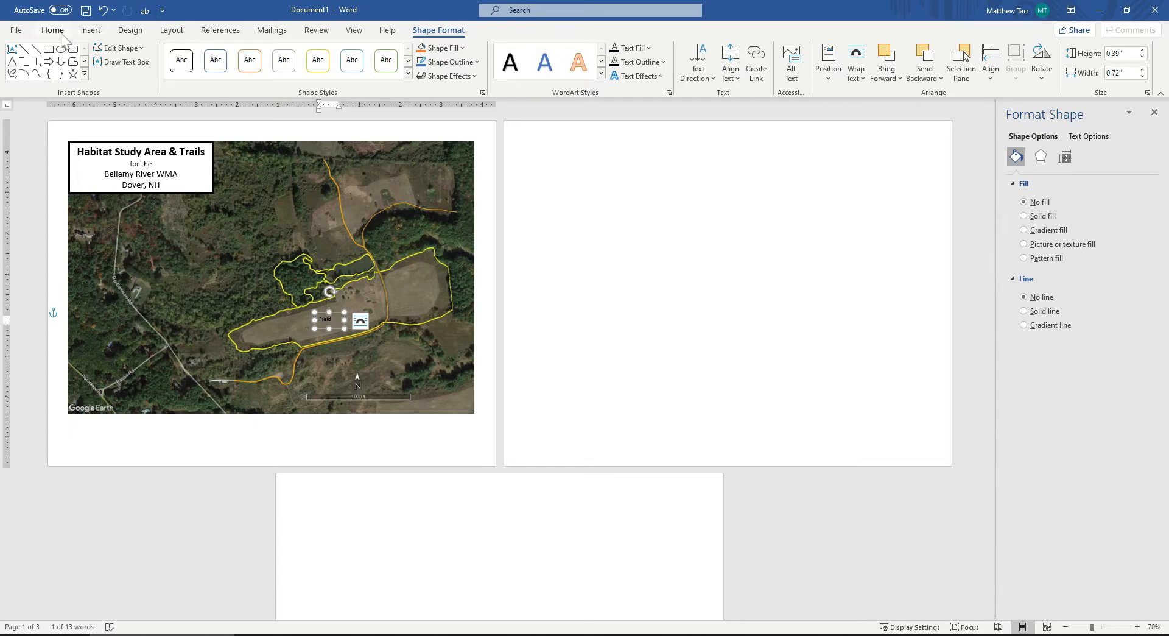
Step: Set the Field label to 18 pt and move it up near the trail loops
left_click(52, 29)
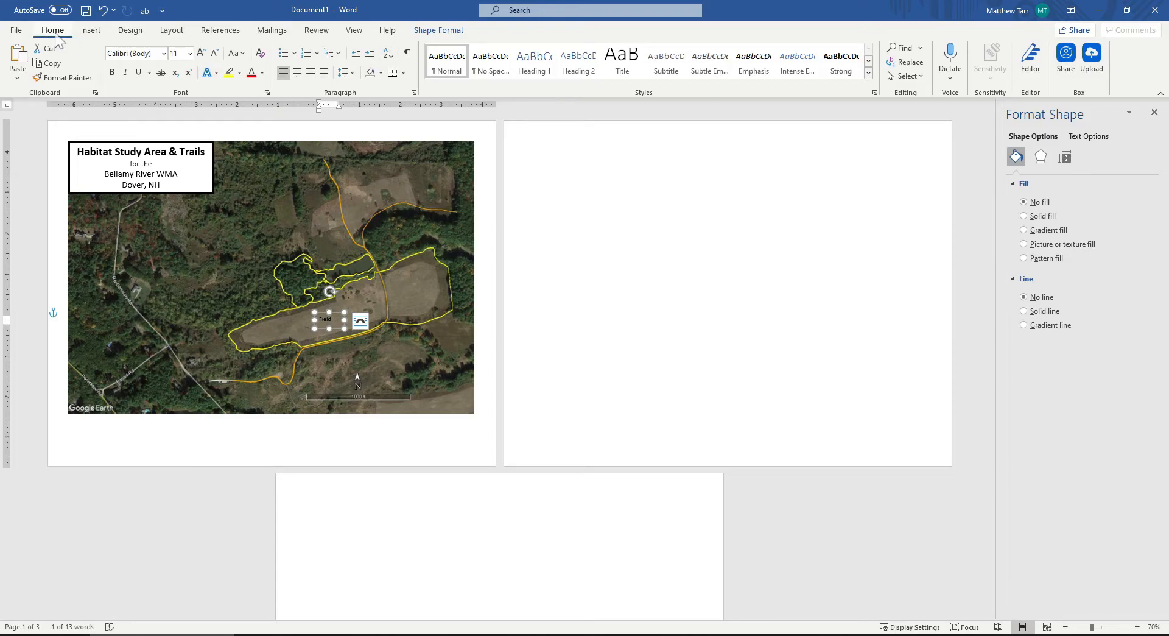
left_click(262, 73)
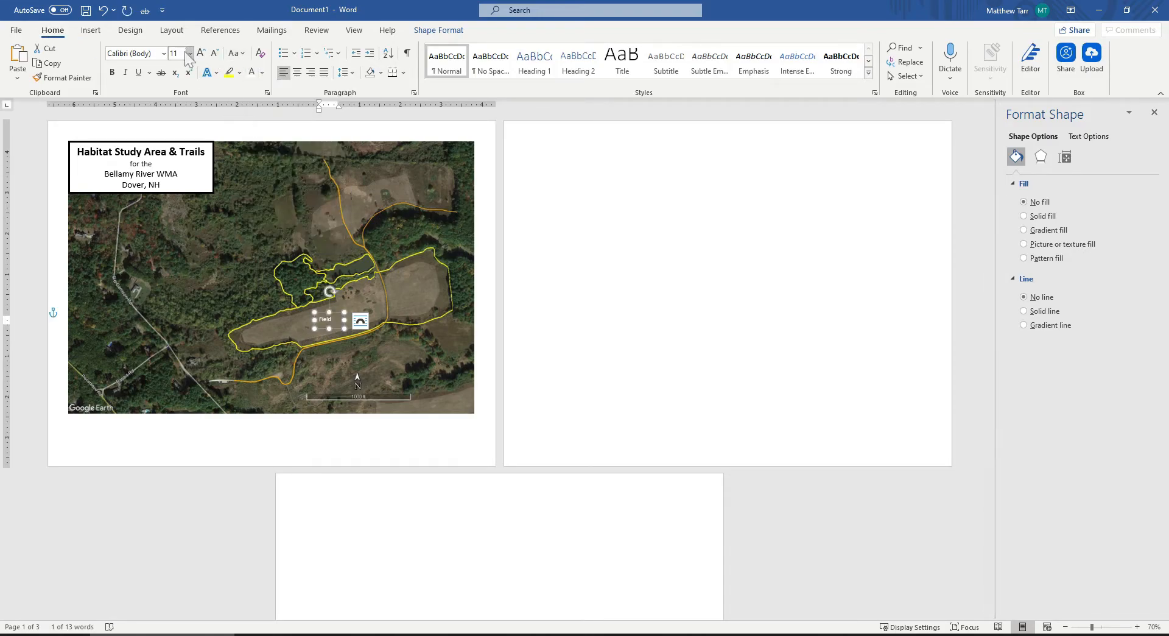
left_click(183, 53)
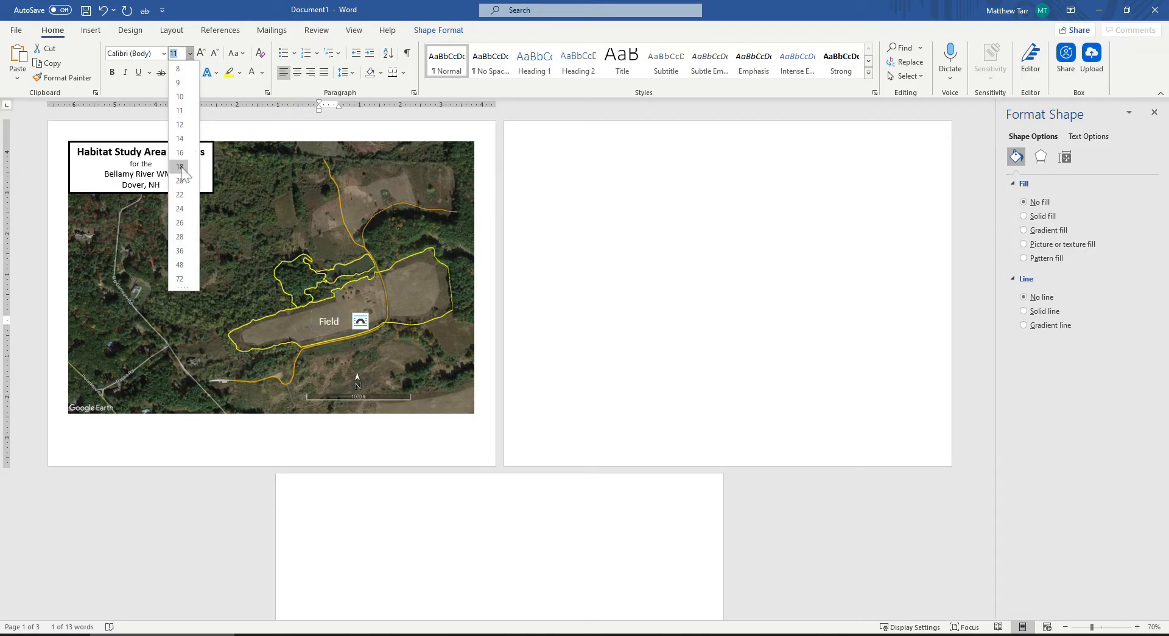
left_click(179, 166)
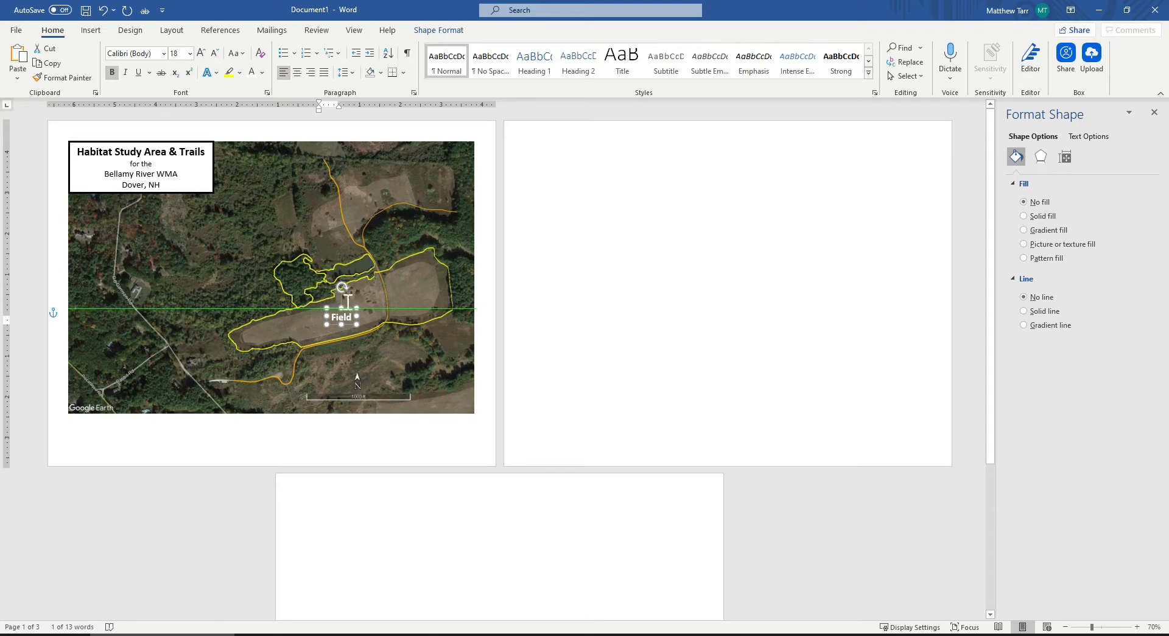
left_click_drag(341, 316, 354, 300)
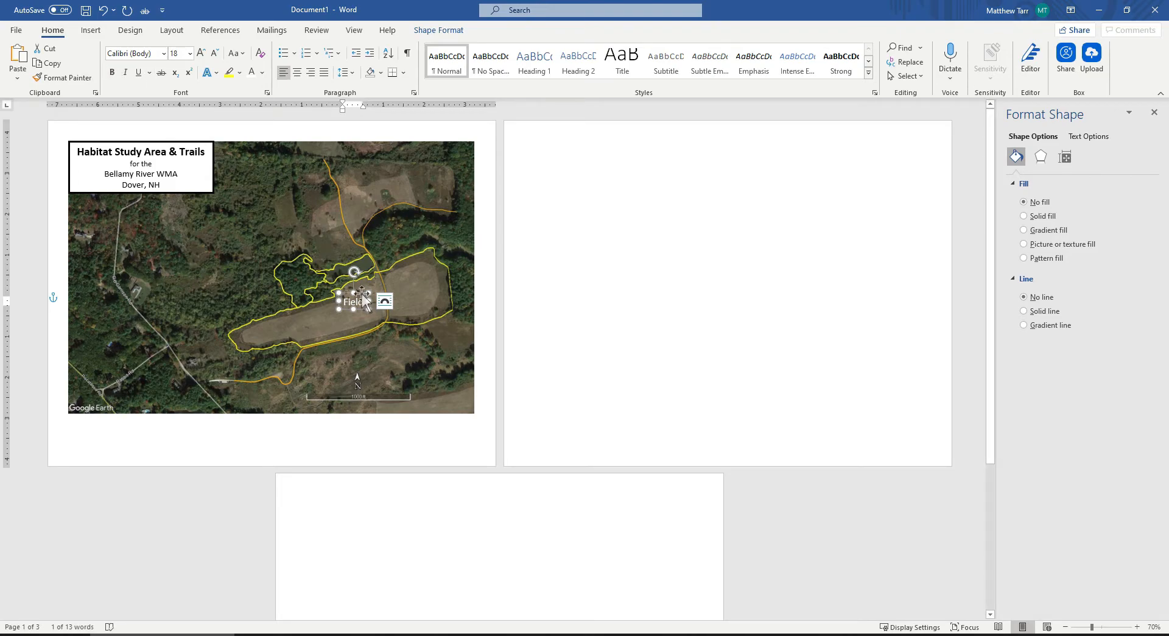
left_click_drag(360, 302, 360, 279)
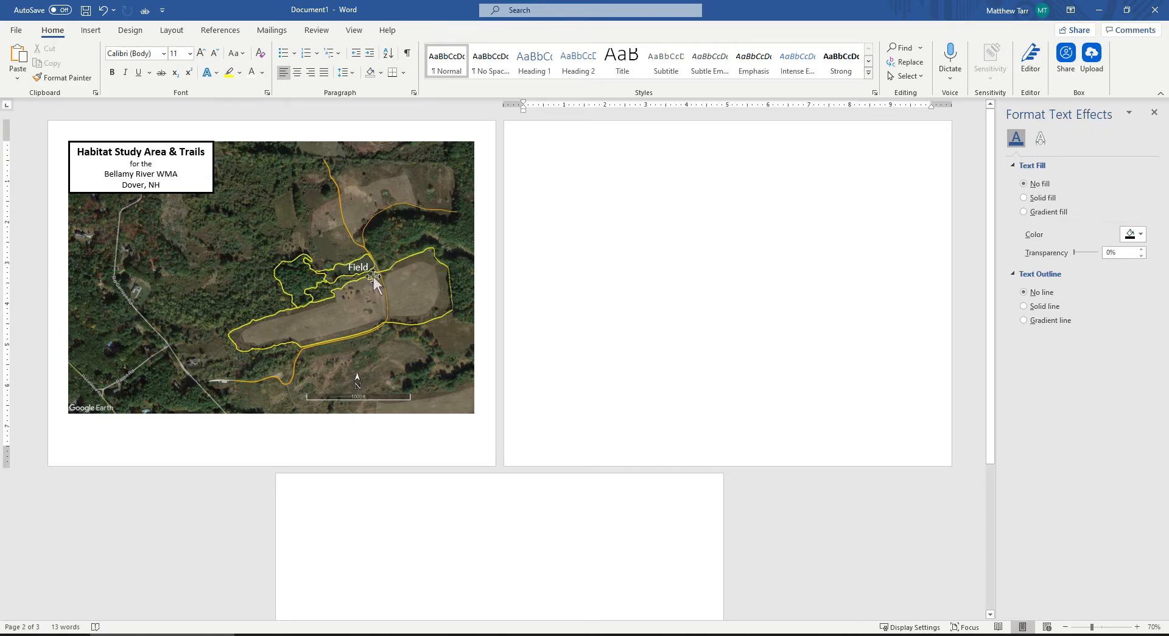
mouse_move(351, 272)
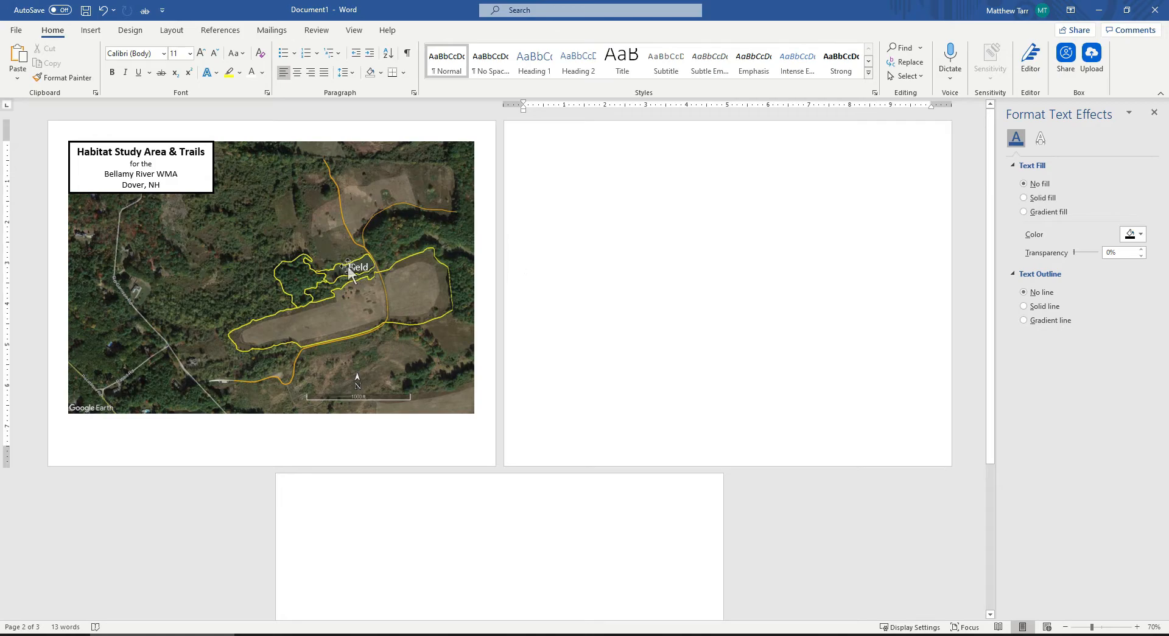
left_click(359, 267)
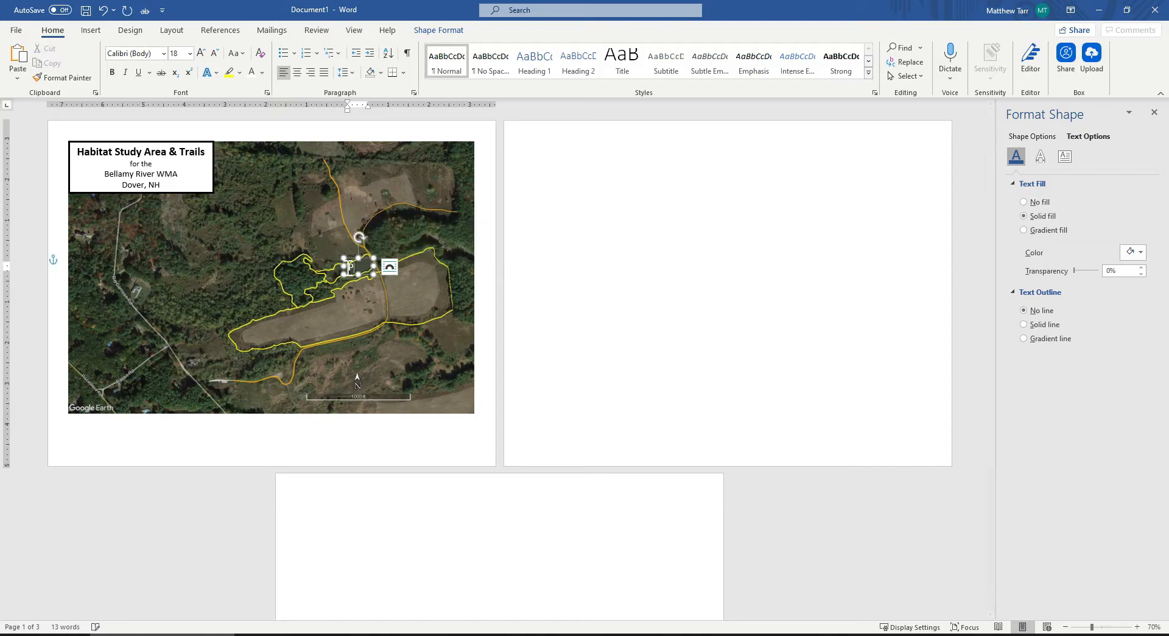
Step: Type 'Pond' in the white label at 14 pt and place it over the map's pond area
type("Pond")
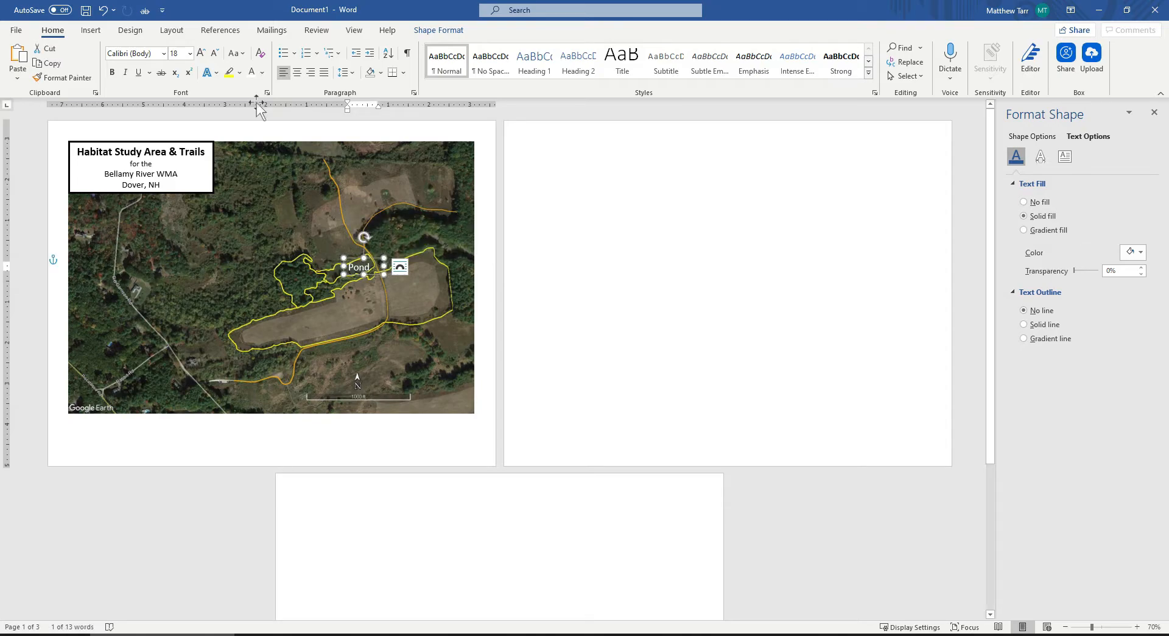
left_click(190, 52)
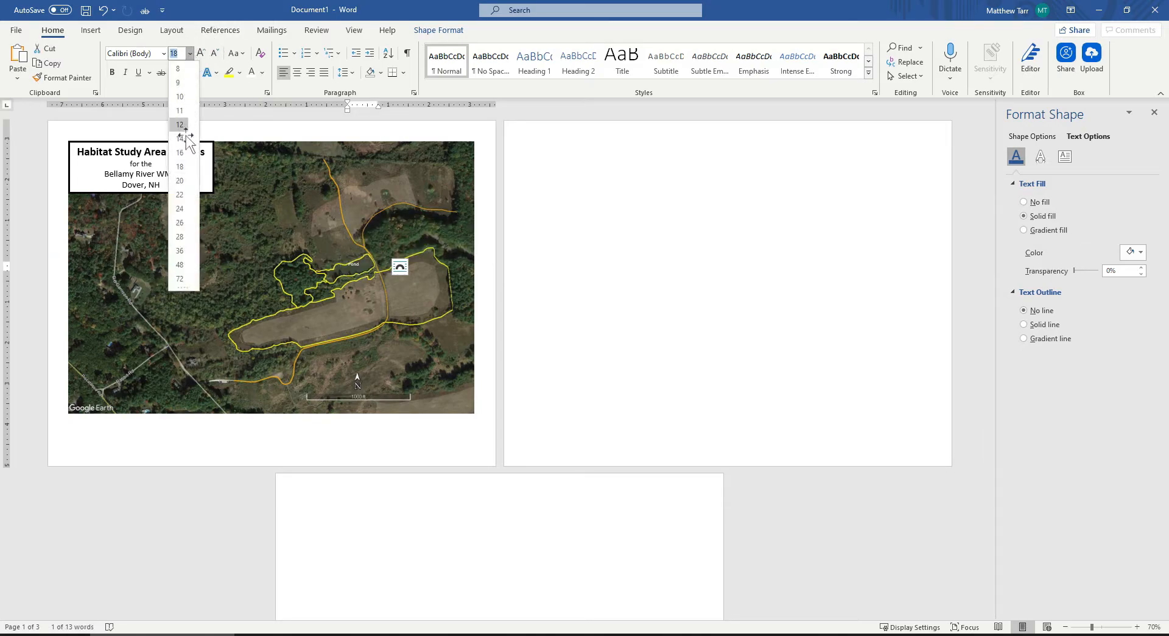
left_click(179, 138)
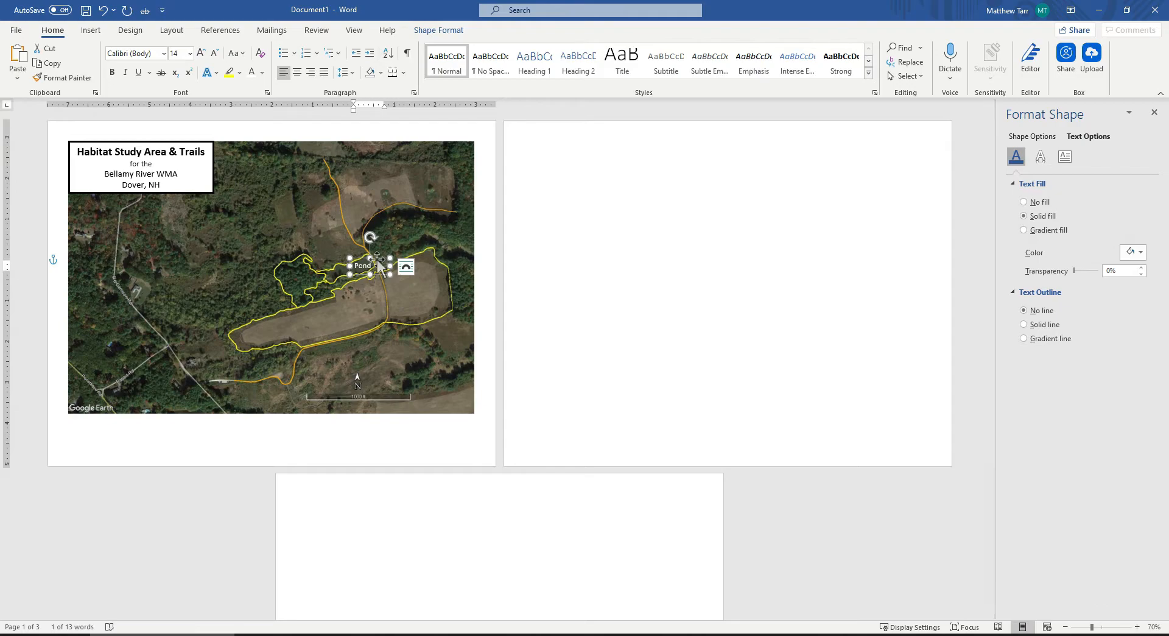
left_click(1033, 135)
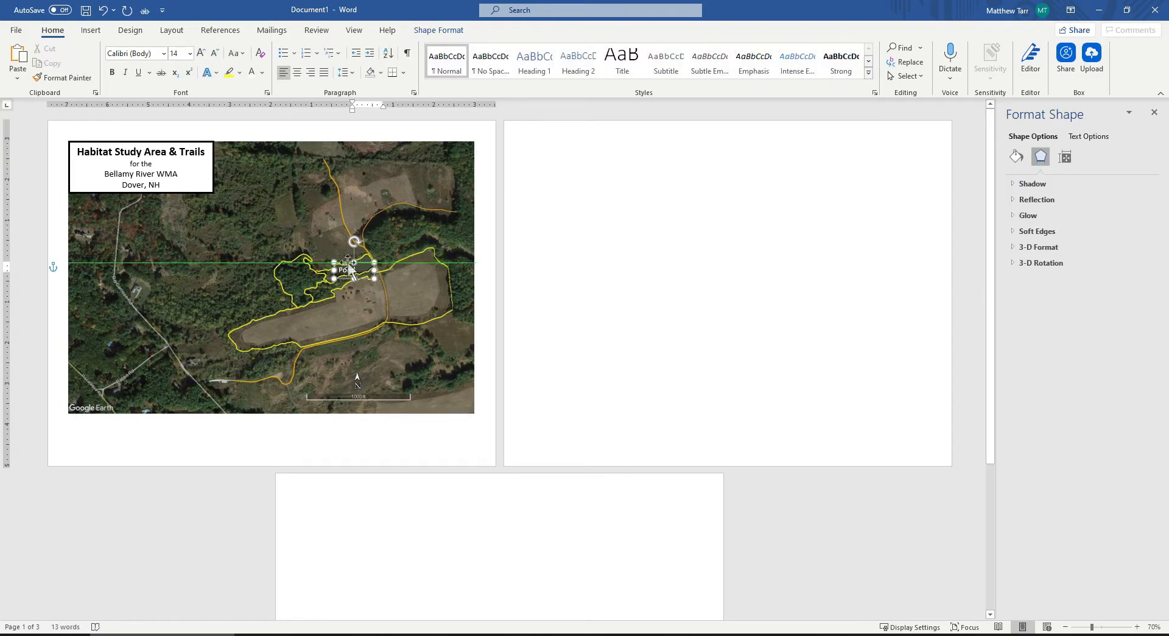
left_click(358, 324)
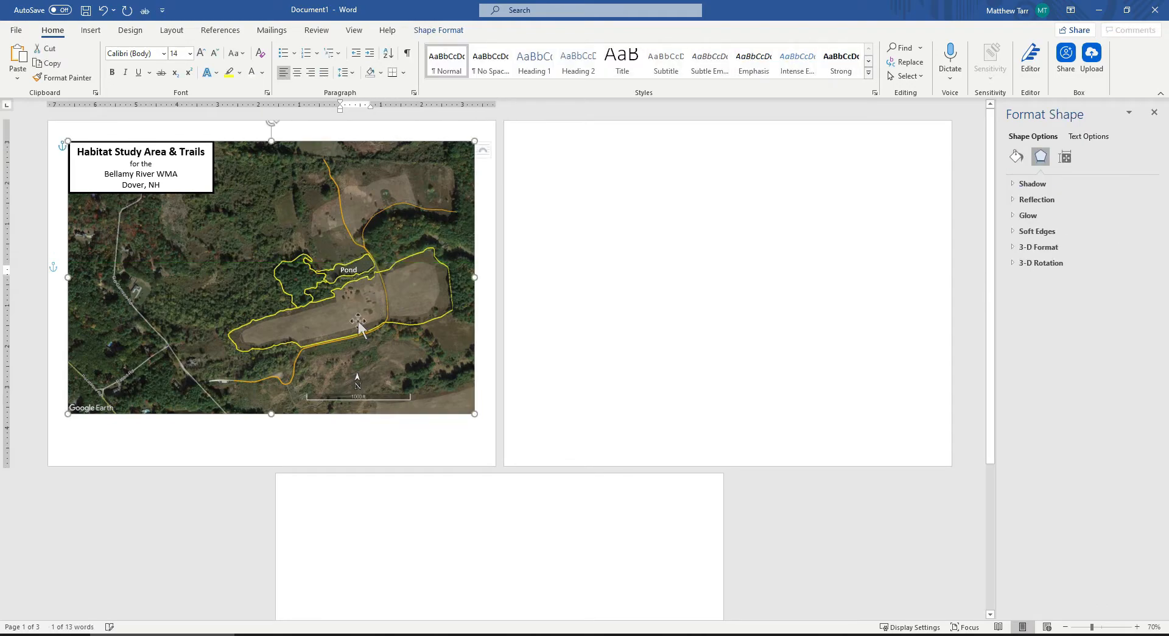
Step: Move a copied label onto the conifer stand, retype it as Conifer, and paste another copy for Field
left_click(391, 269)
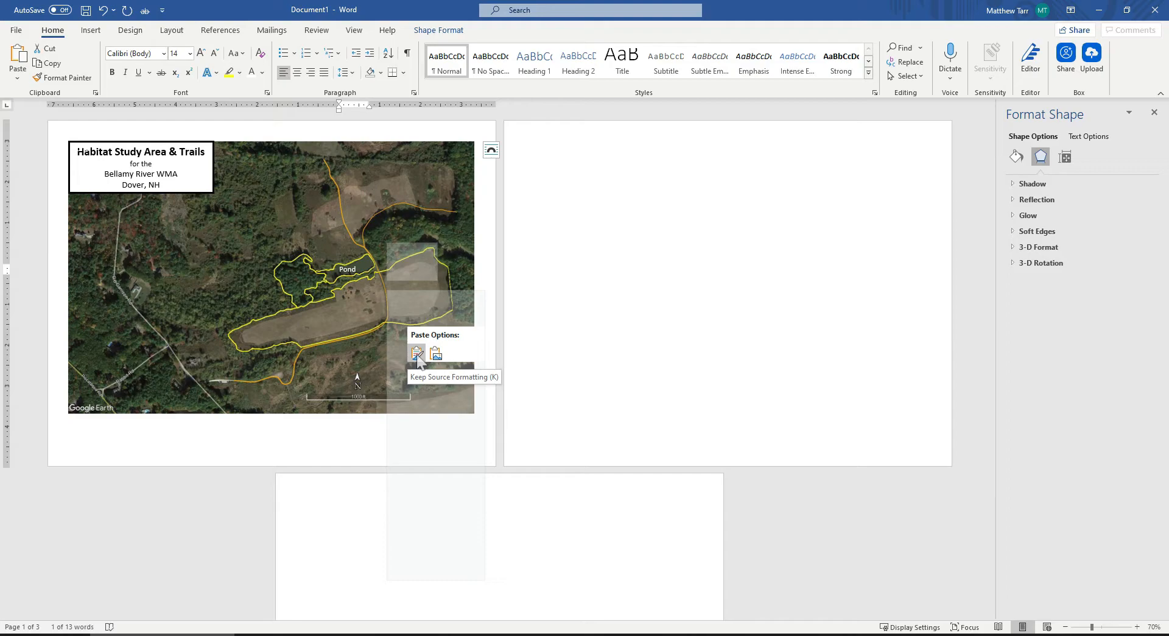
mouse_move(436, 352)
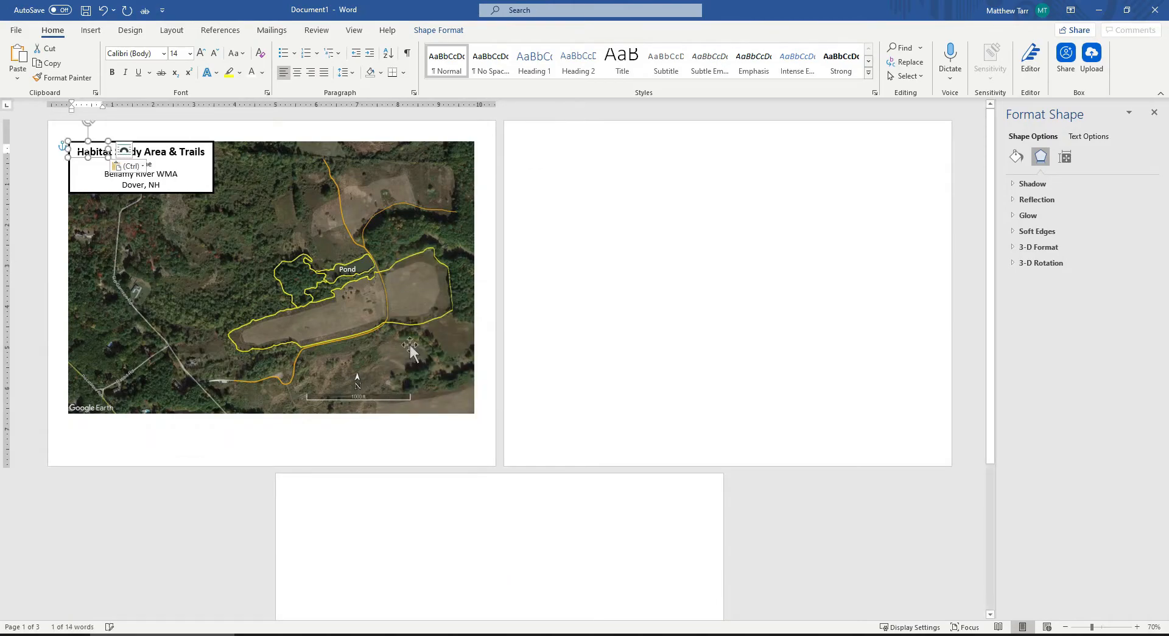
mouse_move(212, 260)
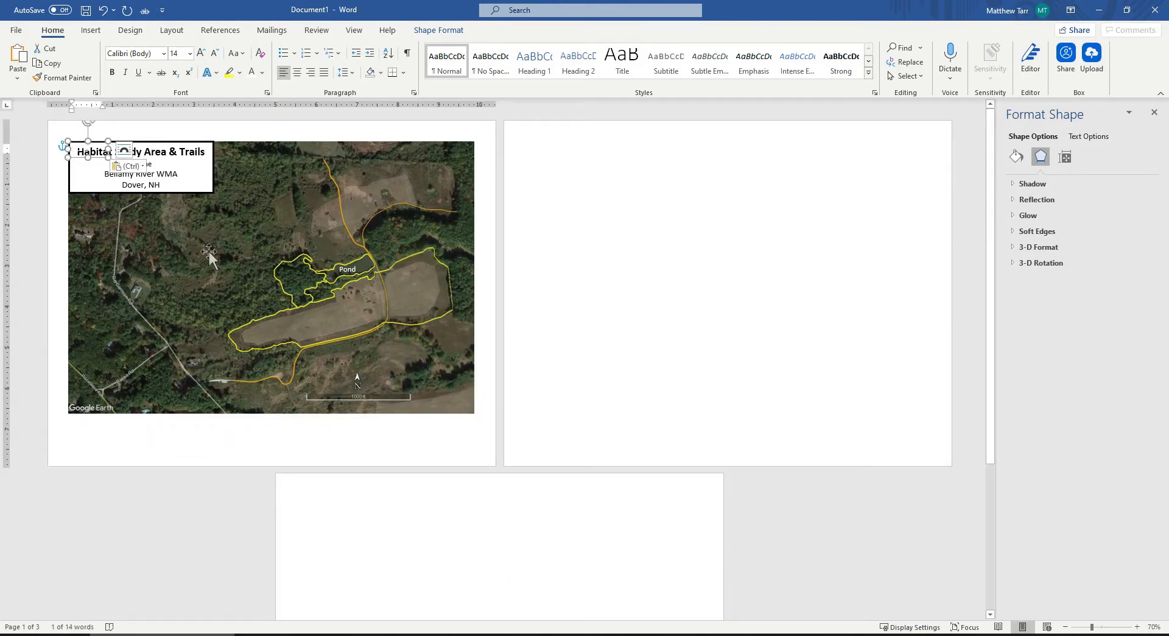
left_click(298, 279)
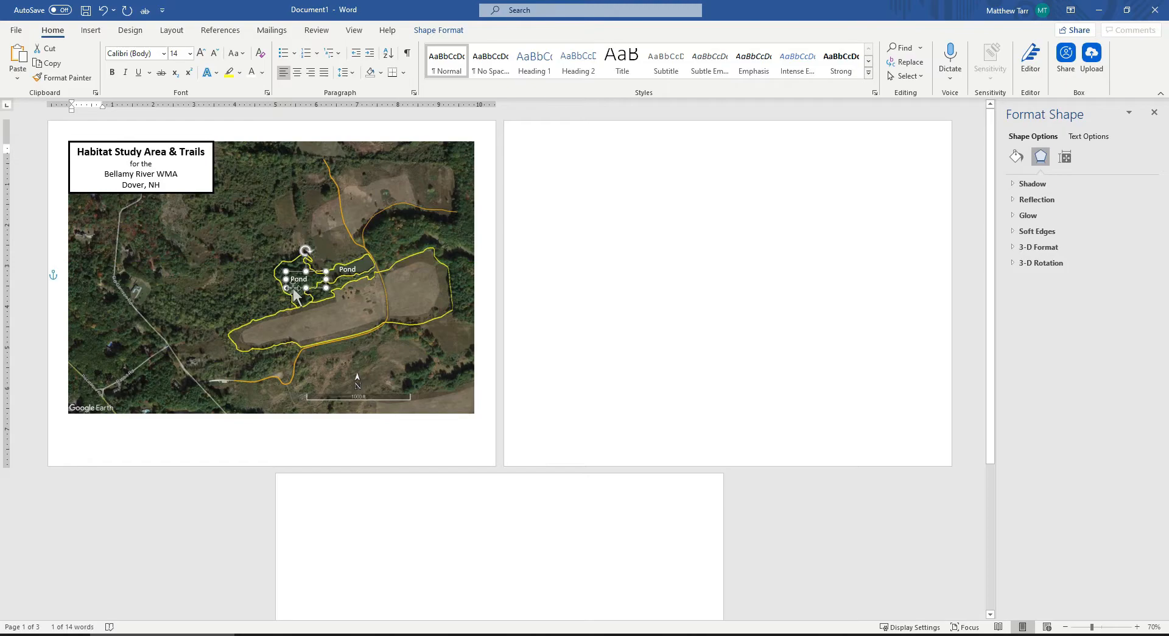
left_click(296, 72)
type("Conifer")
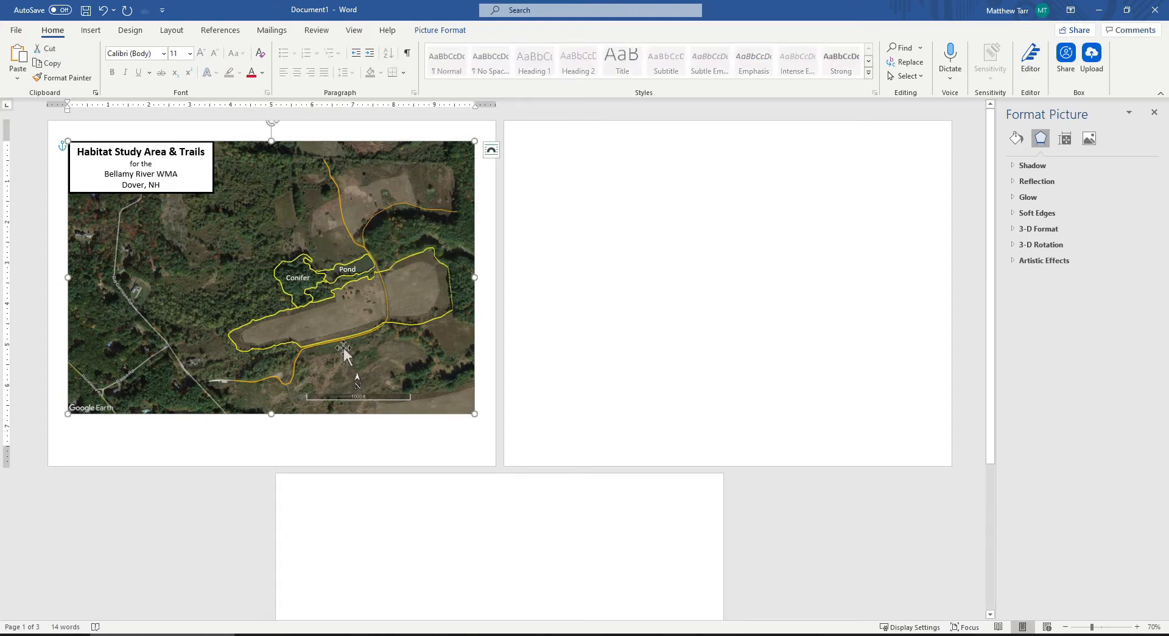
right_click(344, 333)
type("Field")
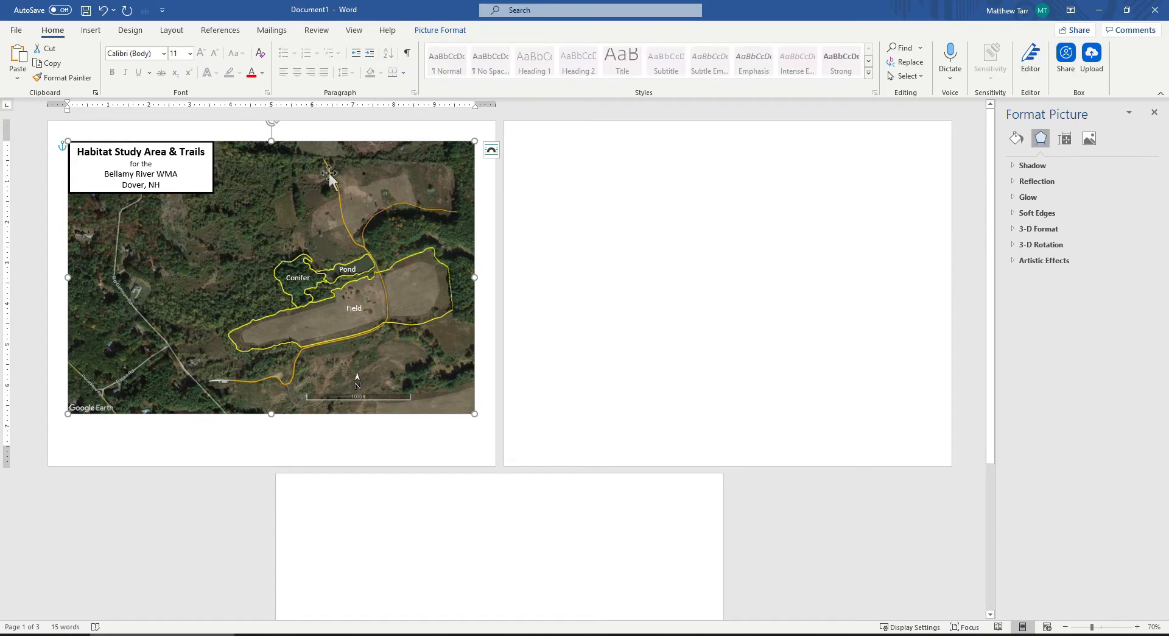
mouse_move(297, 209)
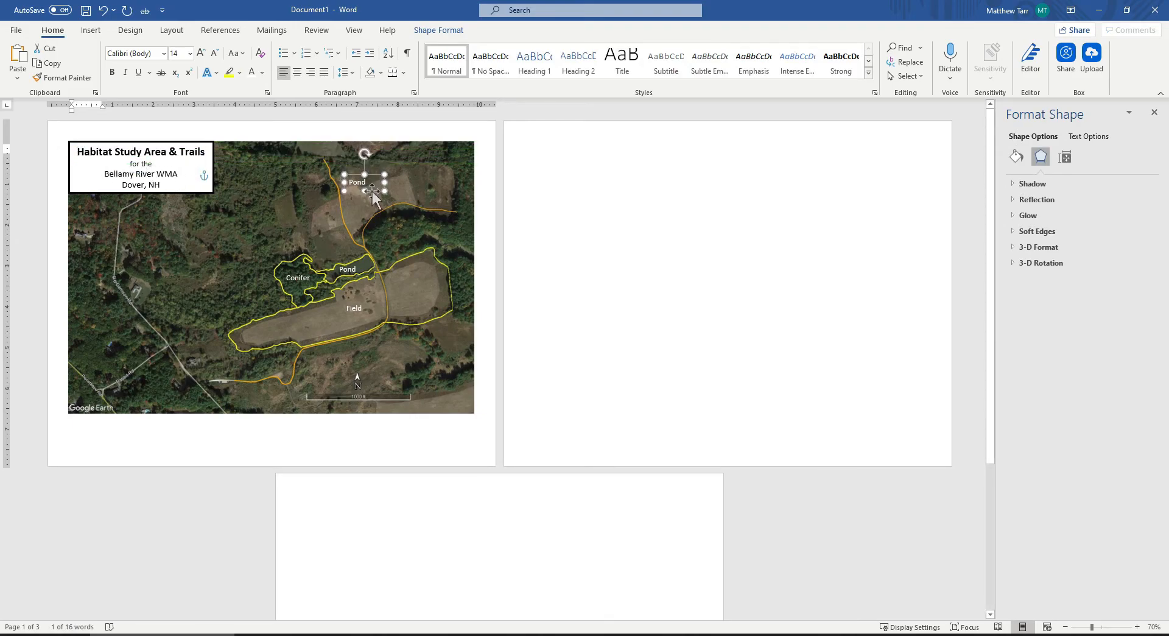
Step: Drag a pasted label copy down to the southern trail as 'Main Trail' and choose the Line shape
left_click_drag(371, 182, 324, 376)
type("Main Trail")
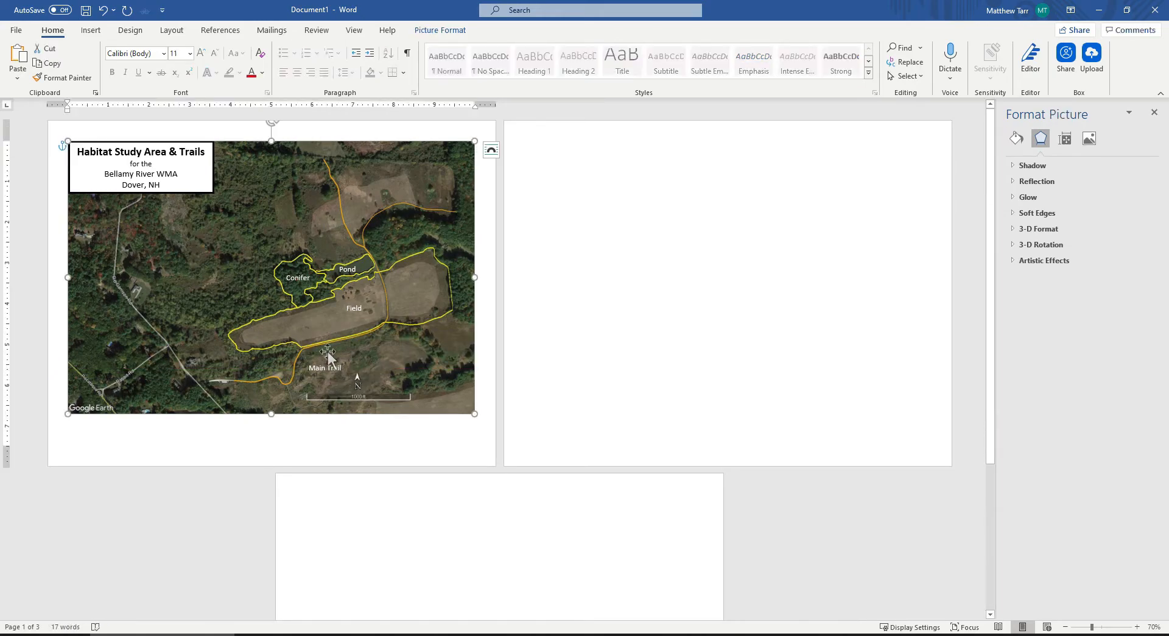
left_click(90, 30)
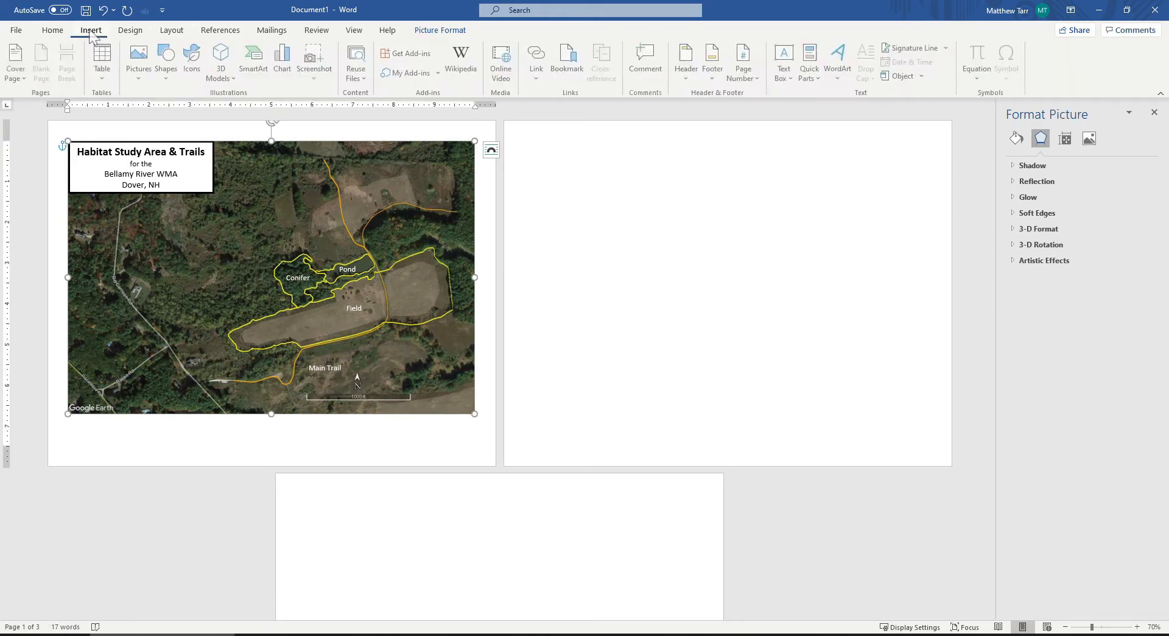
left_click(166, 59)
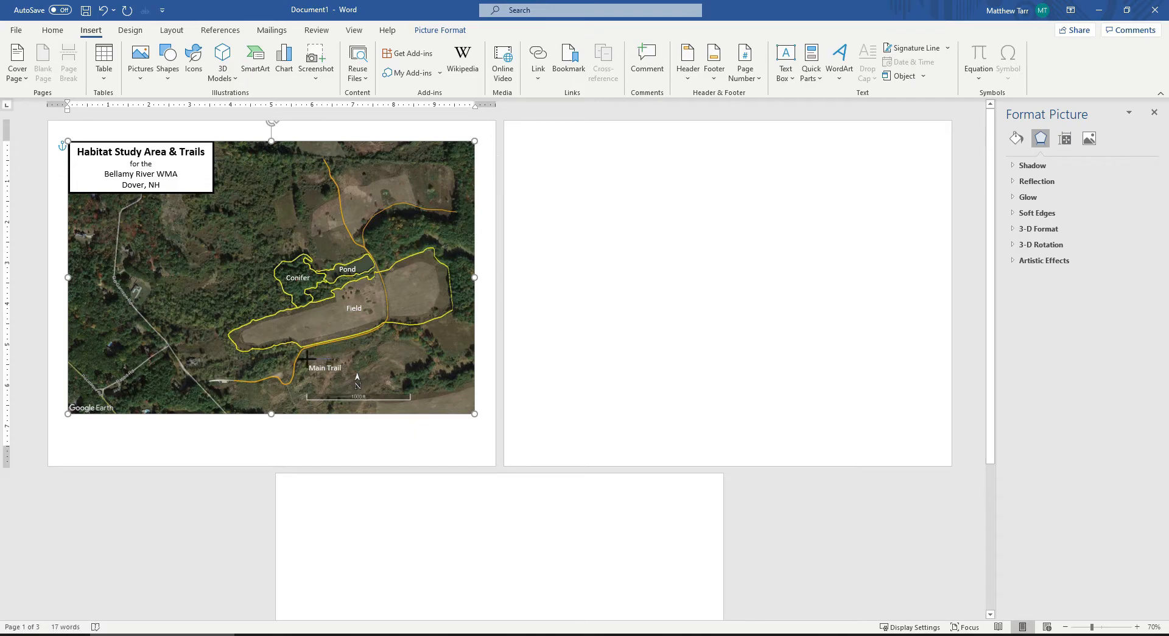
Step: Draw a thick white arrow line beside Main Trail pointing toward the southern trail
left_click(348, 365)
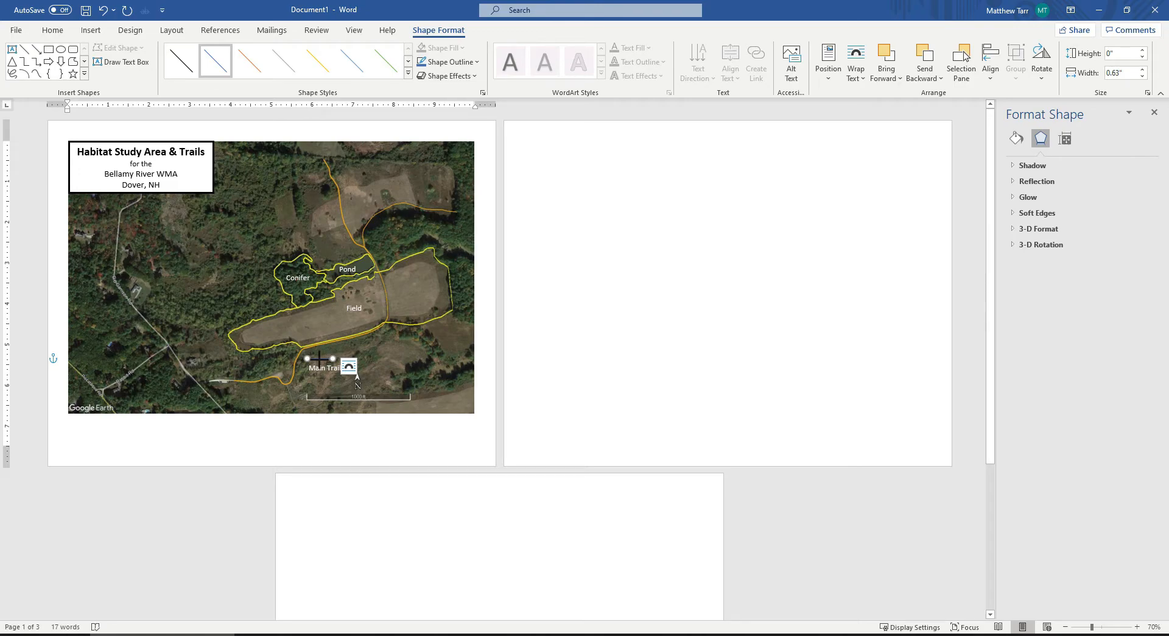
right_click(322, 361)
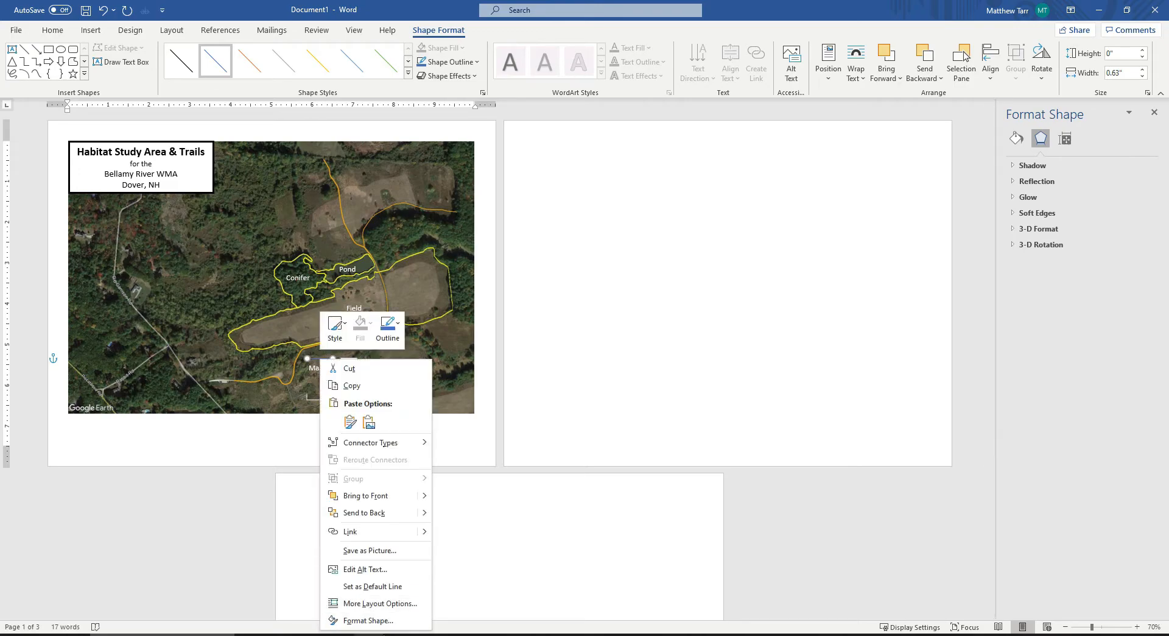
left_click(365, 620)
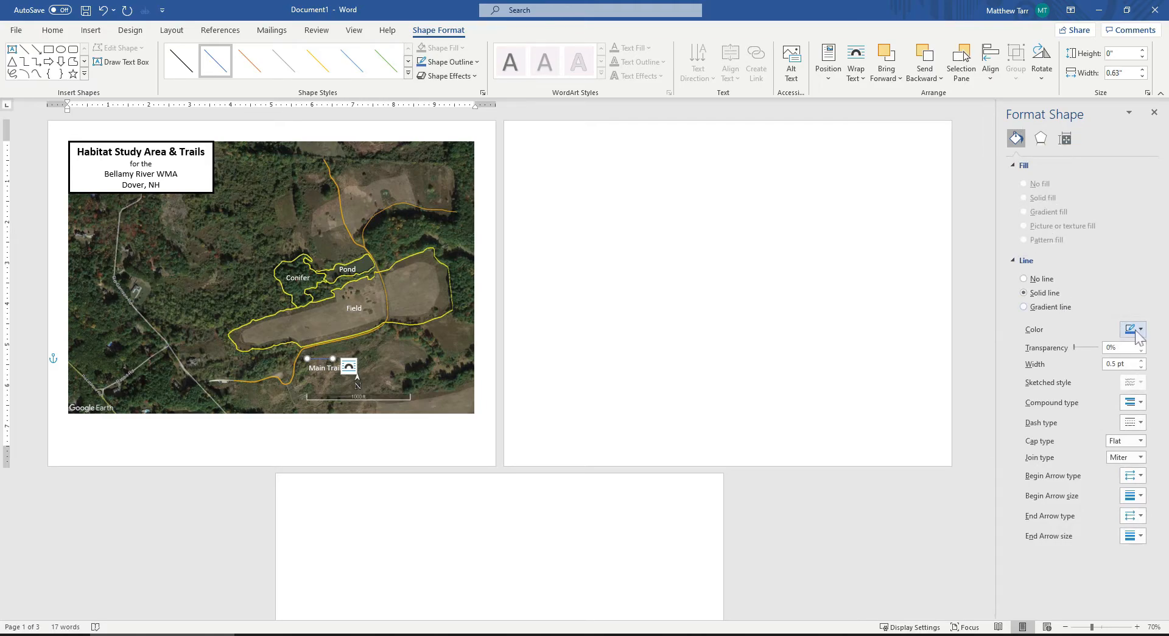
left_click(1142, 329)
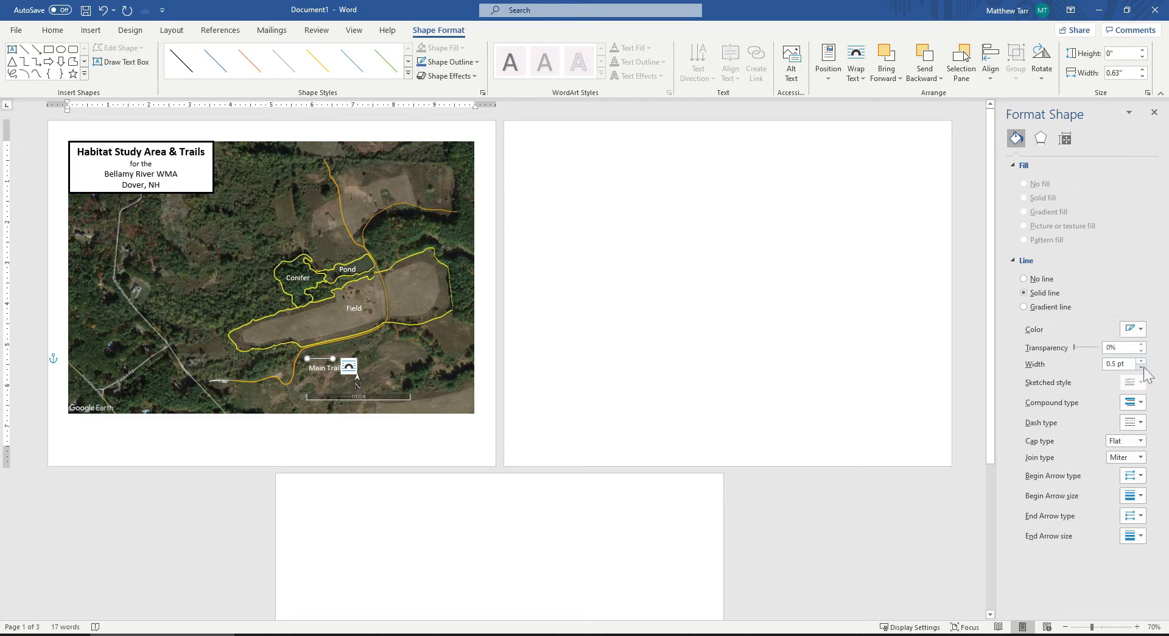
left_click(1139, 360)
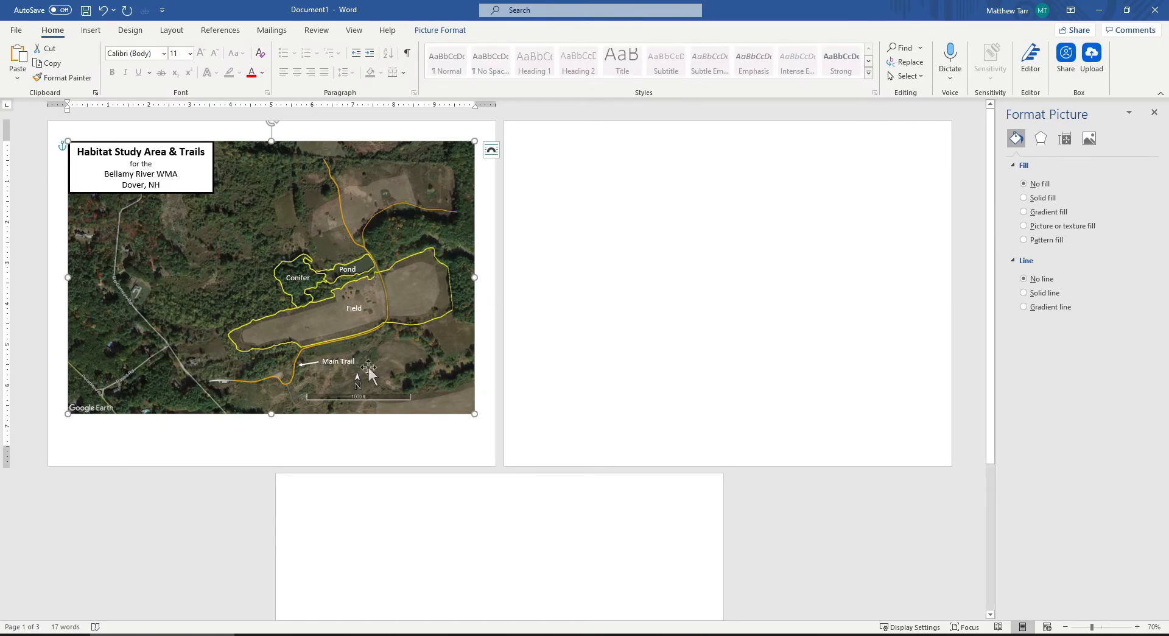
mouse_move(342, 360)
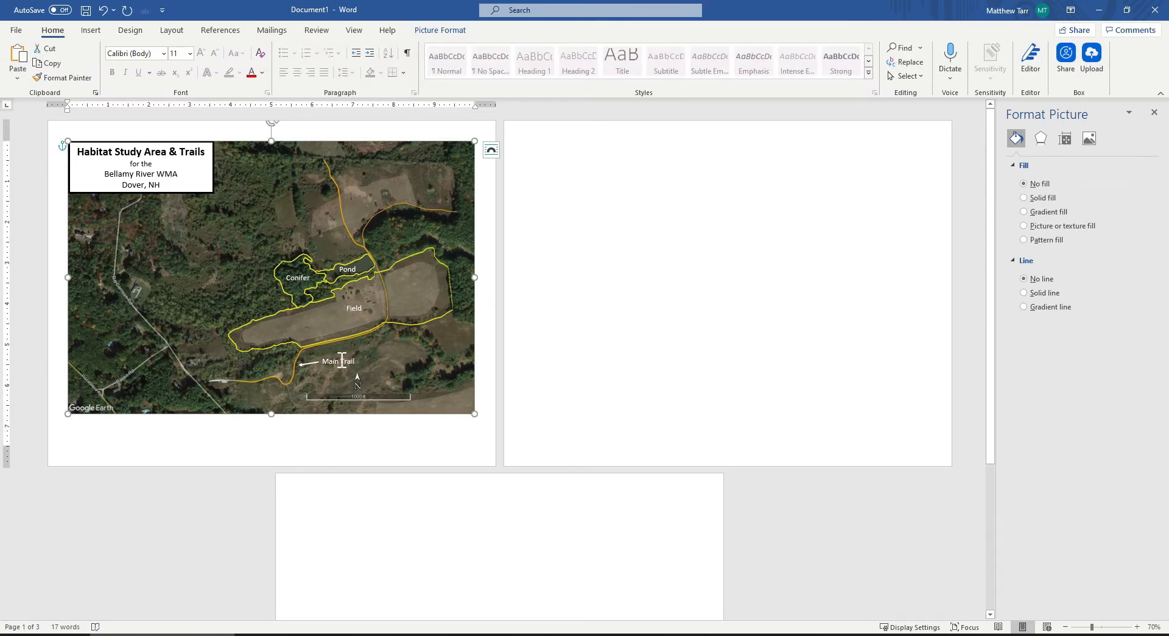
left_click(339, 362)
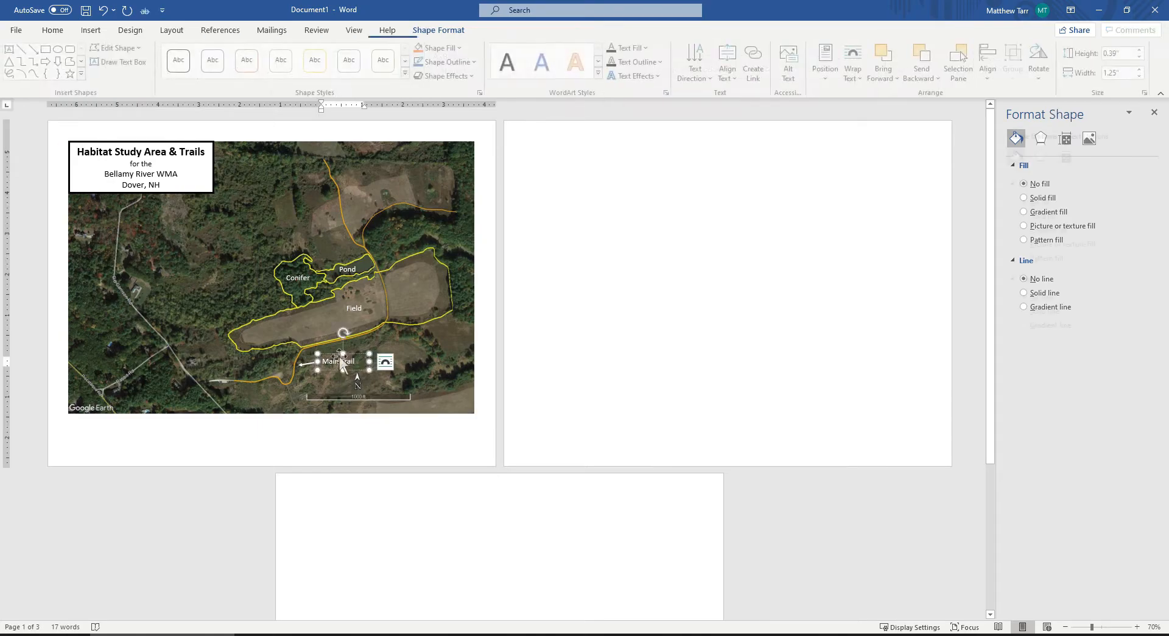
left_click(298, 328)
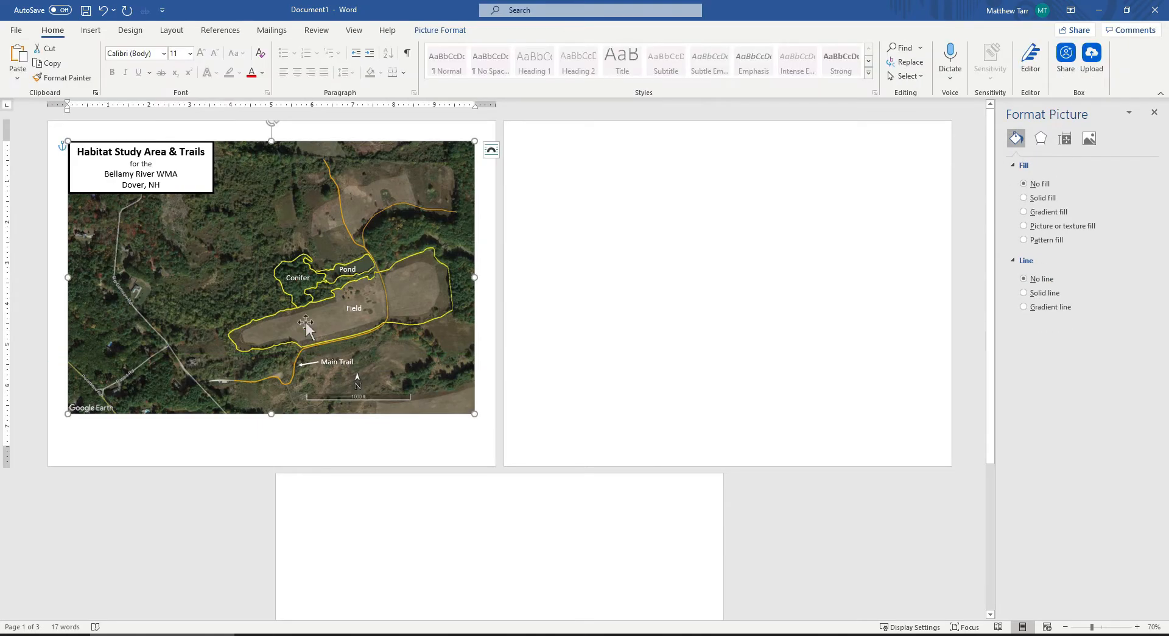
mouse_move(240, 244)
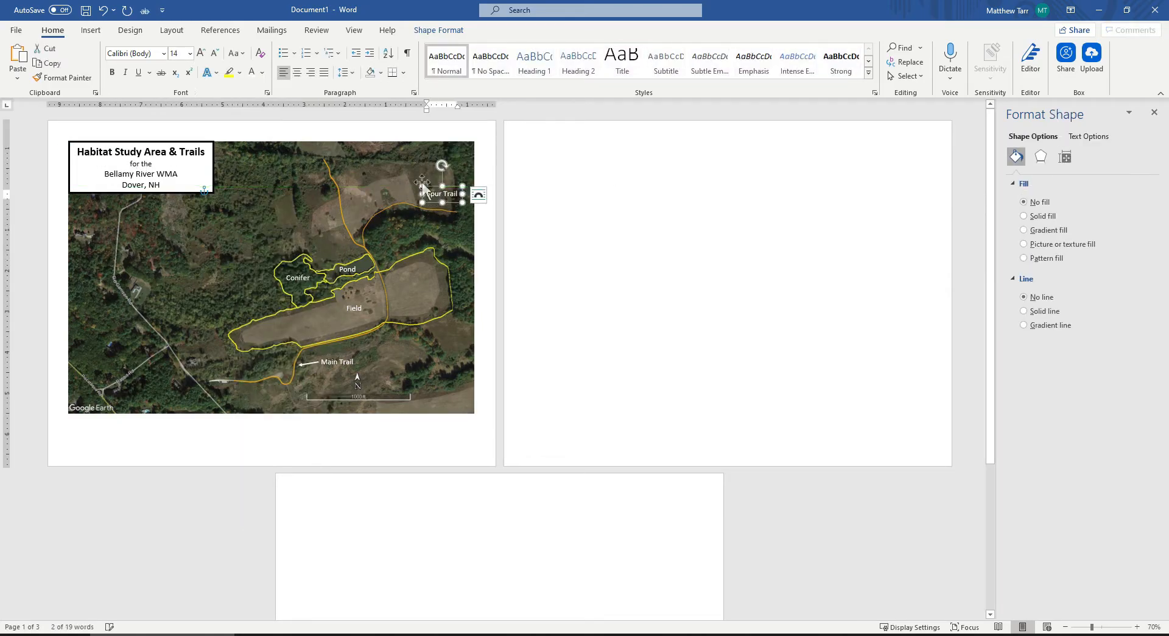
Step: Place the Spur Trail label and its arrow beside the upper trail
left_click(1023, 292)
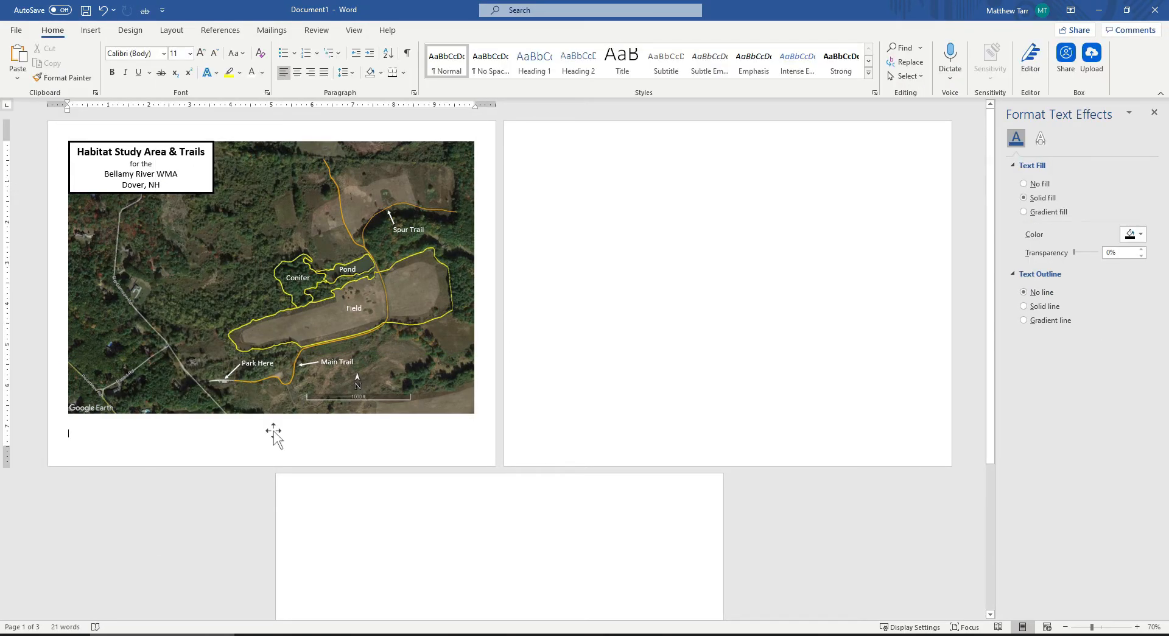
mouse_move(206, 304)
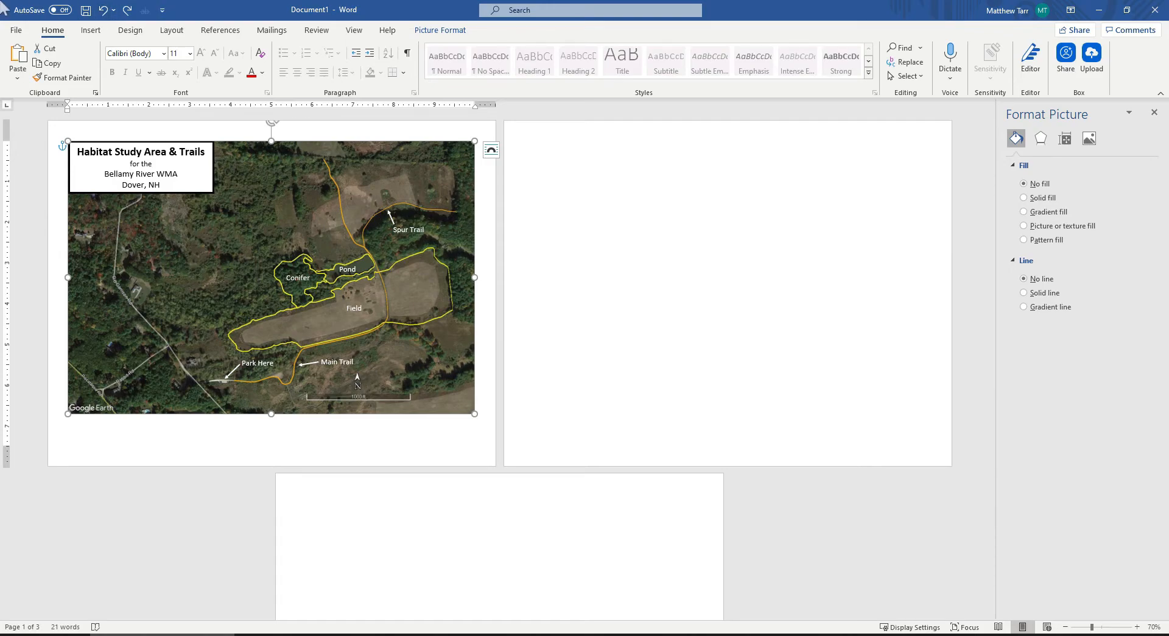
mouse_move(183, 203)
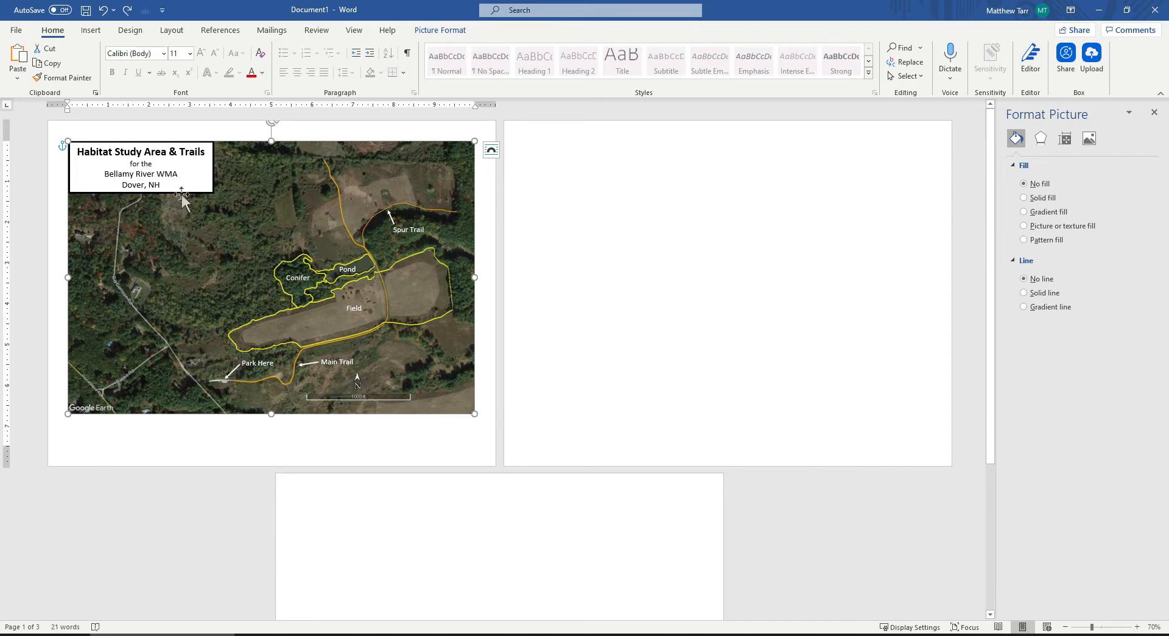
mouse_move(248, 187)
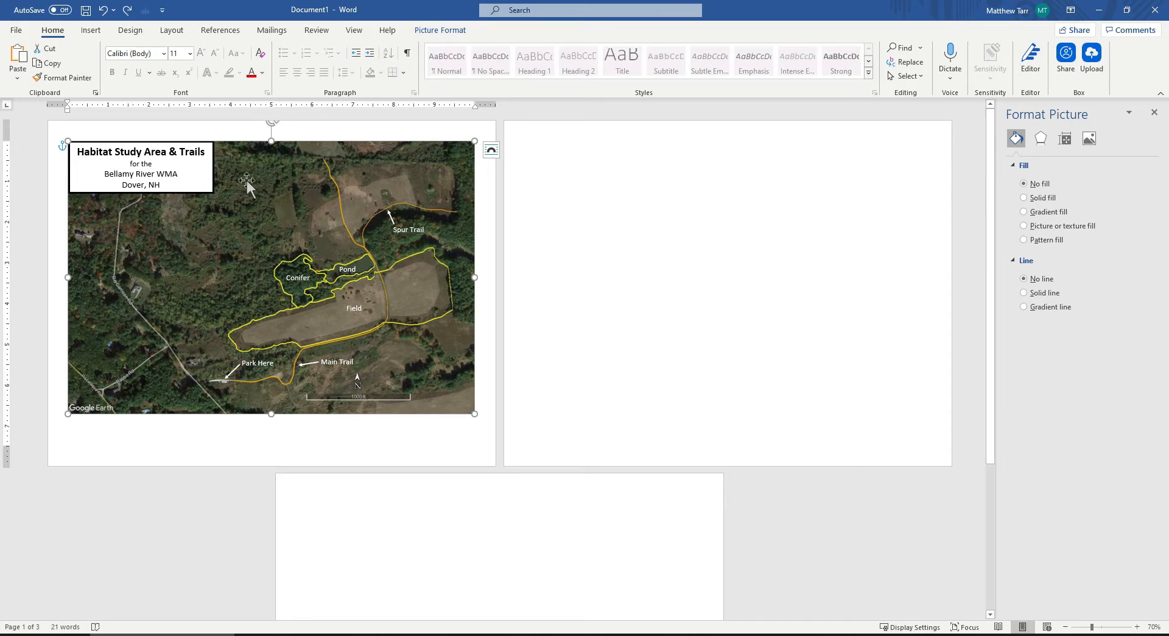
mouse_move(211, 167)
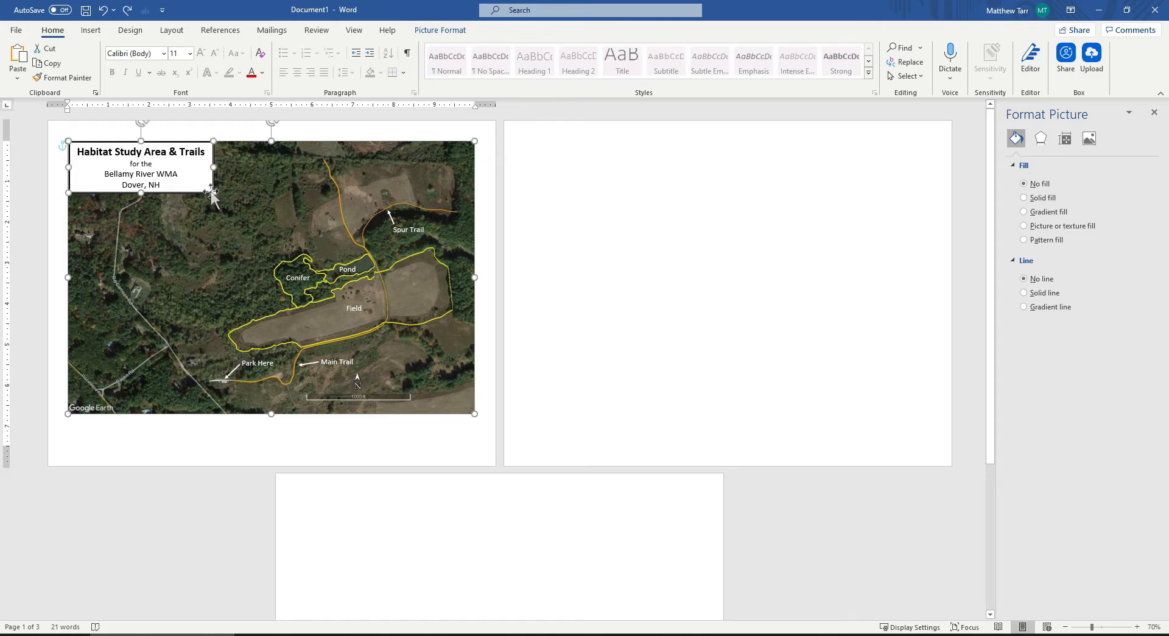
Step: Add the title box to the selection and group the picture, labels and arrows into one object
left_click(298, 277)
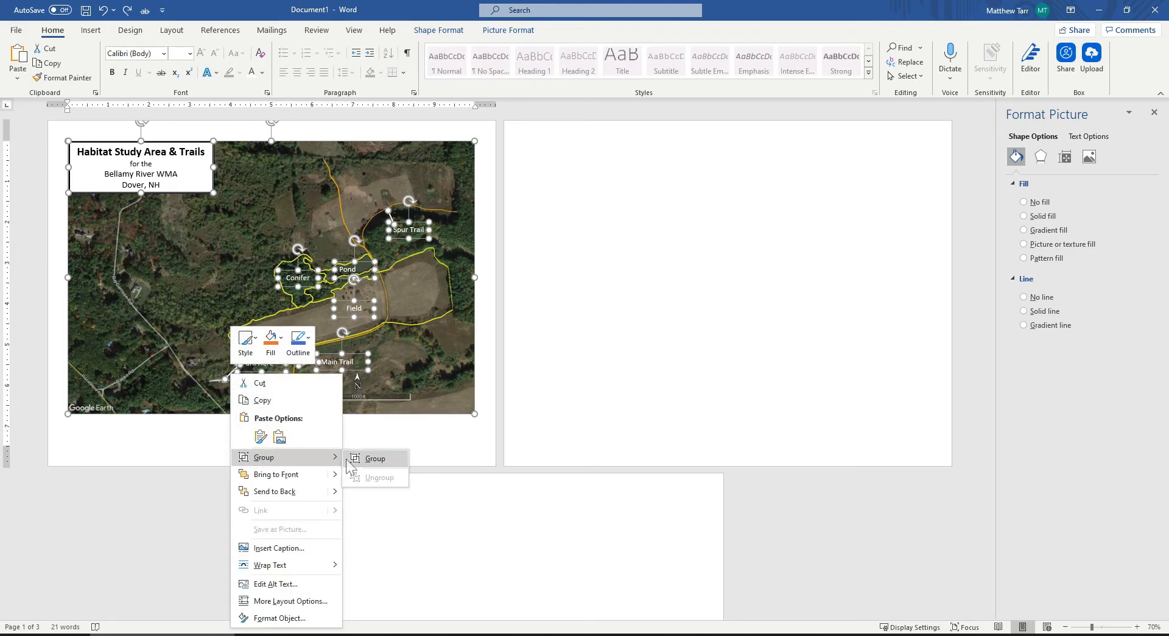
left_click(375, 457)
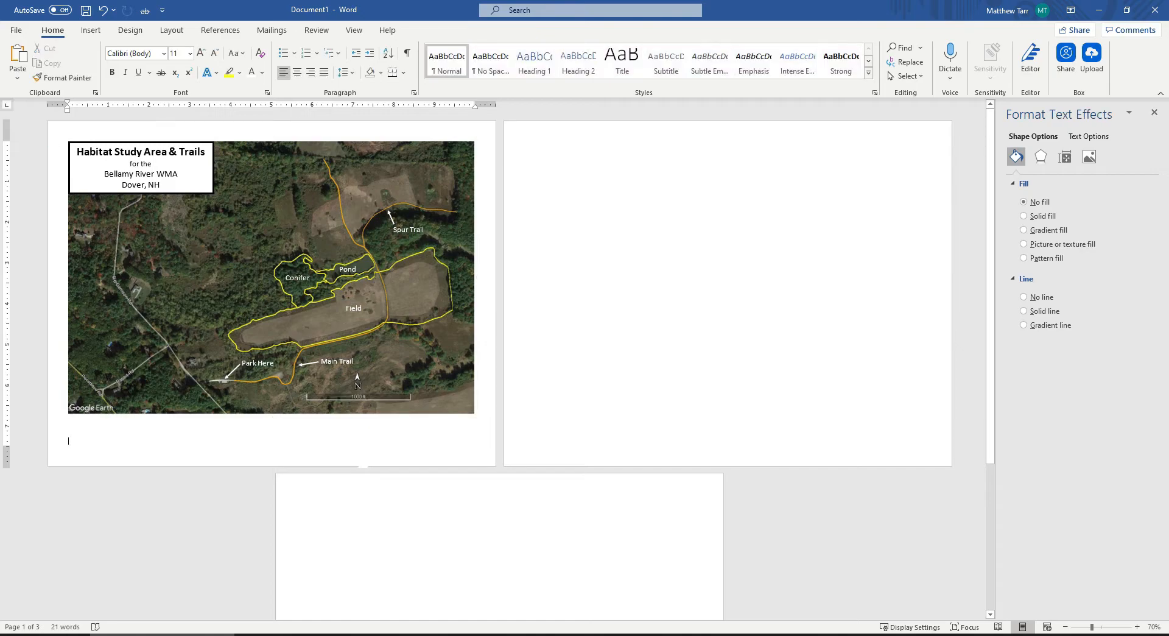
left_click(268, 283)
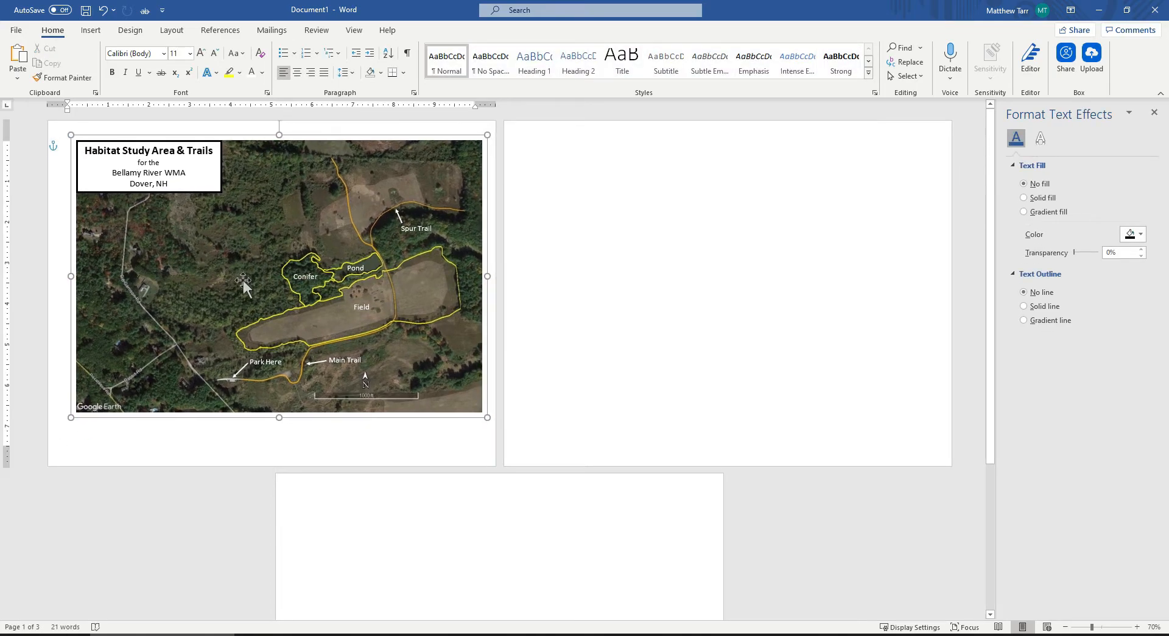
Step: Add a simple text box at the map's upper right listing Conifer 3.1, Field 21.8 and Pond 1.4 acres
left_click(1024, 197)
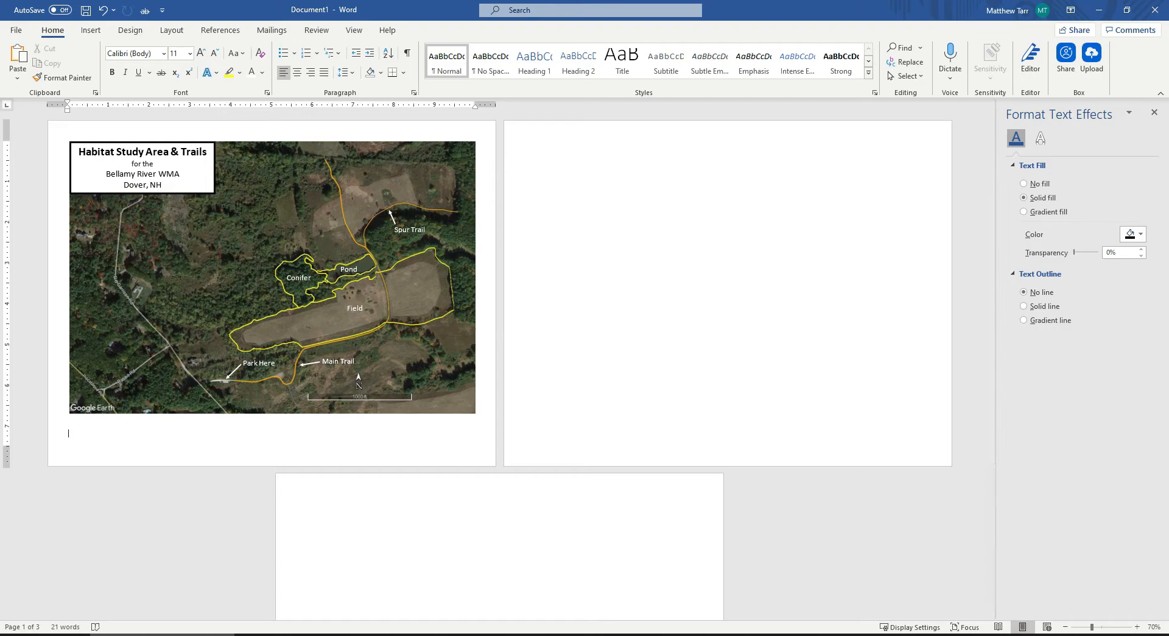
left_click(90, 30)
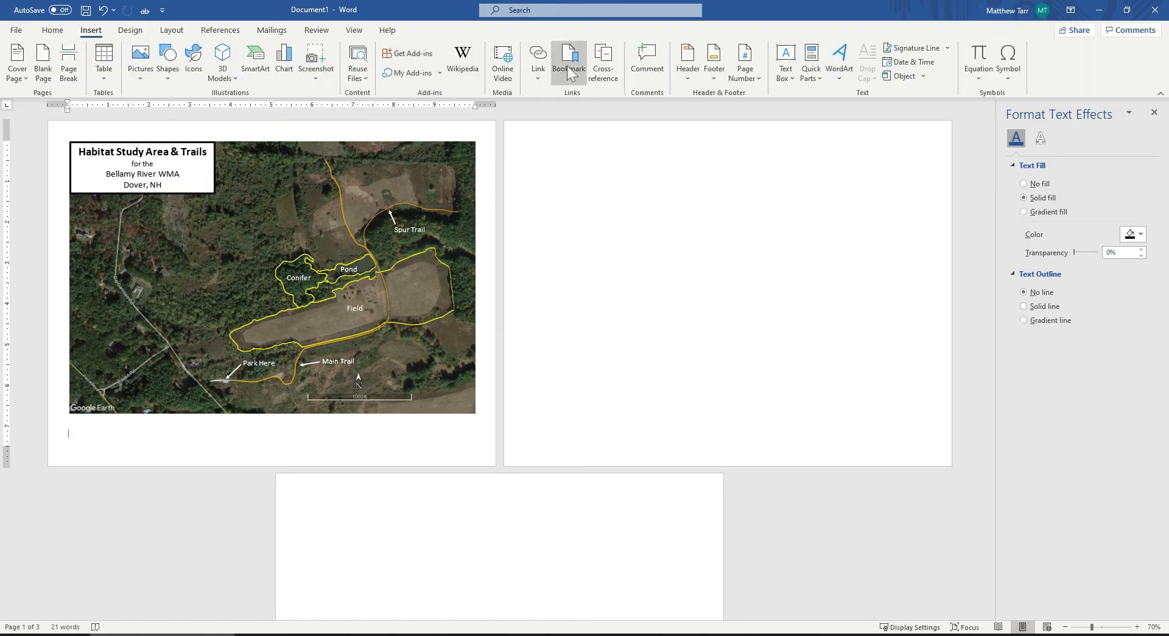
left_click(785, 62)
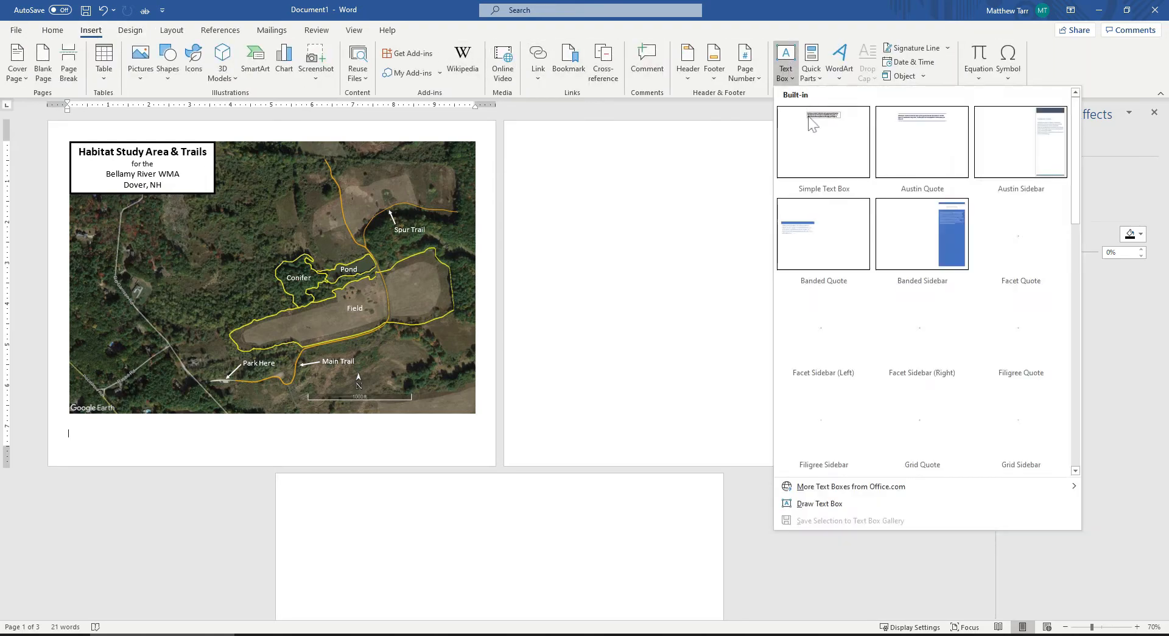
left_click(823, 142)
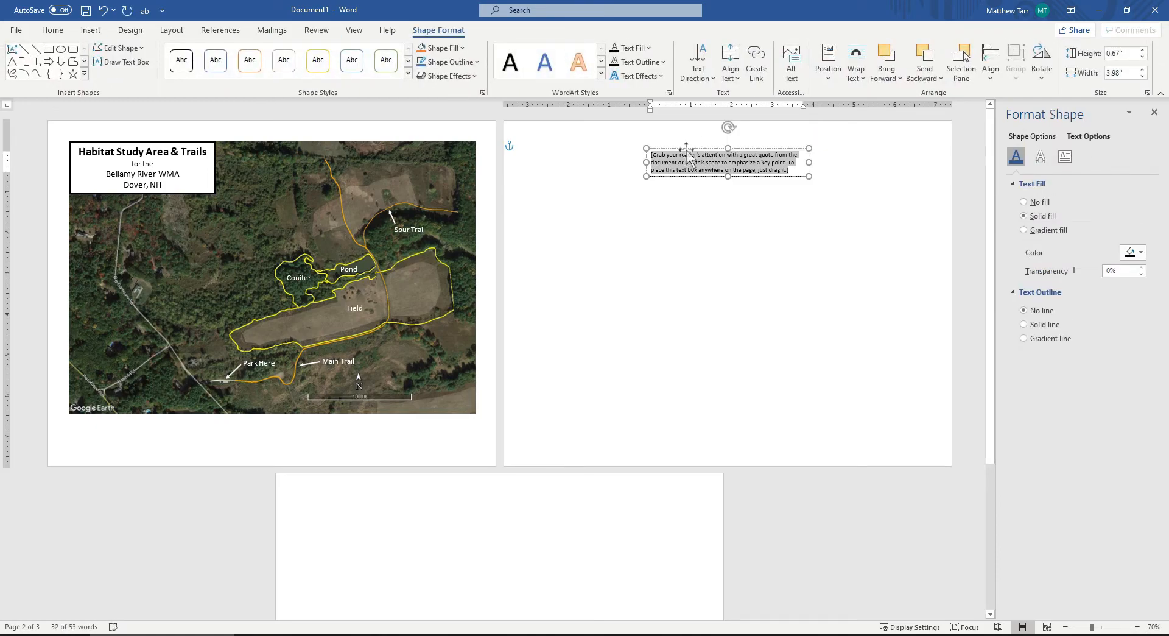
left_click_drag(727, 160, 414, 153)
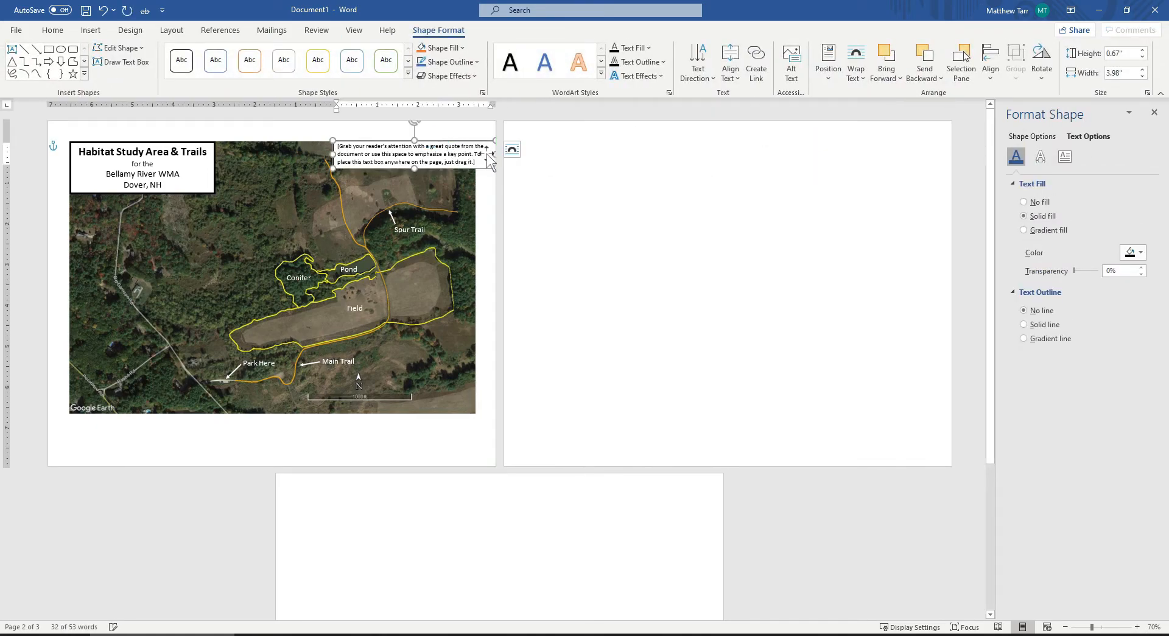
left_click_drag(492, 157, 478, 158)
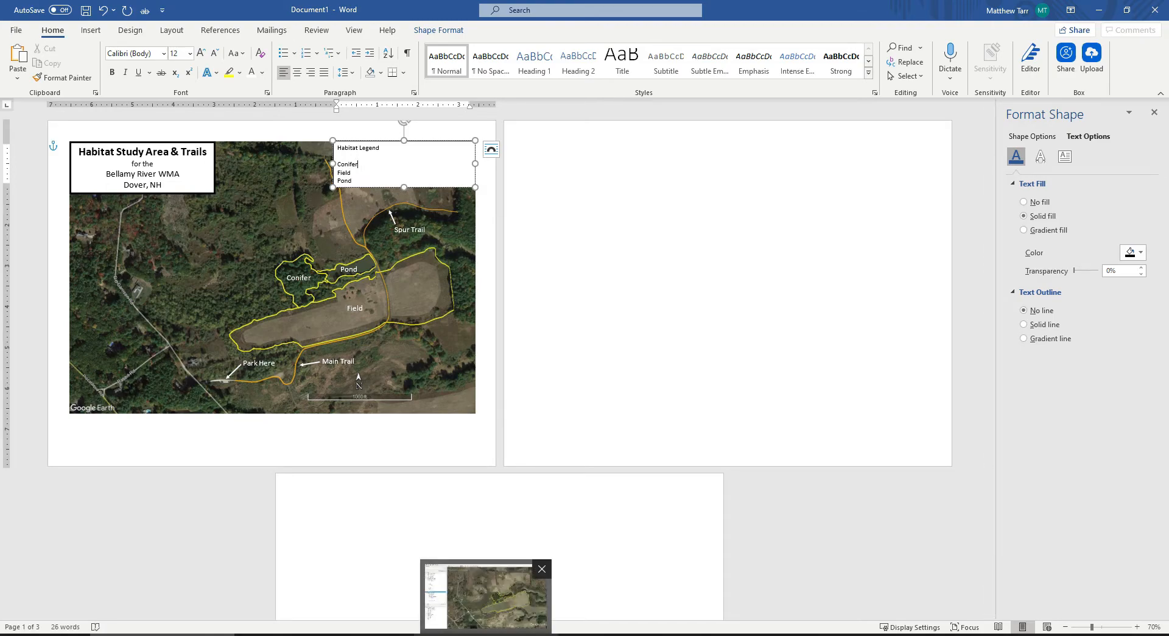
left_click(485, 596)
type(" = 1.4 ac")
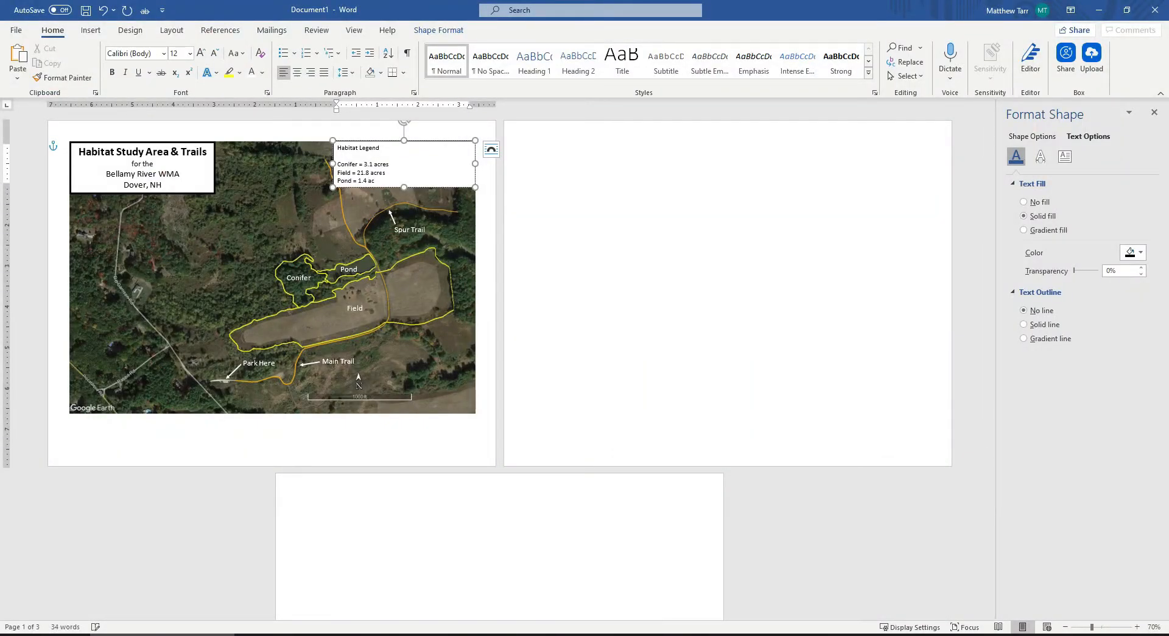
Step: Bold and center the legend text and open the legend box's shape settings to add a black border
type("res")
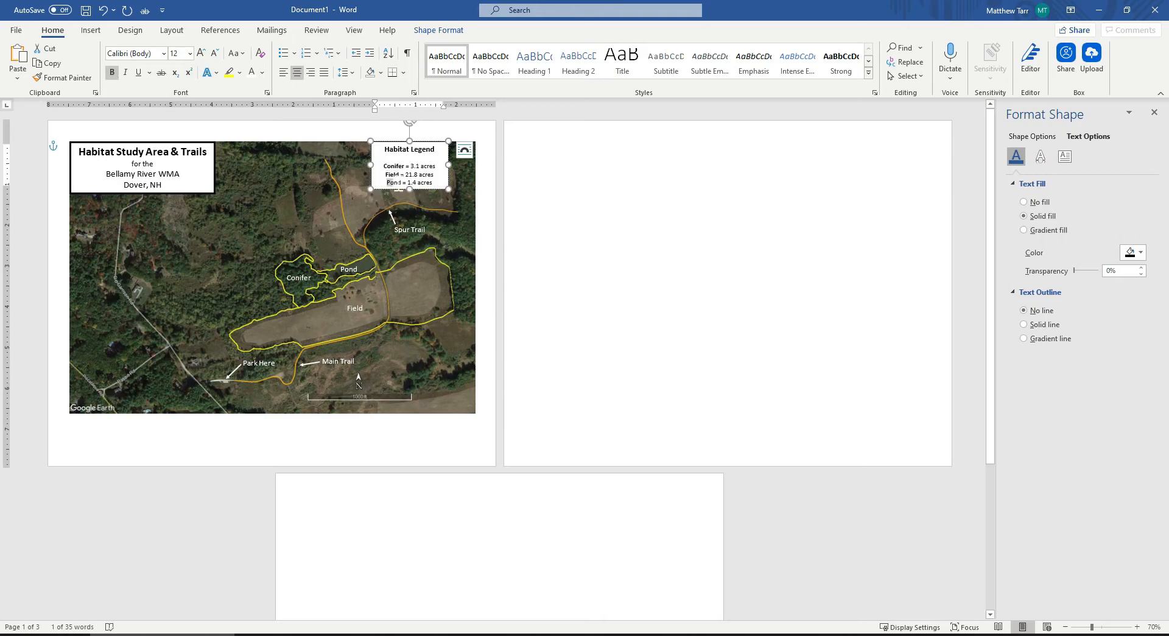
right_click(380, 182)
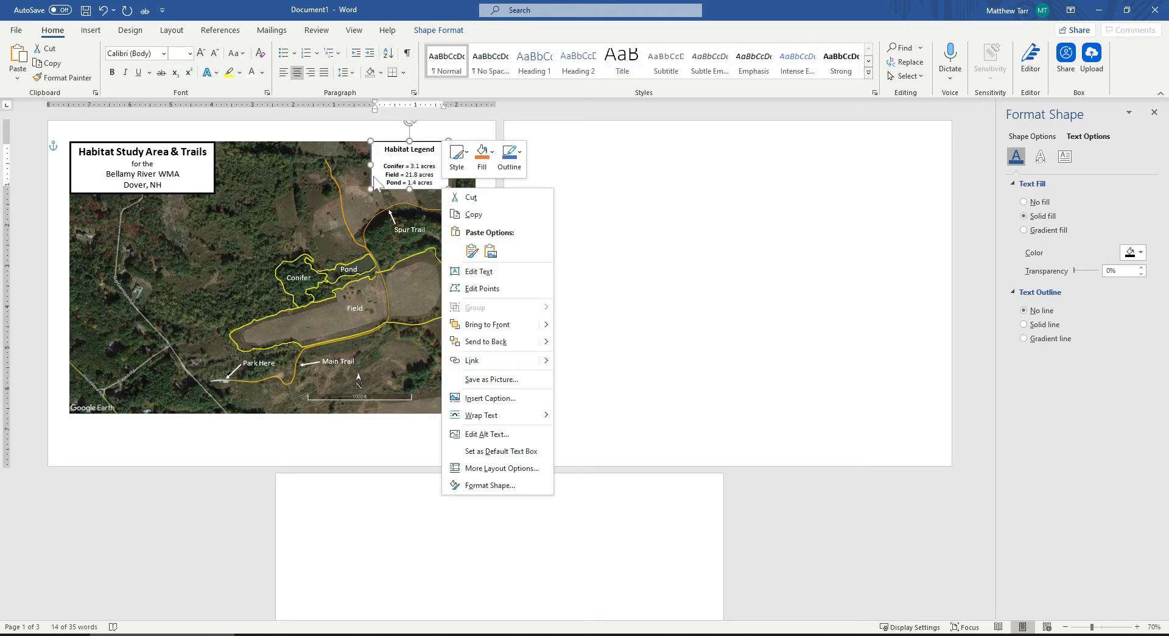
mouse_move(232, 167)
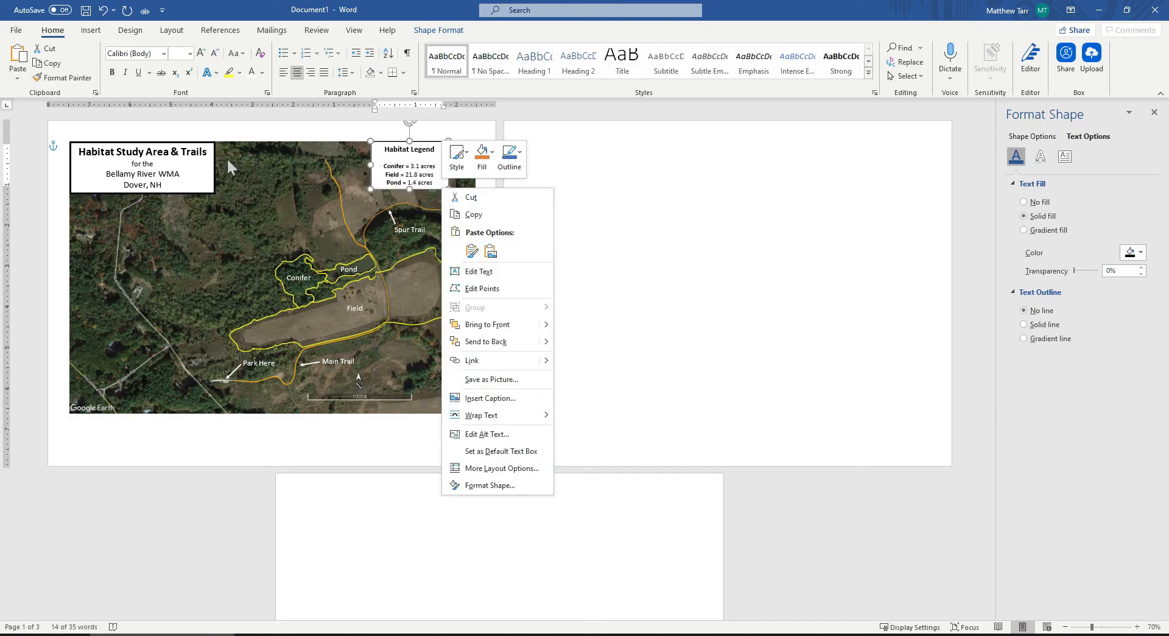
mouse_move(517, 213)
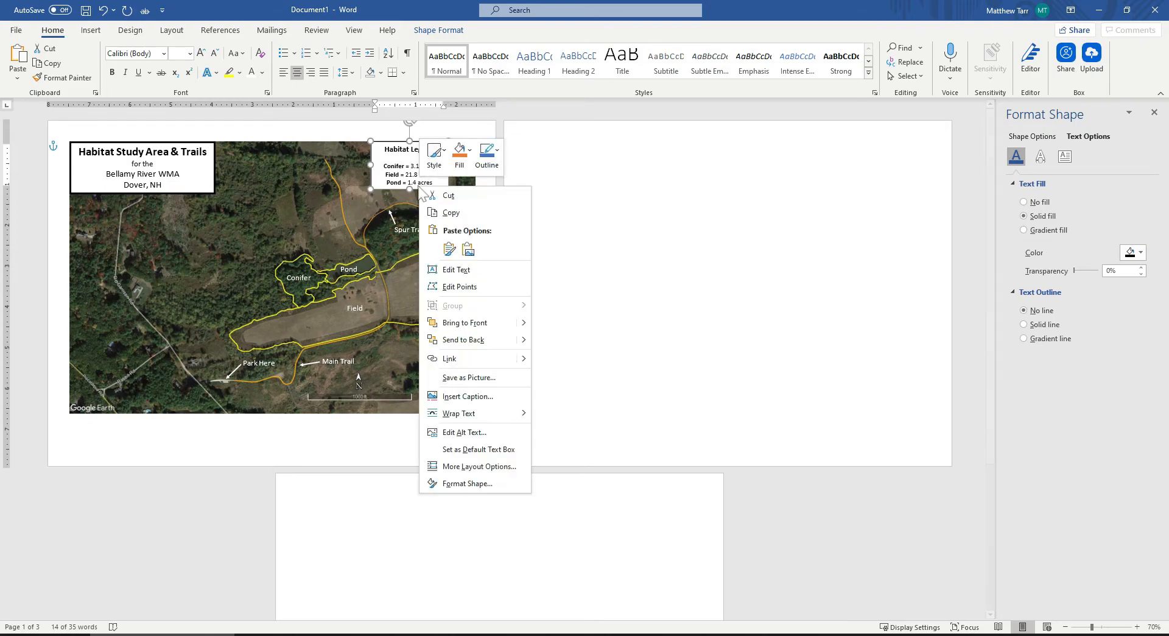
left_click(468, 483)
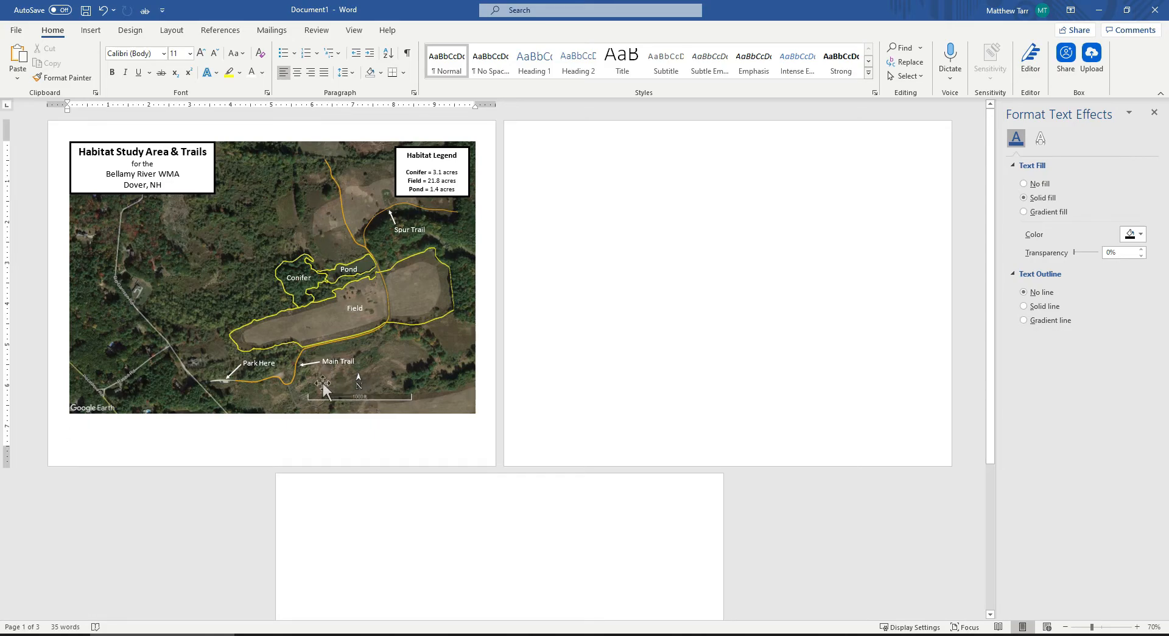
mouse_move(377, 356)
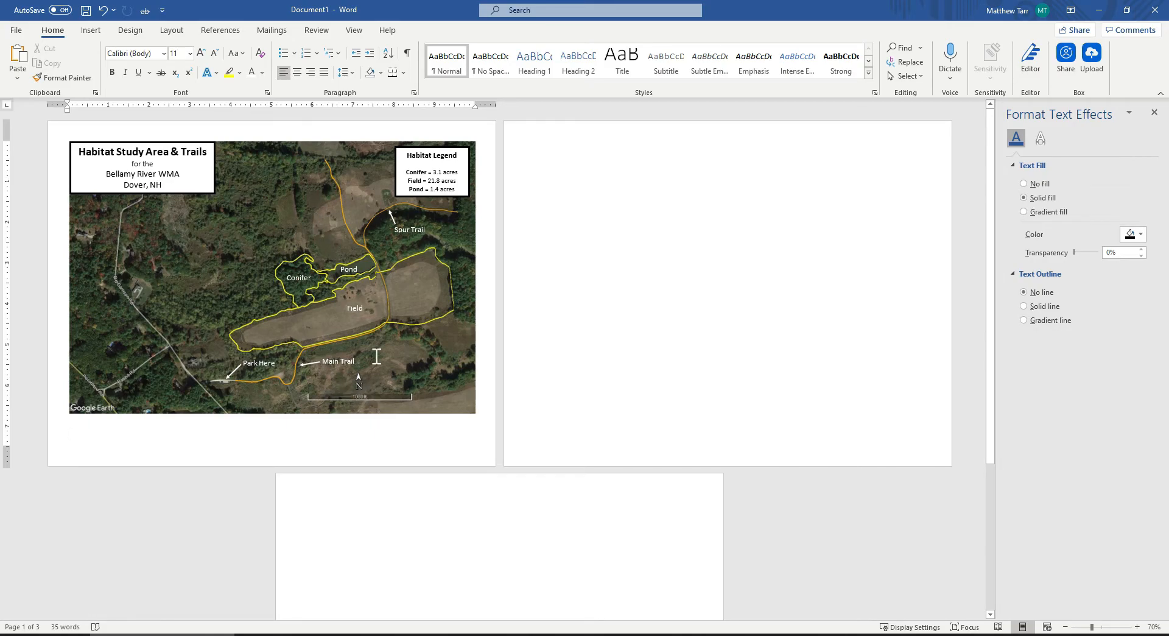
Step: Drag the Main Trail label and its arrow up to the trail near the map's top
left_click(339, 361)
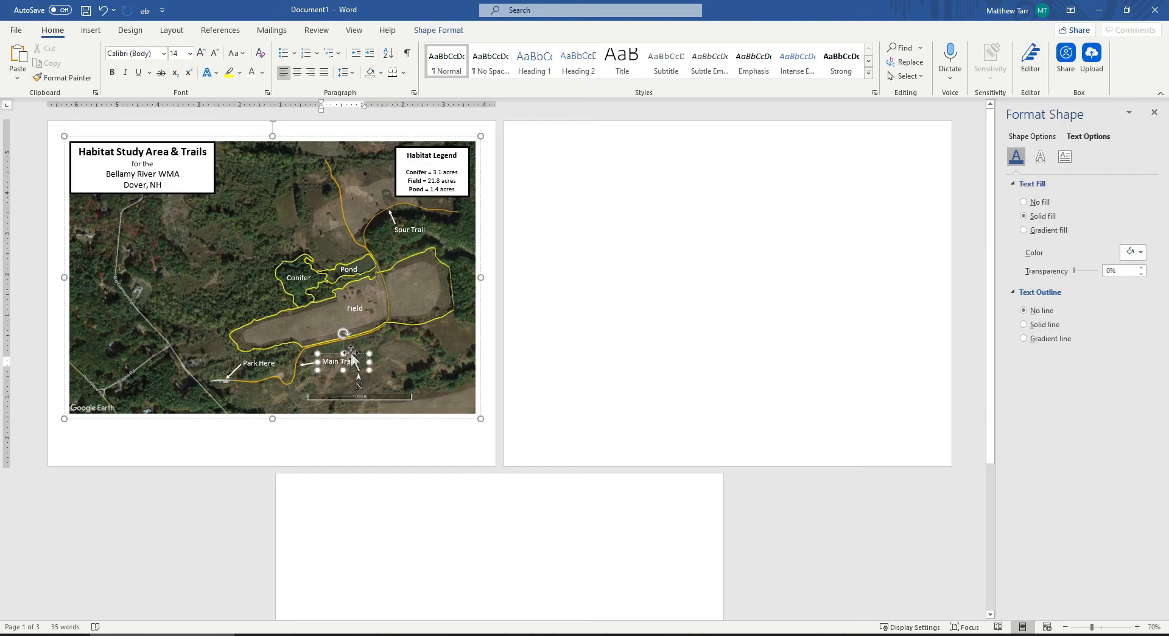
right_click(342, 350)
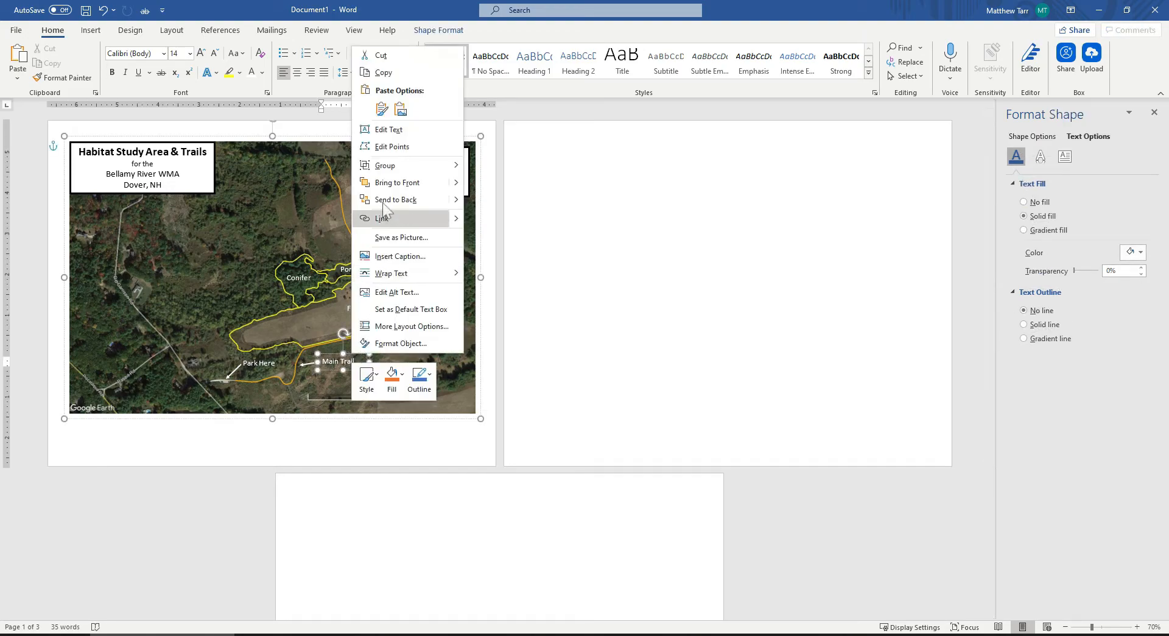
left_click(505, 194)
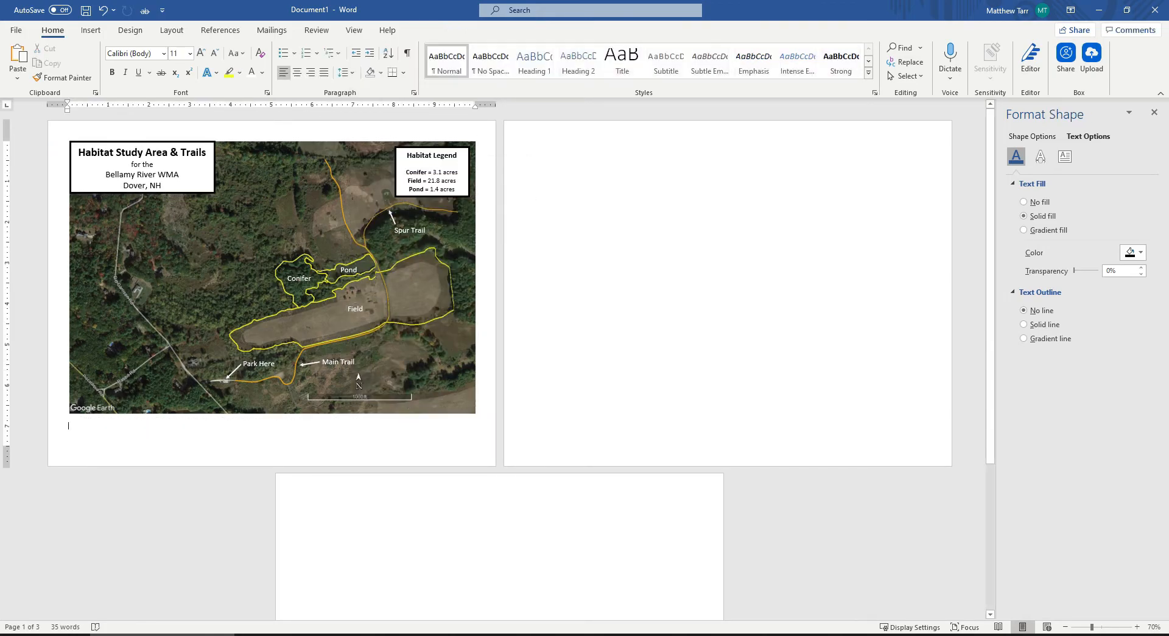
left_click(342, 362)
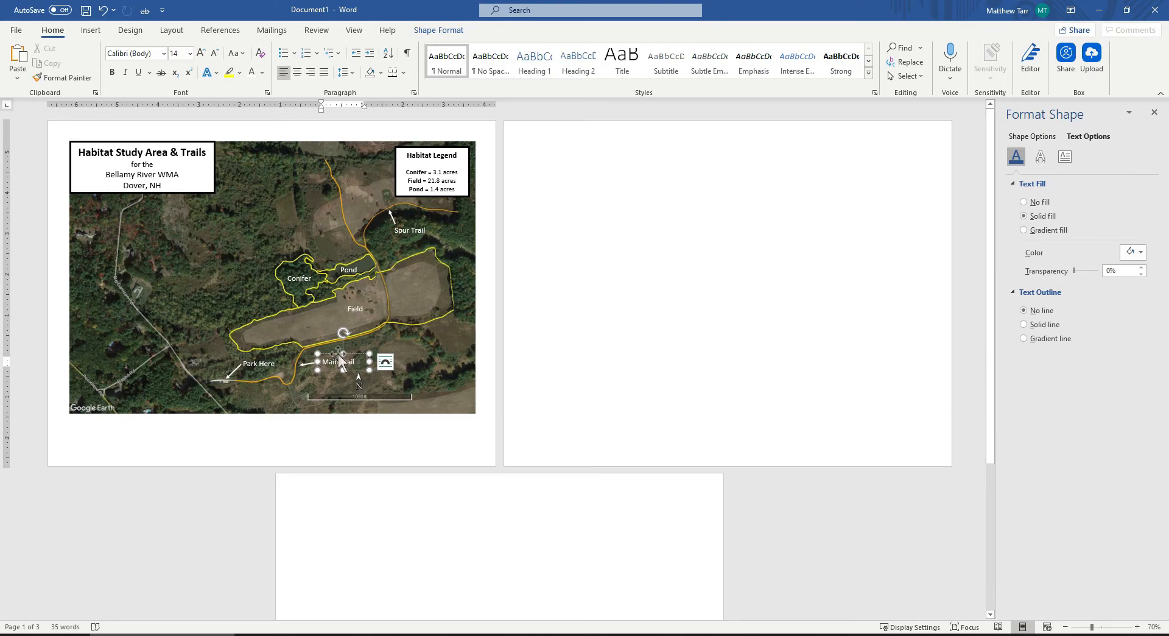
left_click_drag(342, 362, 299, 187)
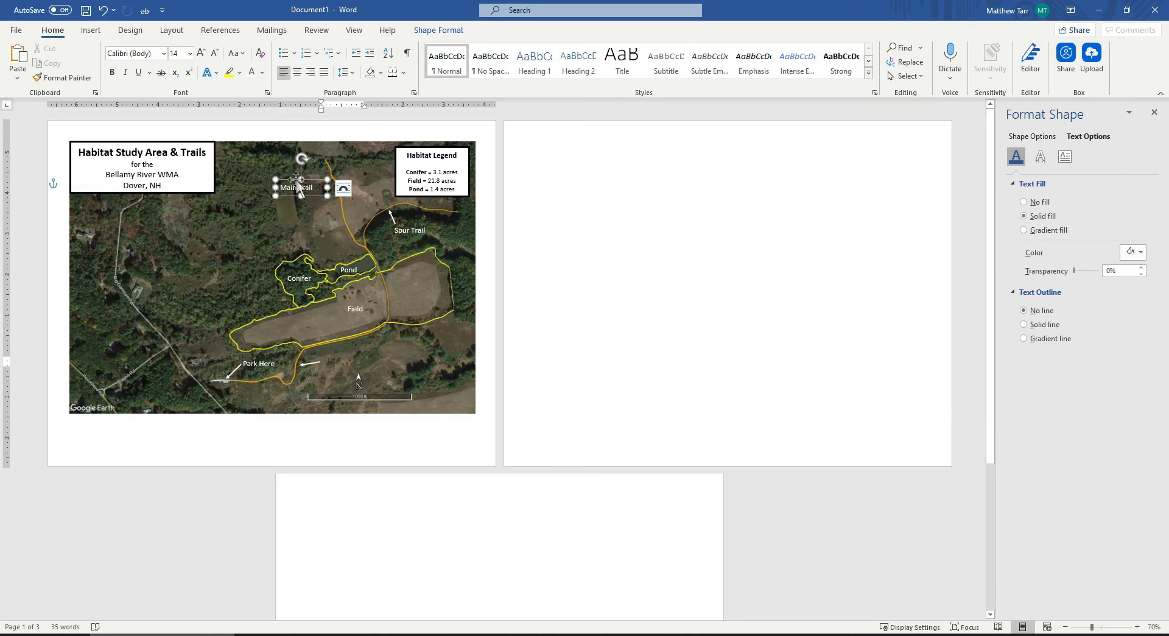
left_click(1032, 136)
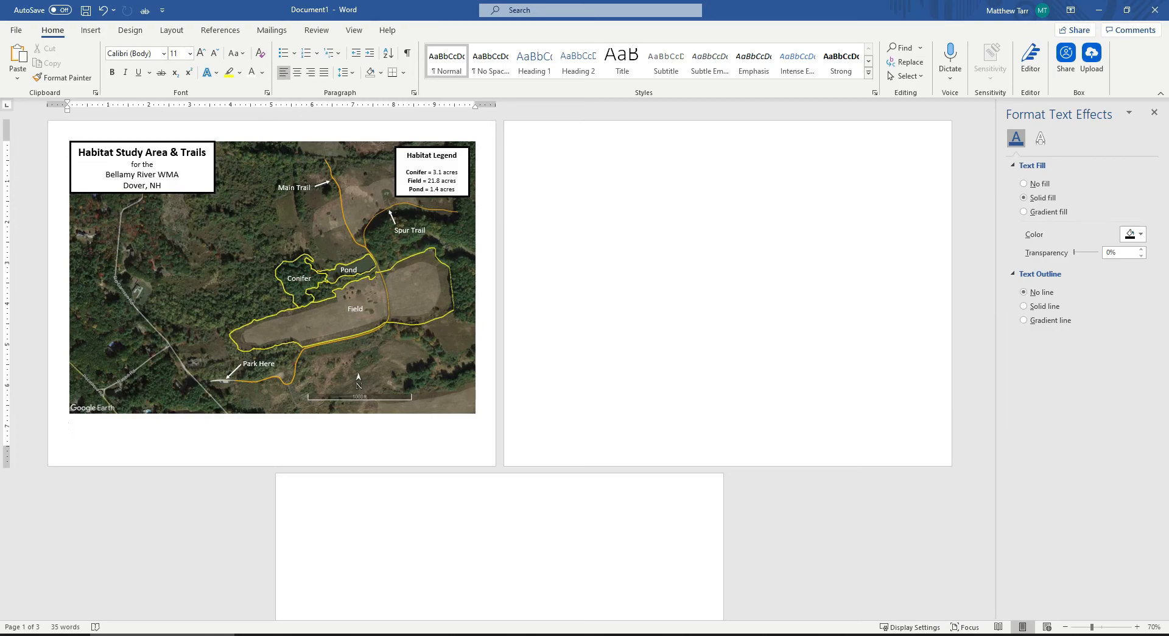
left_click(67, 426)
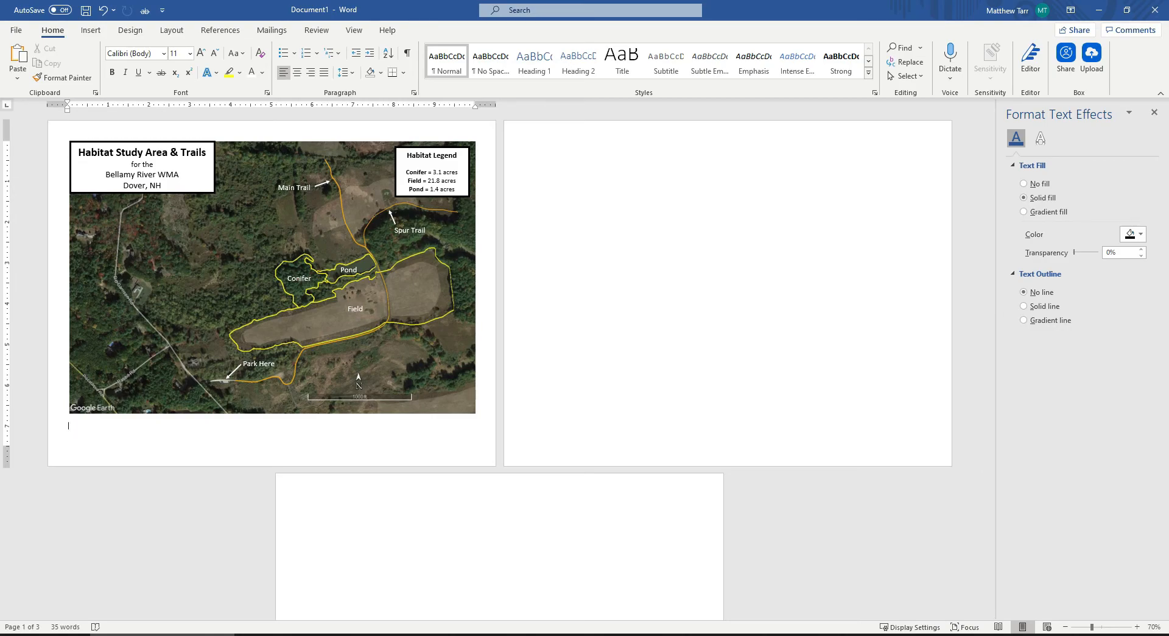
mouse_move(173, 390)
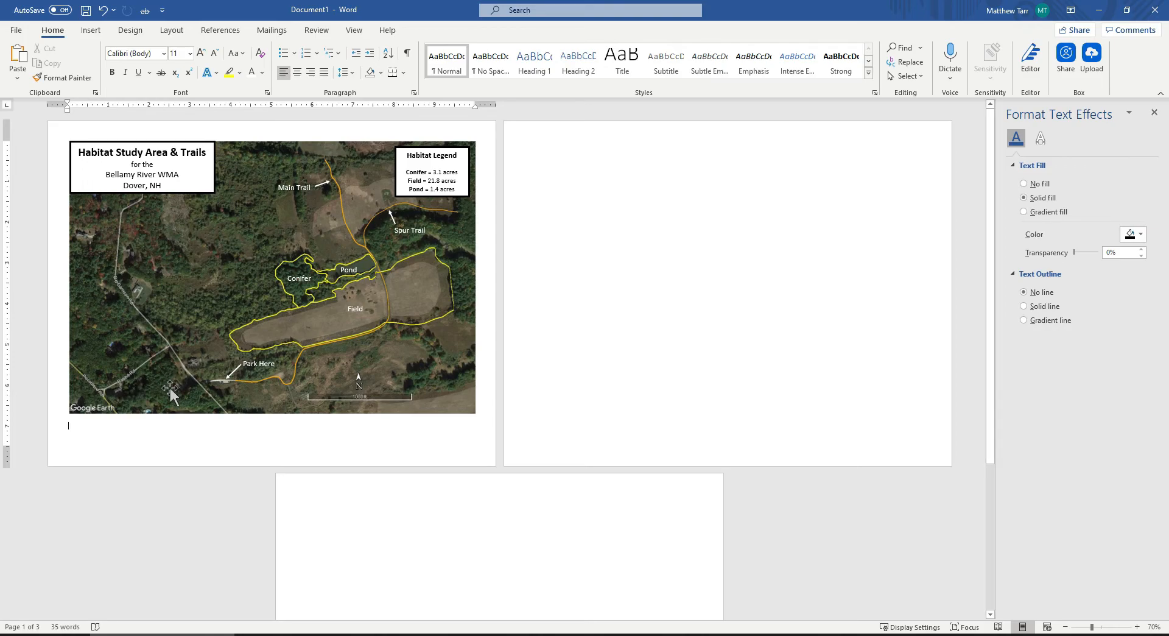
mouse_move(176, 379)
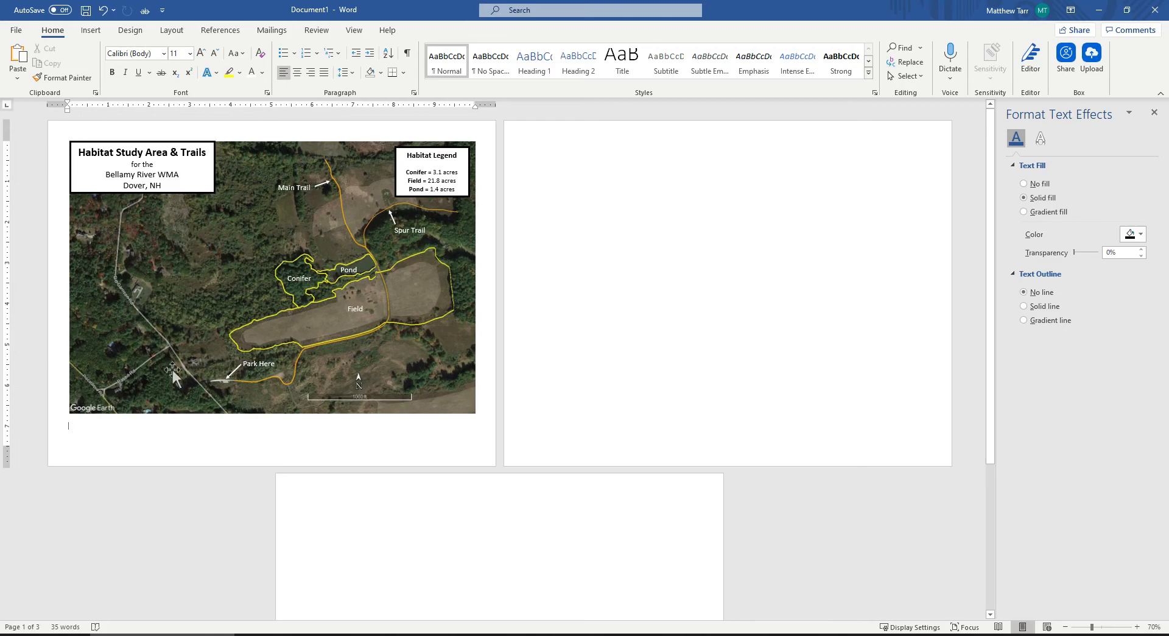
Step: Add notes below the map: created by Matt Tarr, October 2020 Google Earth photo, 'This is NOT a survey.'
left_click(90, 30)
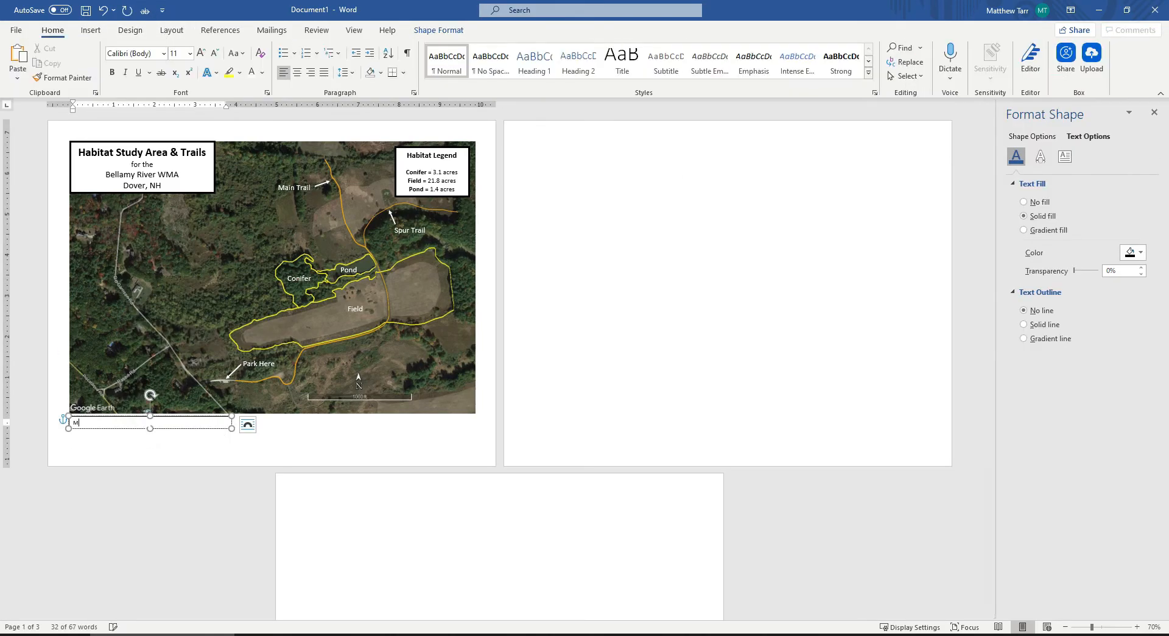
type("ap Created March 2021")
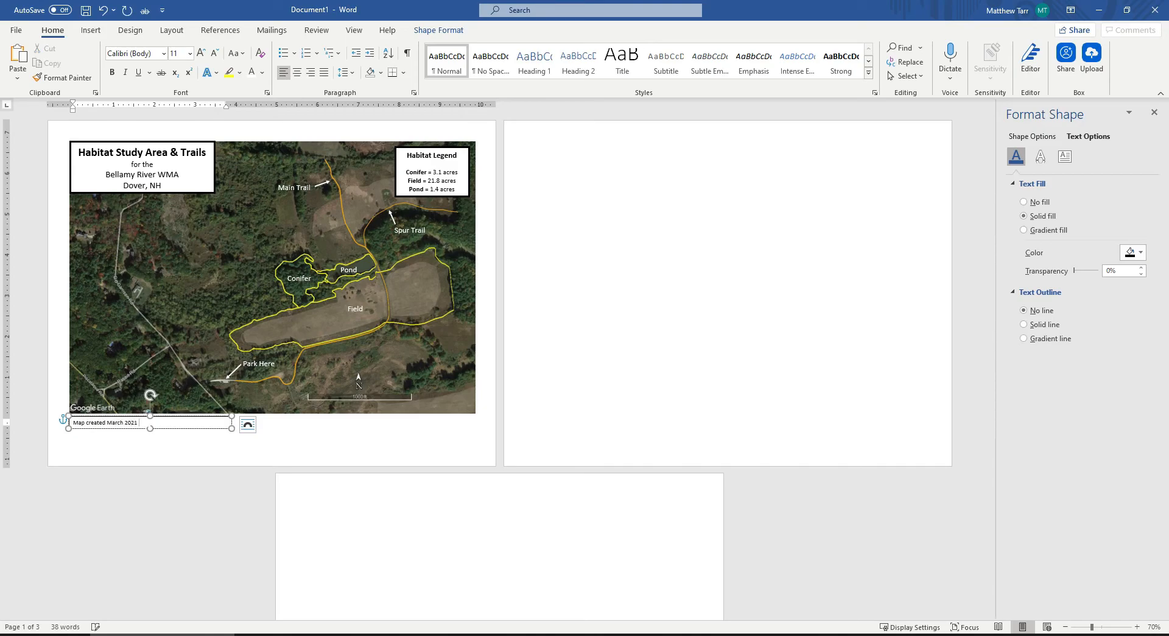
type("by Matt Ta")
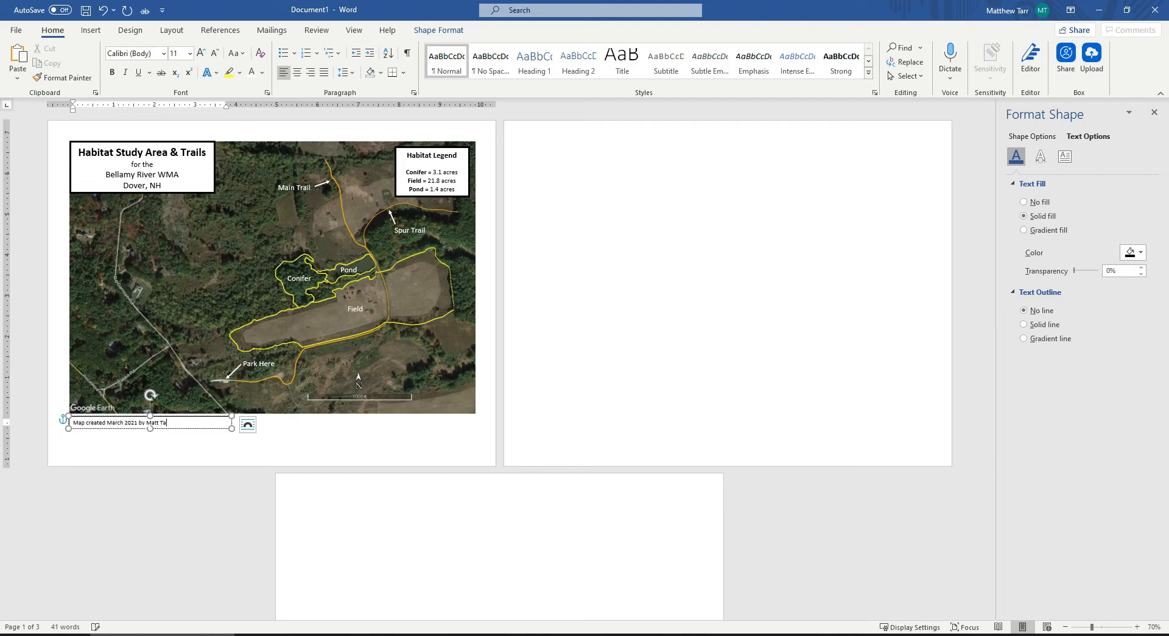
type("rr (UNH Cooperative Extension).")
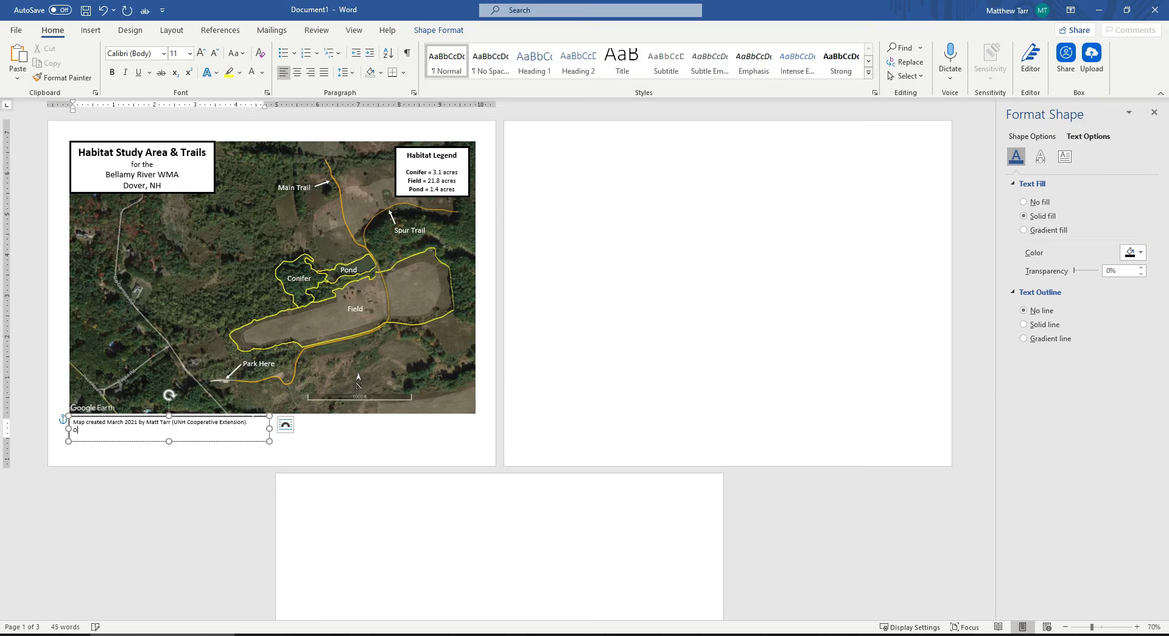
type("October 2020 Google Earth I")
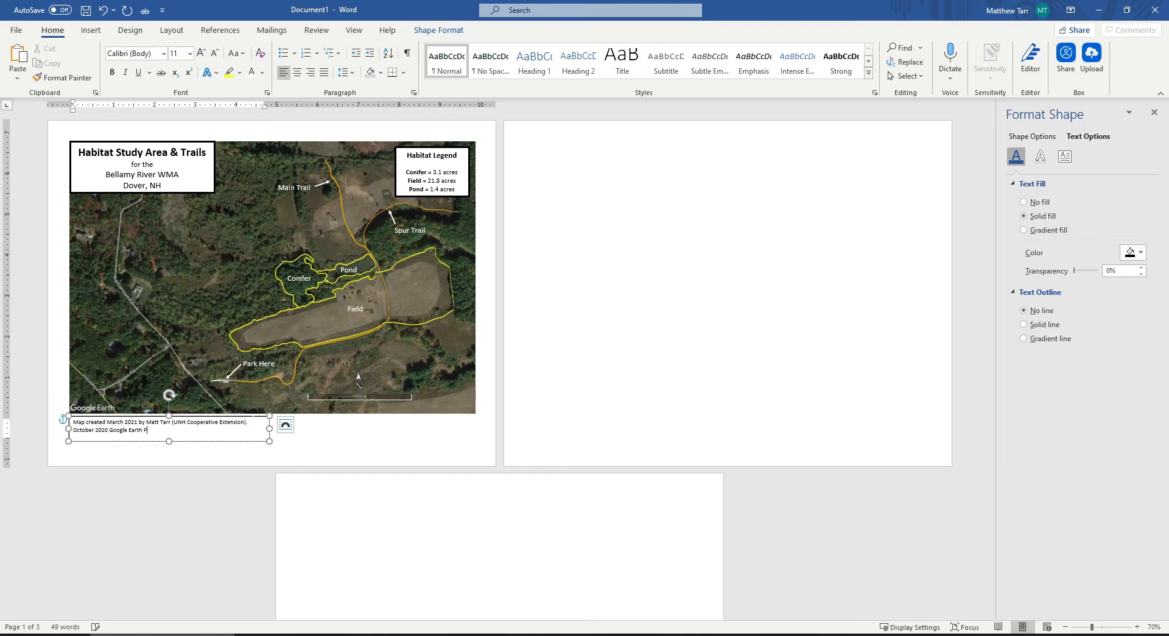
type("hoto.")
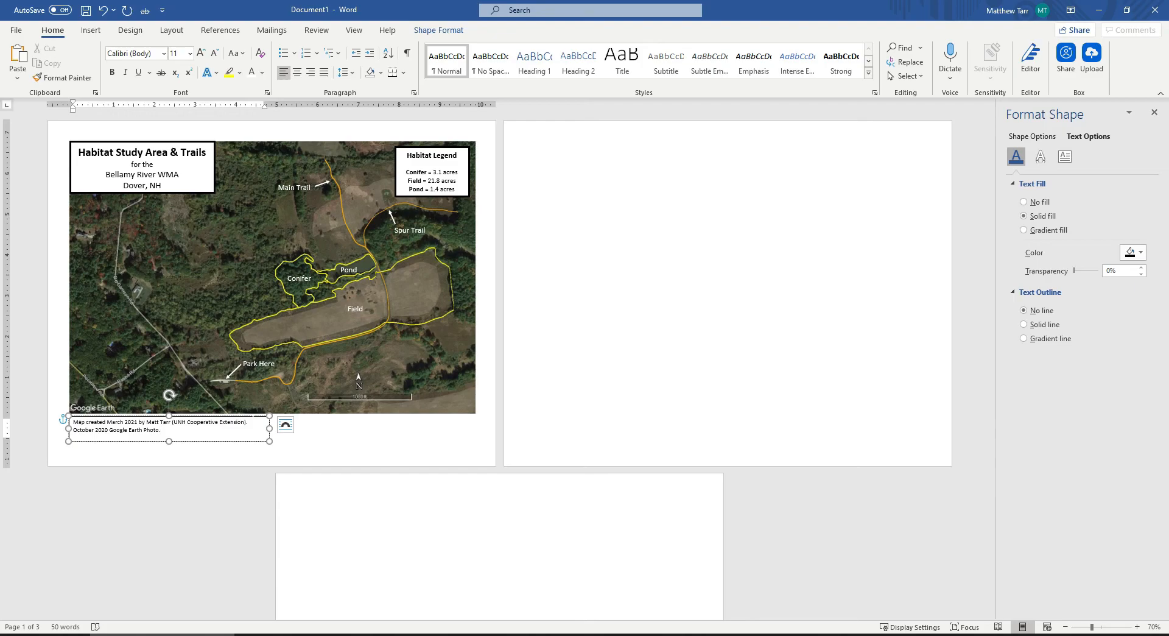
type("This is NOT")
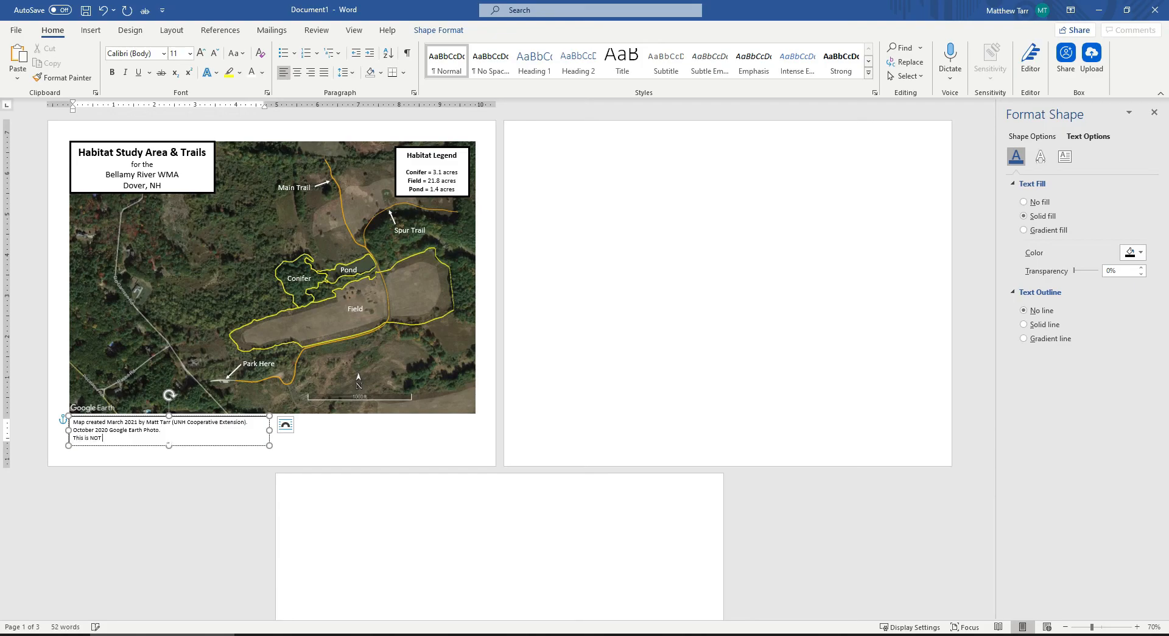
type("a")
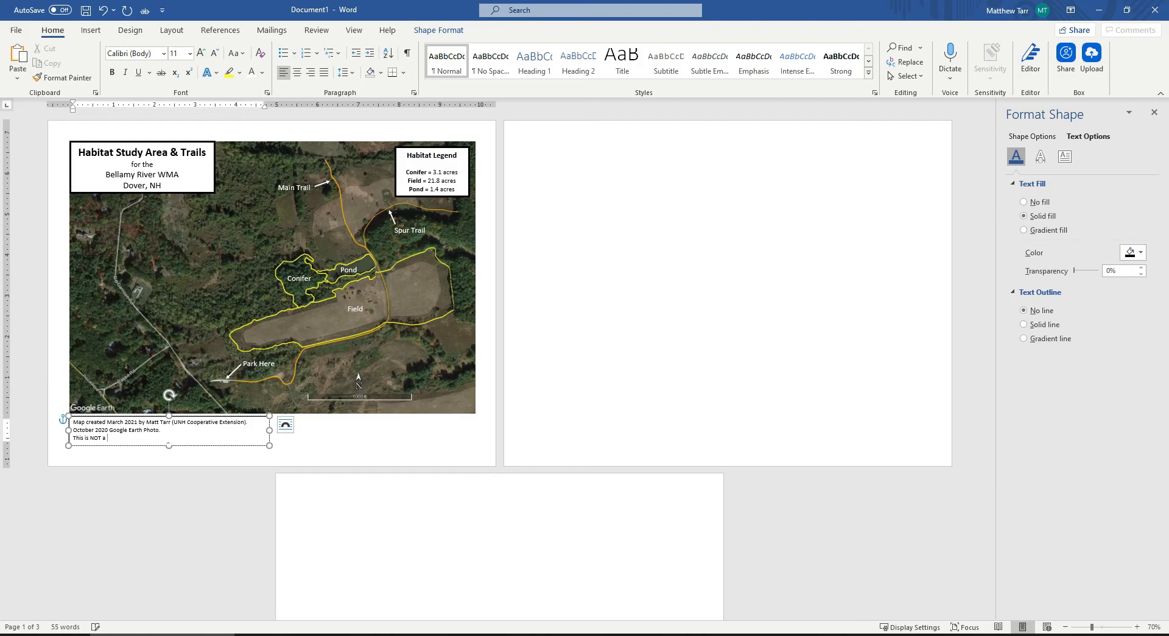
left_click(1032, 136)
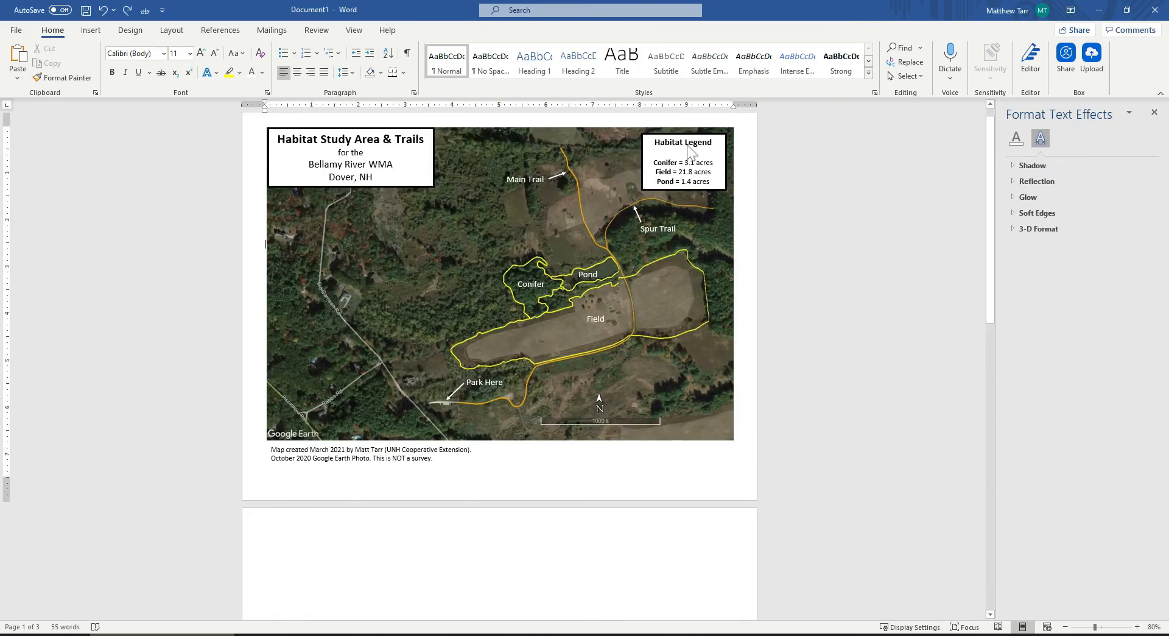
Step: Move the Habitat Legend box from the upper right to the map's lower right, above the scale bar
left_click_drag(683, 160, 691, 249)
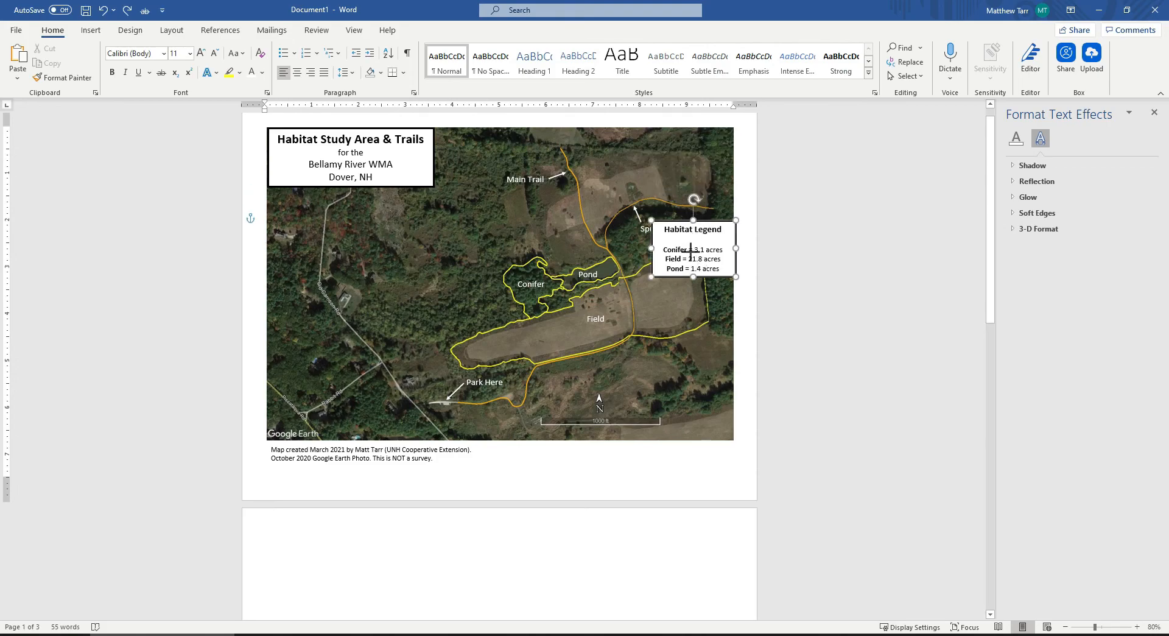
left_click_drag(692, 249, 687, 372)
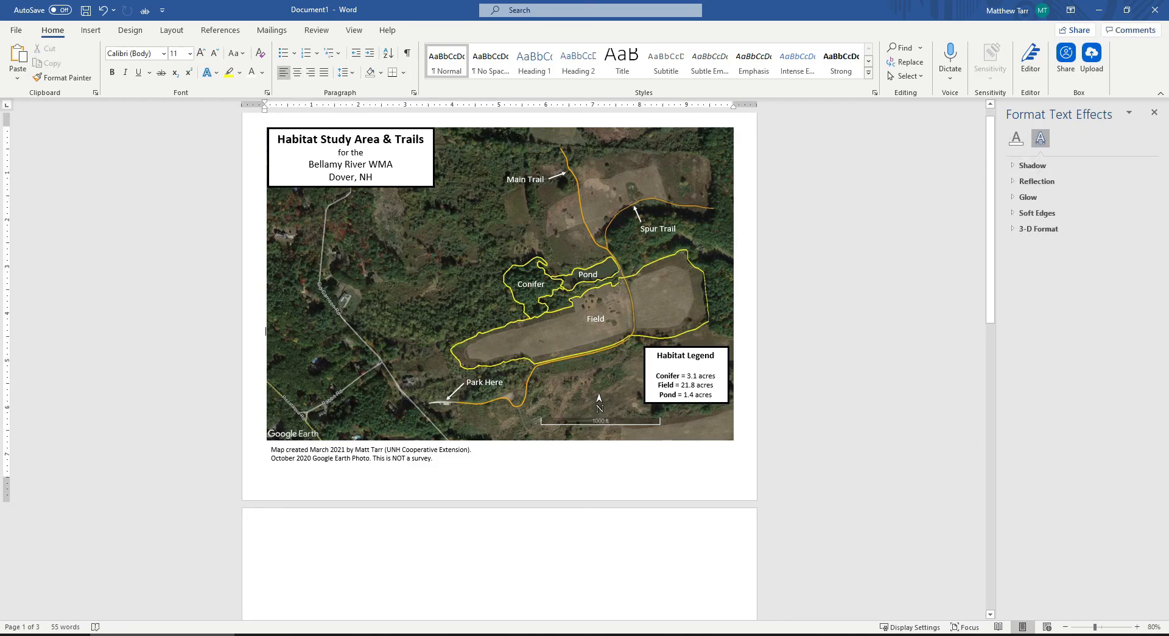
mouse_move(649, 286)
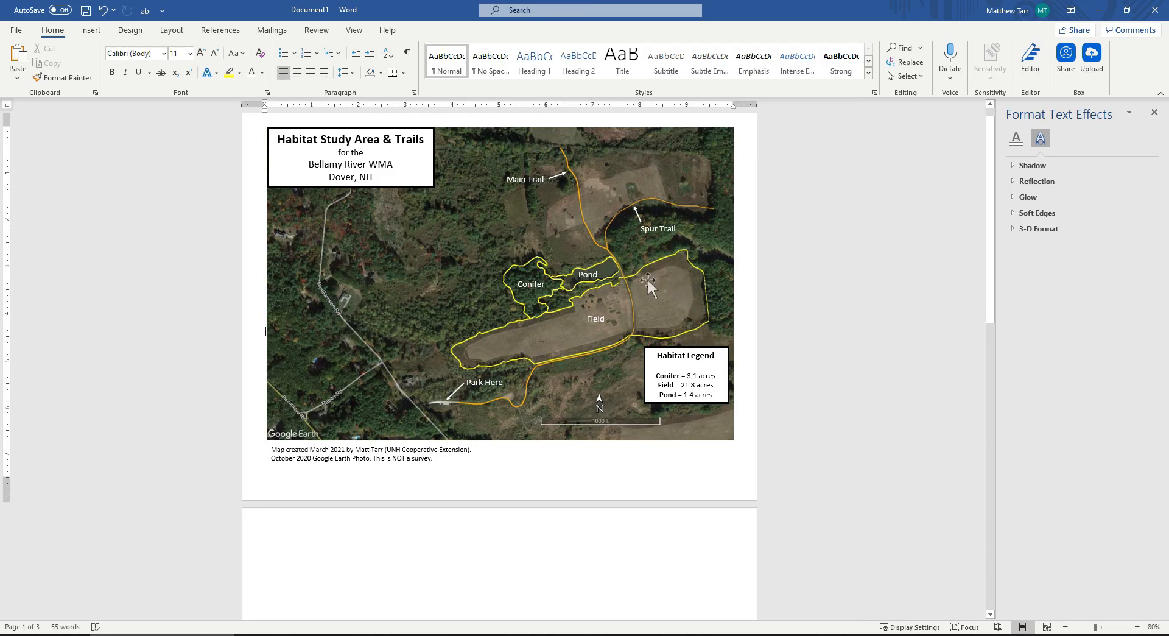